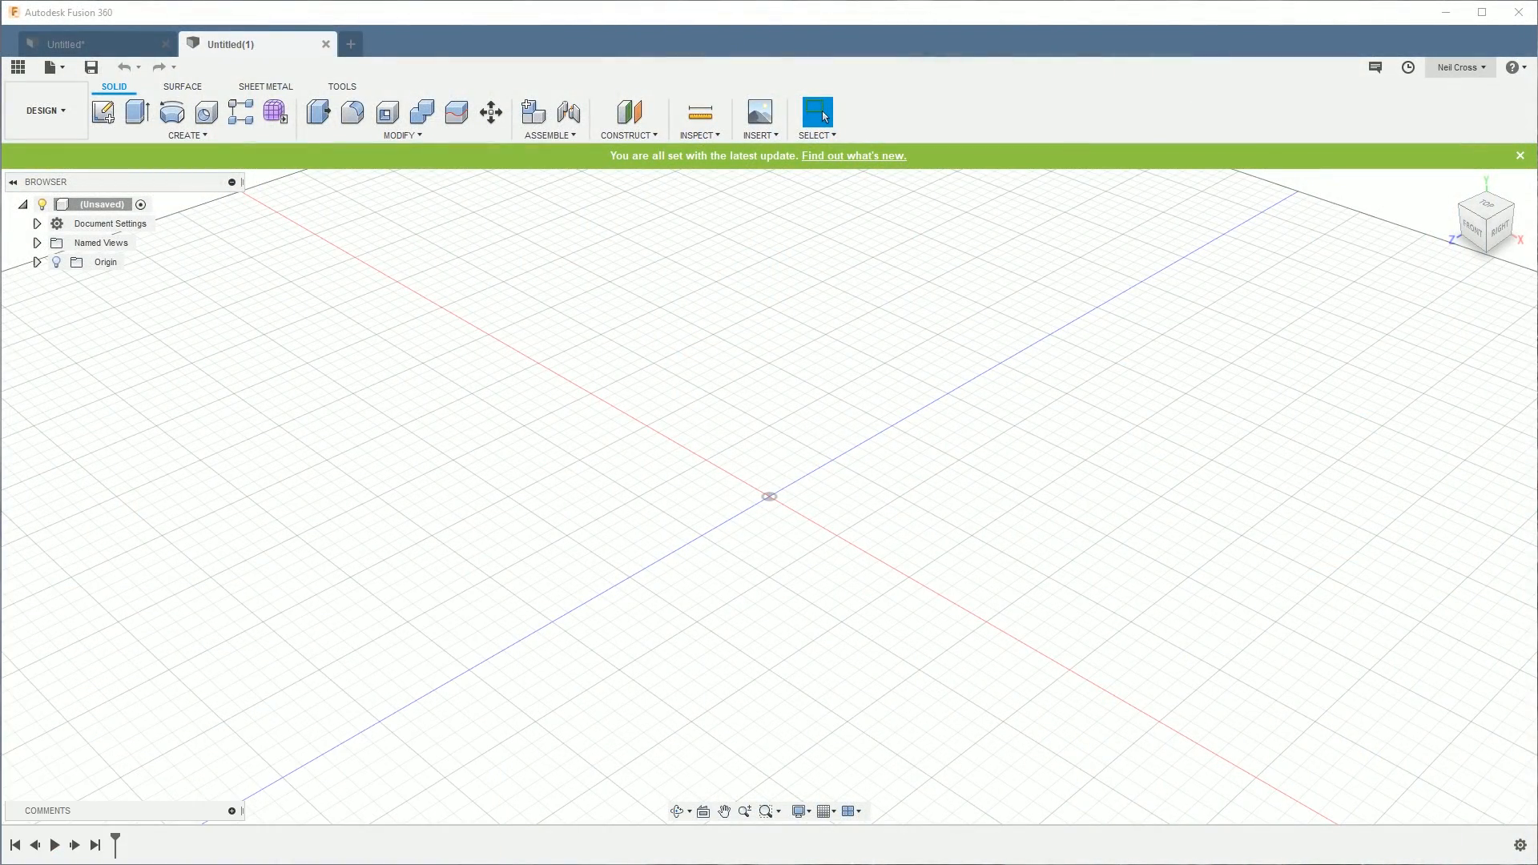
mouse_move(434, 603)
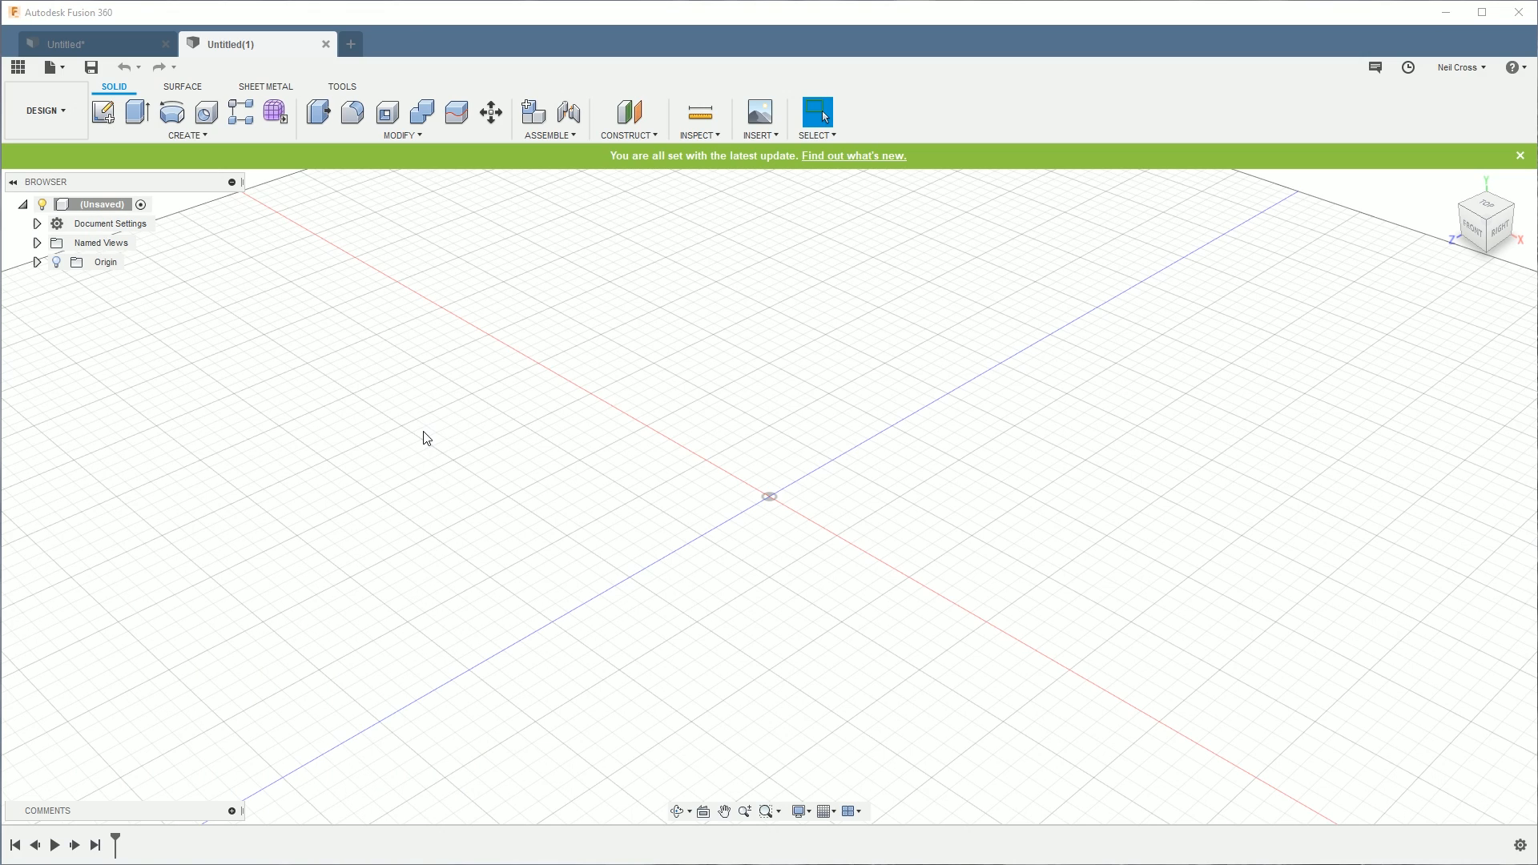
mouse_move(379, 473)
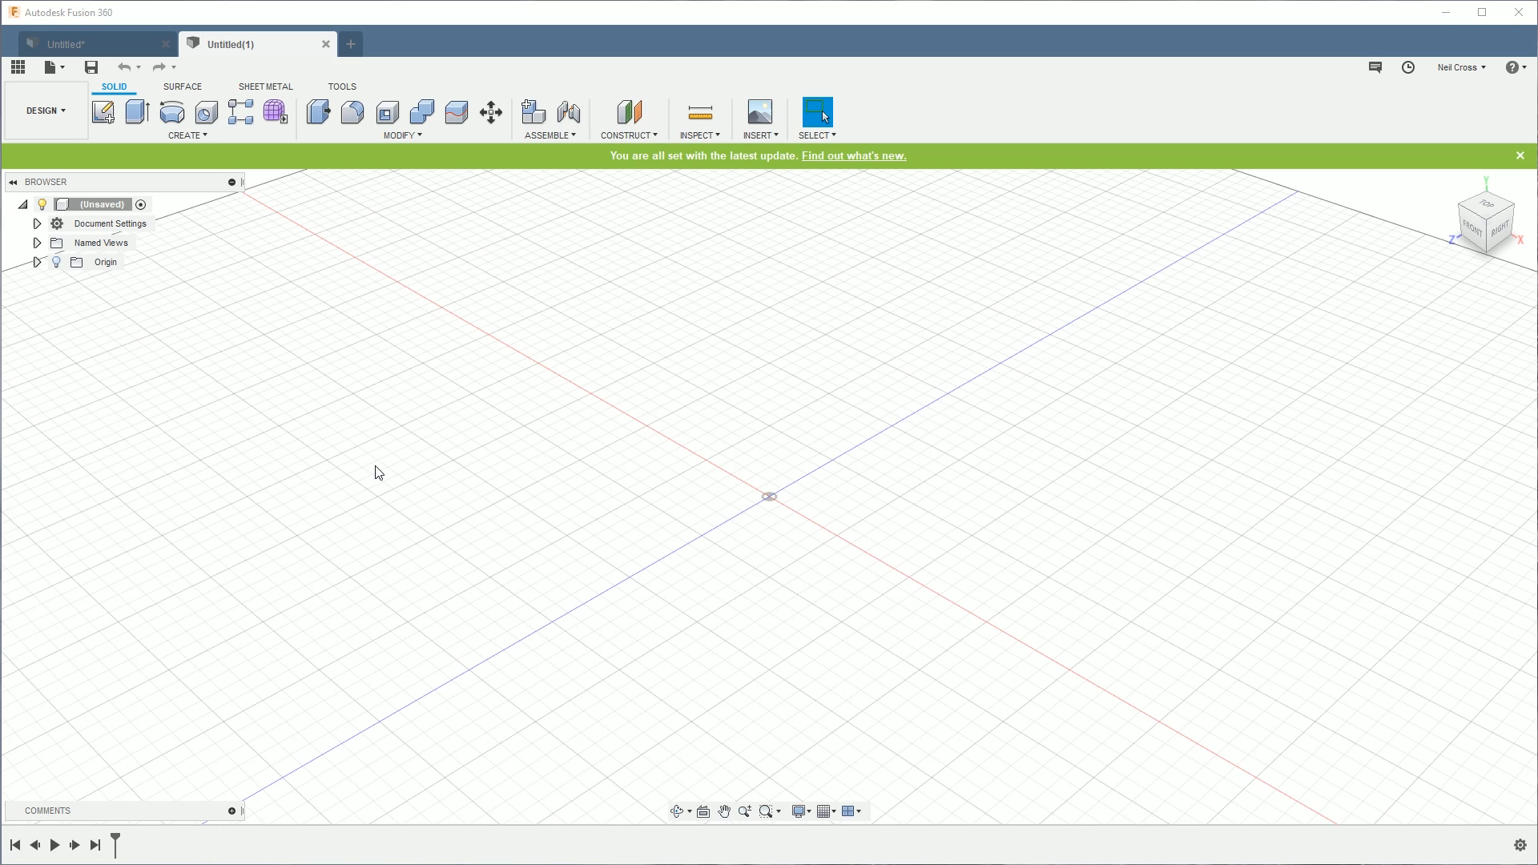
mouse_move(235, 377)
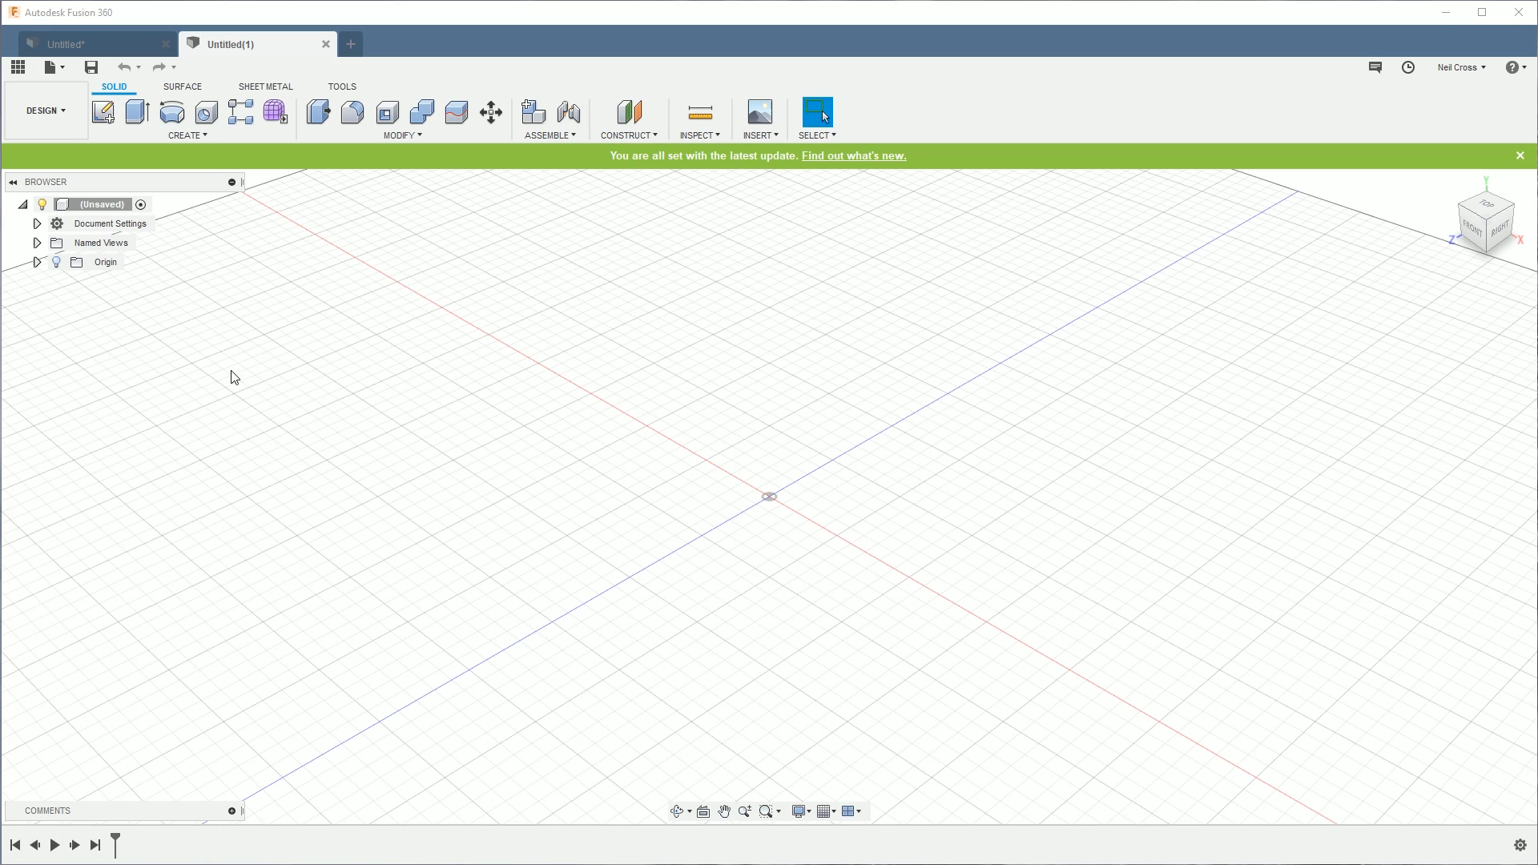
mouse_move(476, 278)
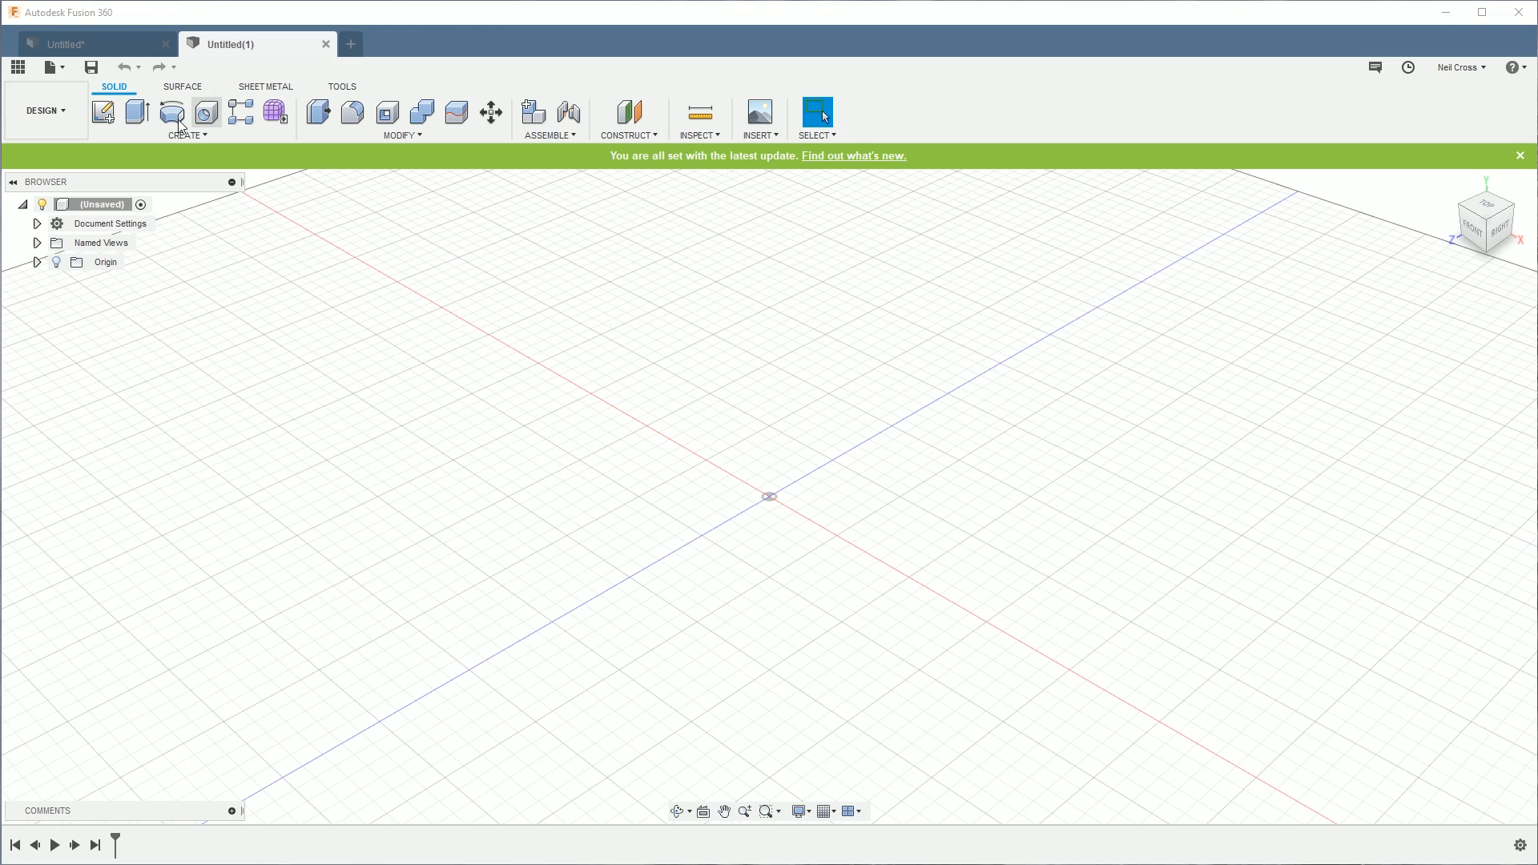
mouse_move(137, 112)
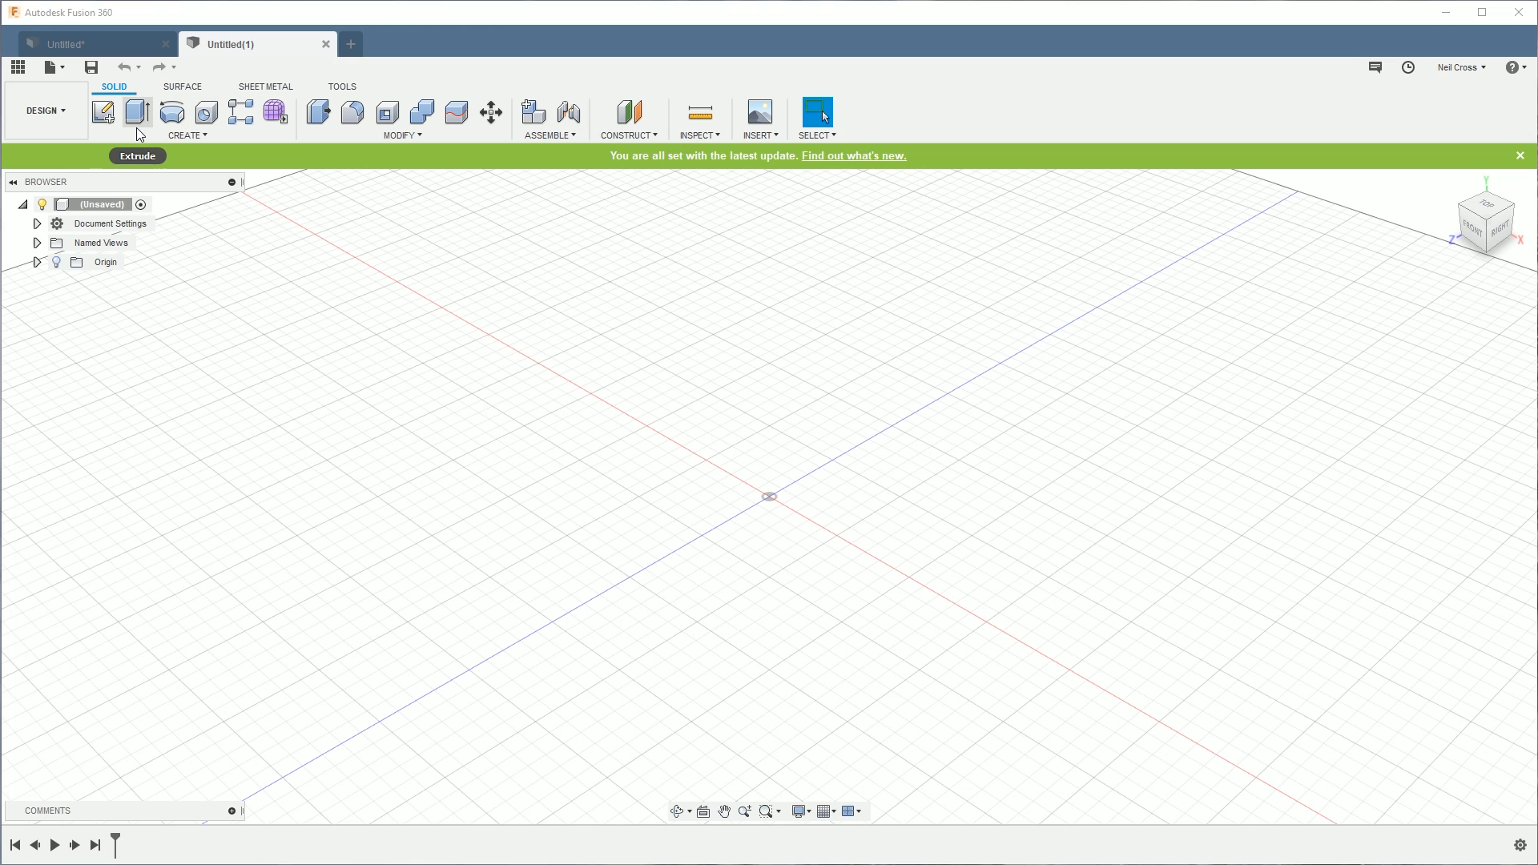
mouse_move(137, 113)
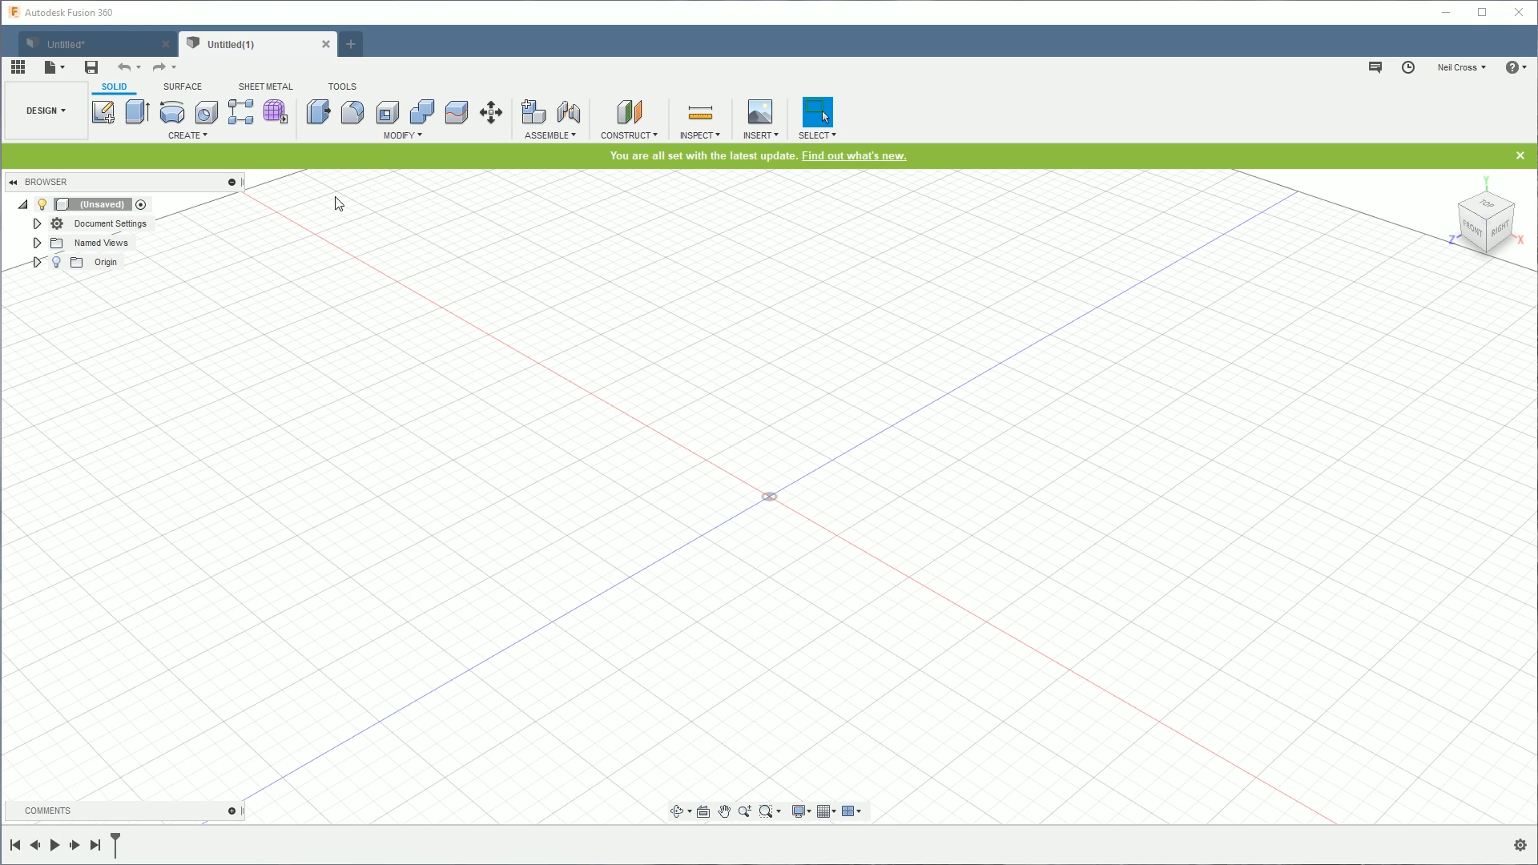
mouse_move(218, 166)
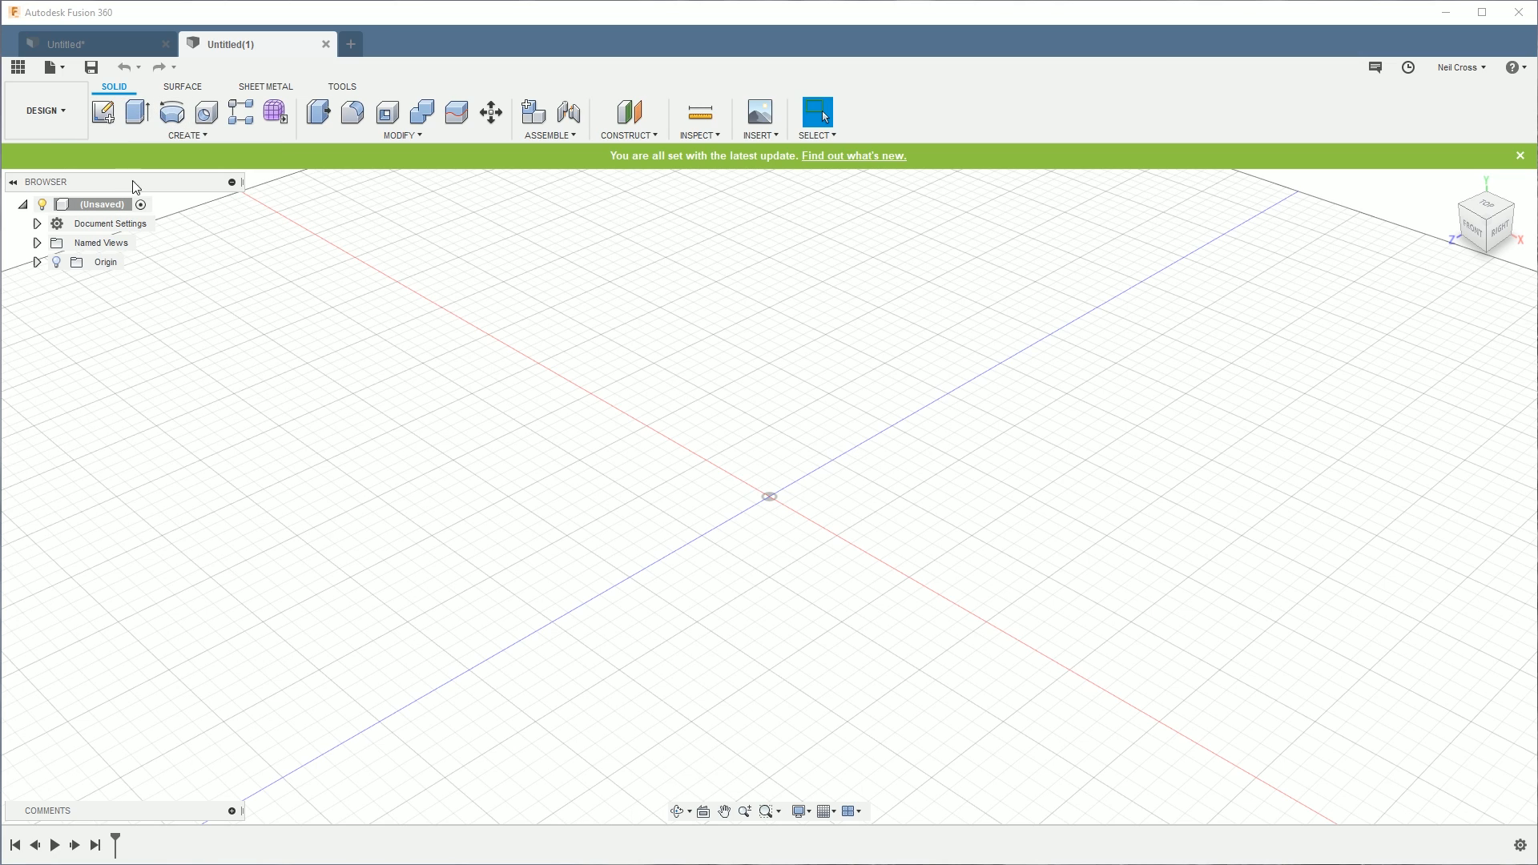
mouse_move(696, 381)
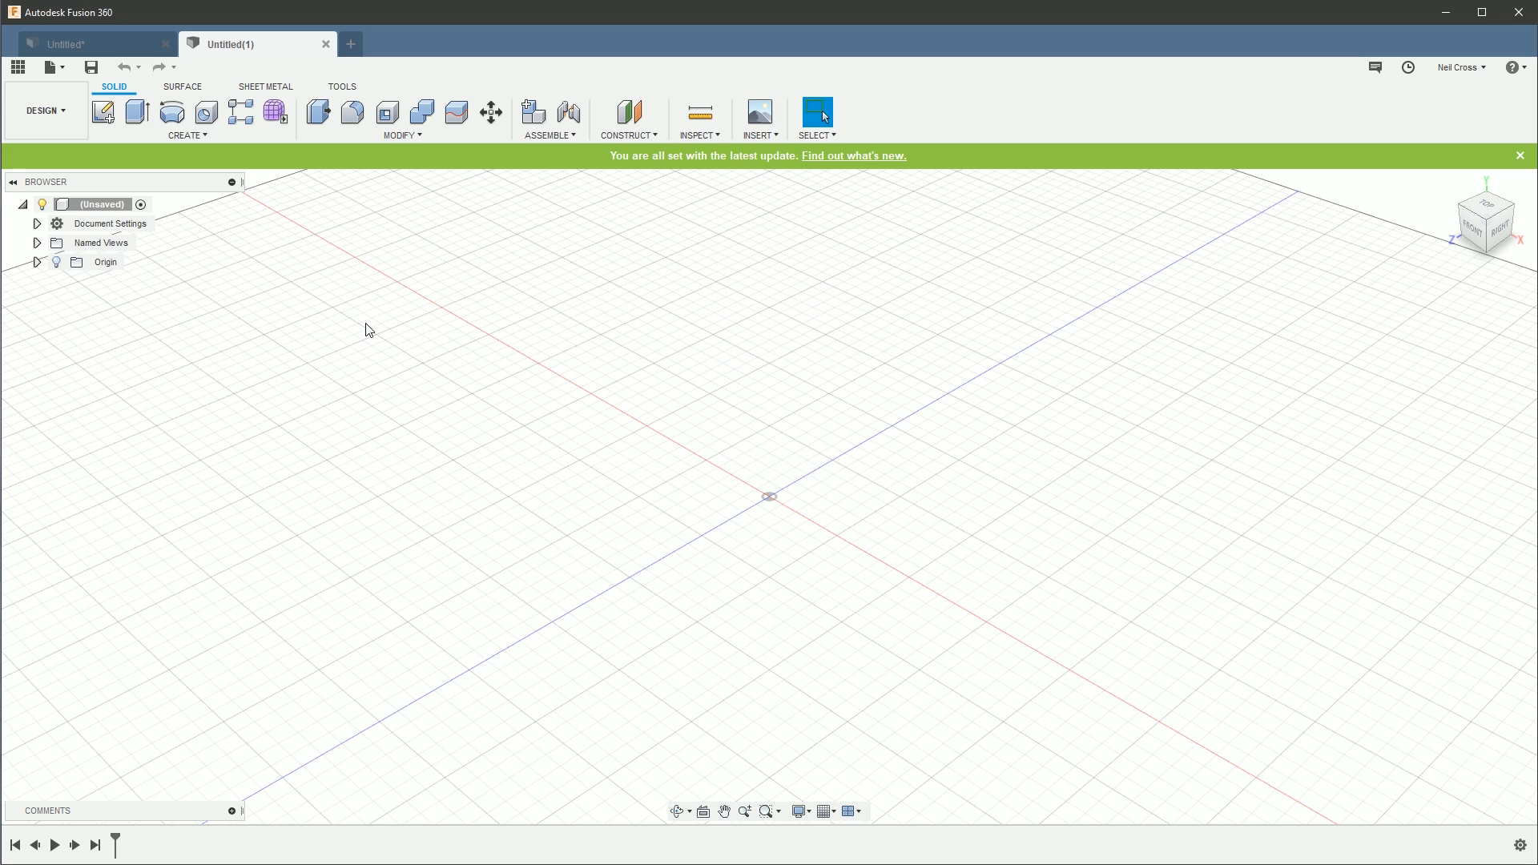
Step: Sketch a 26 mm diameter circle centred on the origin of the top plane
click(187, 136)
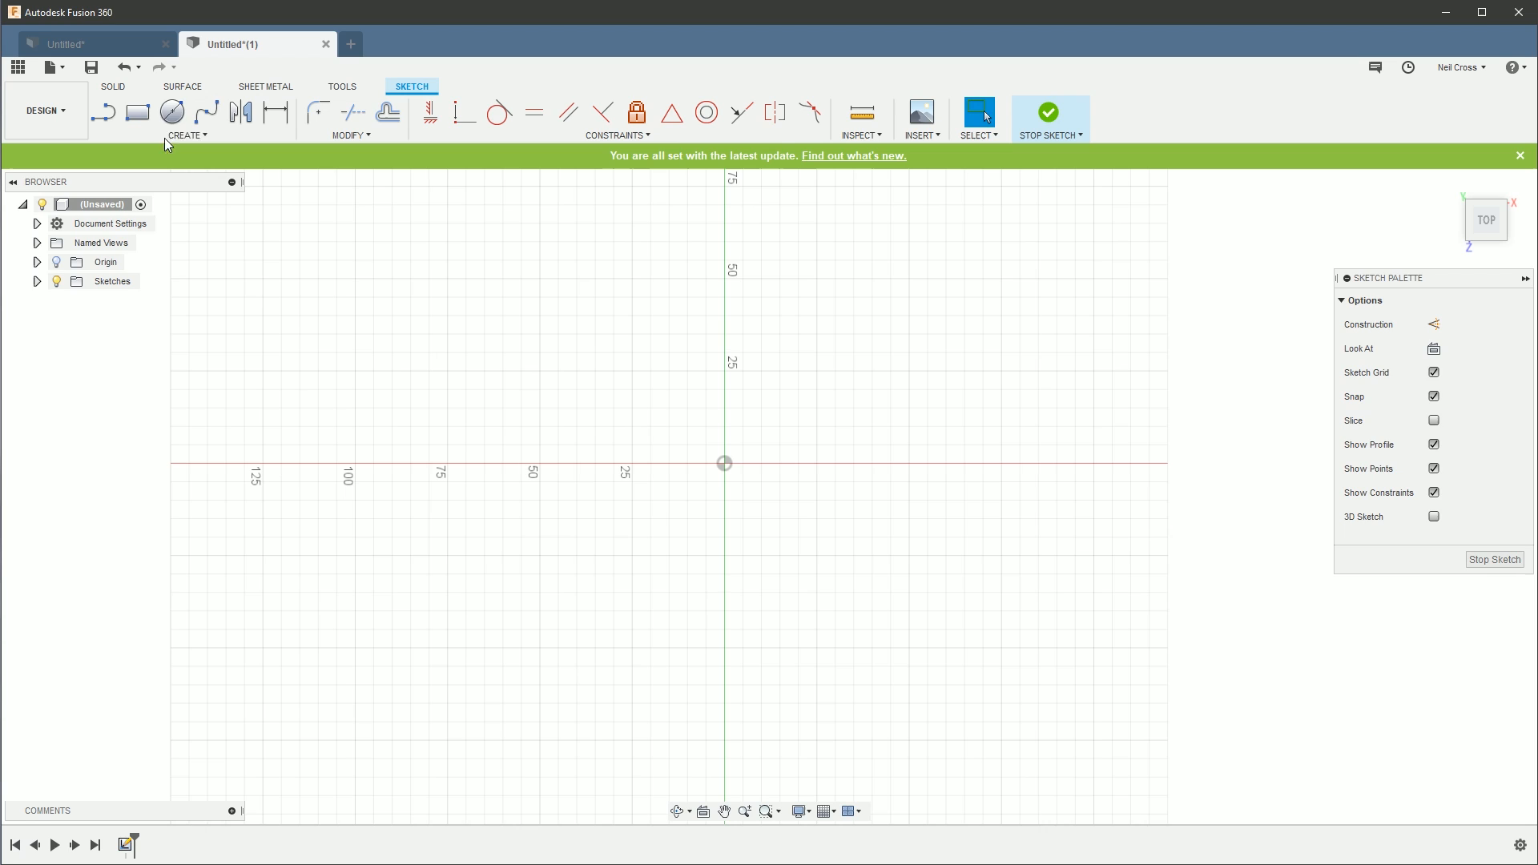
click(170, 111)
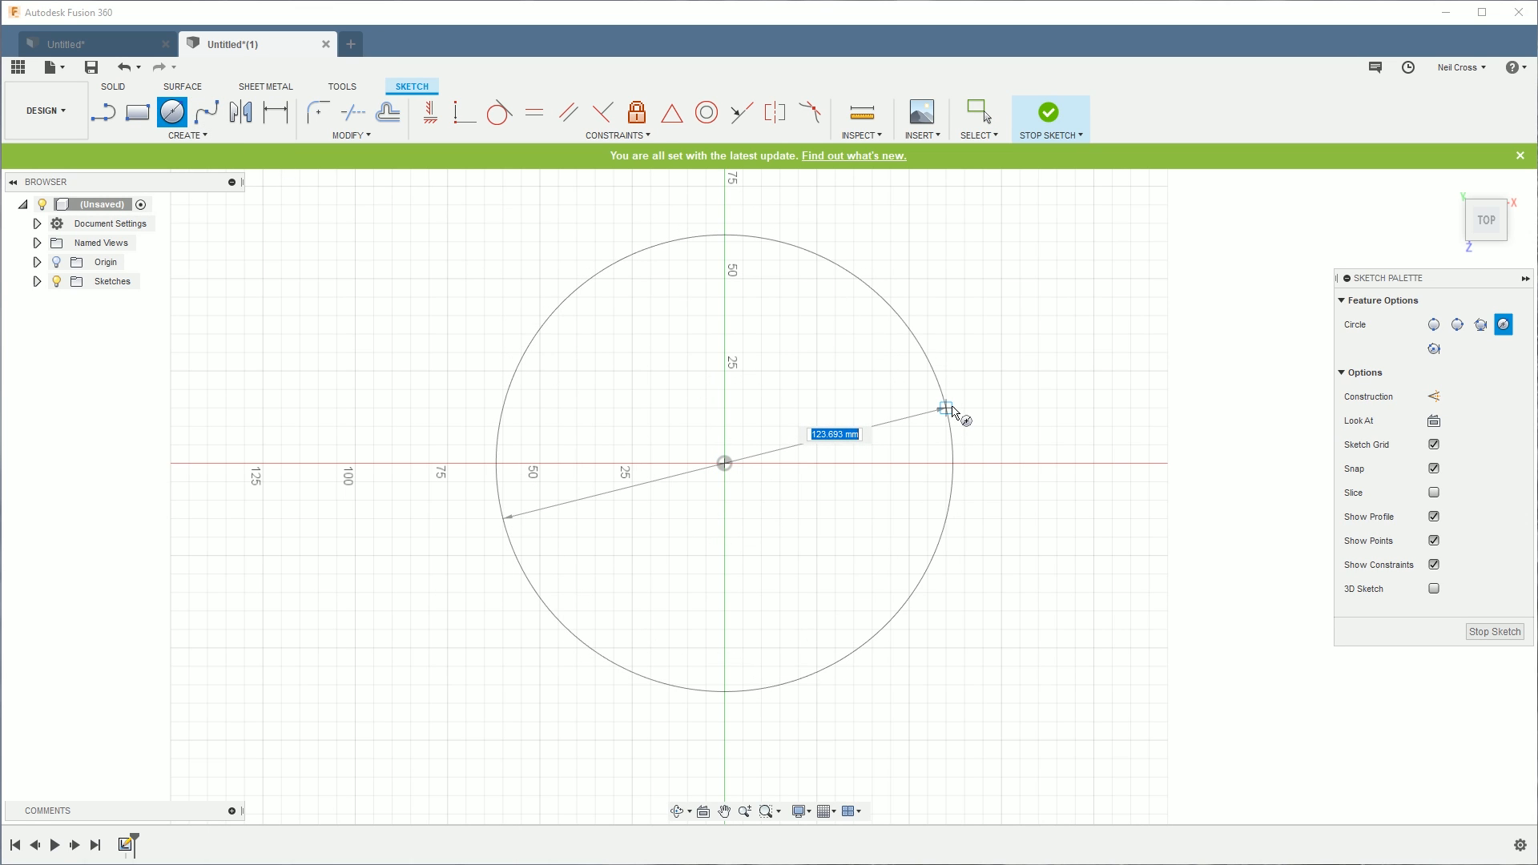
mouse_move(952, 411)
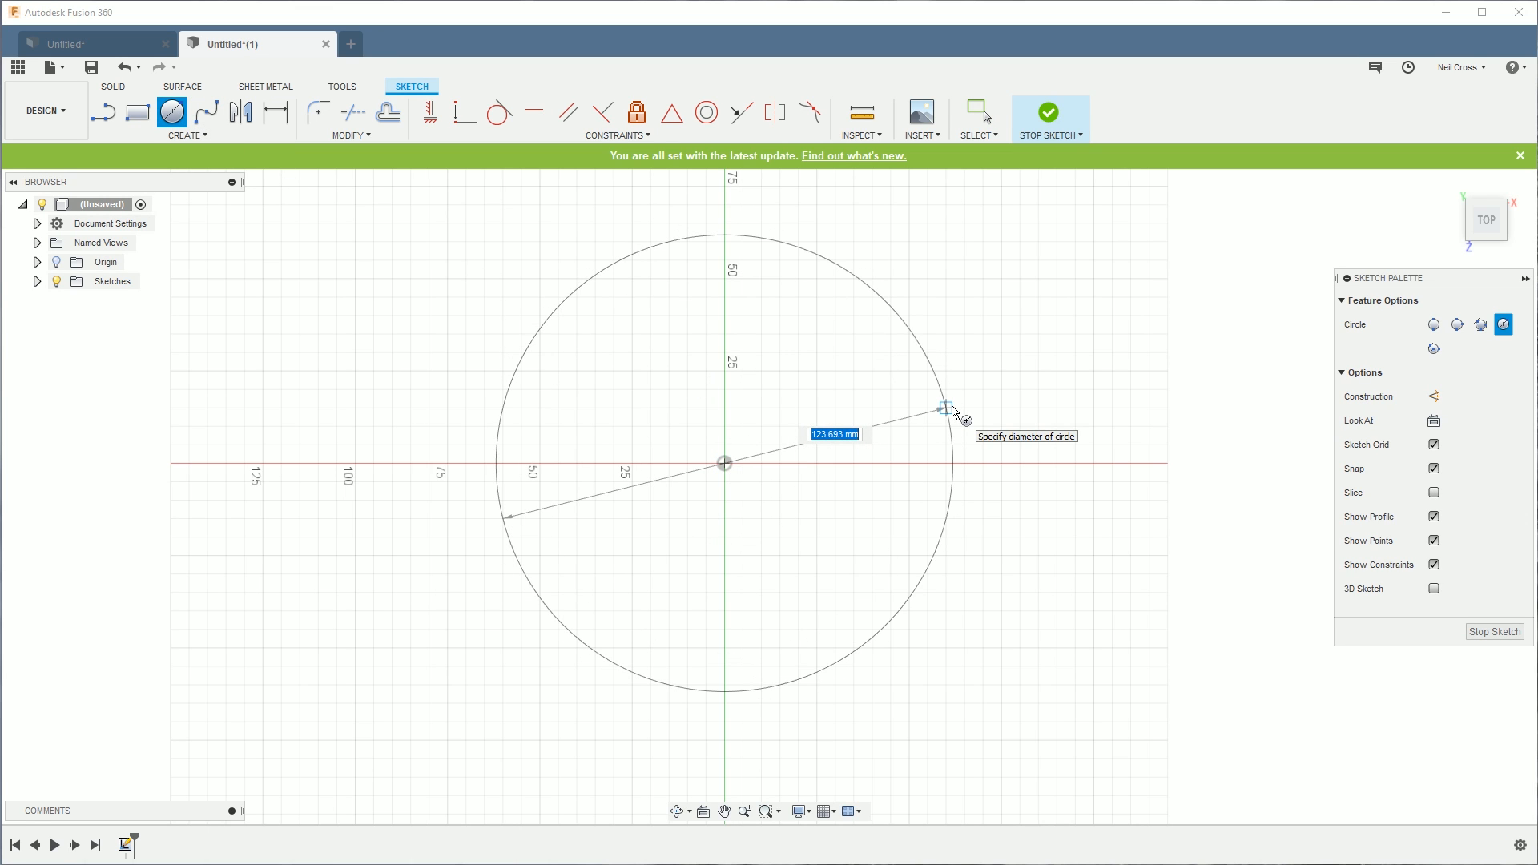
text(26)
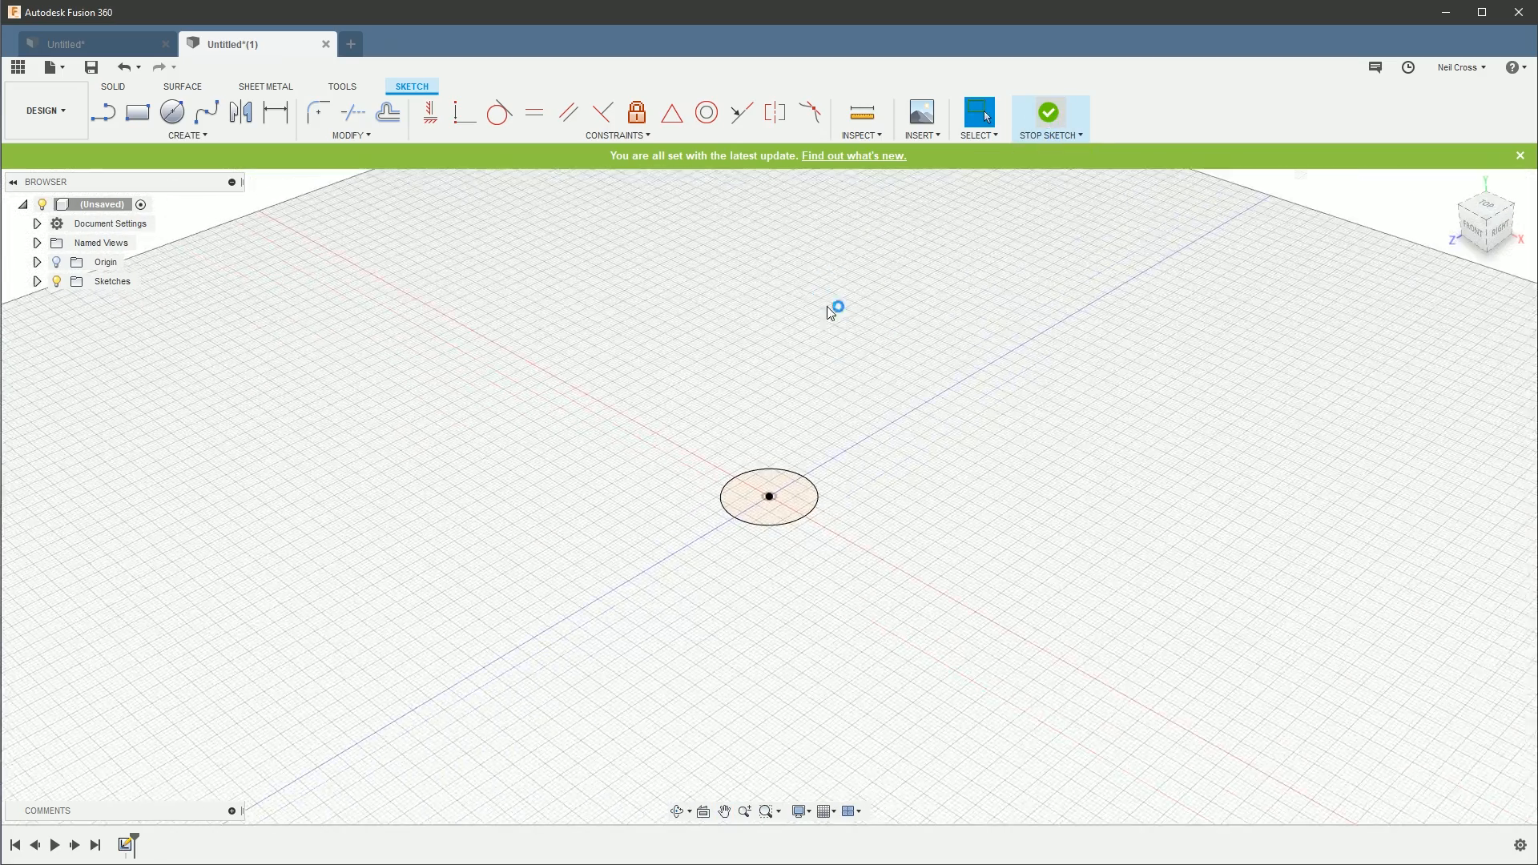
Step: Finish the sketch and press-pull the circle profile into a 1 mm thick disc
click(1049, 114)
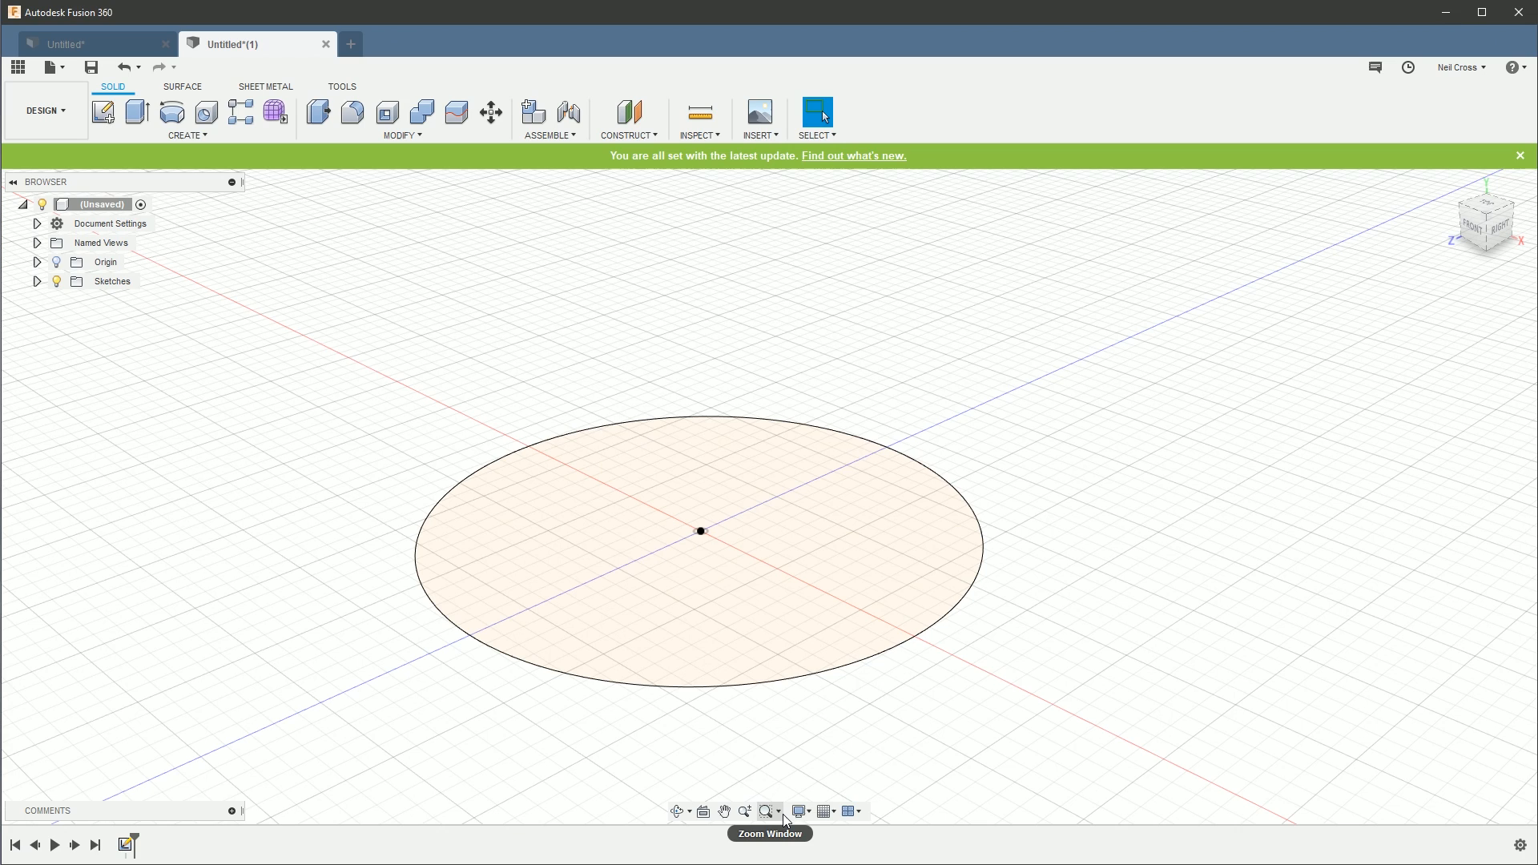
click(798, 812)
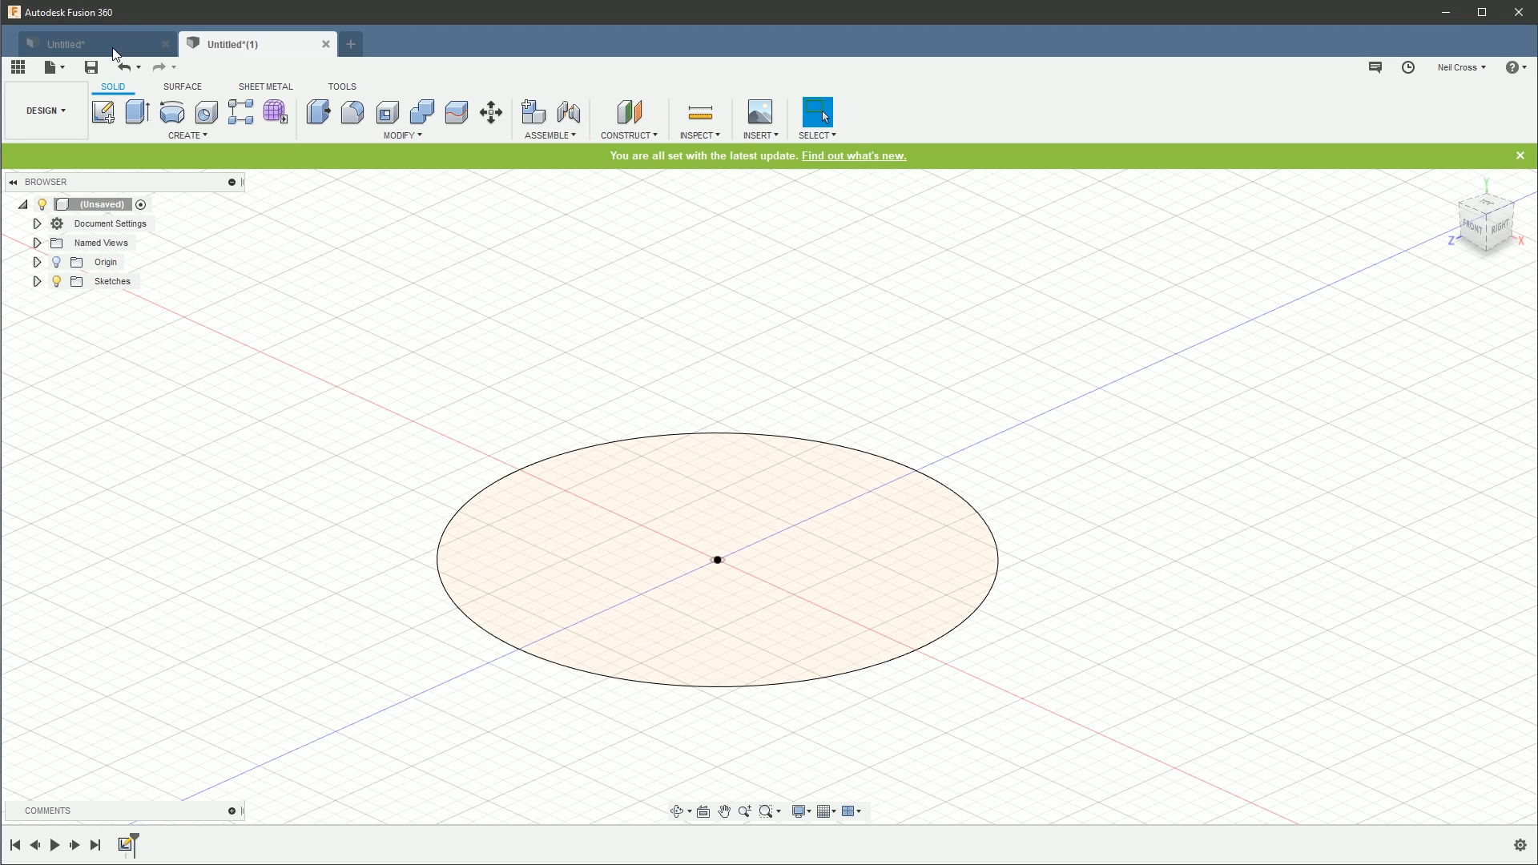
right_click(716, 559)
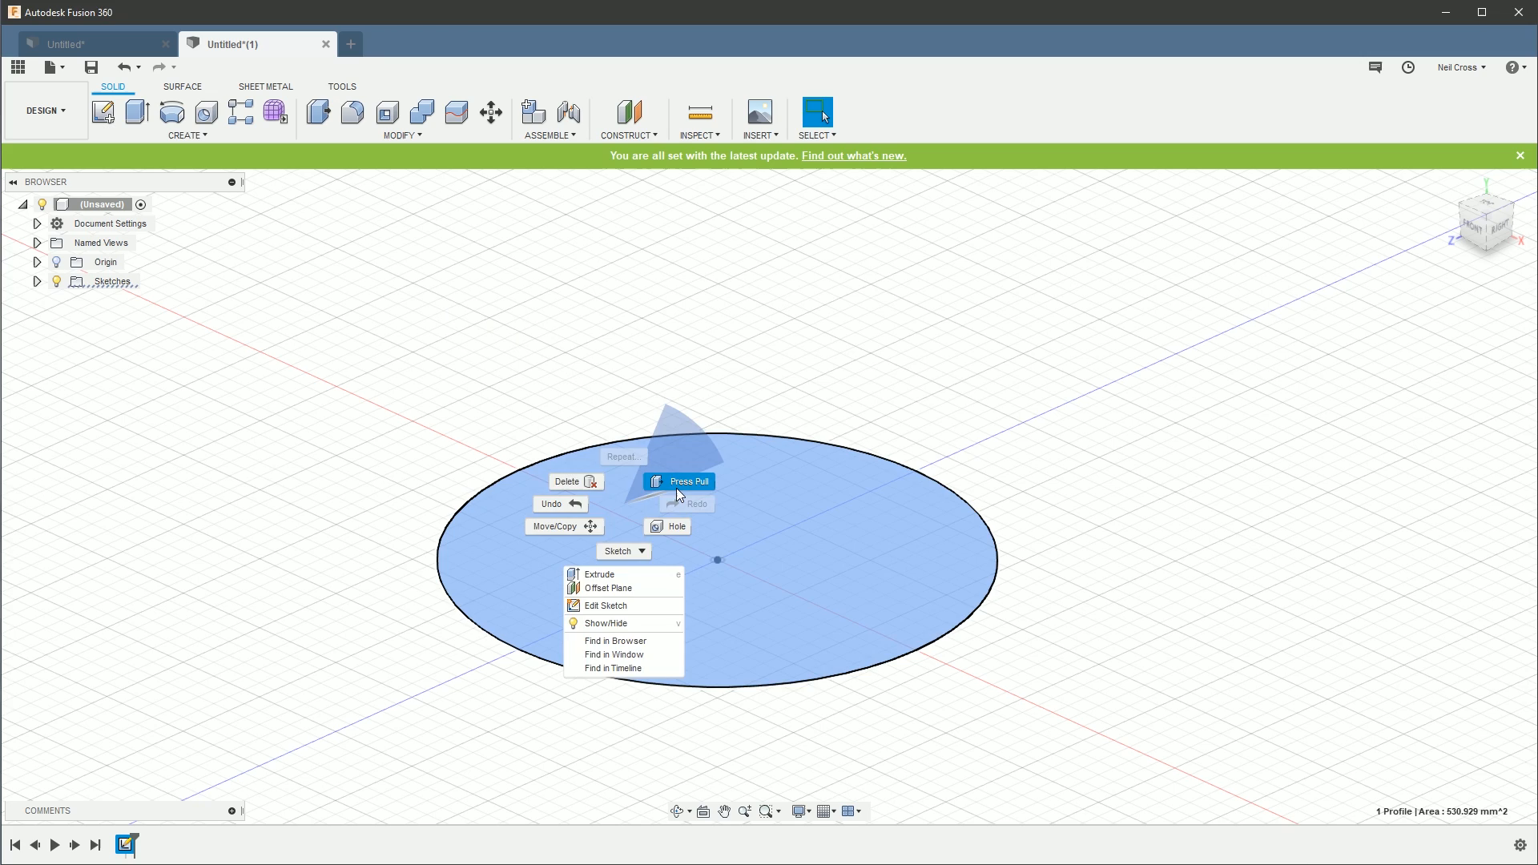
click(599, 574)
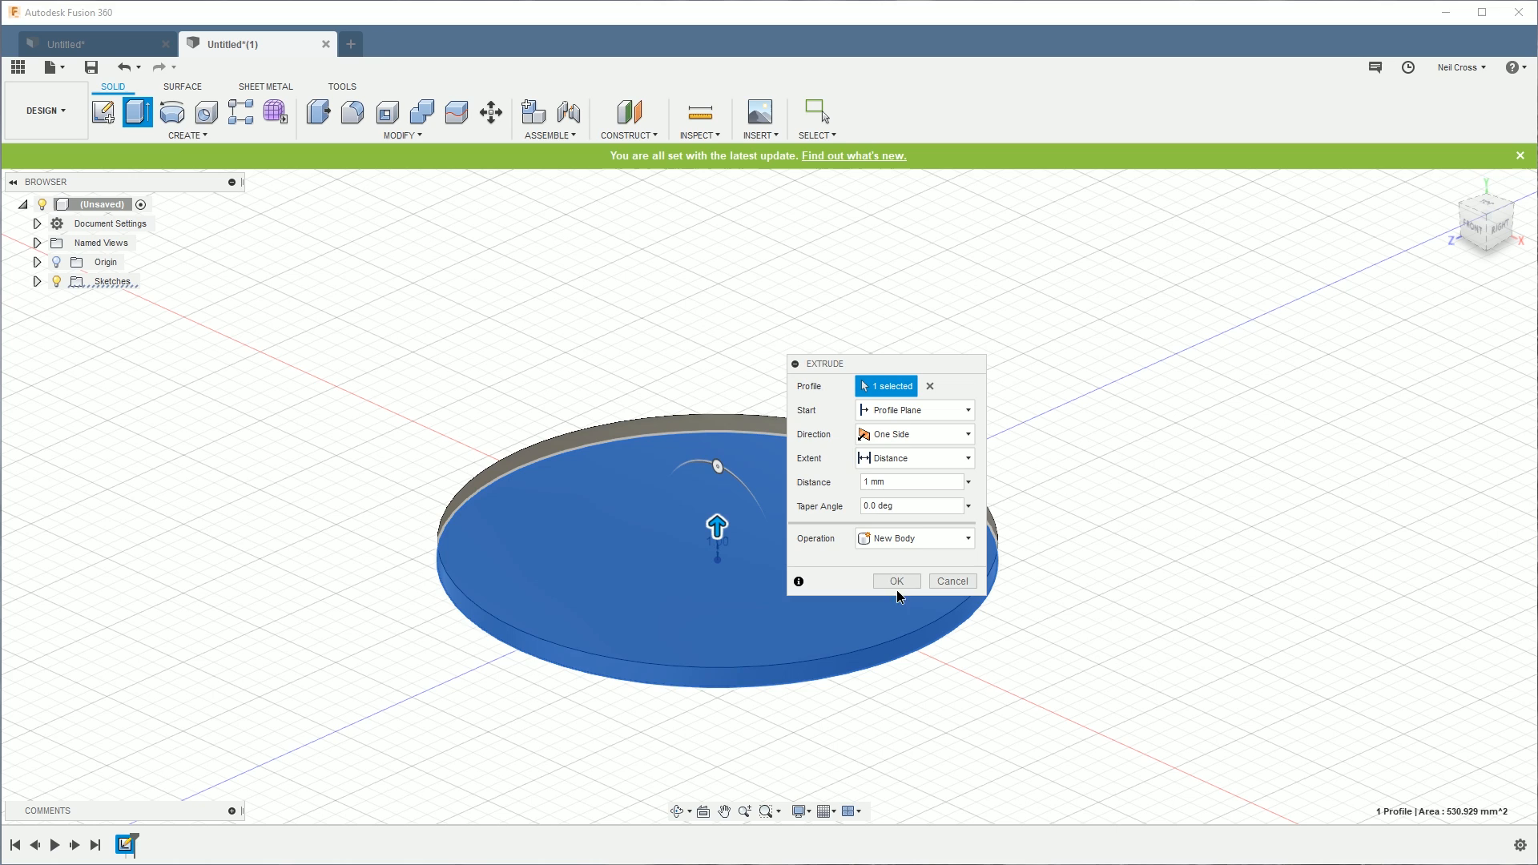
click(894, 581)
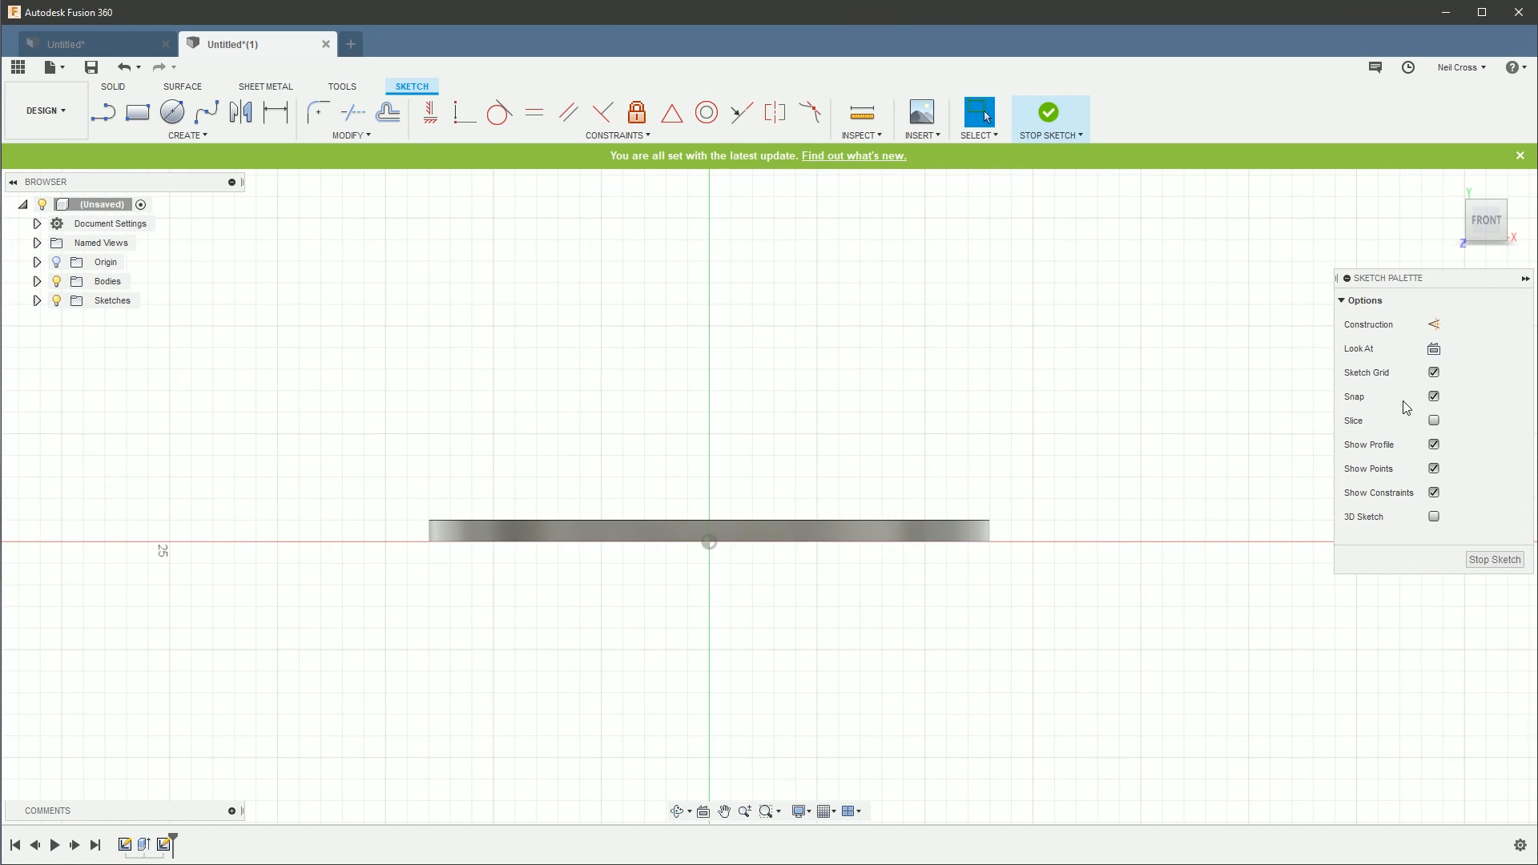
Step: Draw a 10 mm line up from the disc's top centre, then a 3 mm horizontal segment
click(1433, 420)
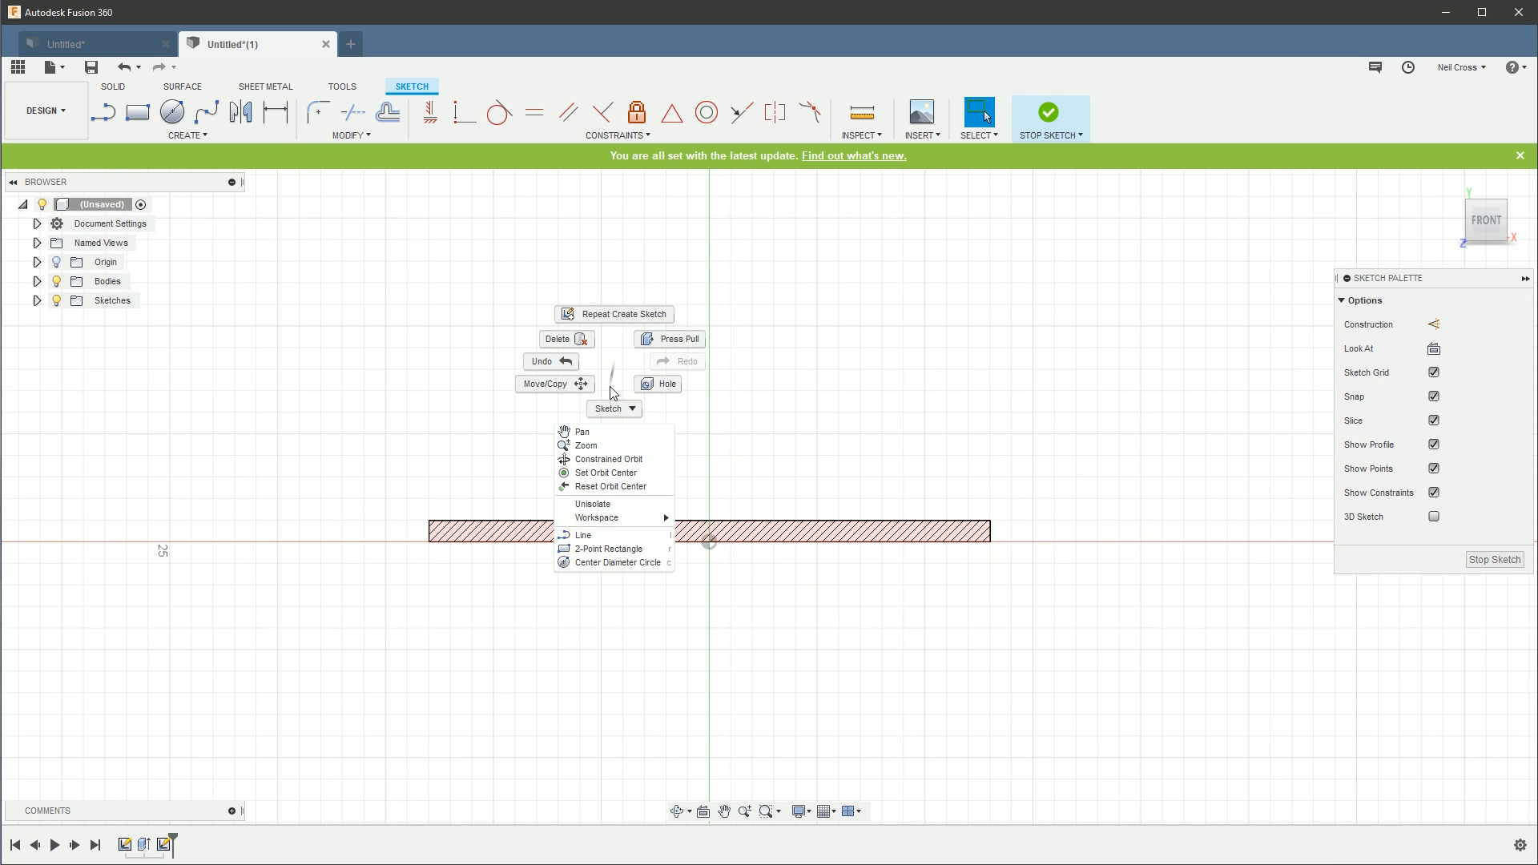
mouse_move(614, 381)
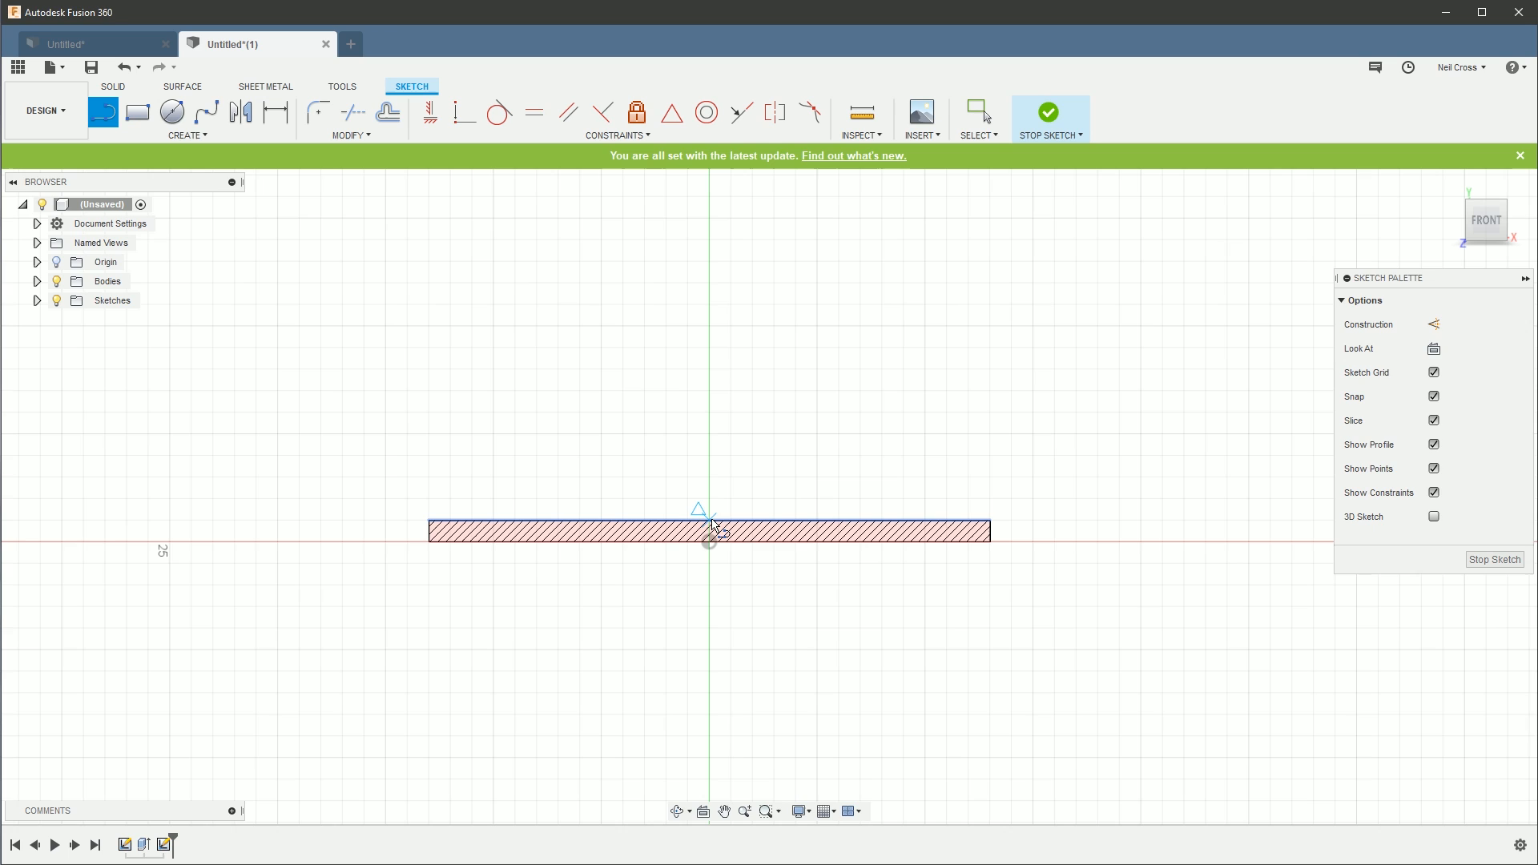
click(710, 542)
text(10)
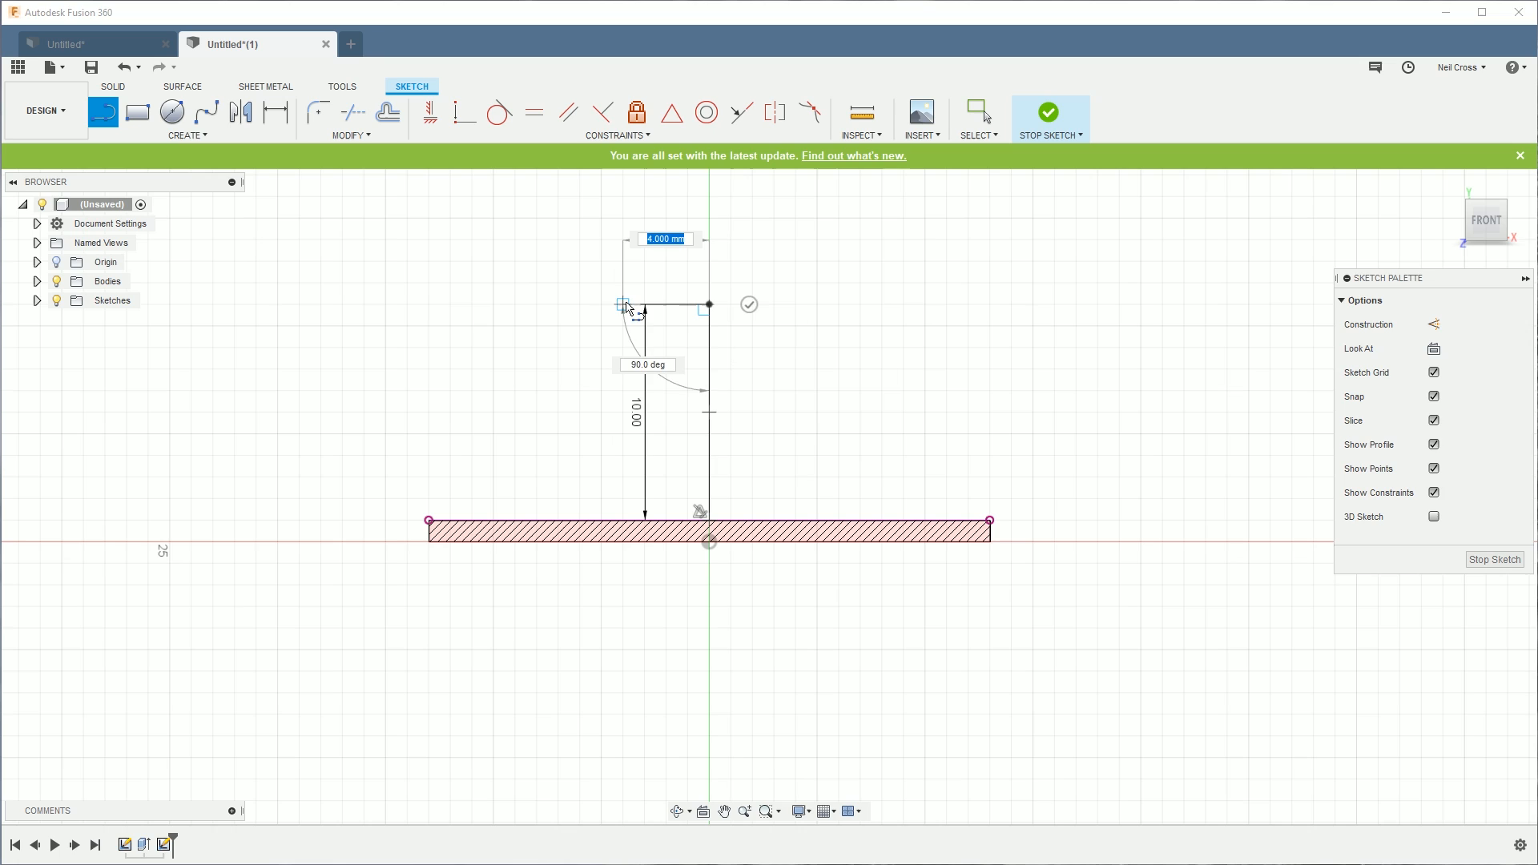
text(3)
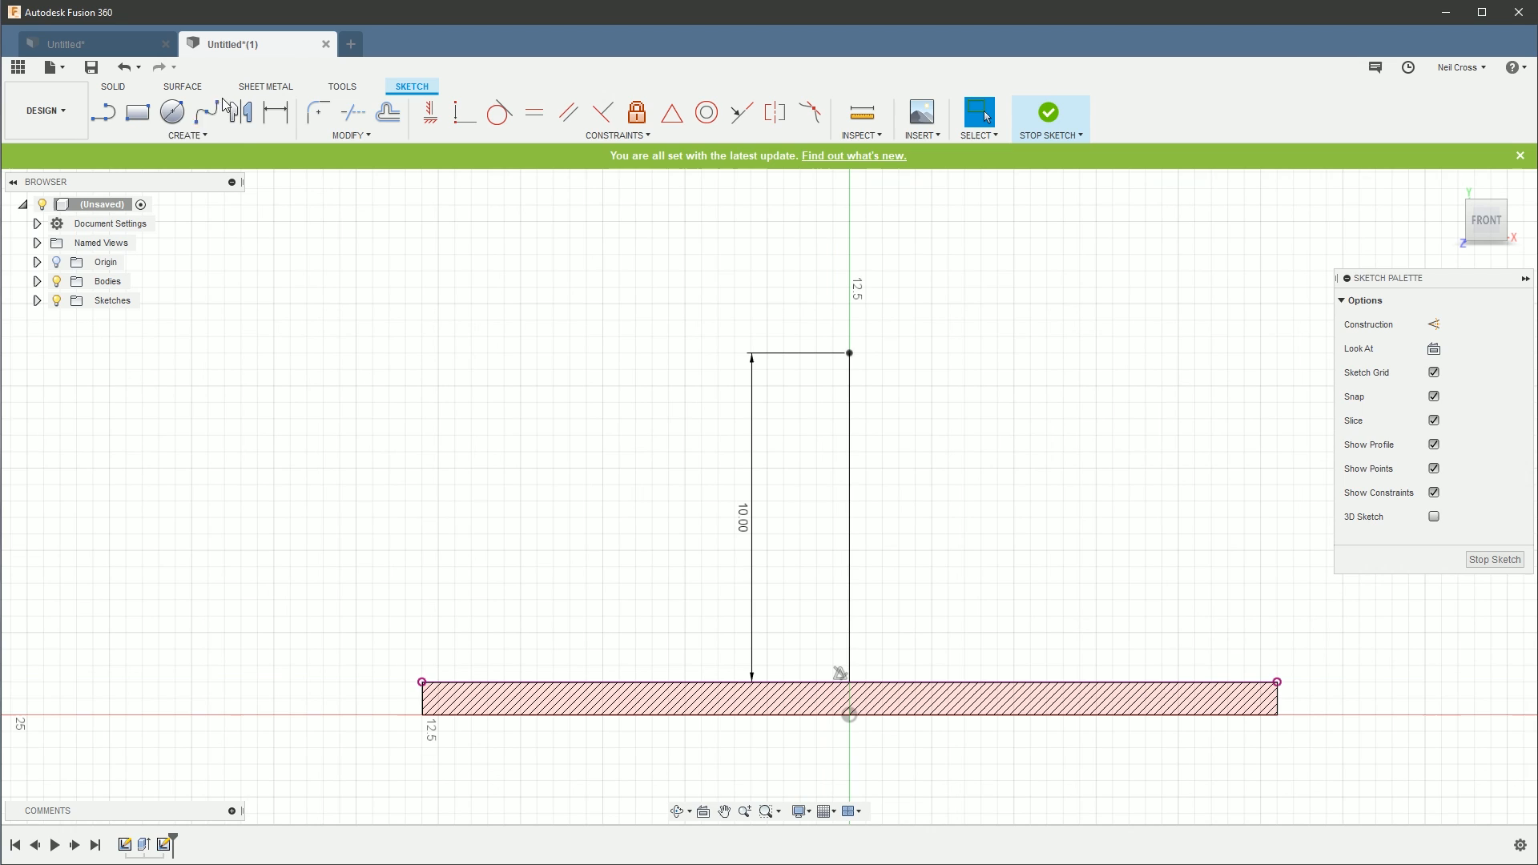
Step: Draw two joined 3-point arcs from the disc's left corner and adjust where they meet
click(187, 135)
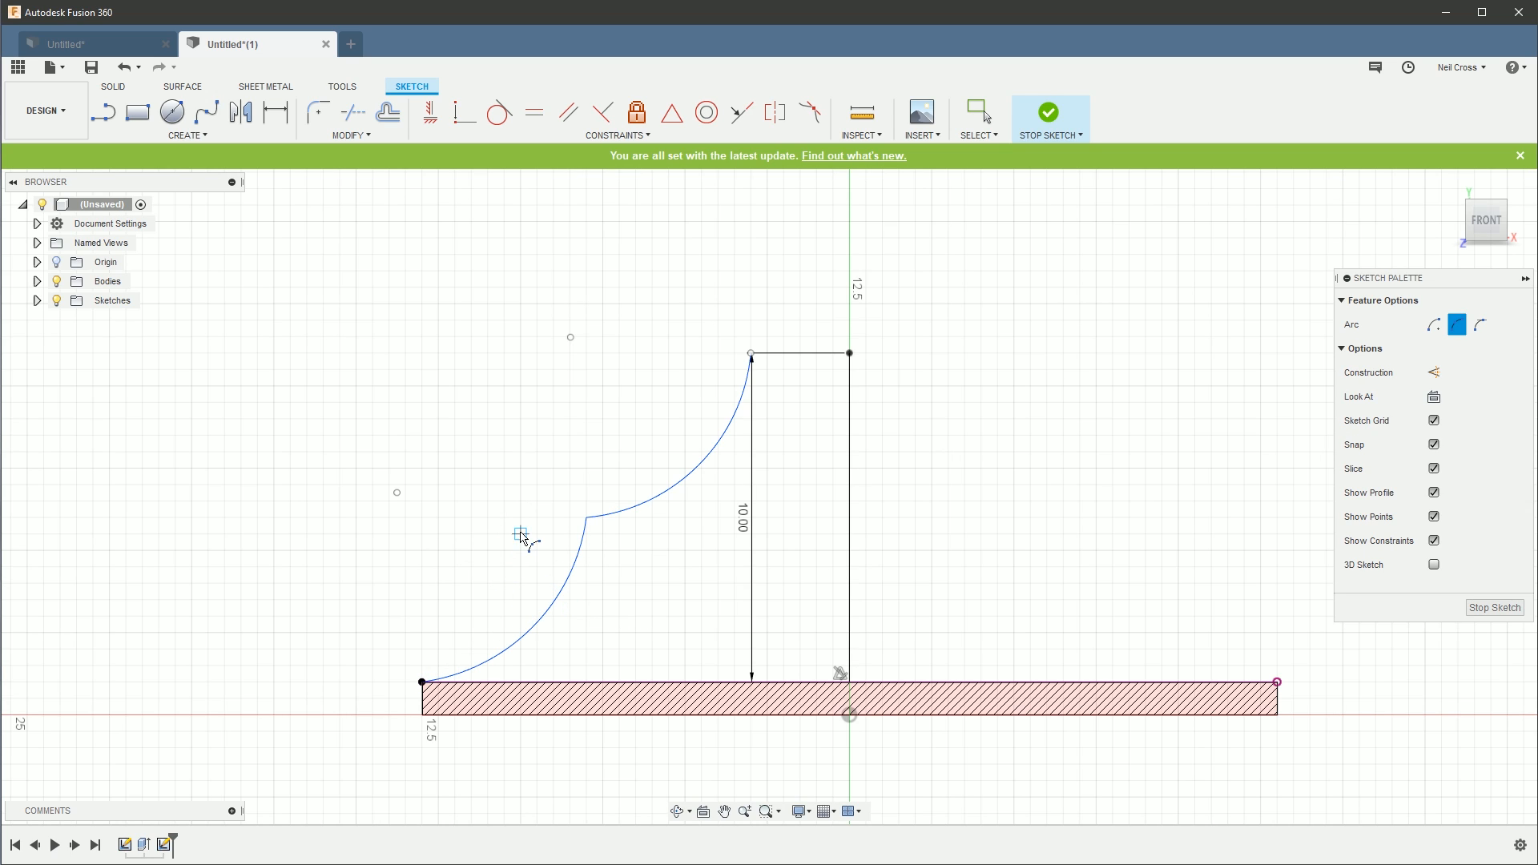
click(977, 112)
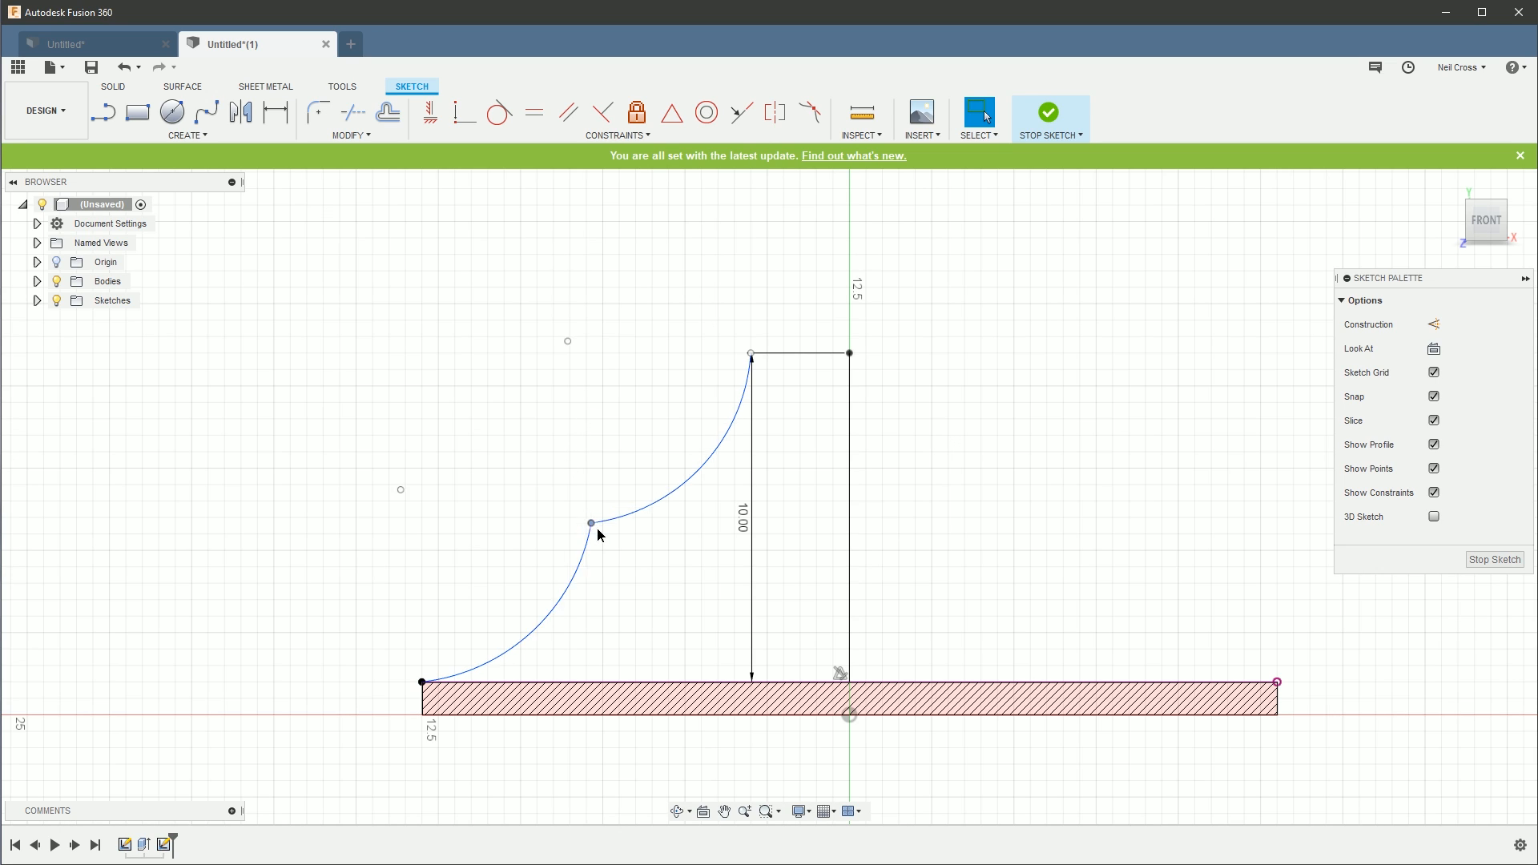
drag(590, 523, 603, 533)
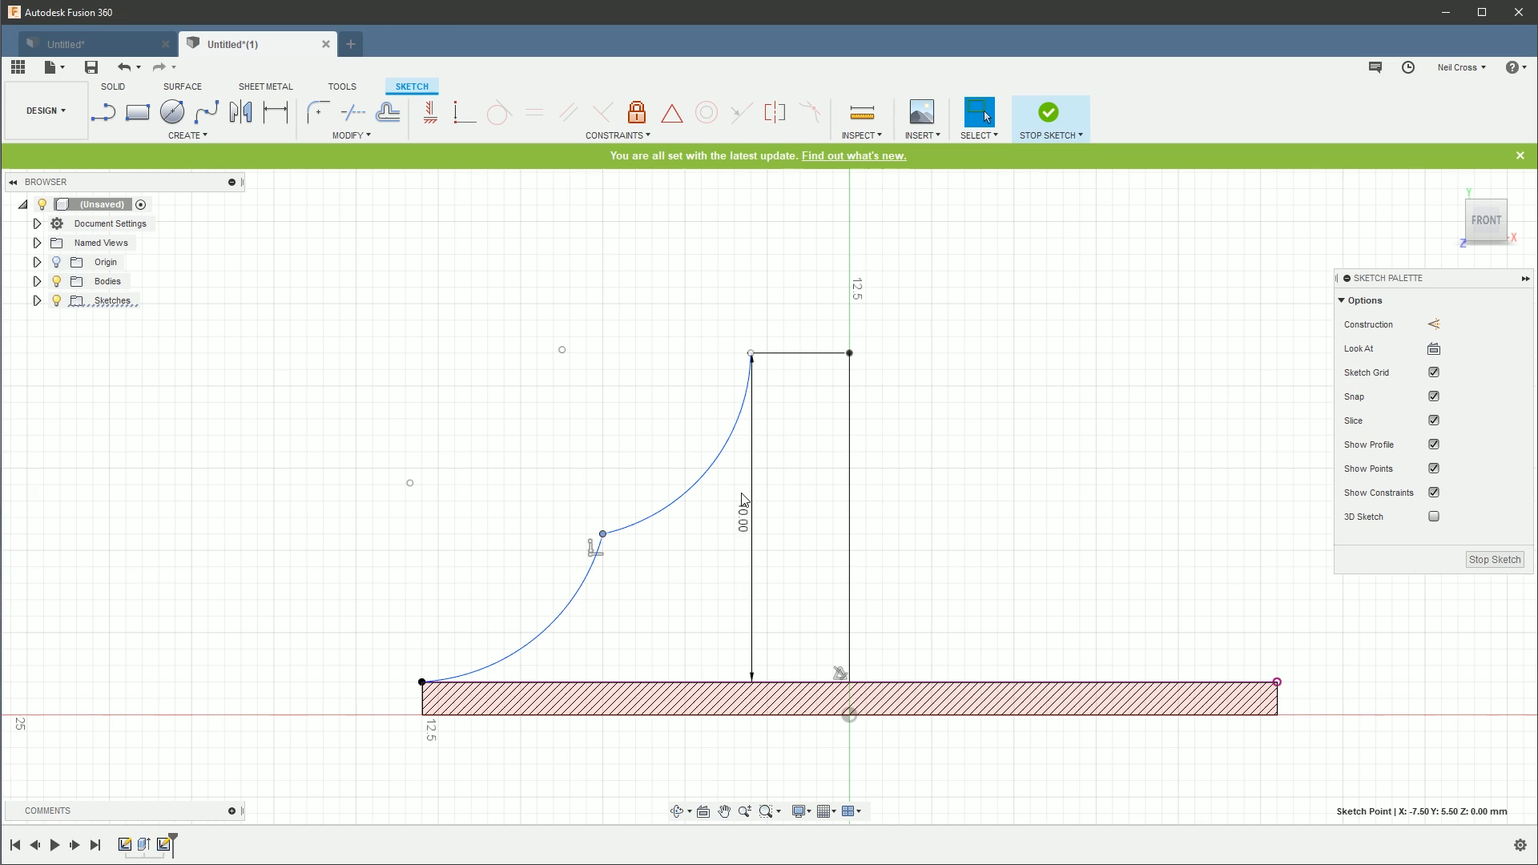
mouse_move(734, 388)
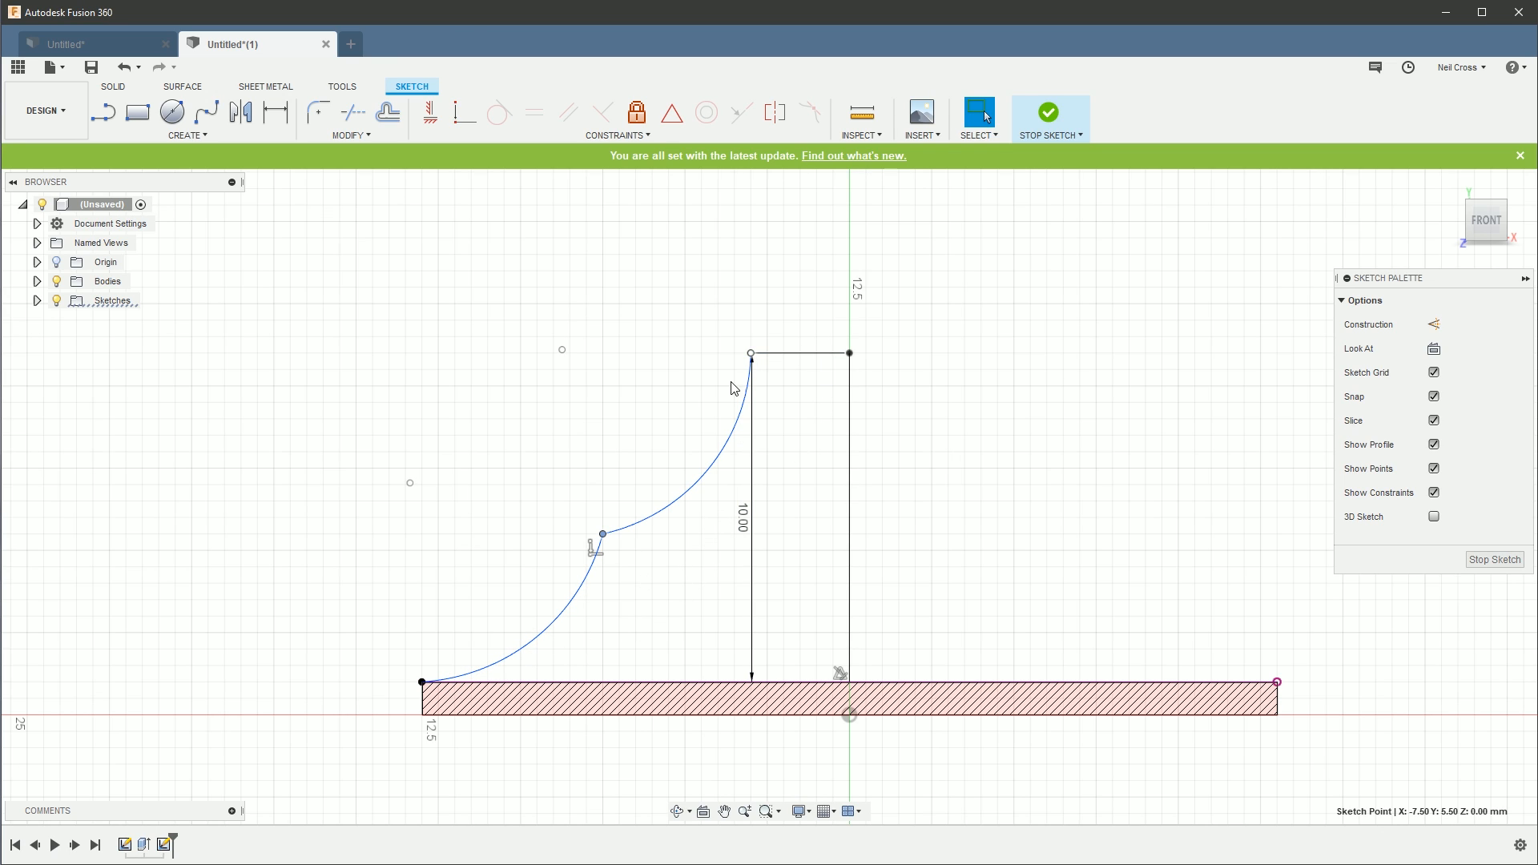
mouse_move(441, 223)
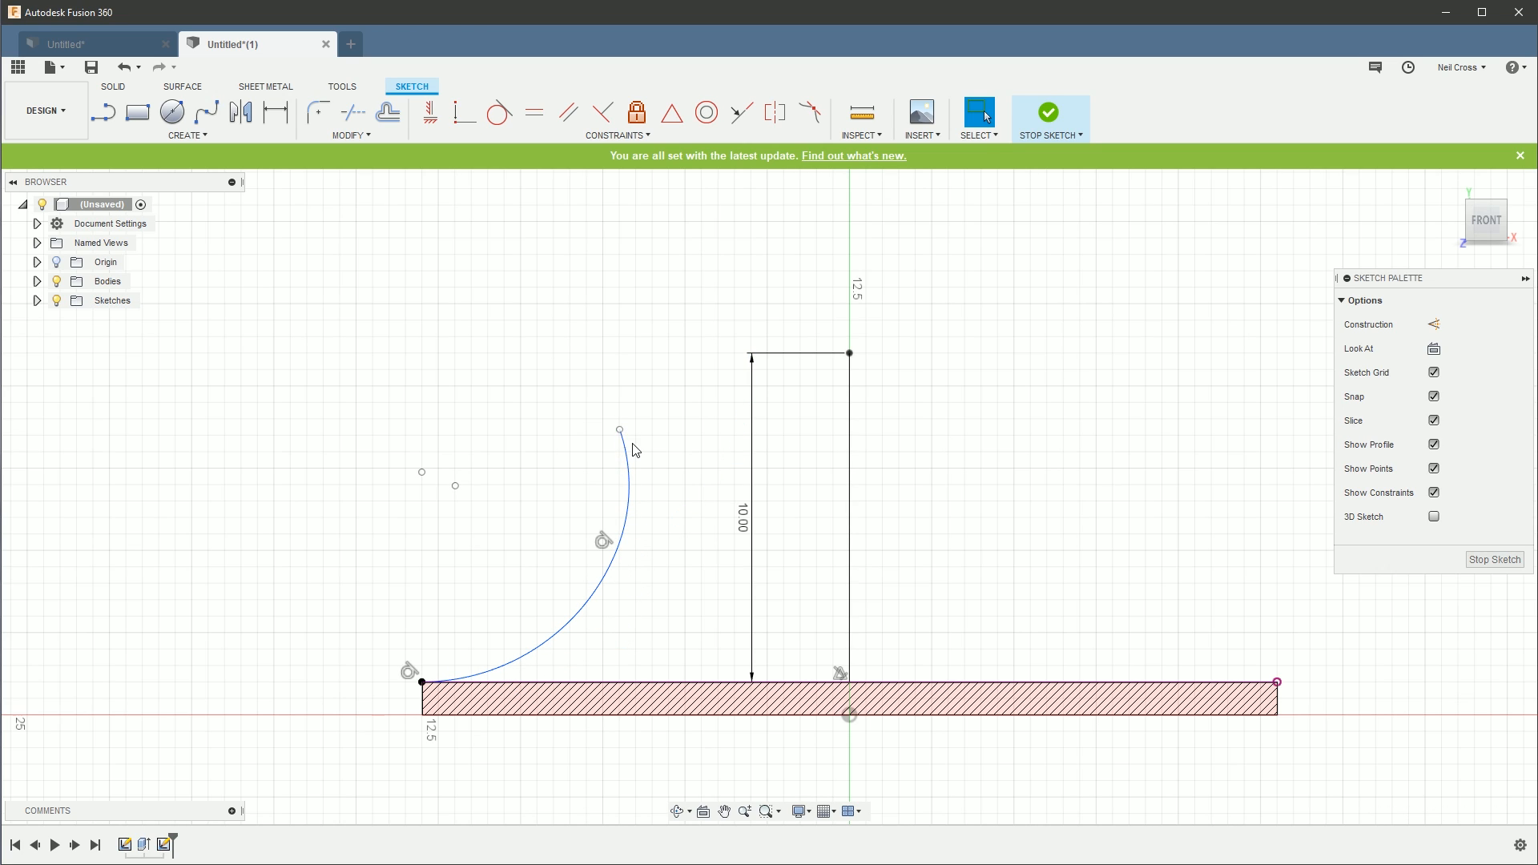
mouse_move(499, 112)
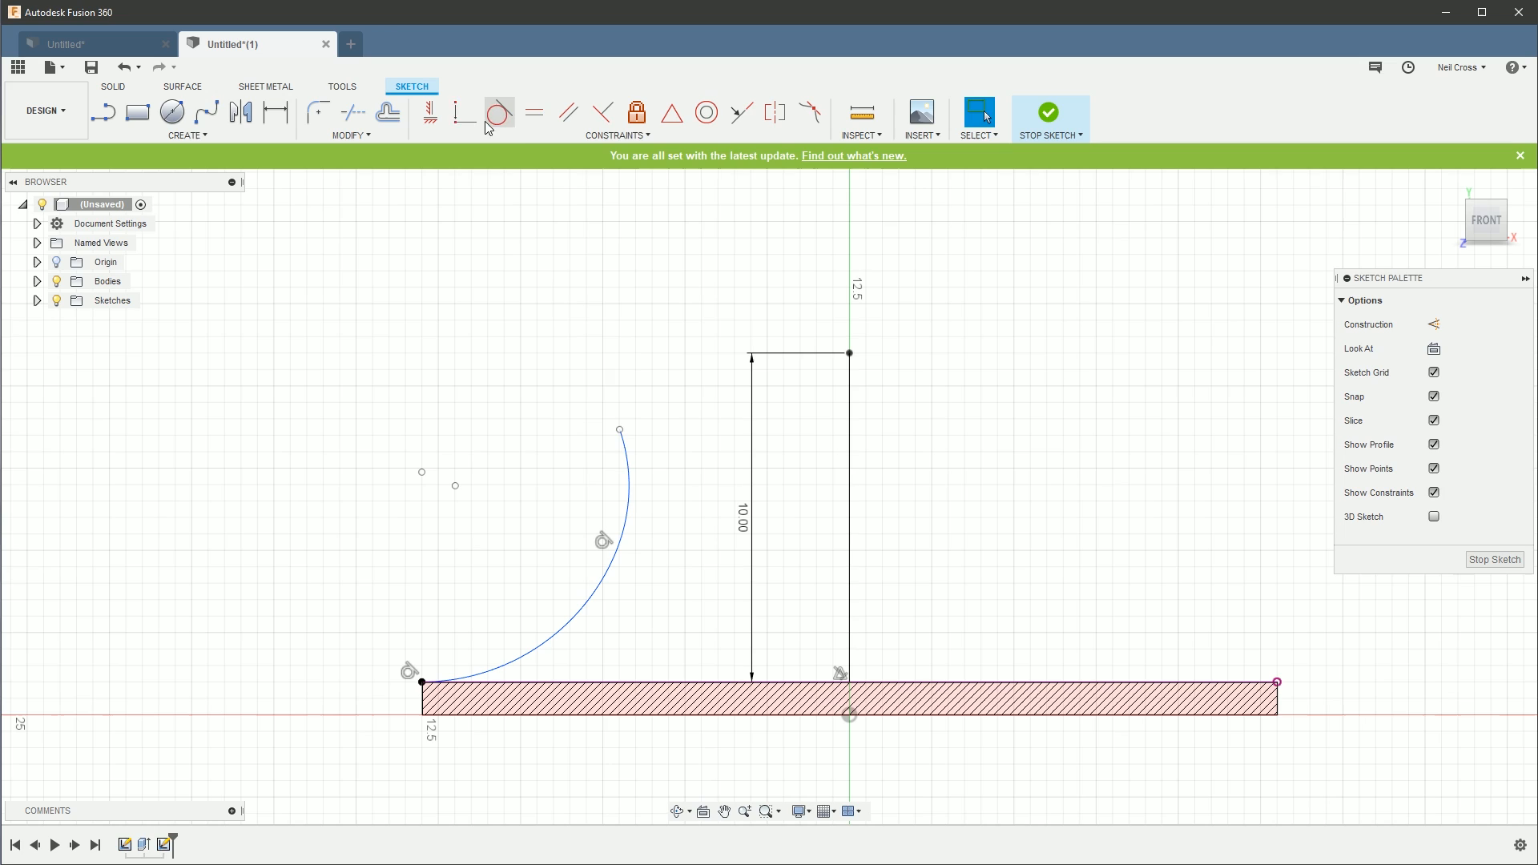
Step: Draw the 3 mm top line and constrain the arc tangent to it
click(463, 112)
text(3)
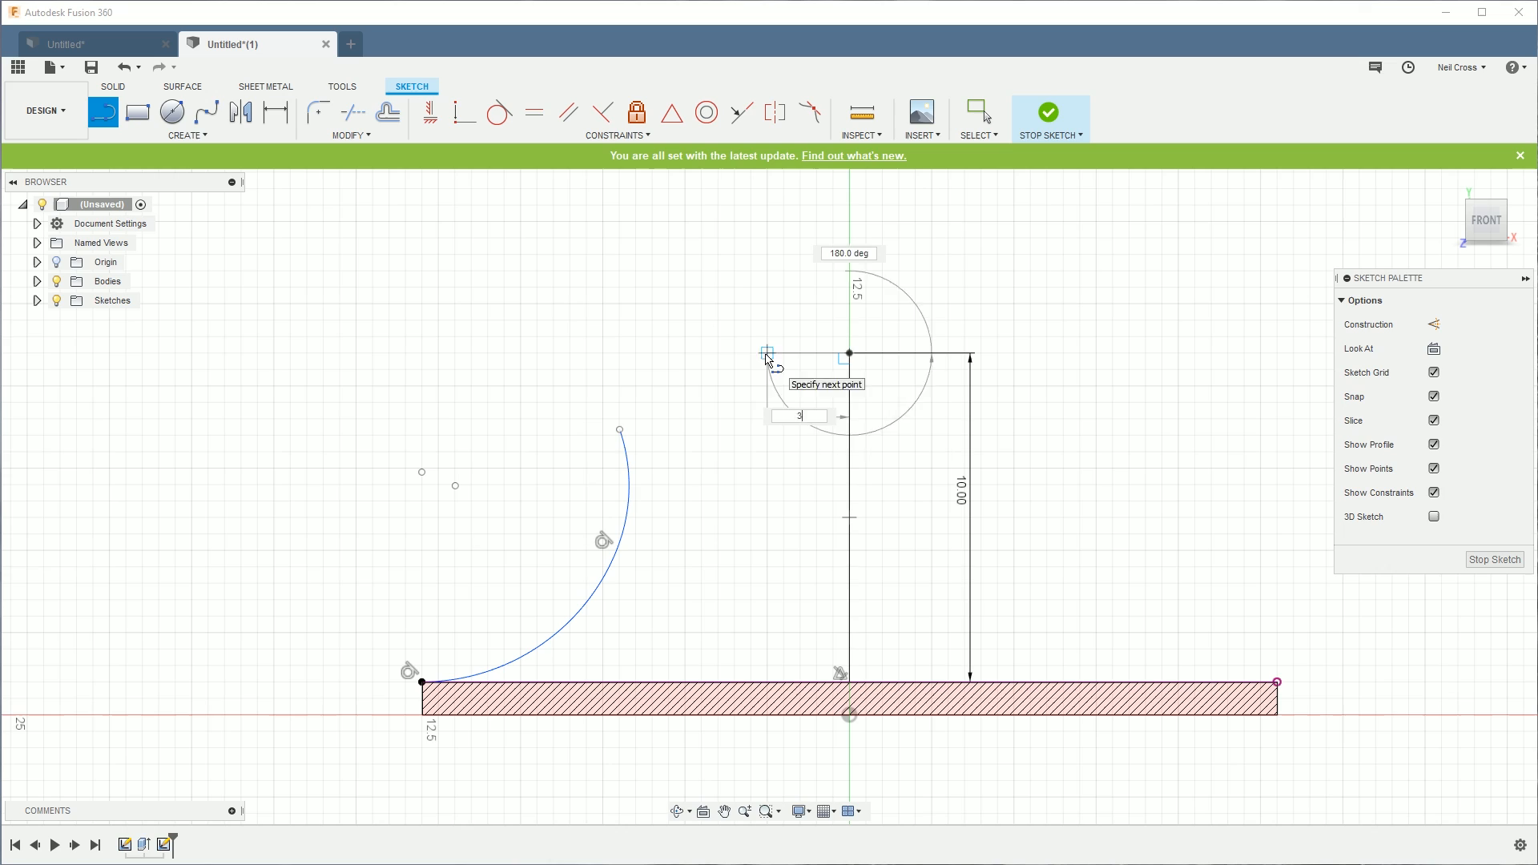
click(768, 353)
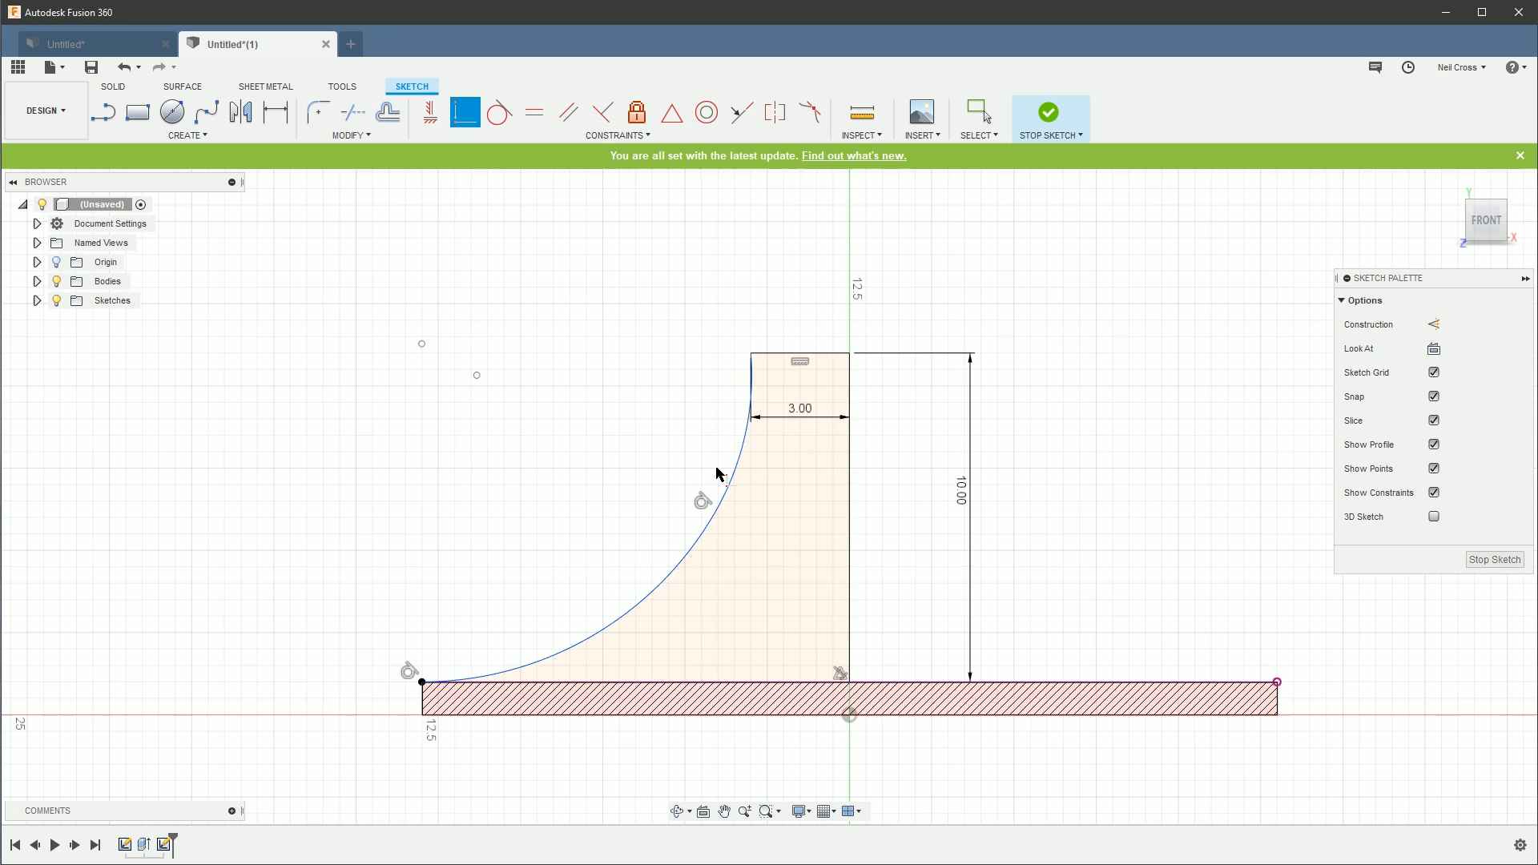
click(978, 110)
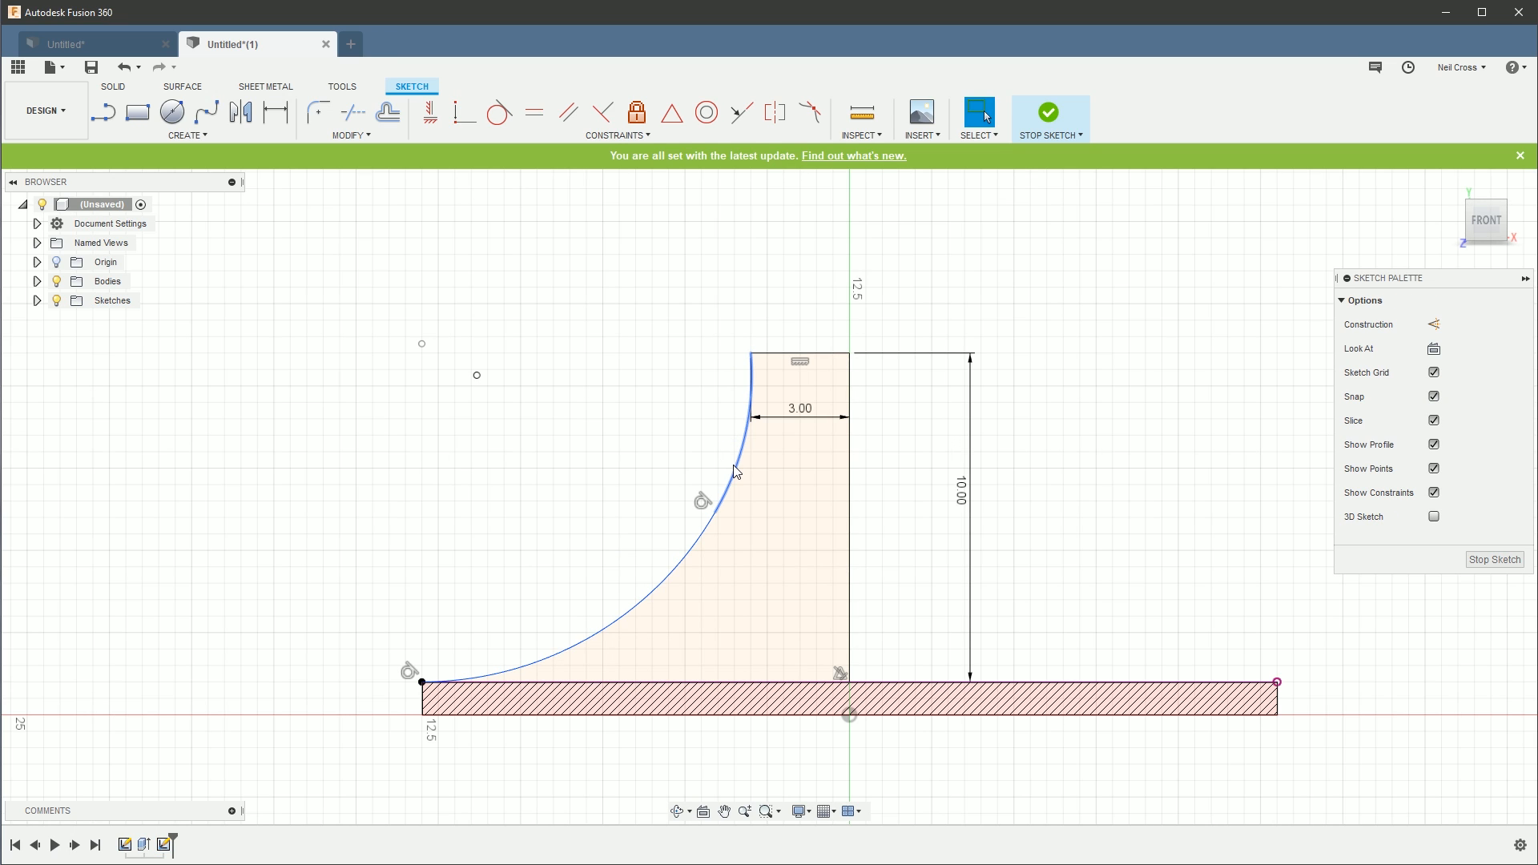
click(735, 471)
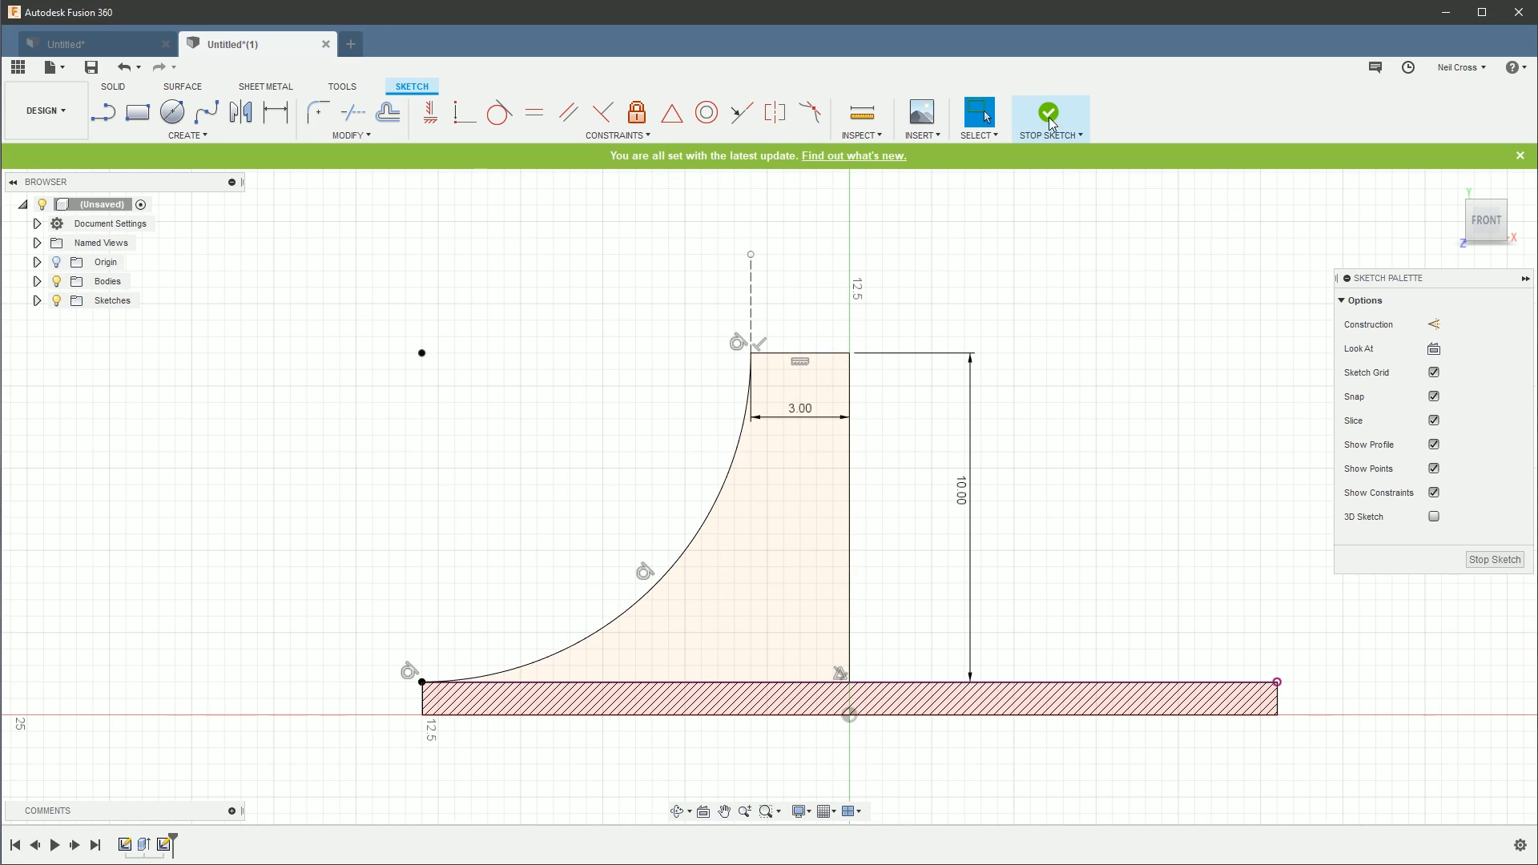
Step: Revolve the profile 360° about the vertical axis into a flared hub, viewing its underside
click(1048, 112)
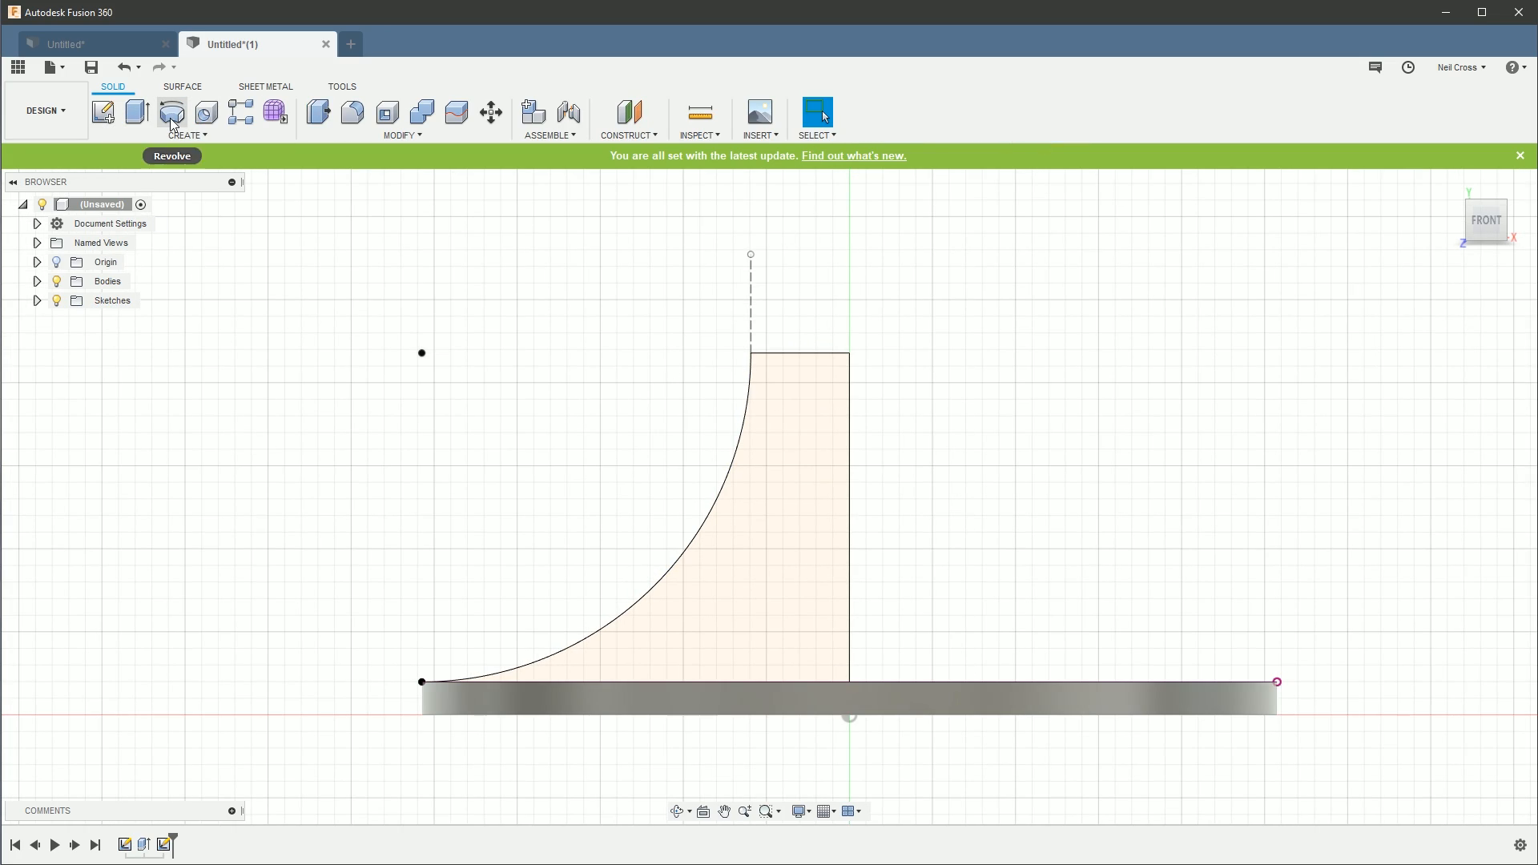
click(171, 113)
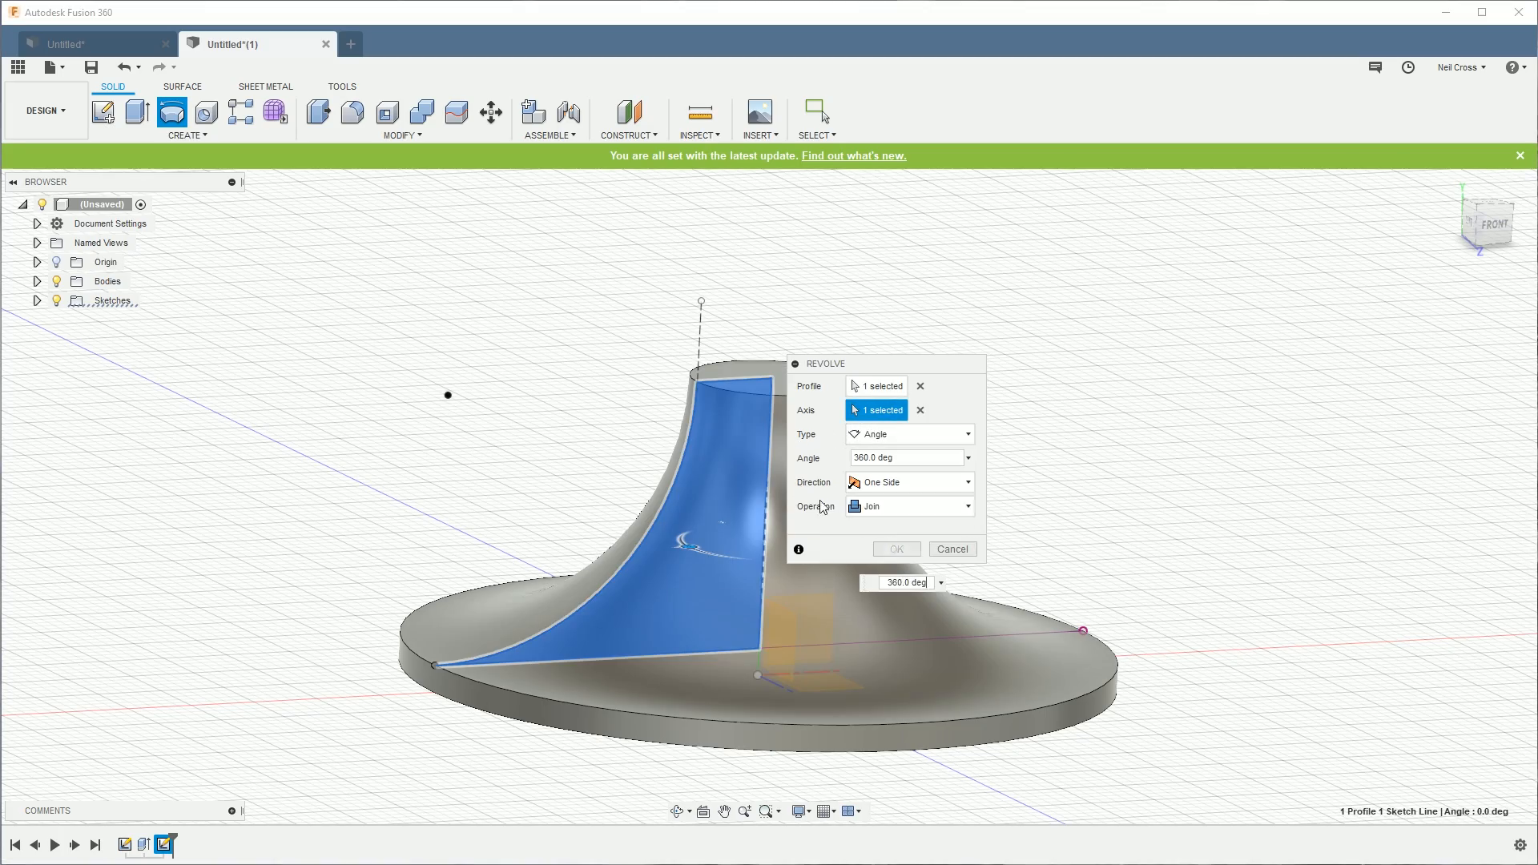
click(895, 548)
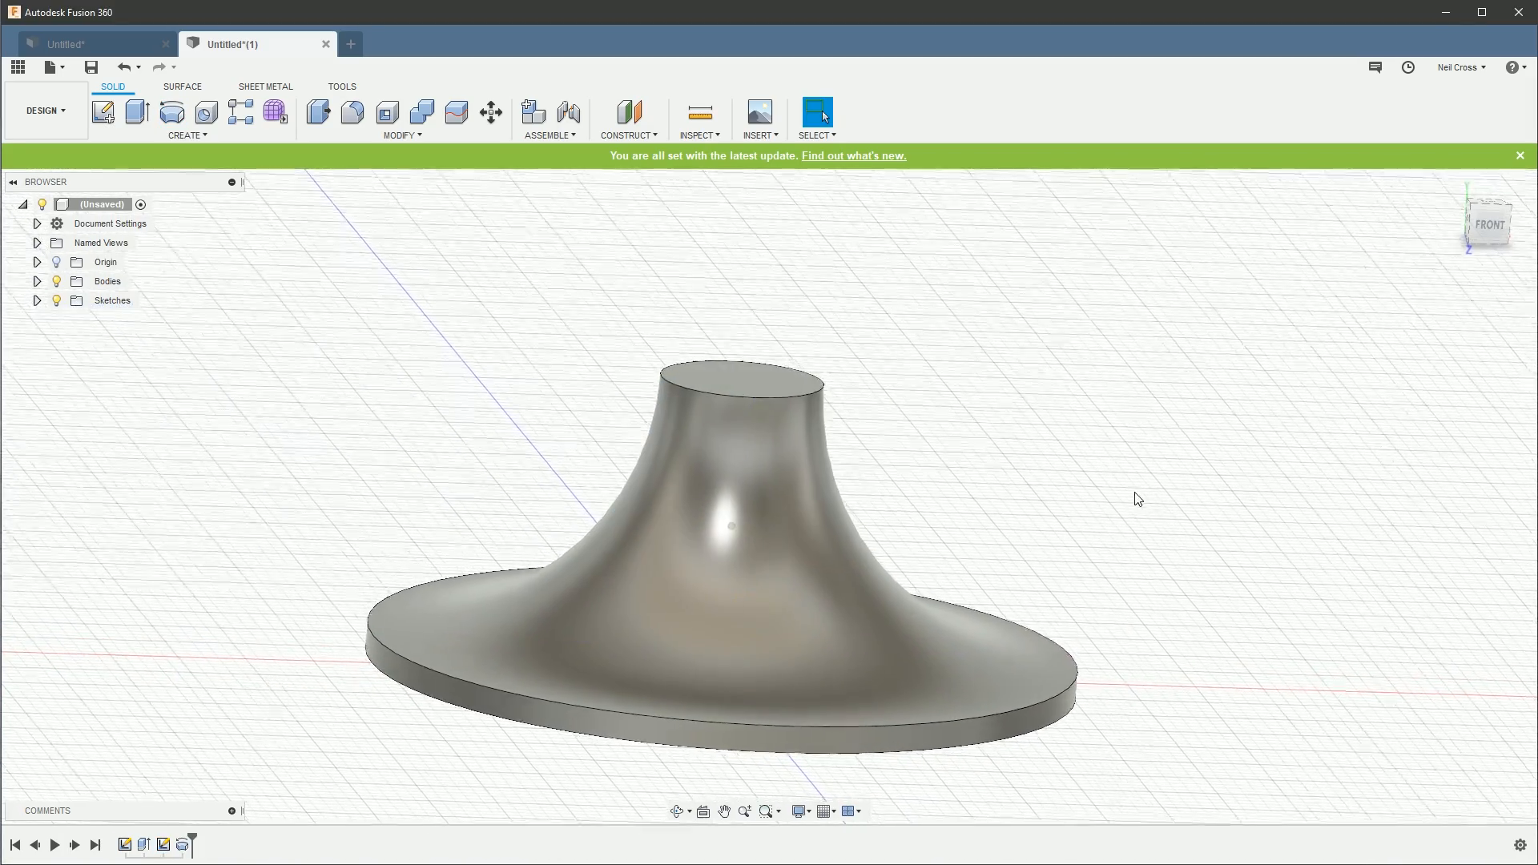
drag(1135, 498, 943, 367)
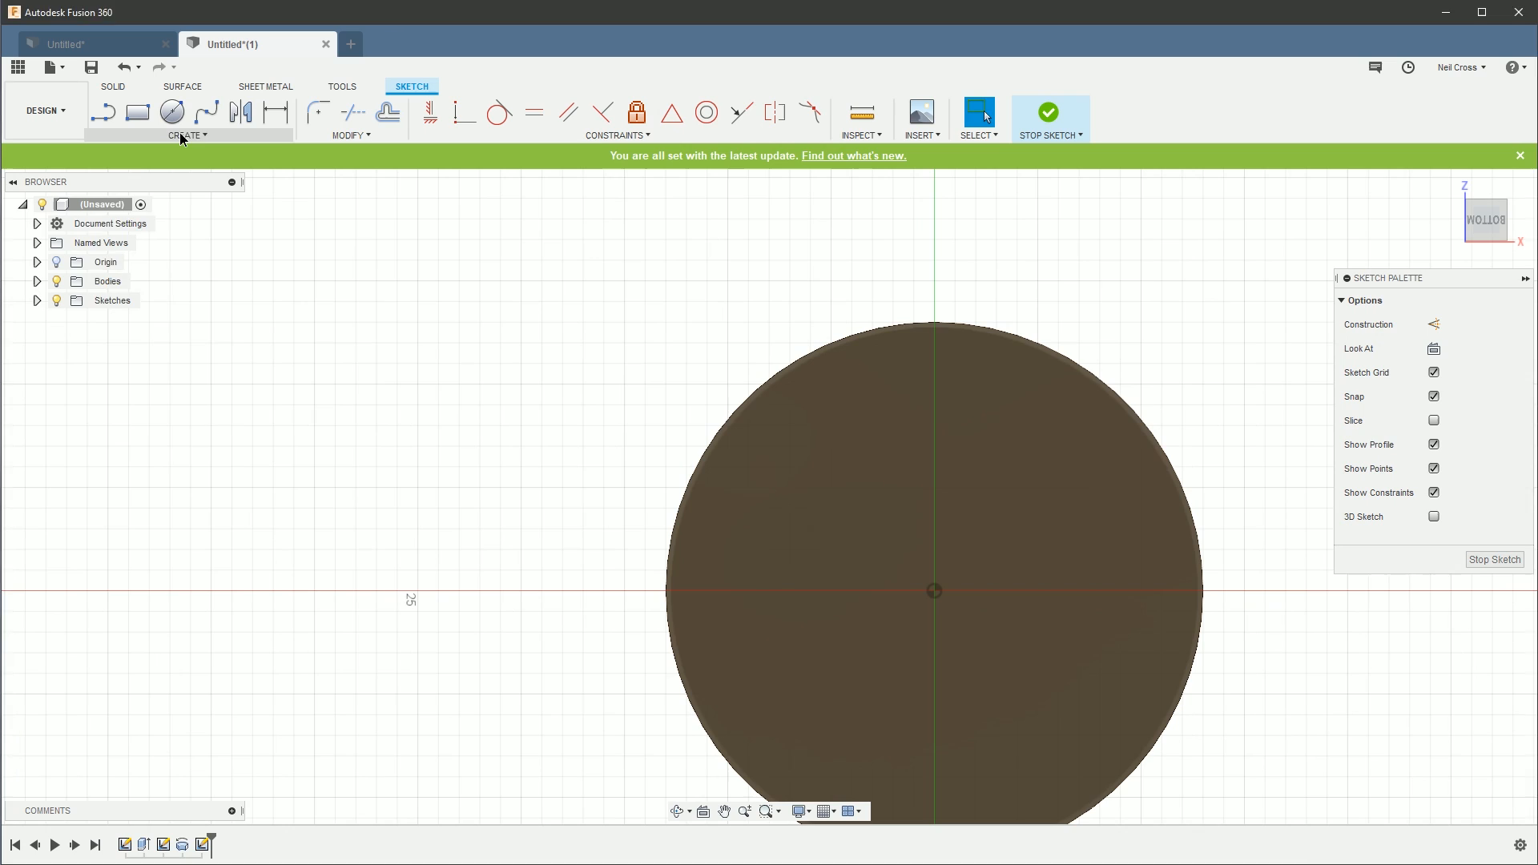
Step: Draw a fit-point spline from the base rim to the hub centre and tune its tangent handles
click(185, 135)
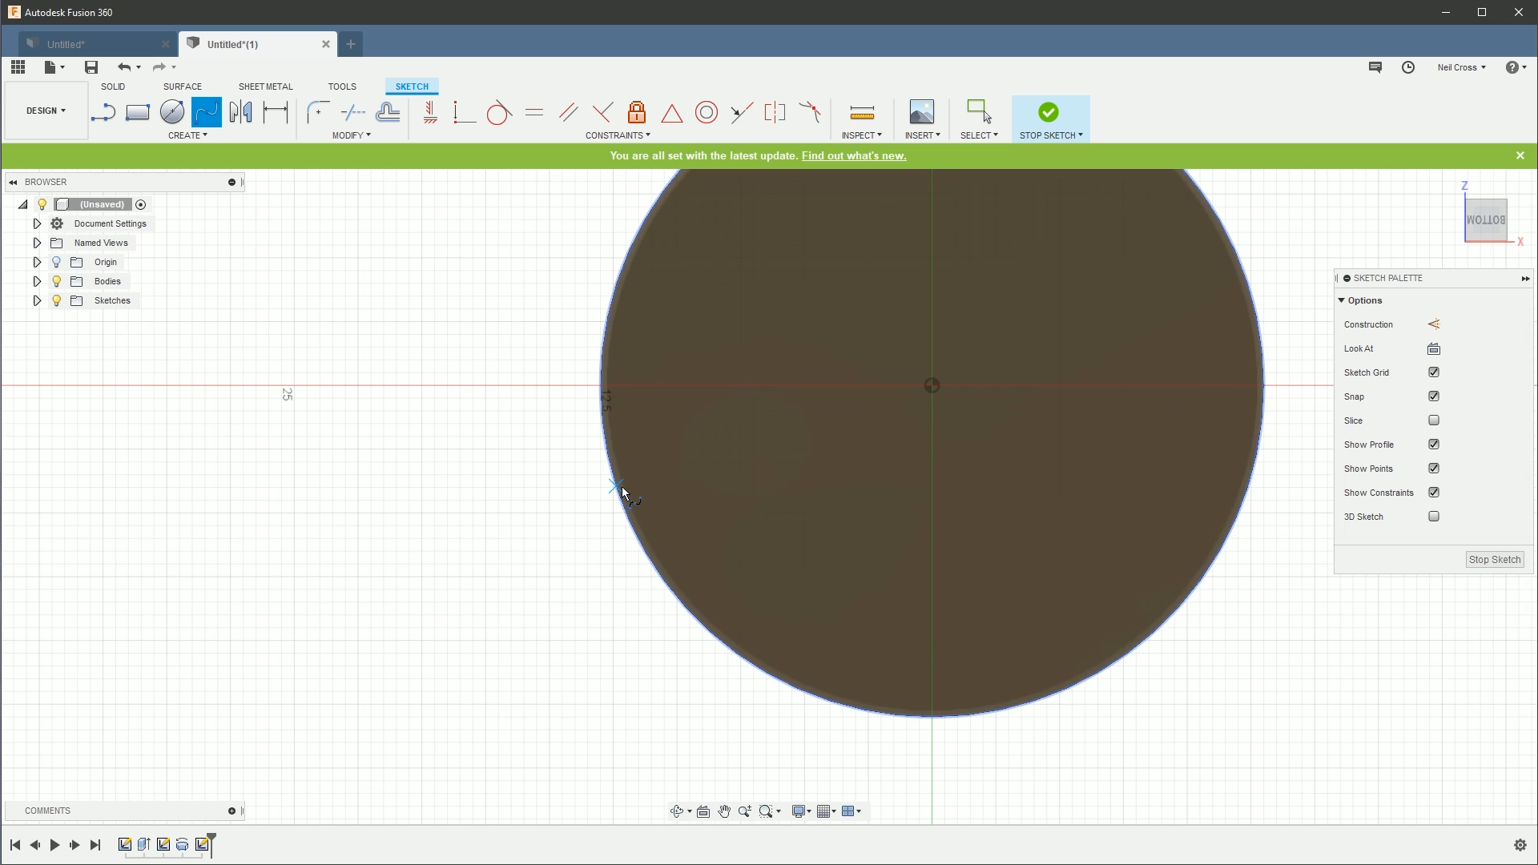
drag(616, 488, 702, 525)
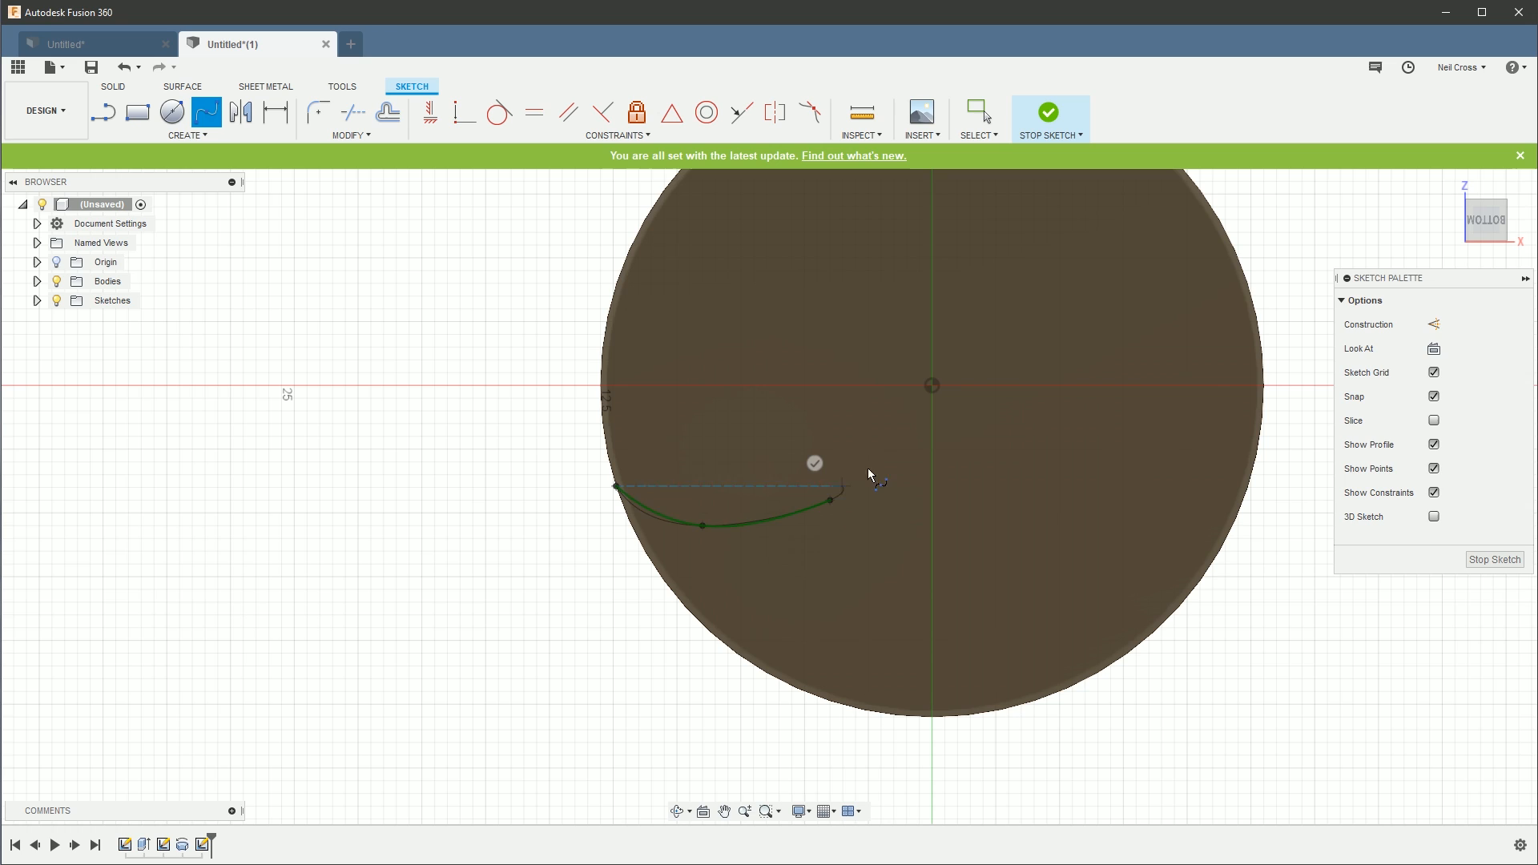
drag(833, 500, 931, 383)
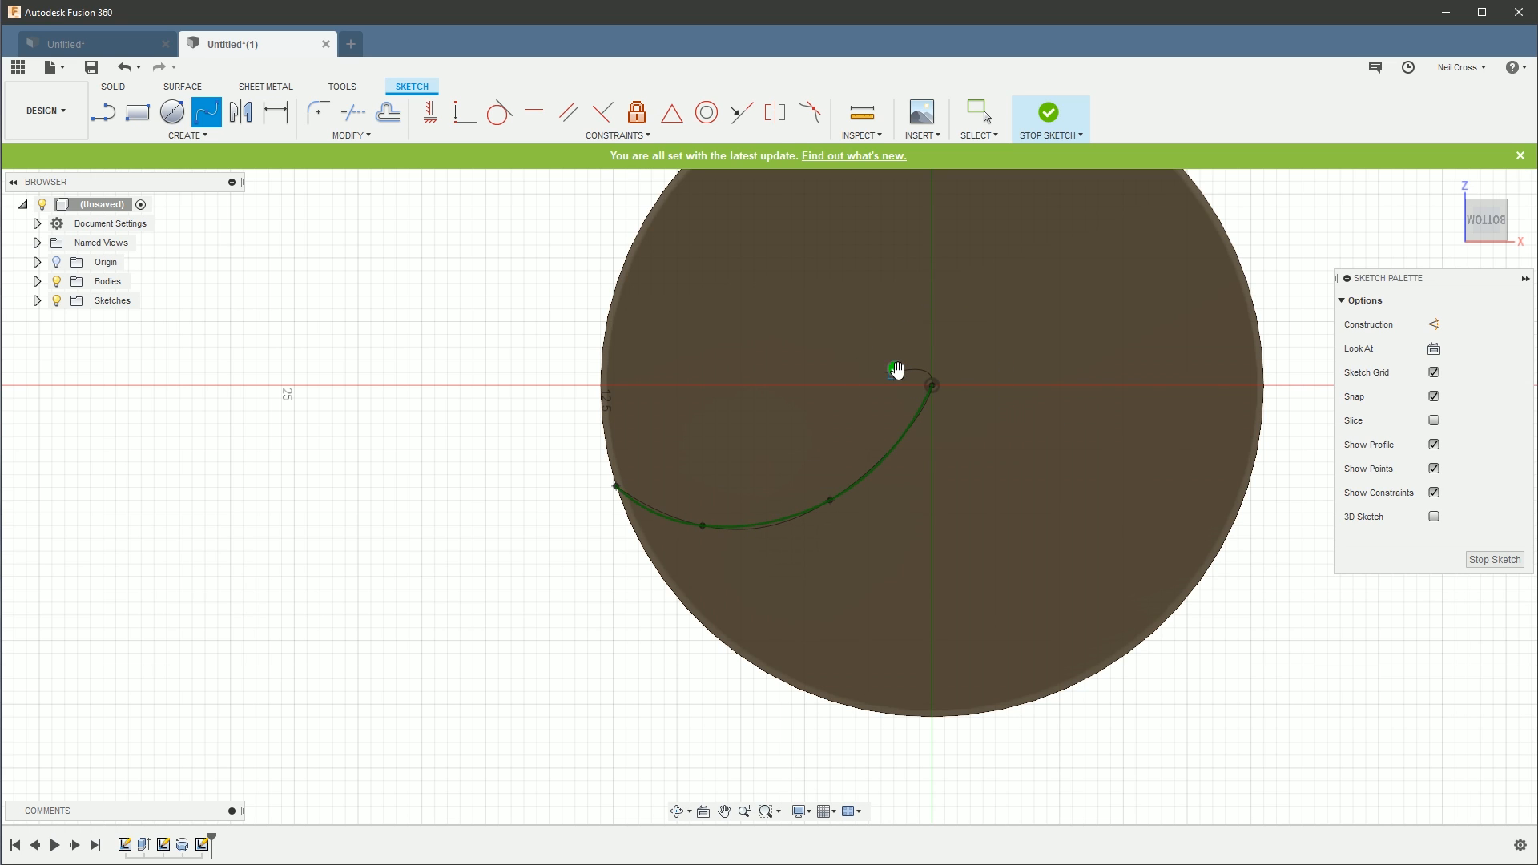
scroll(down, 3)
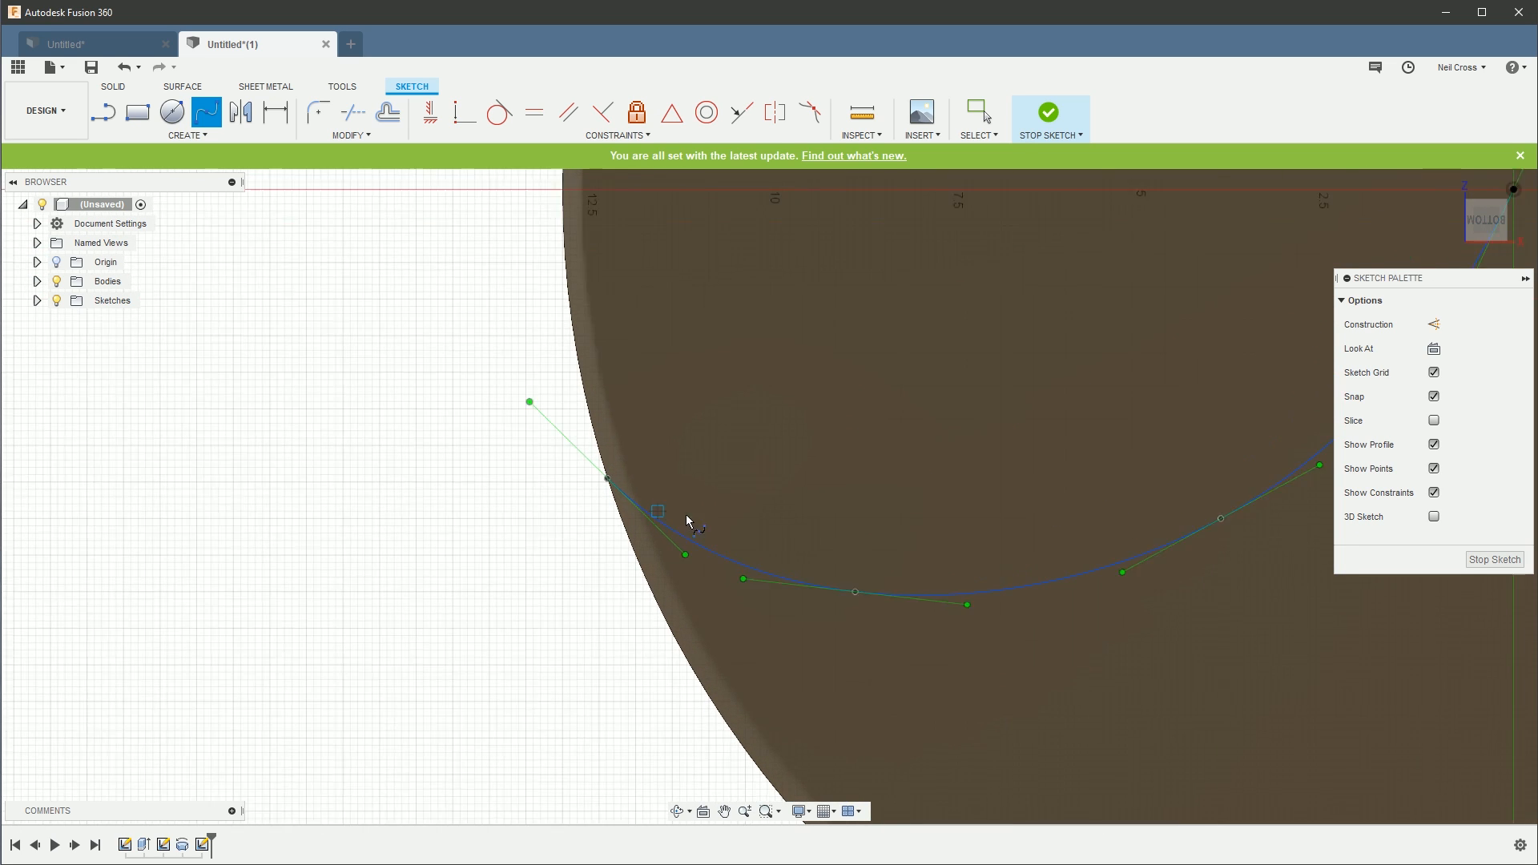
right_click(657, 511)
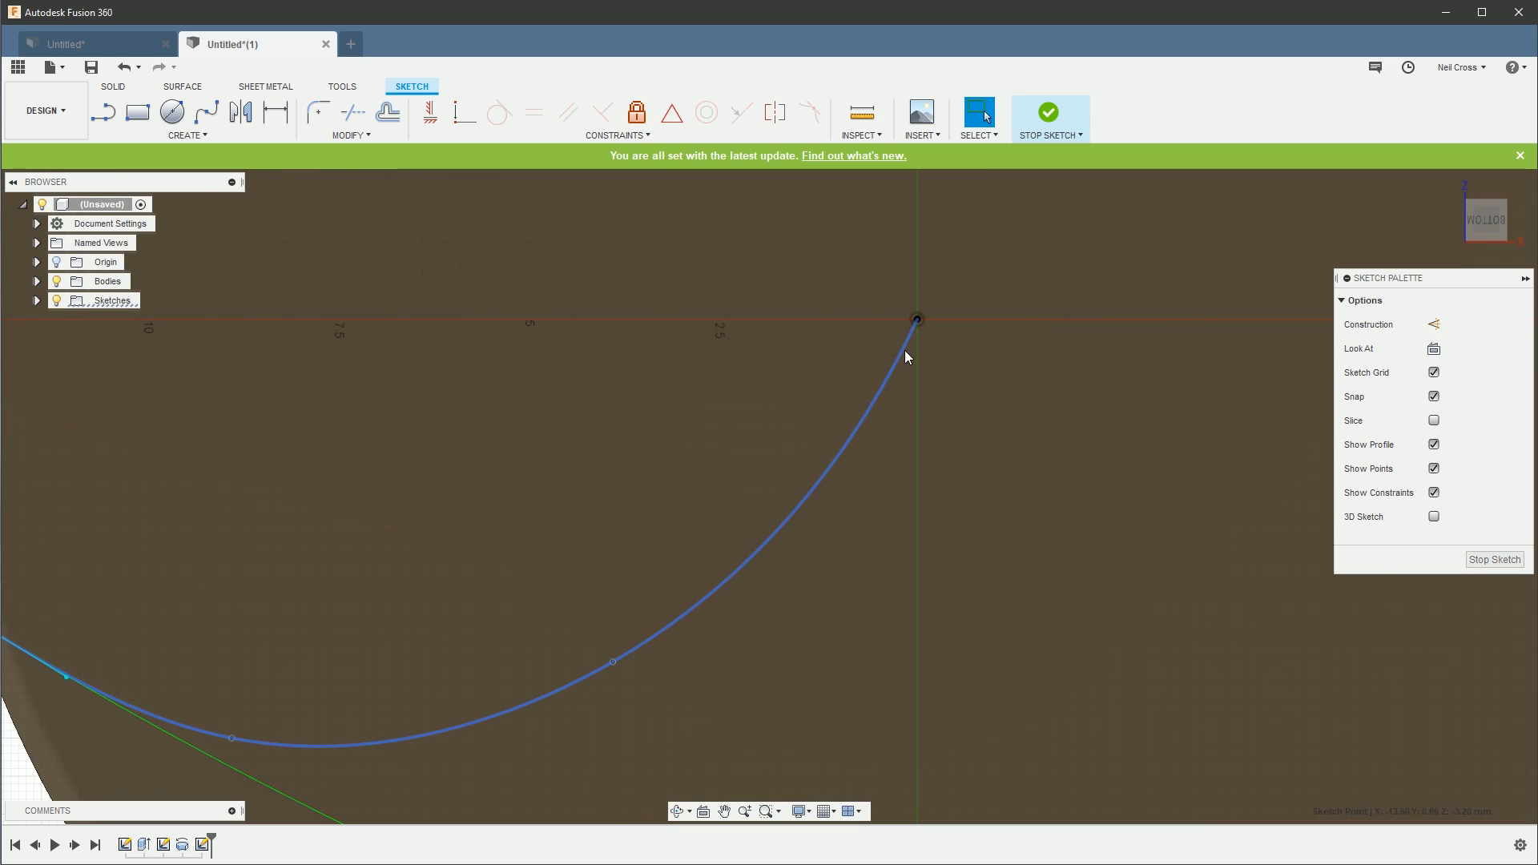
drag(917, 319, 969, 205)
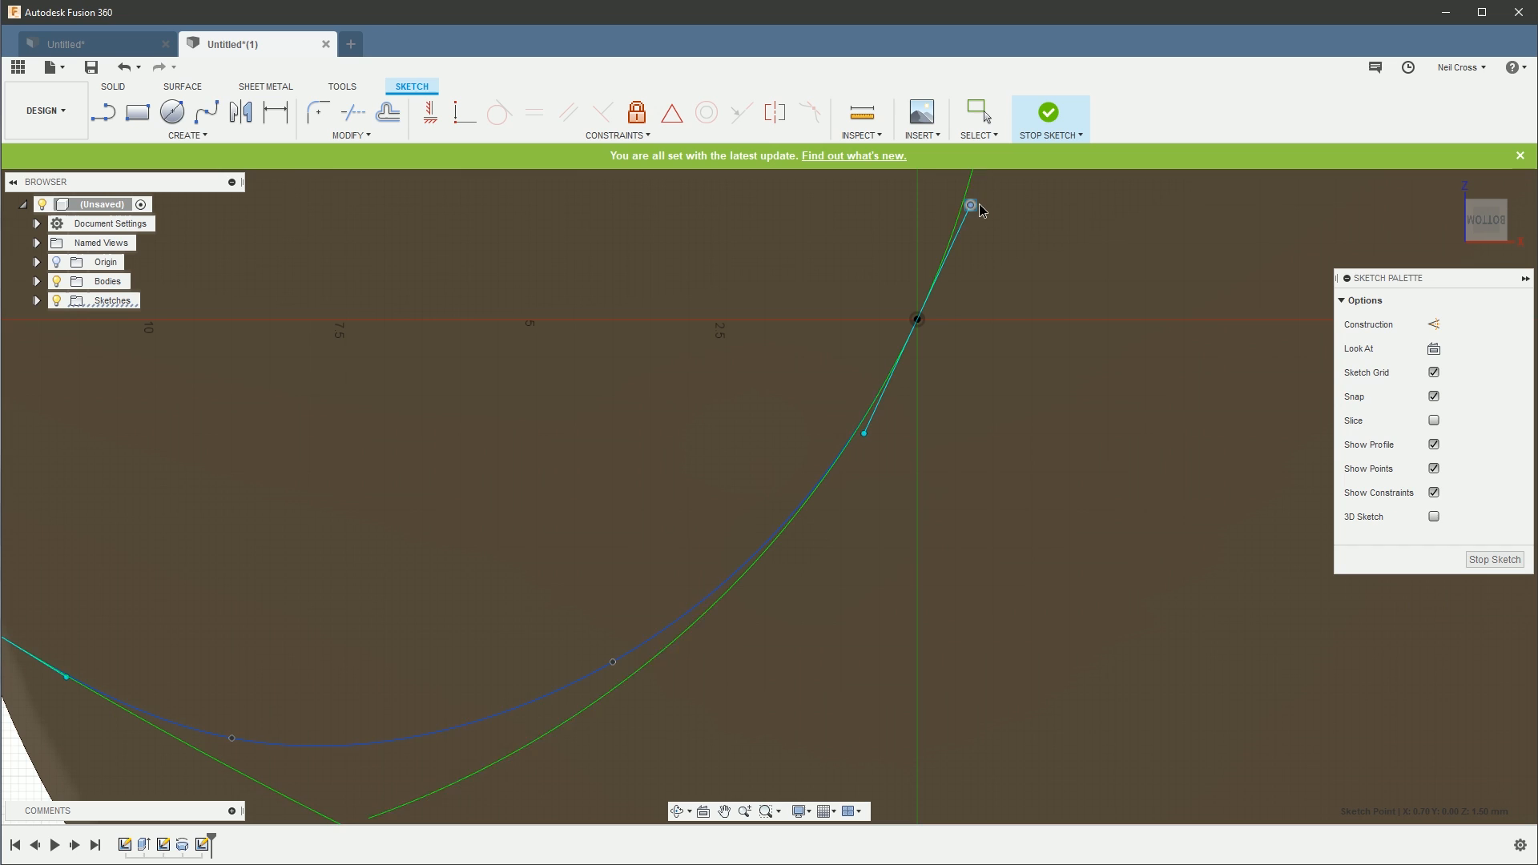
drag(969, 206, 993, 213)
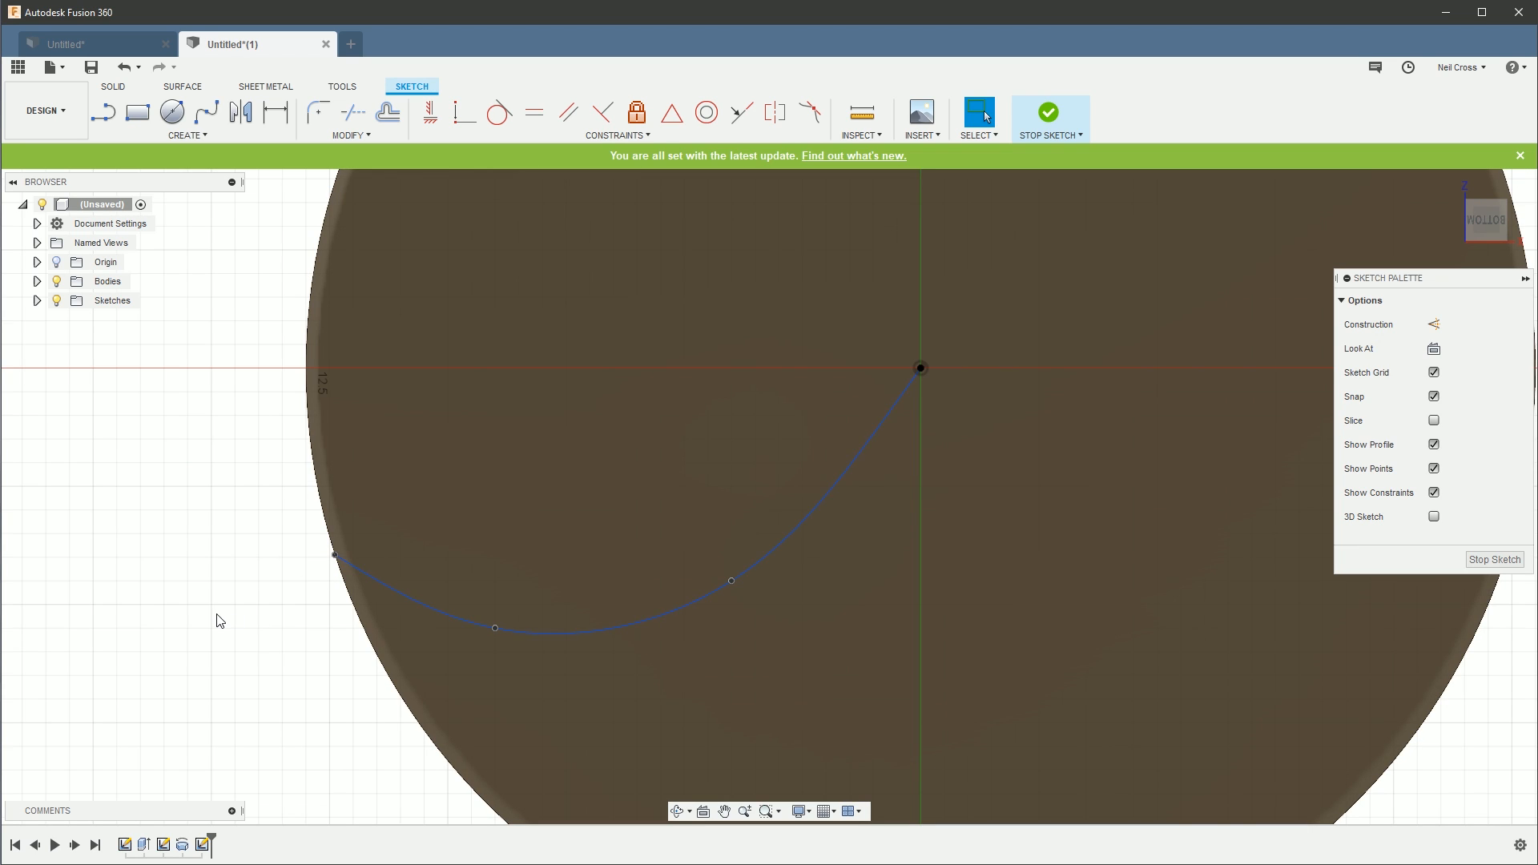
mouse_move(245, 621)
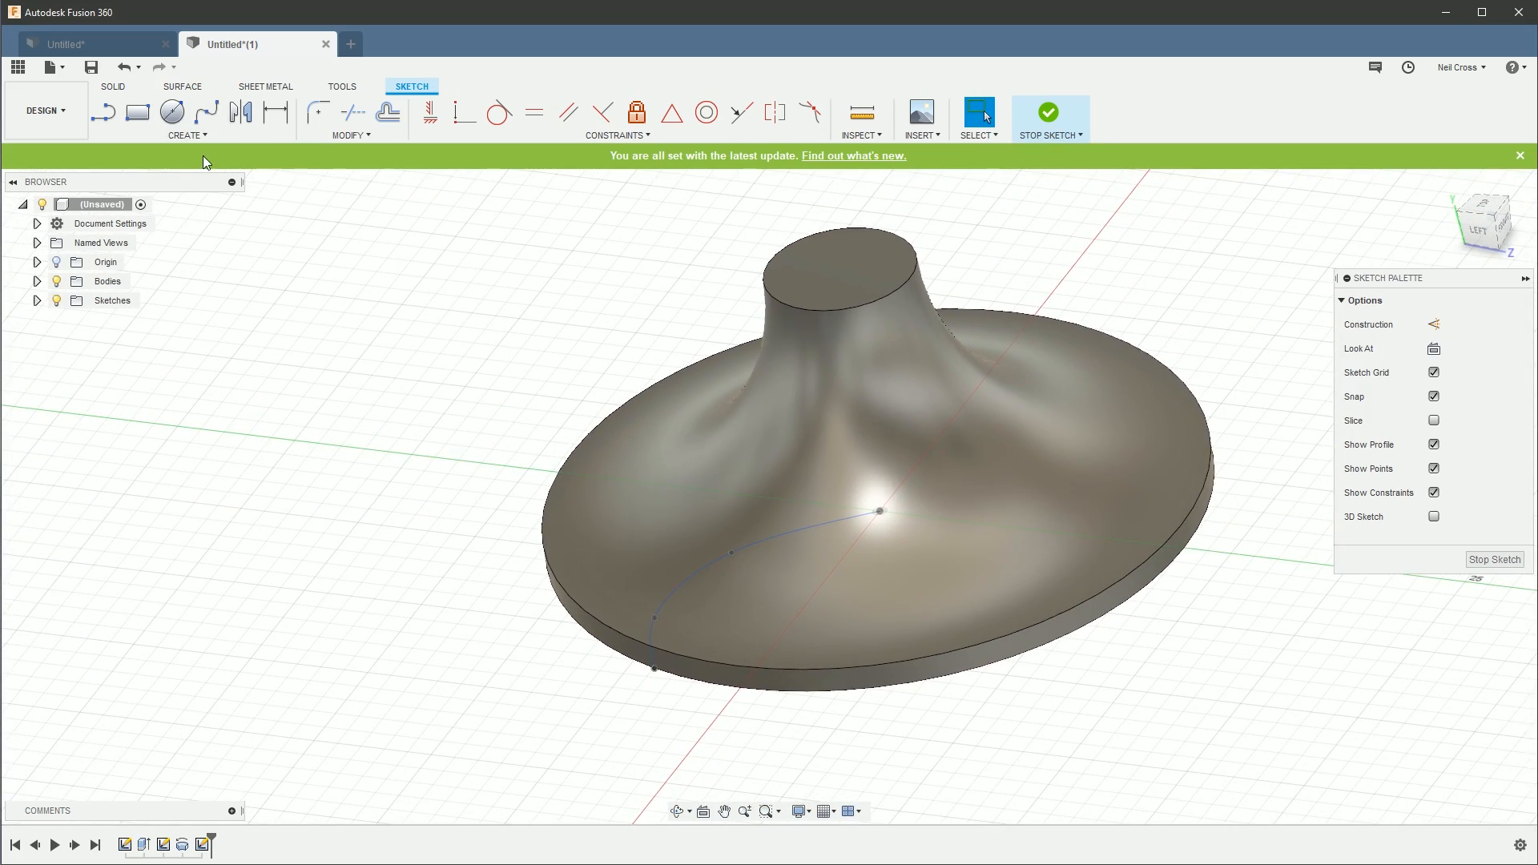
Step: Surface-extrude only the spline curve by -10 mm to form the blade wall
click(1048, 115)
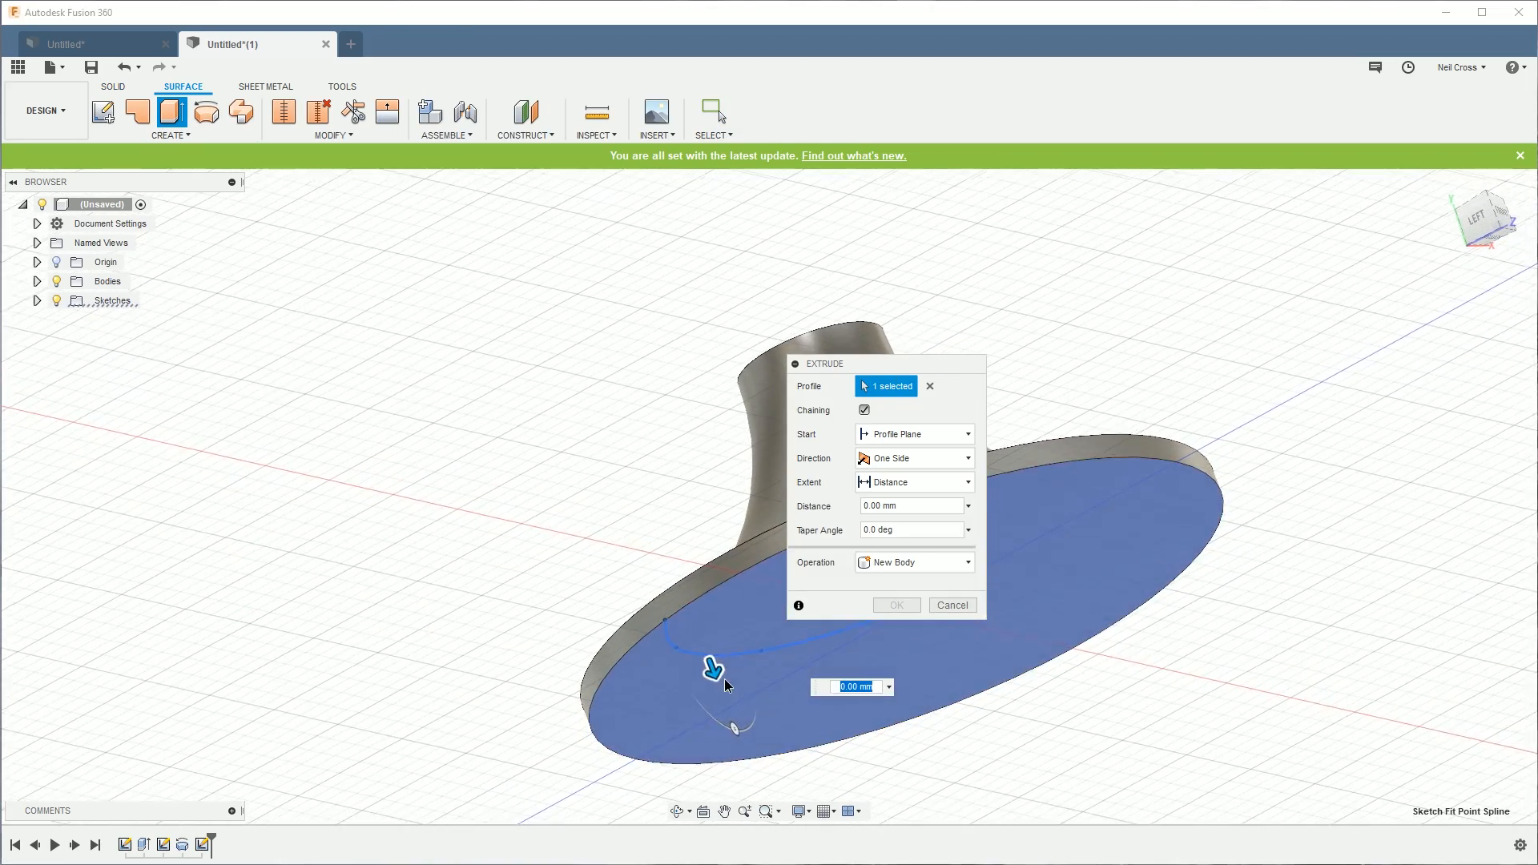
click(716, 674)
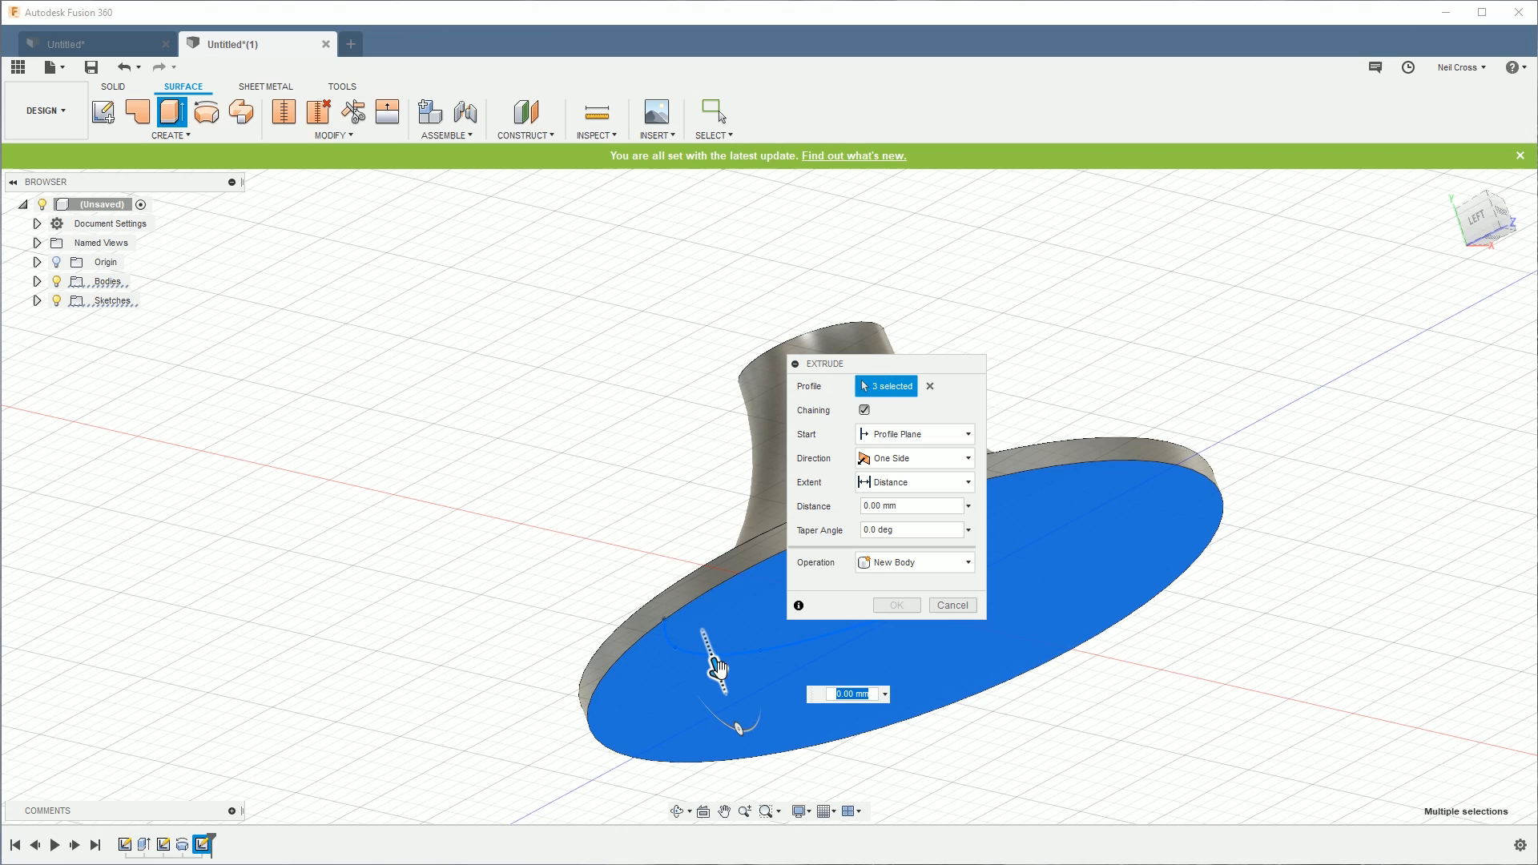
click(951, 604)
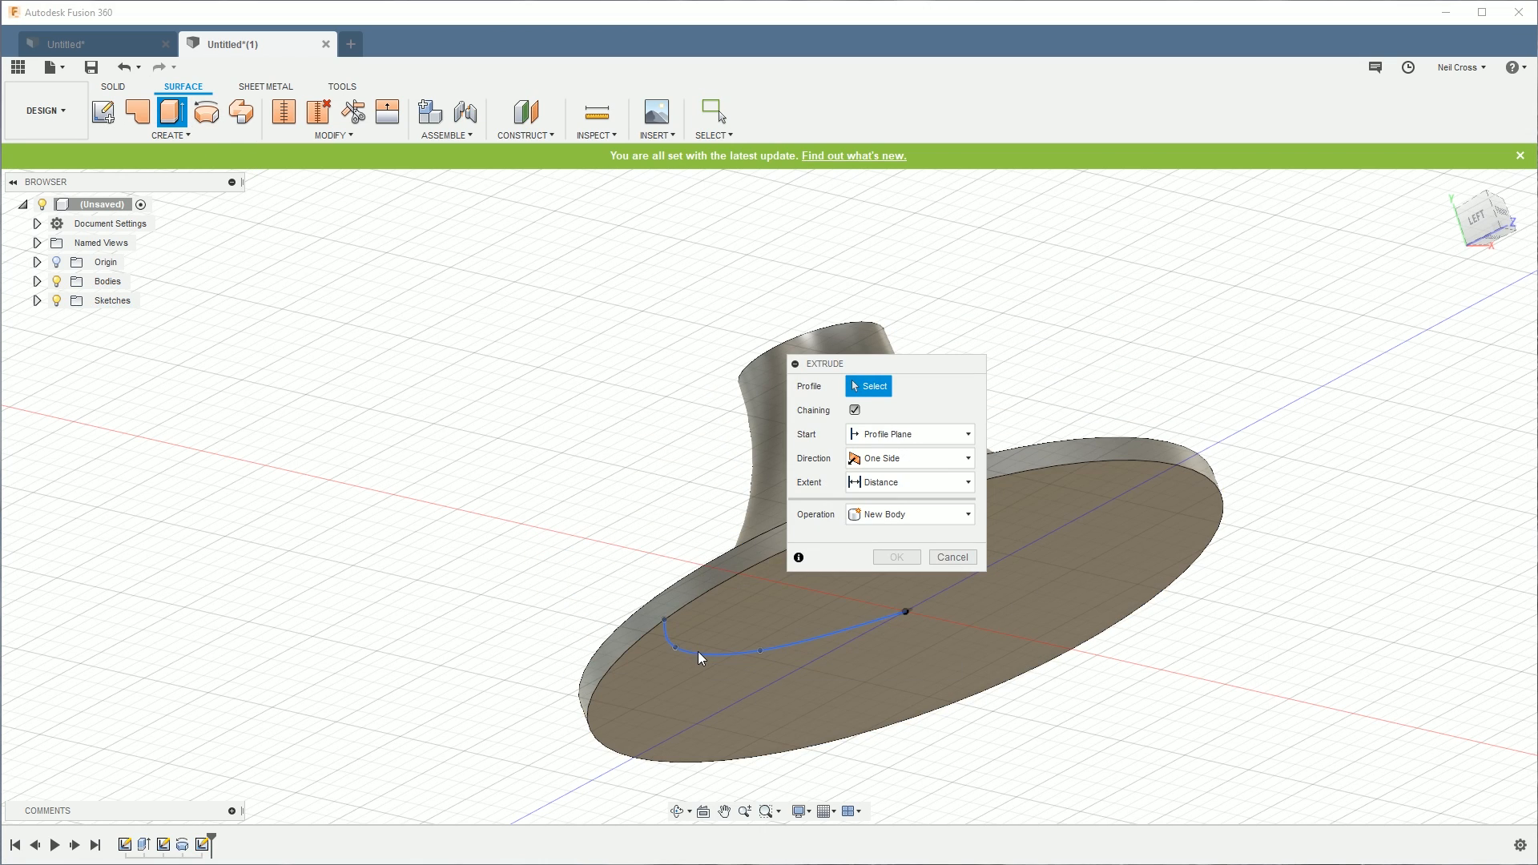
click(700, 657)
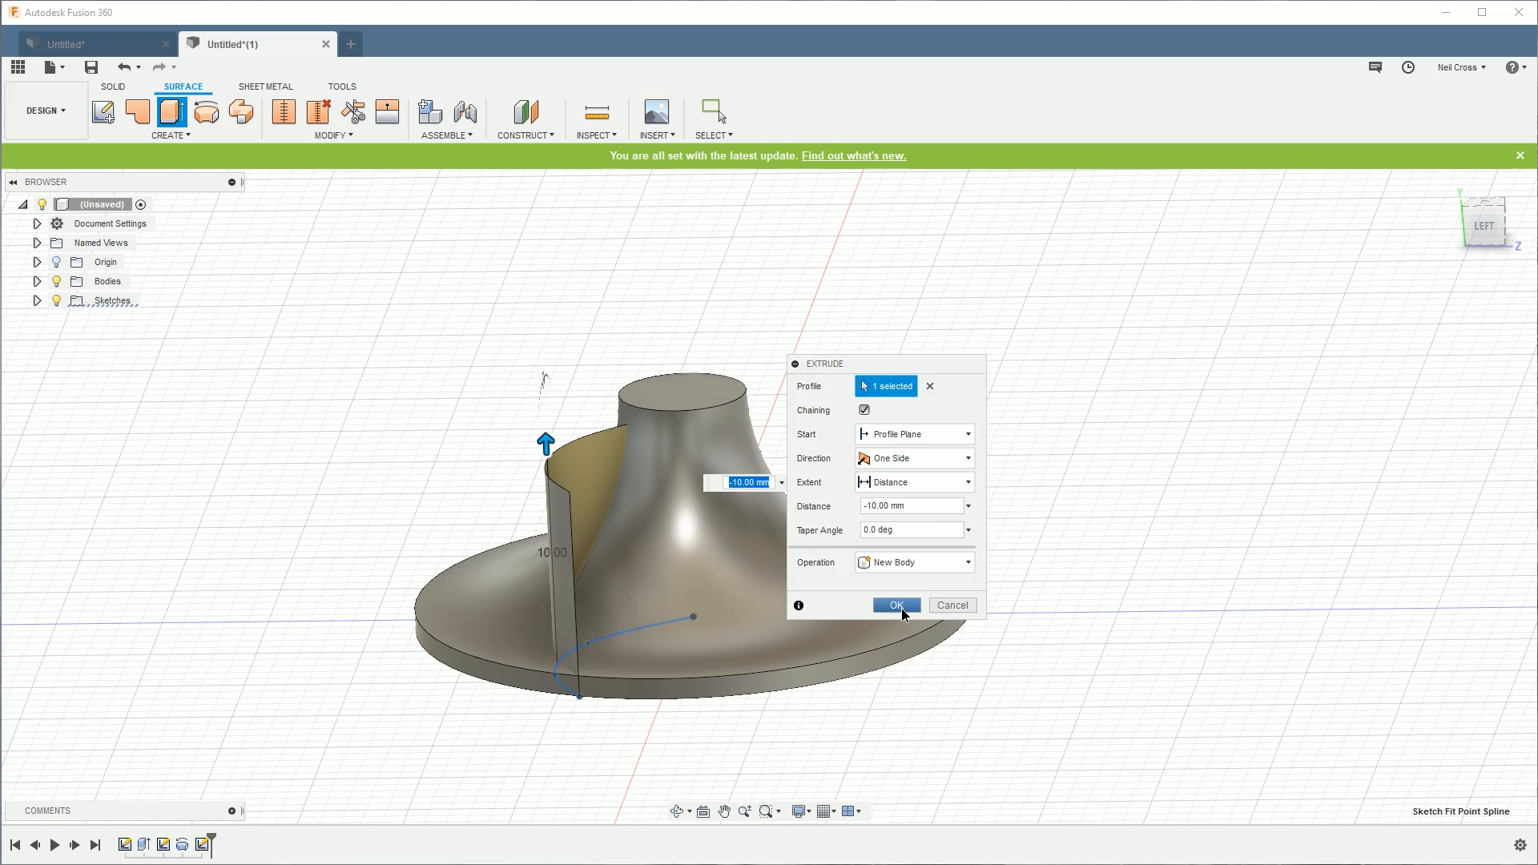
click(893, 603)
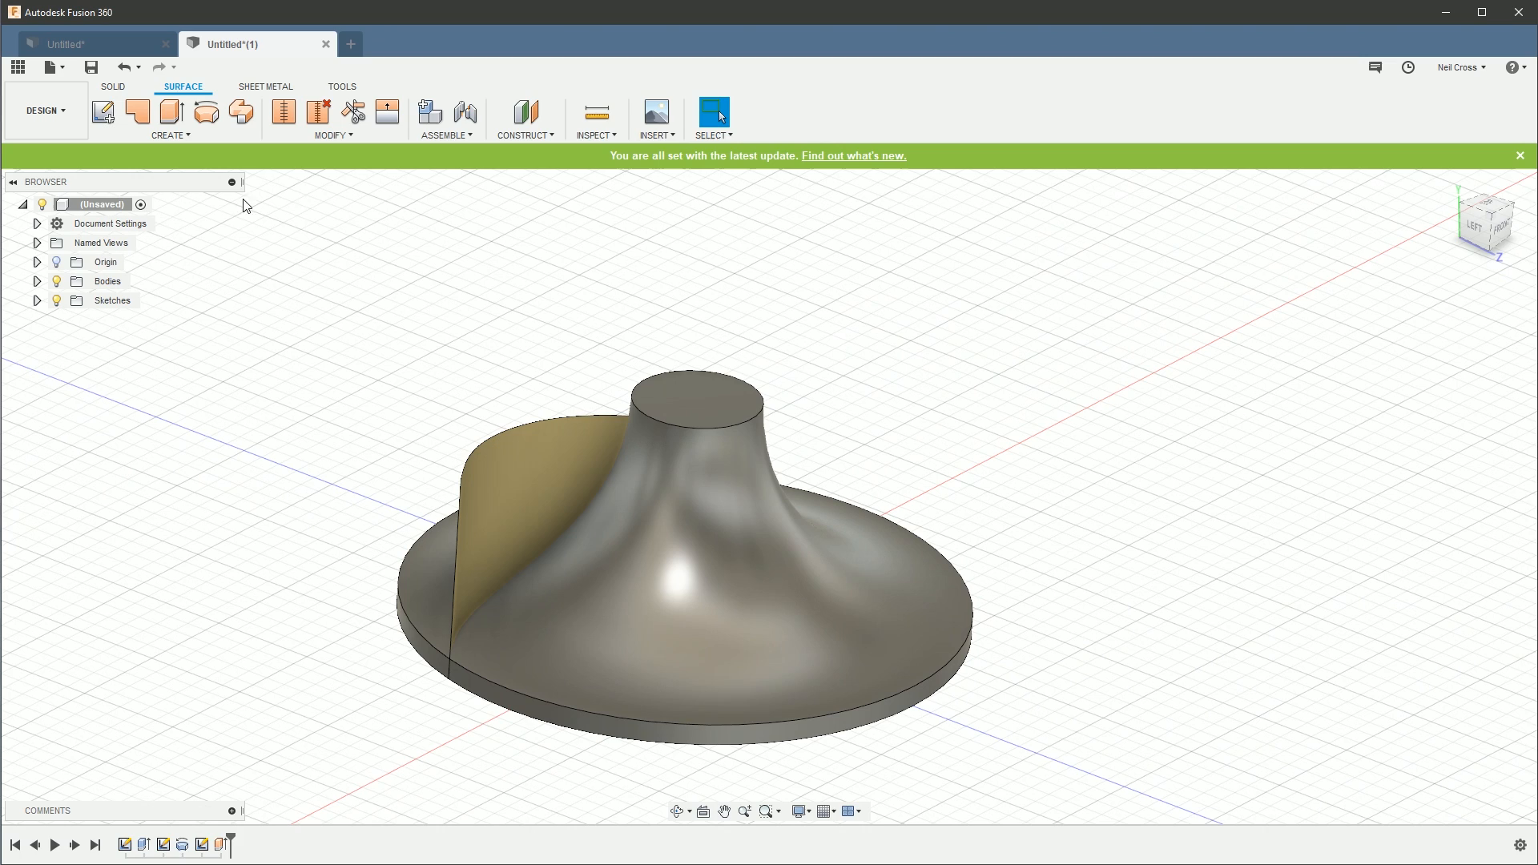
mouse_move(111, 87)
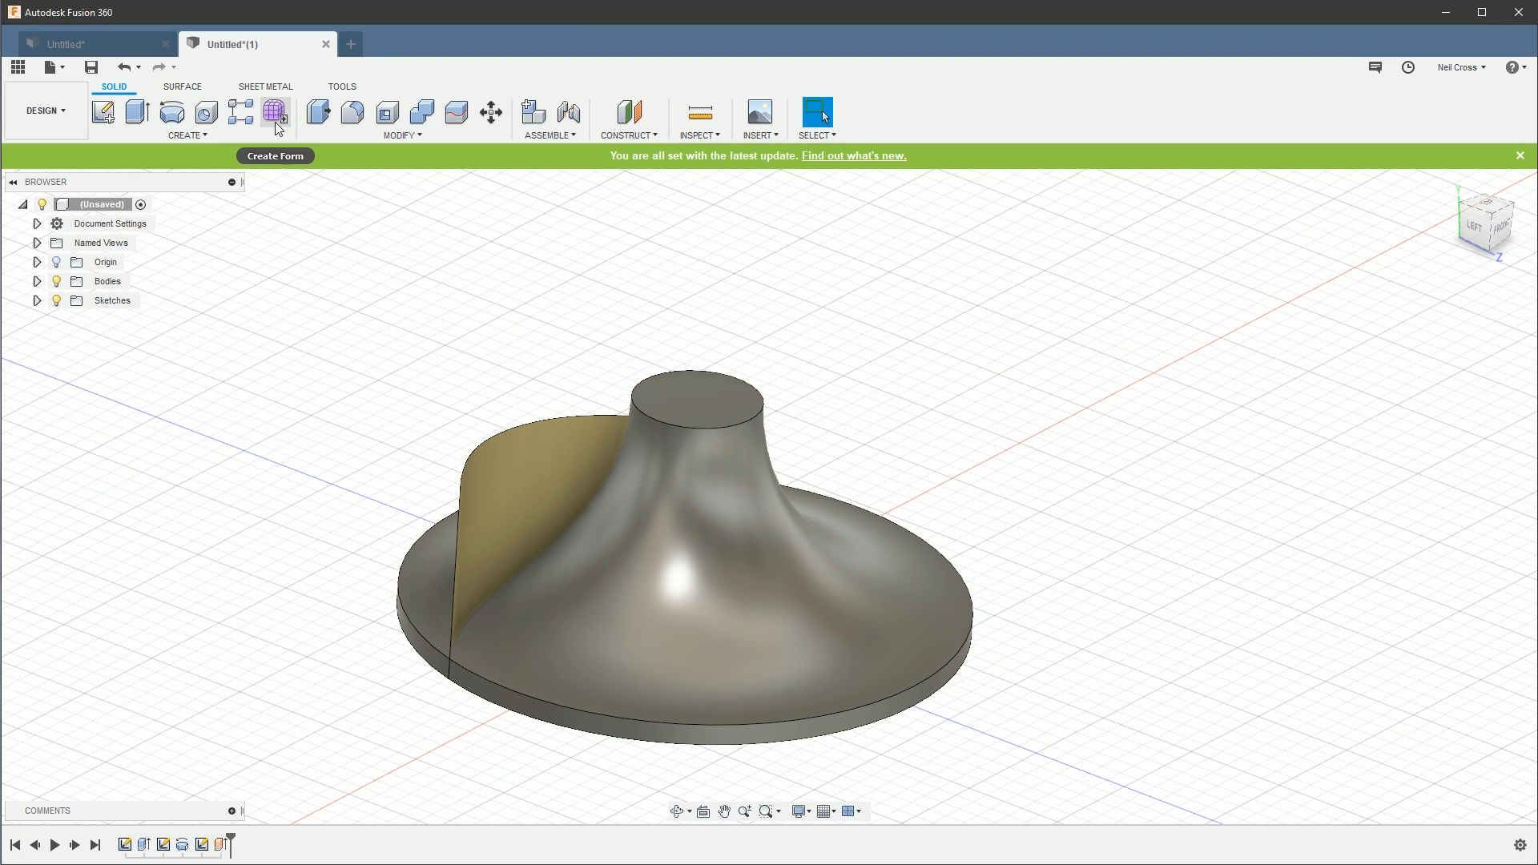
Step: Enter the Form workspace and start converting the blade face to a 4-by-4 T-spline
click(275, 116)
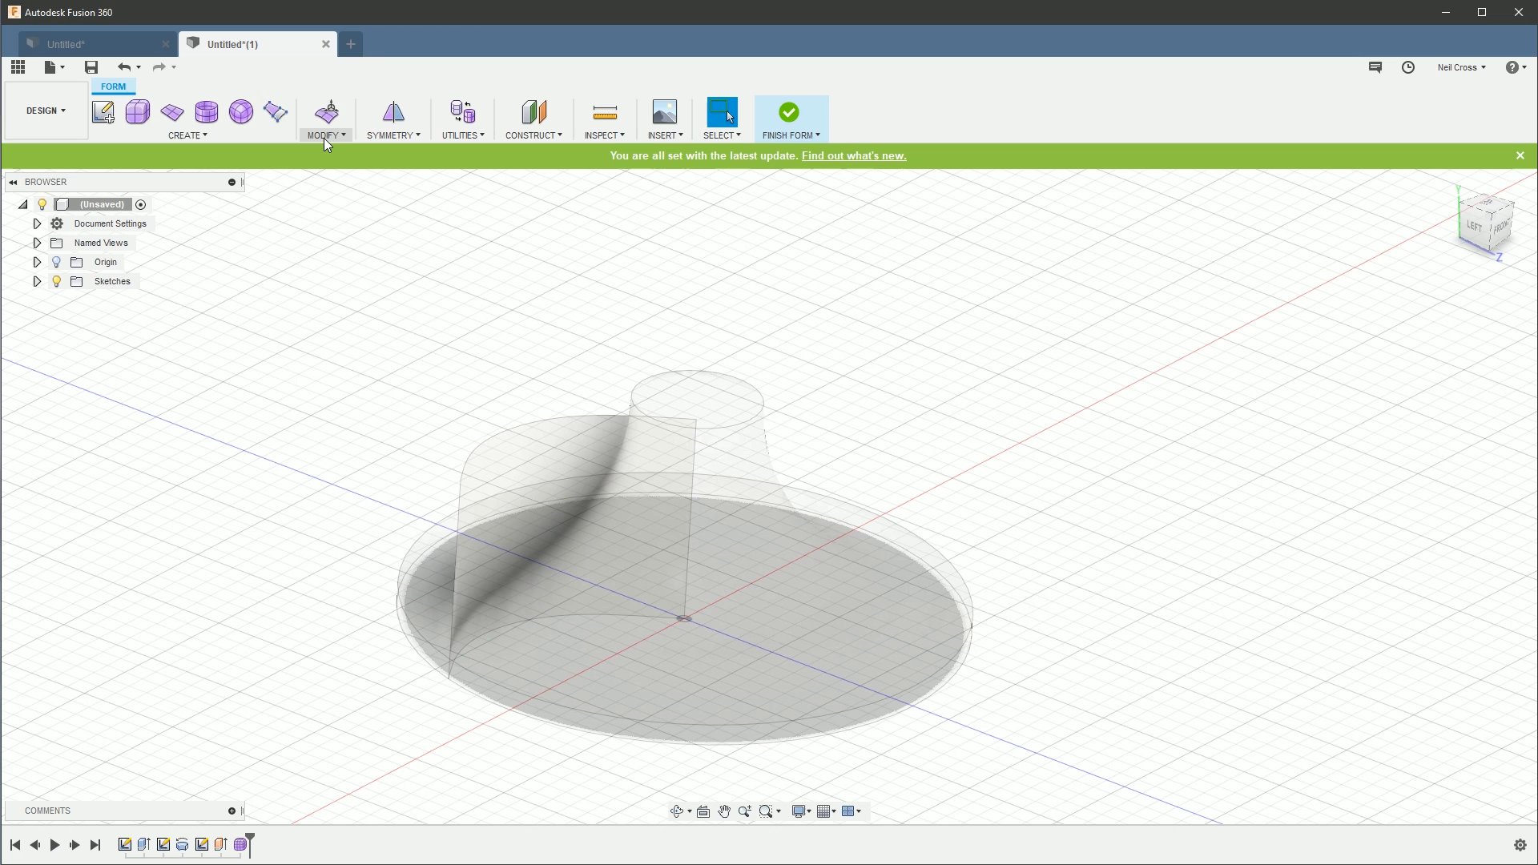
click(185, 135)
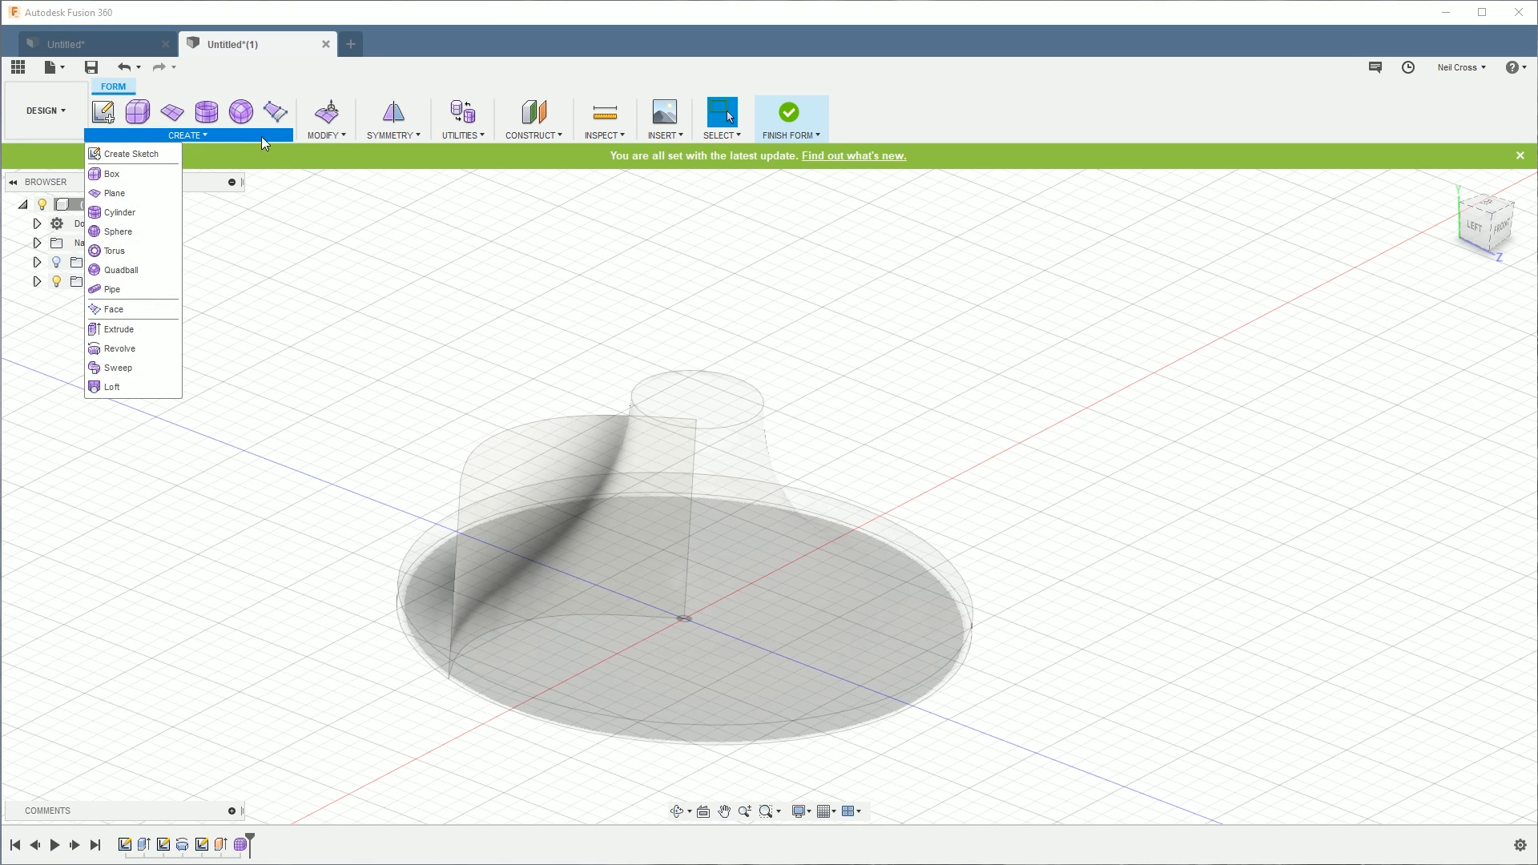
click(324, 119)
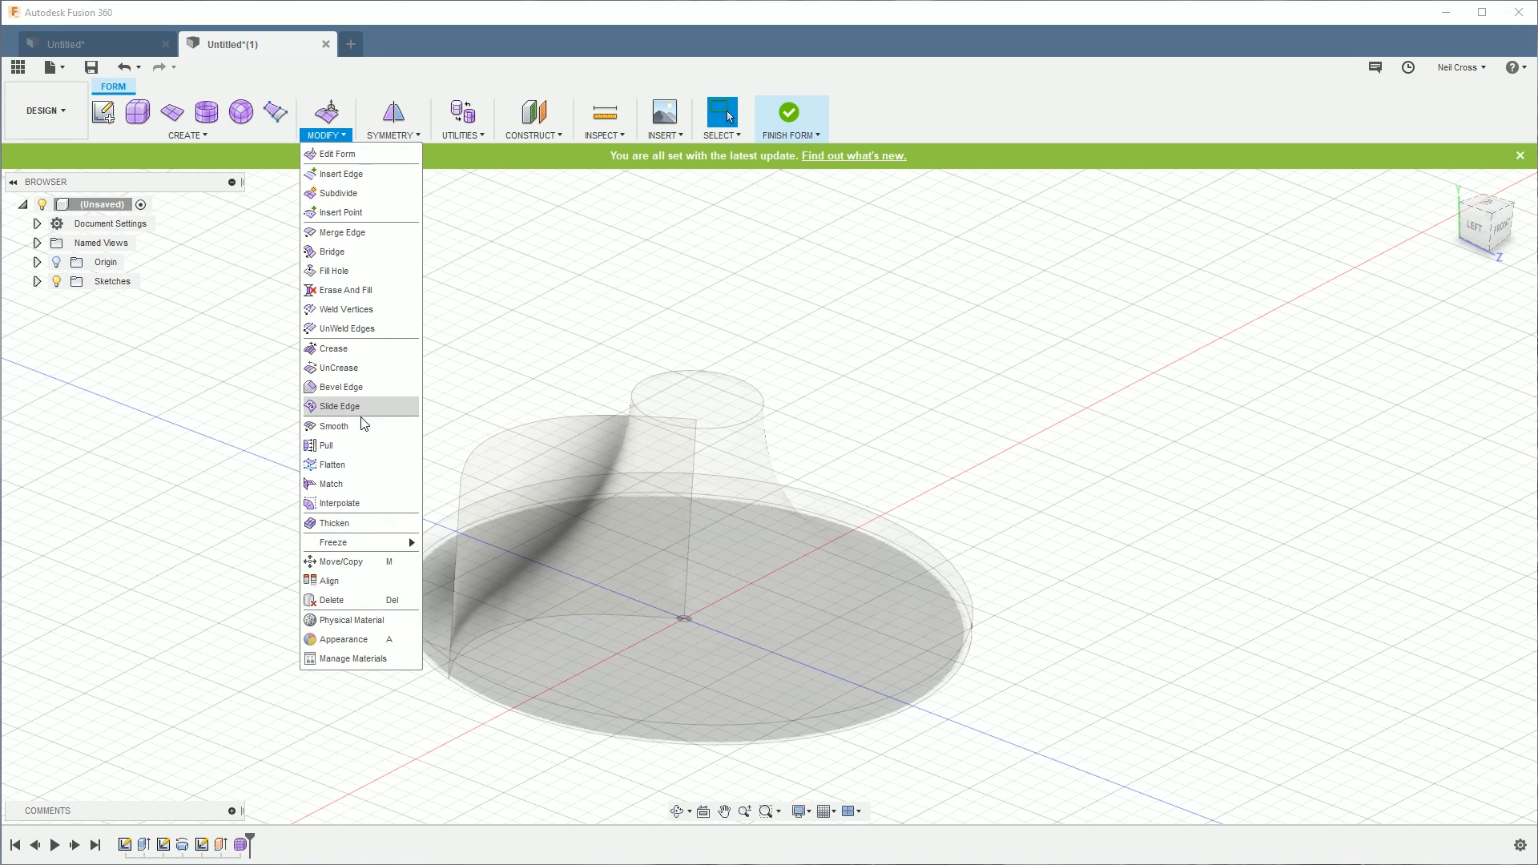
mouse_move(333, 541)
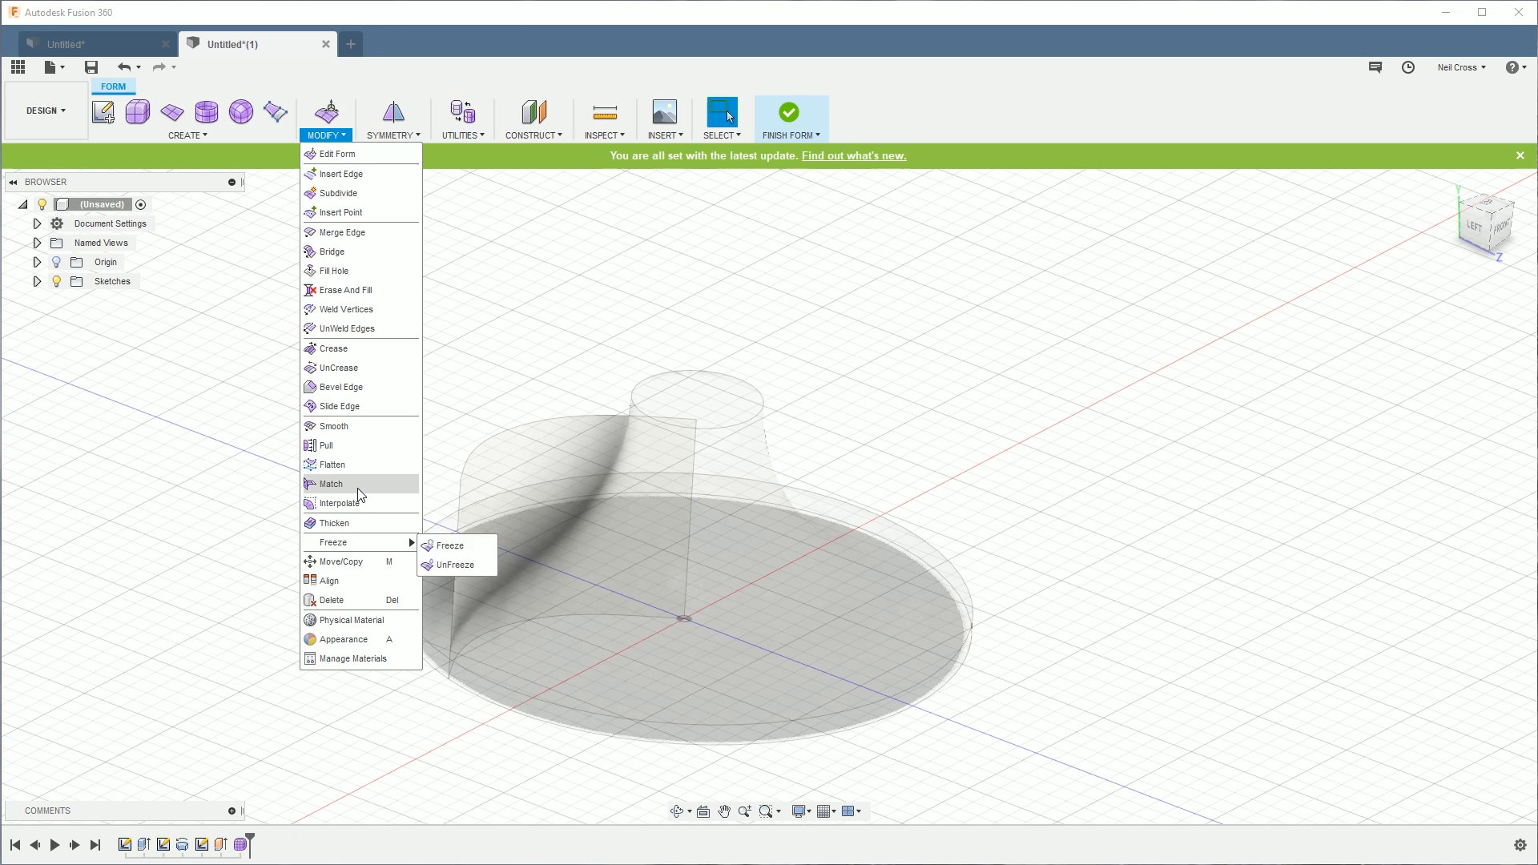
mouse_move(345, 328)
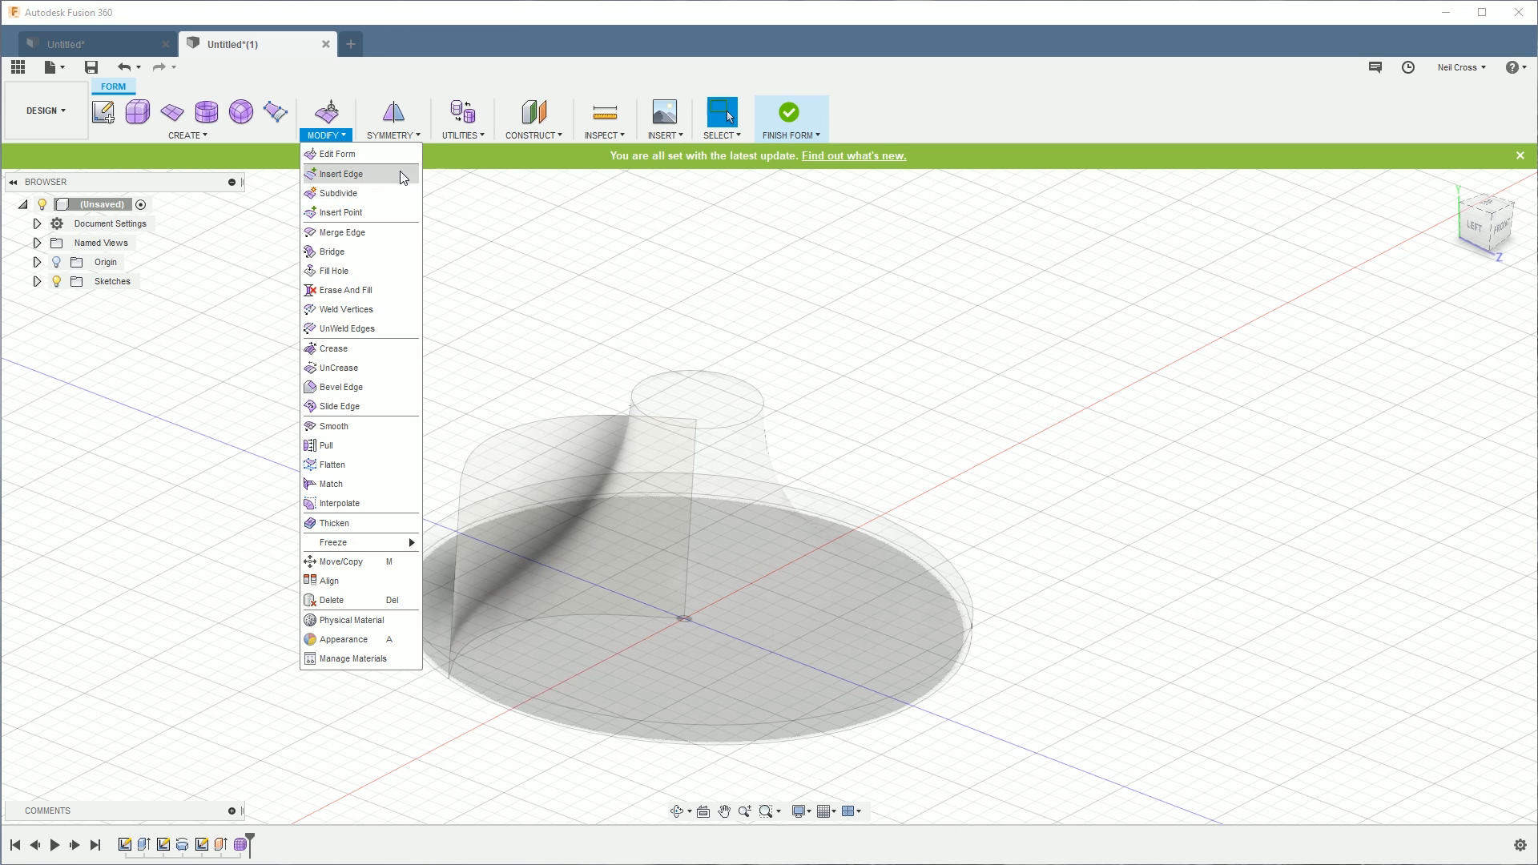
mouse_move(341, 174)
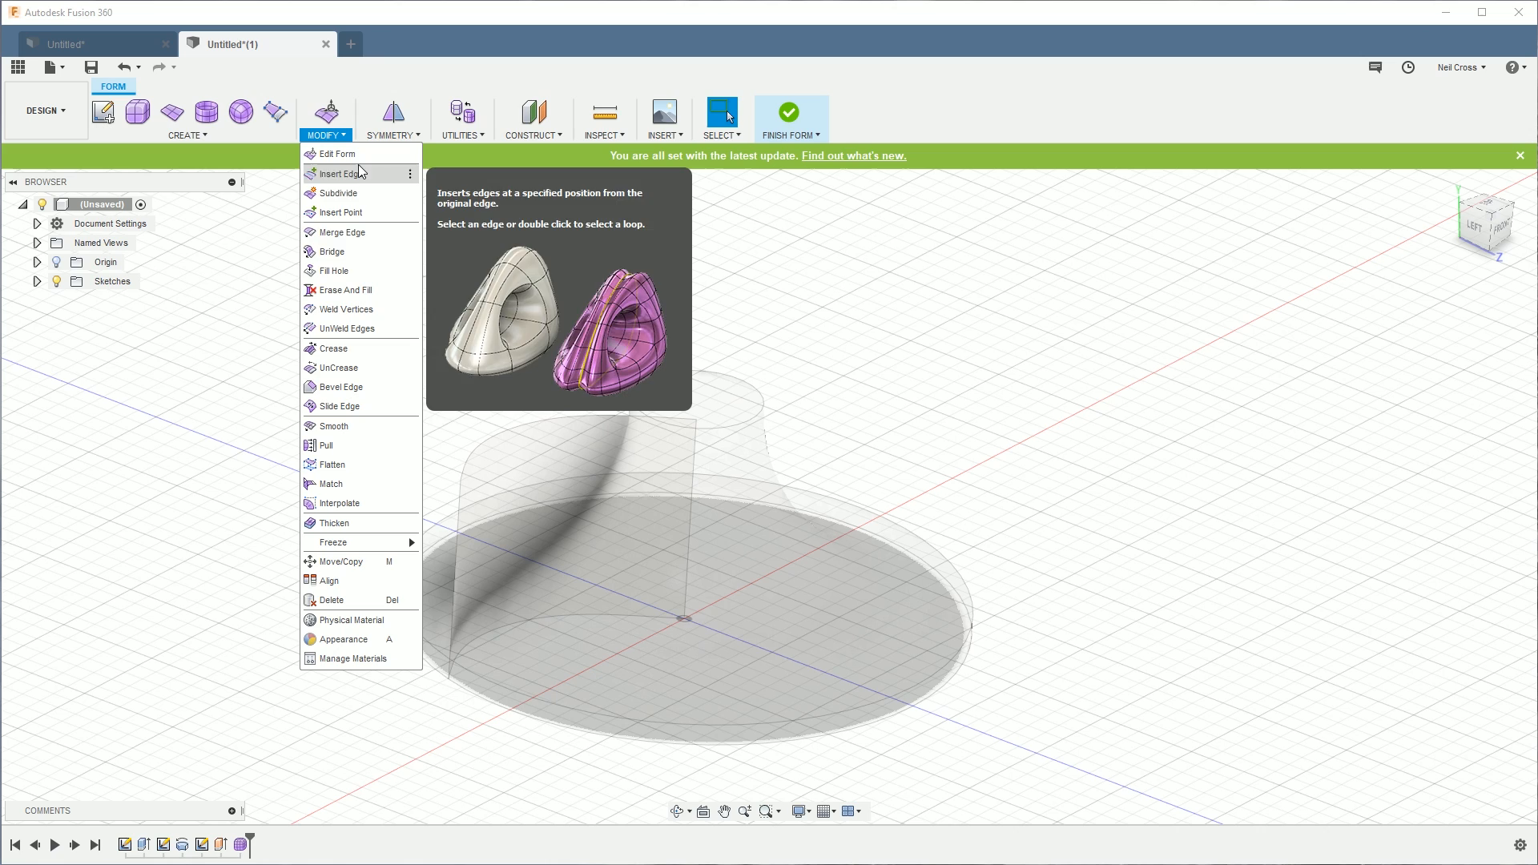
mouse_move(334, 271)
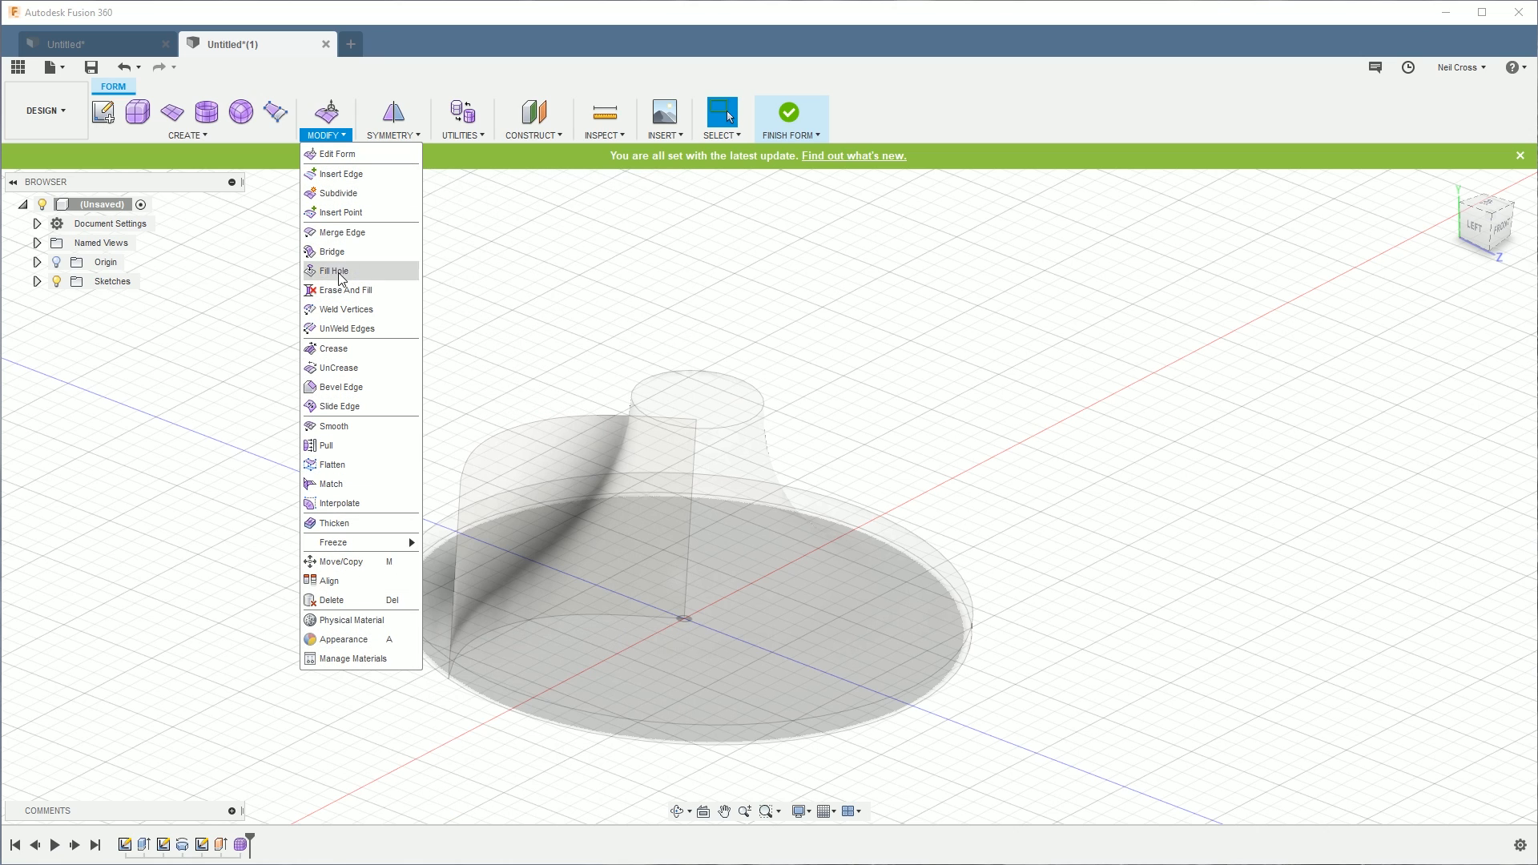
mouse_move(350, 561)
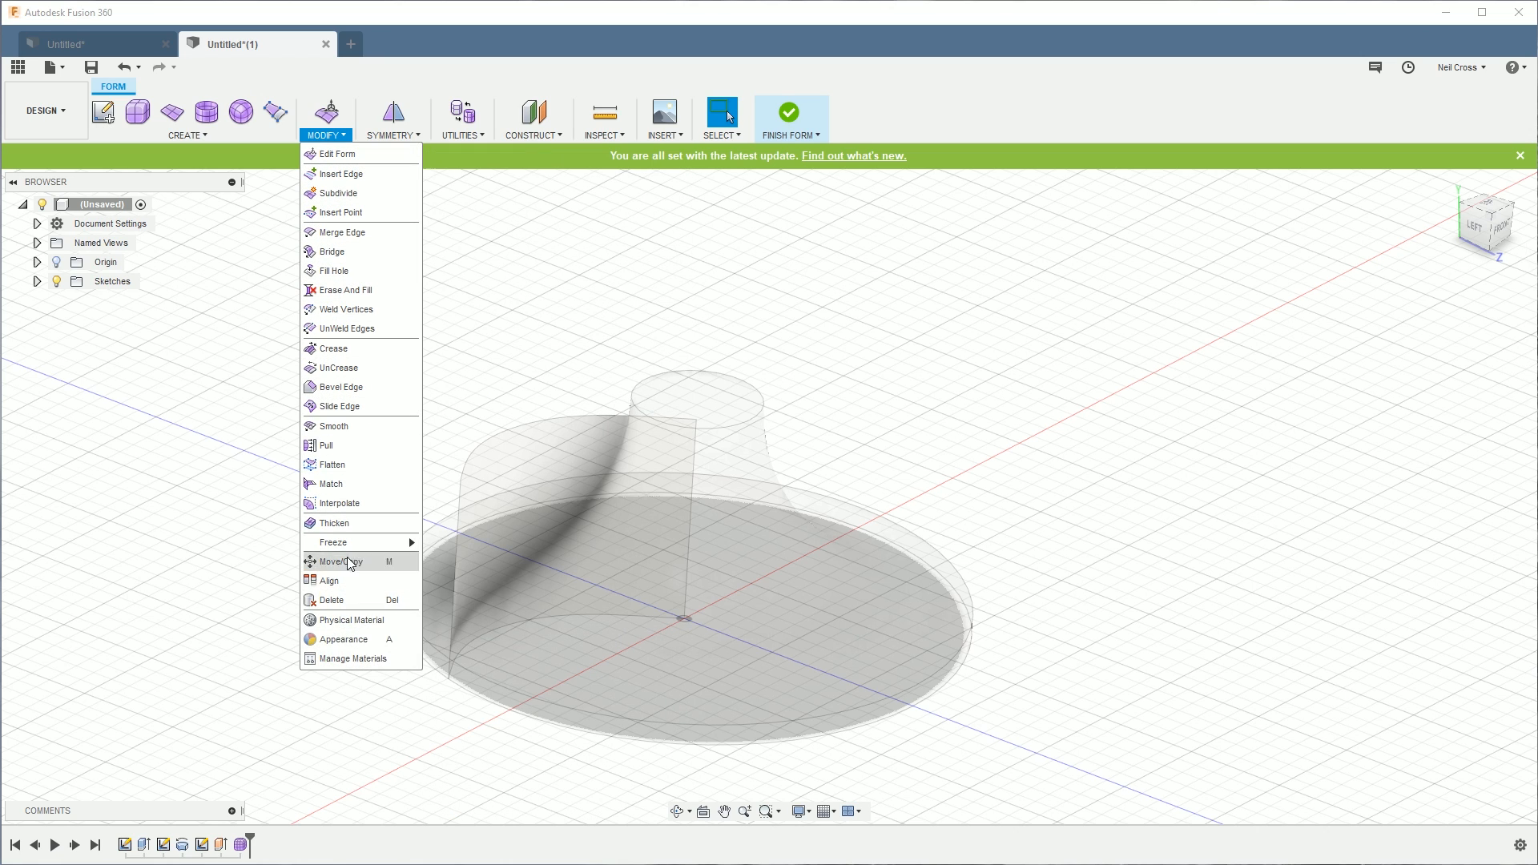
mouse_move(348, 348)
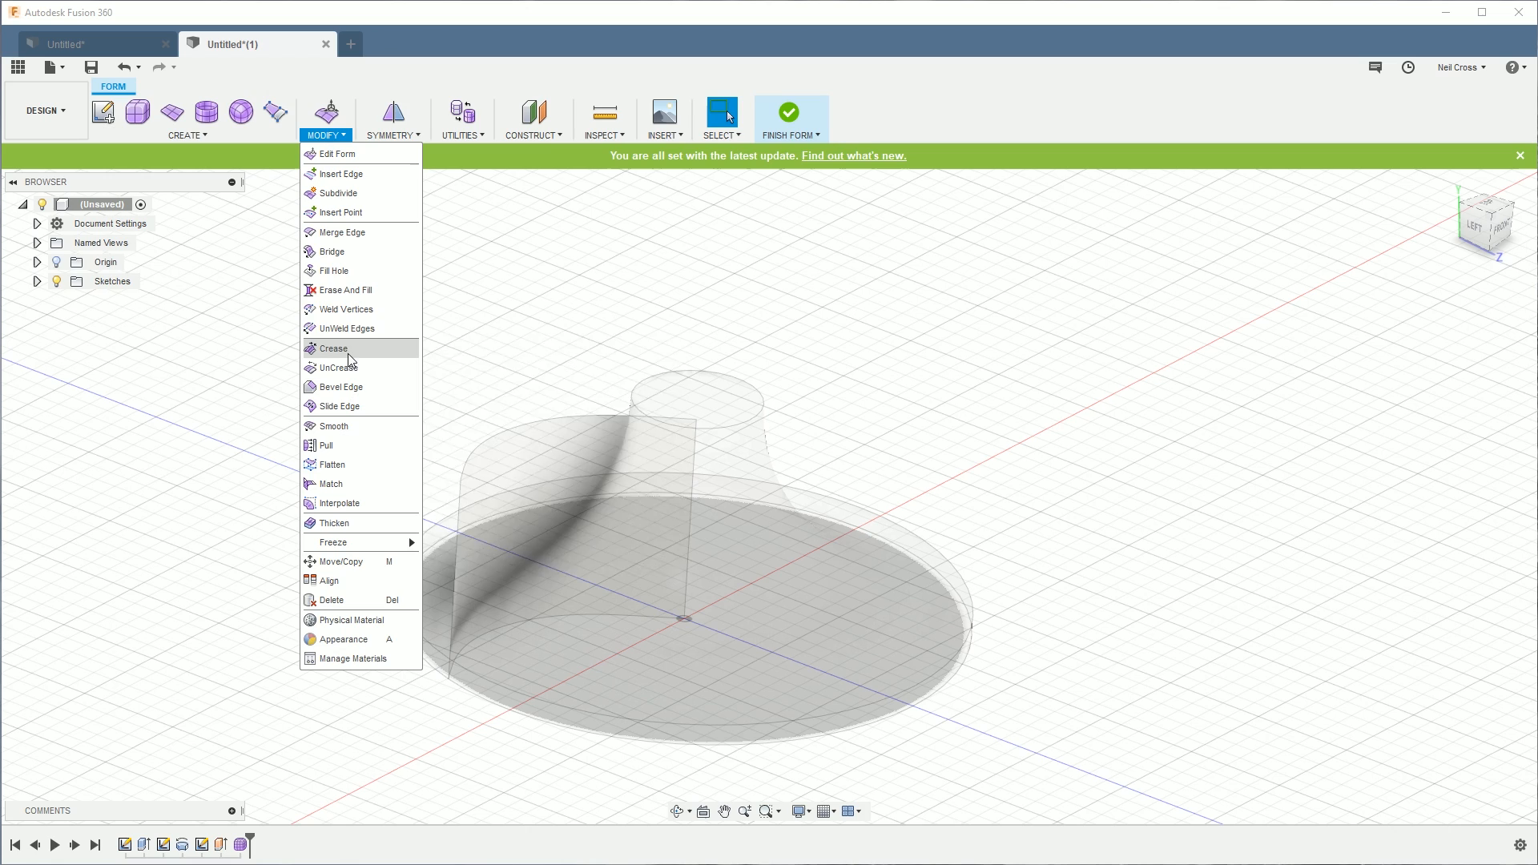
mouse_move(338, 426)
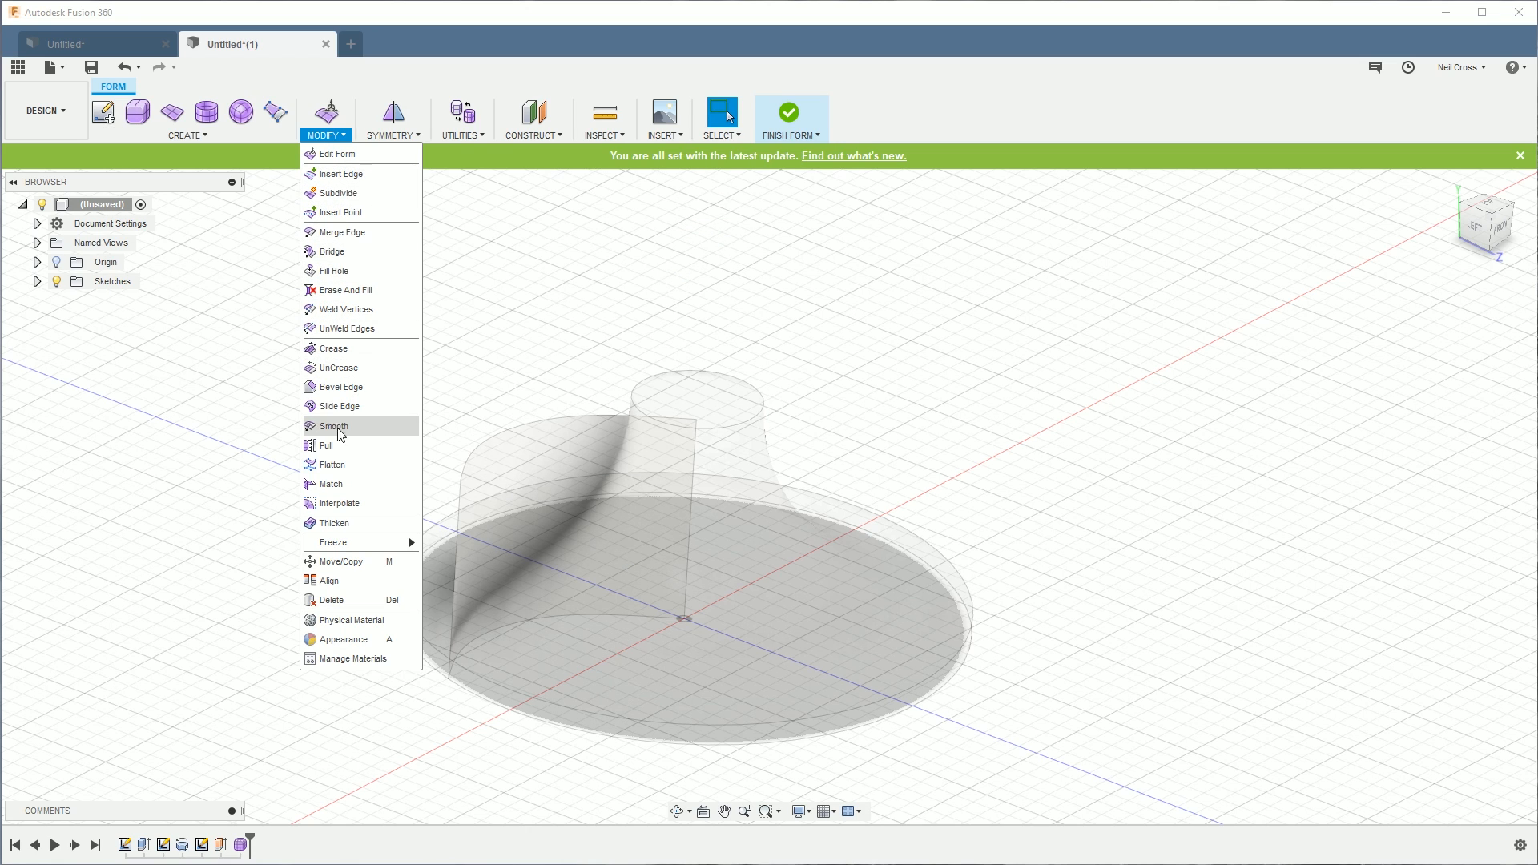
mouse_move(221, 157)
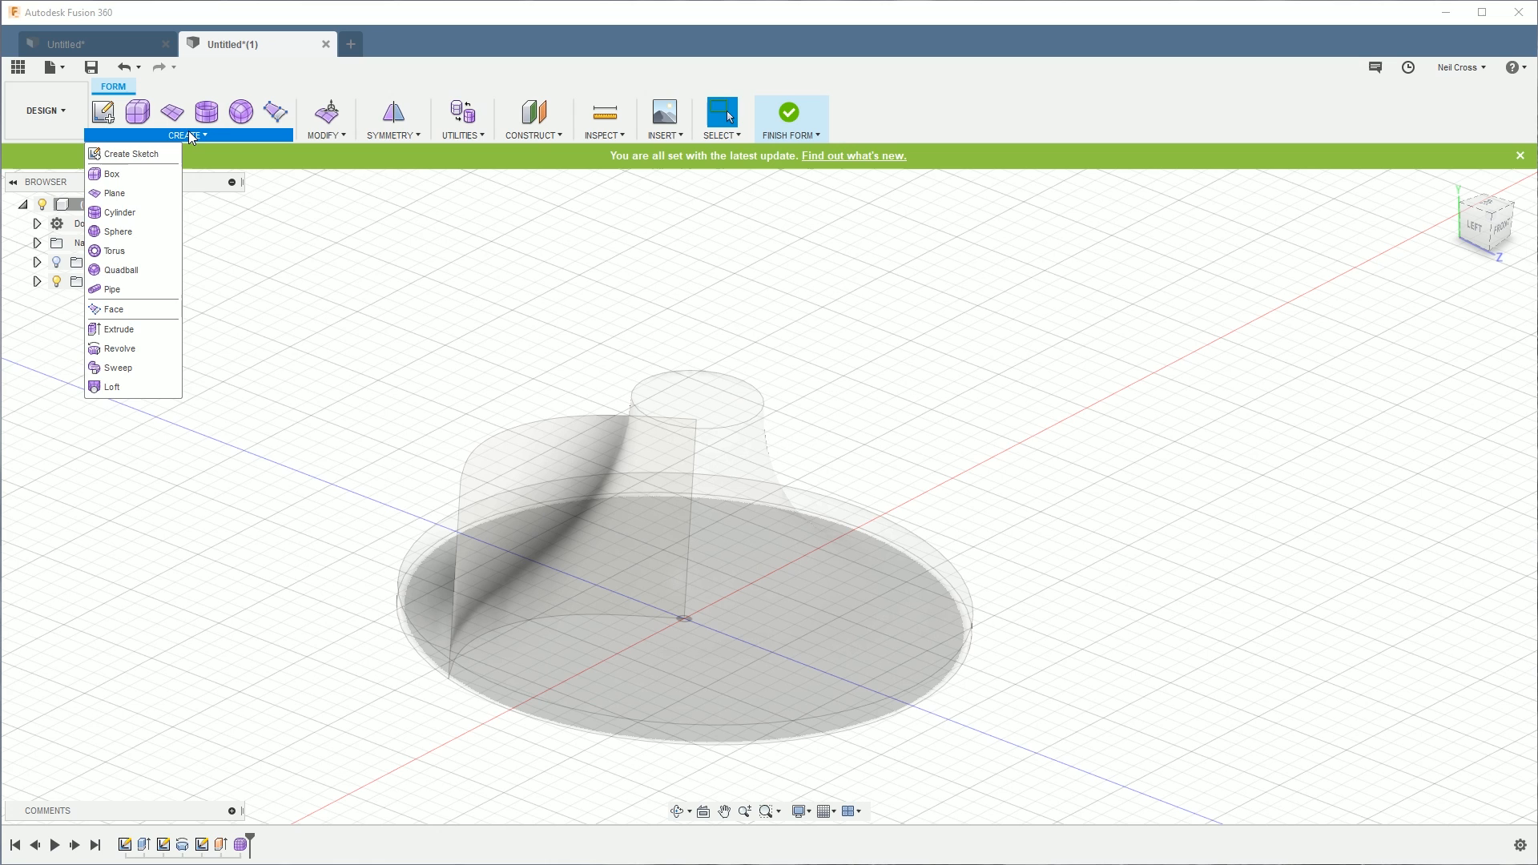
click(460, 121)
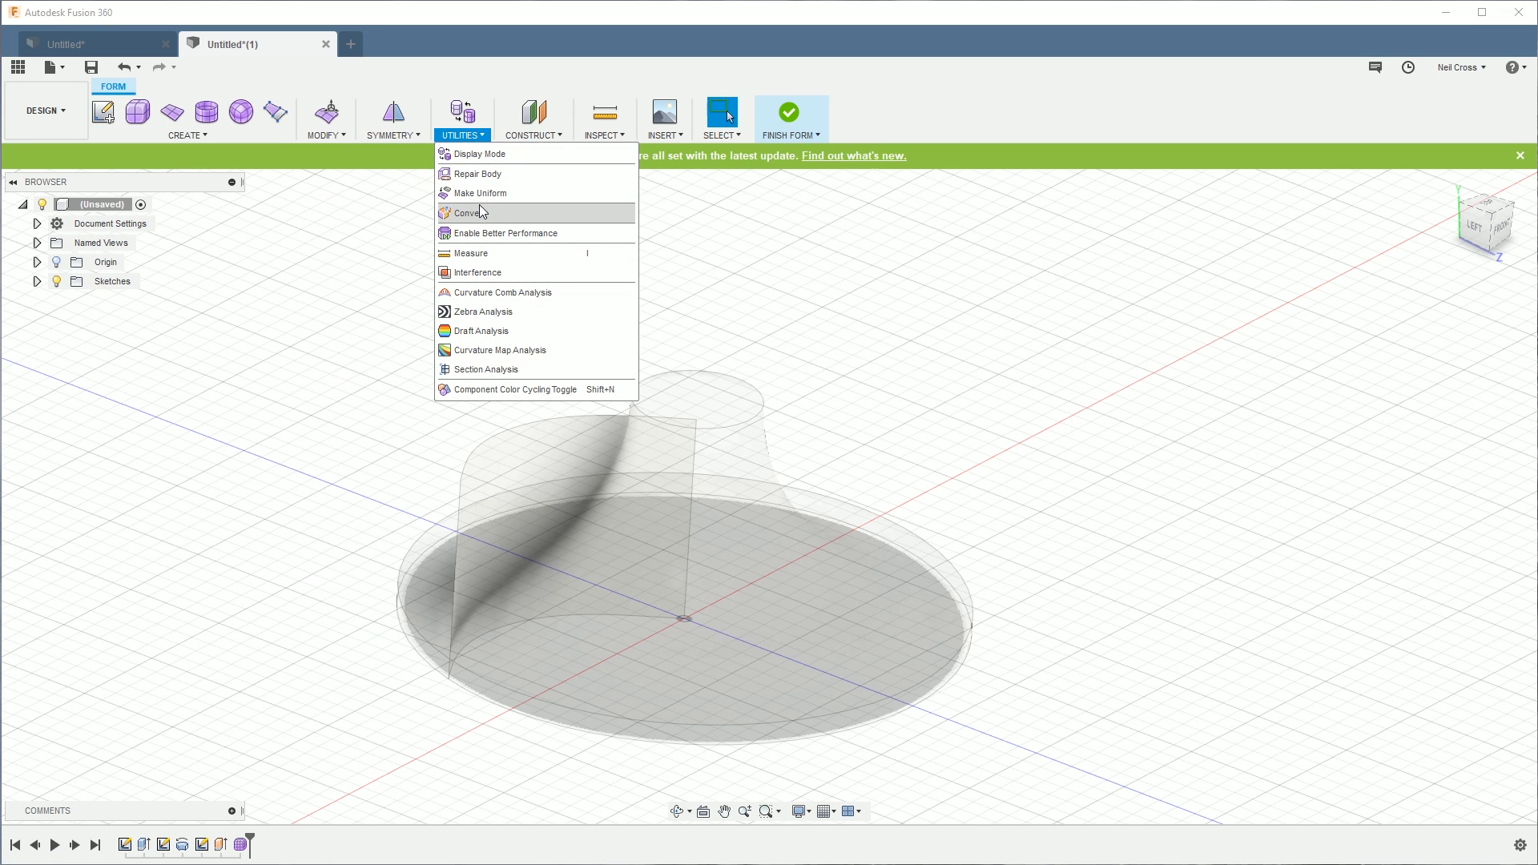
click(472, 213)
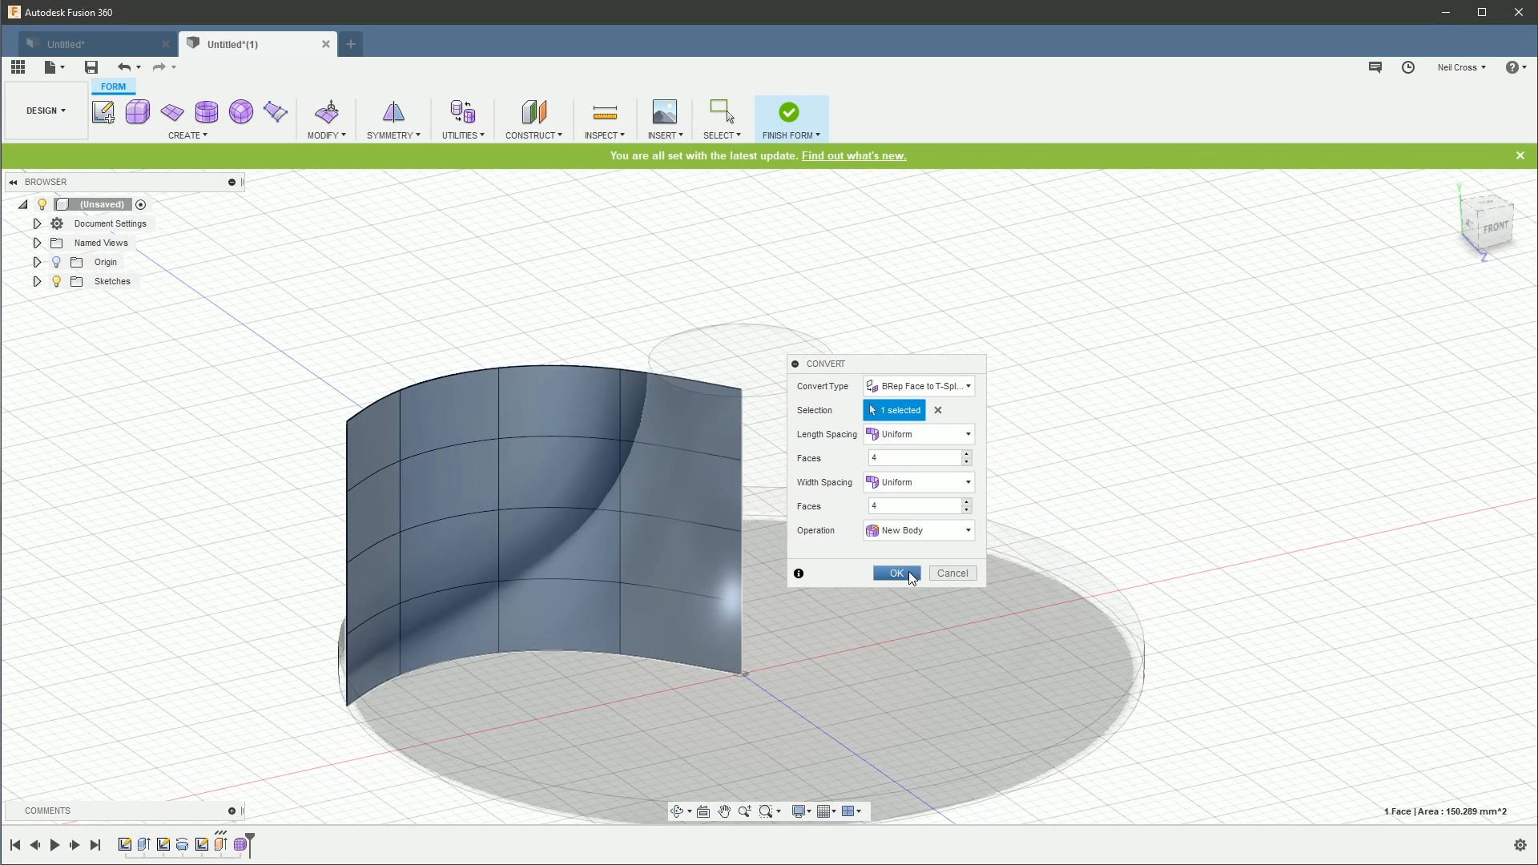
Step: Confirm the T-spline conversion and delete the blade surface's upper-left faces
click(892, 573)
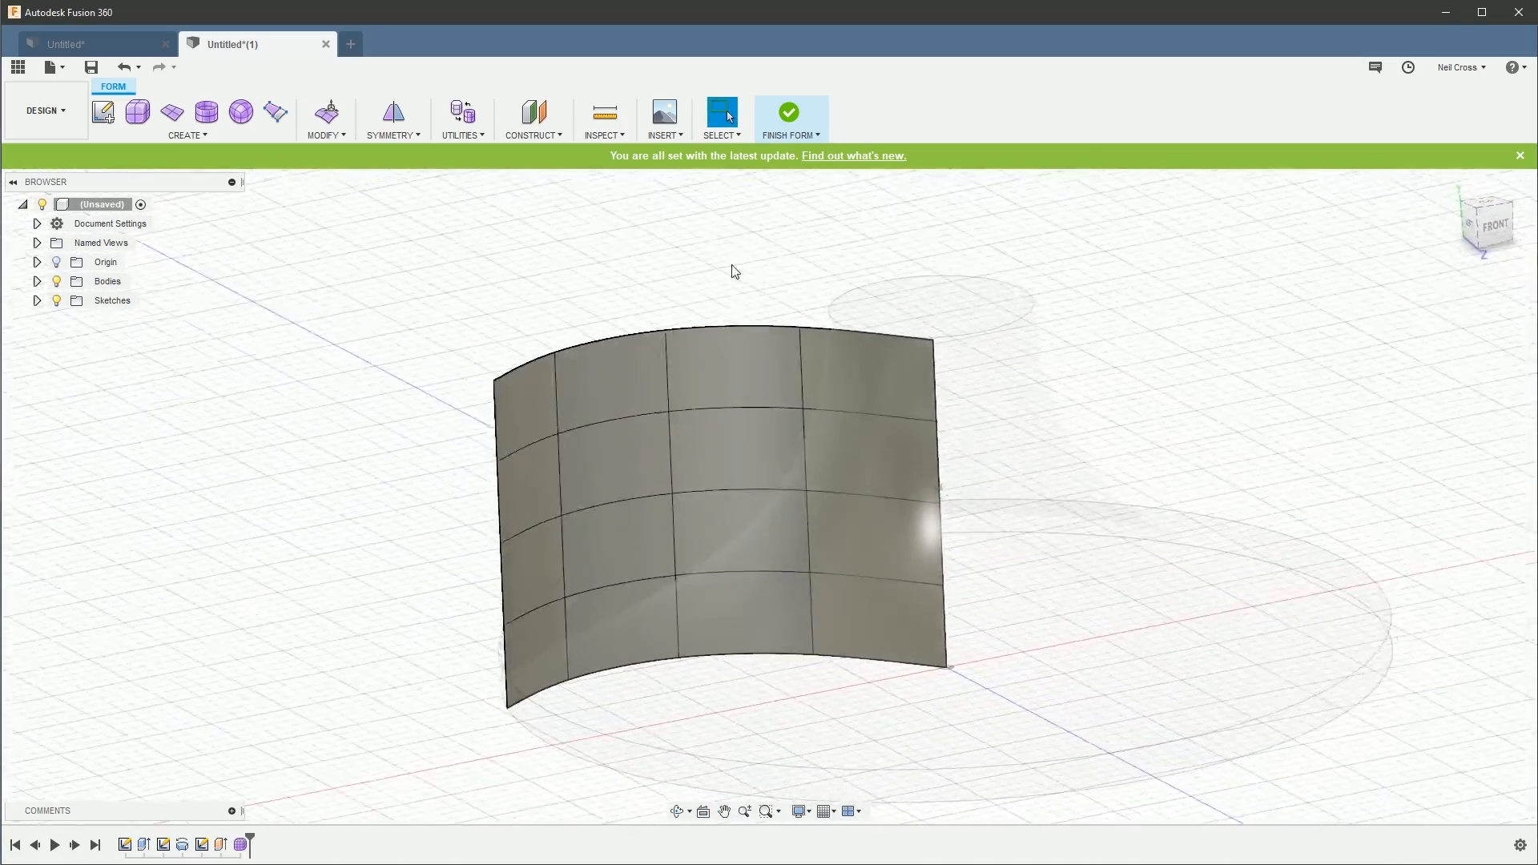
click(323, 118)
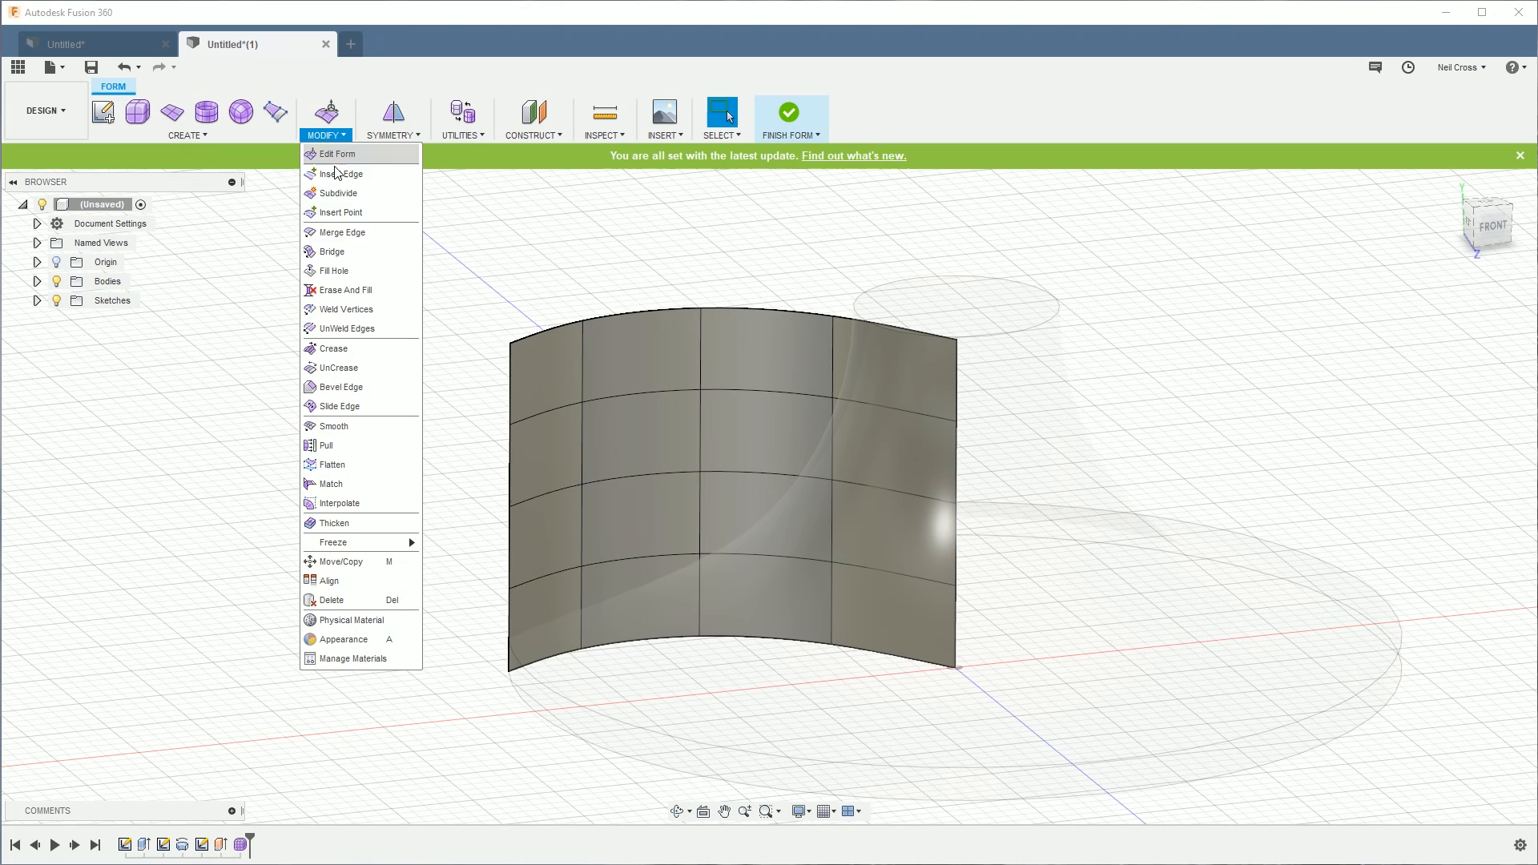
mouse_move(327, 445)
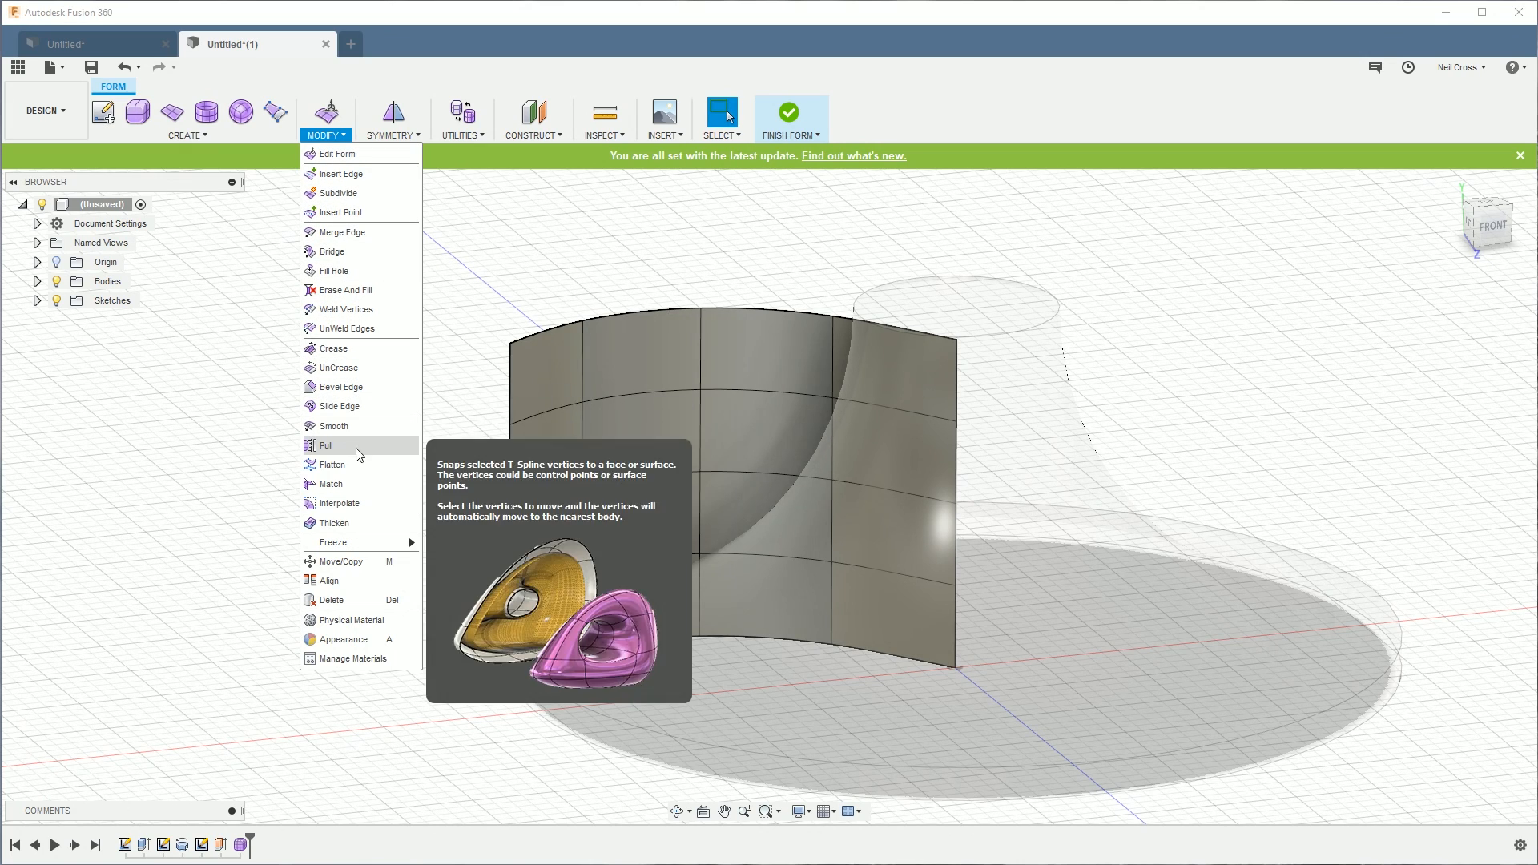
click(331, 599)
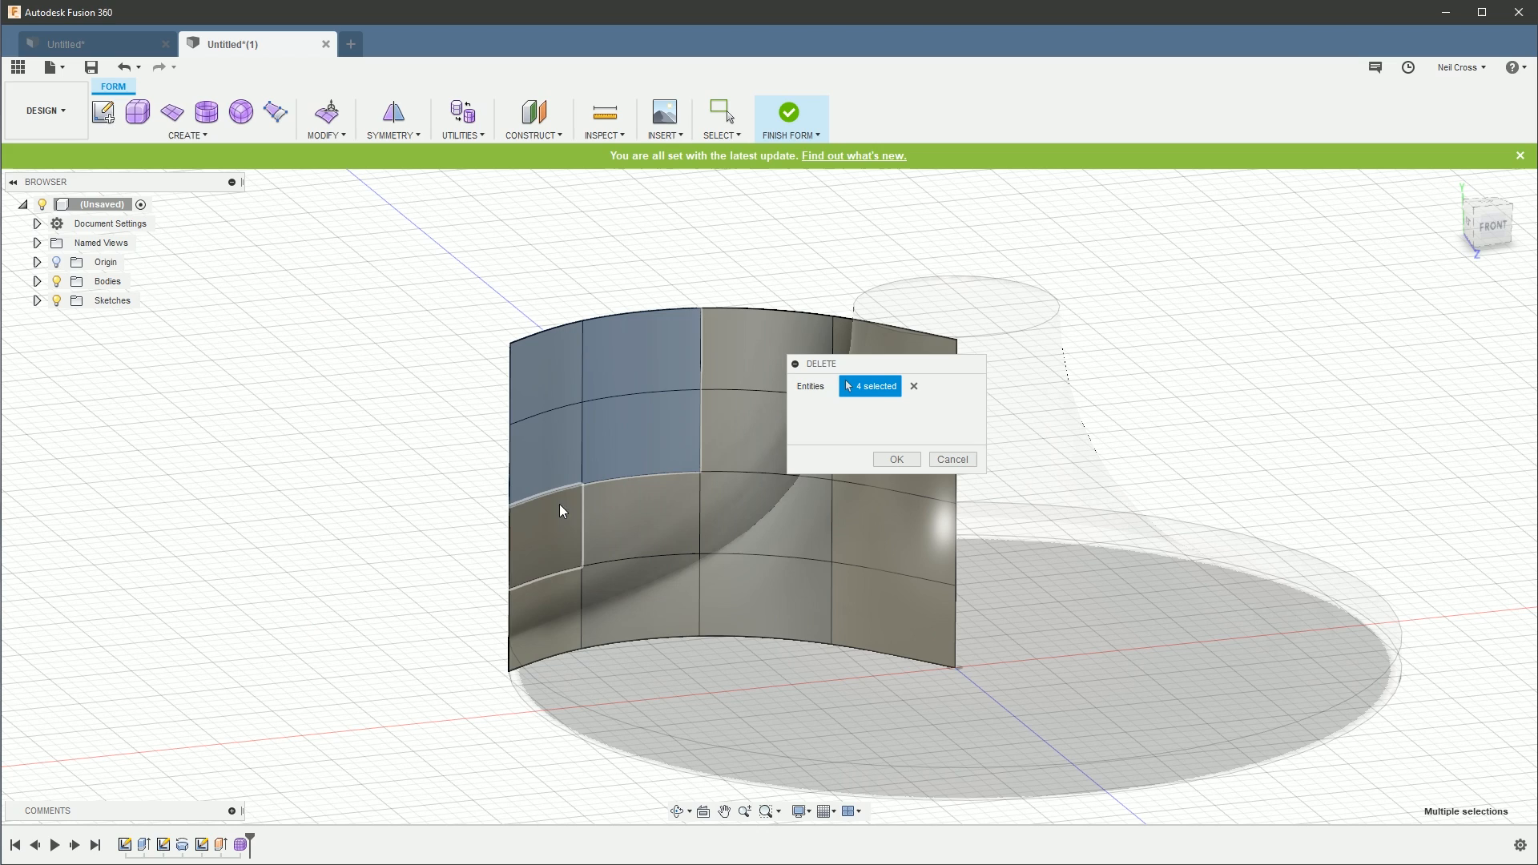
click(545, 556)
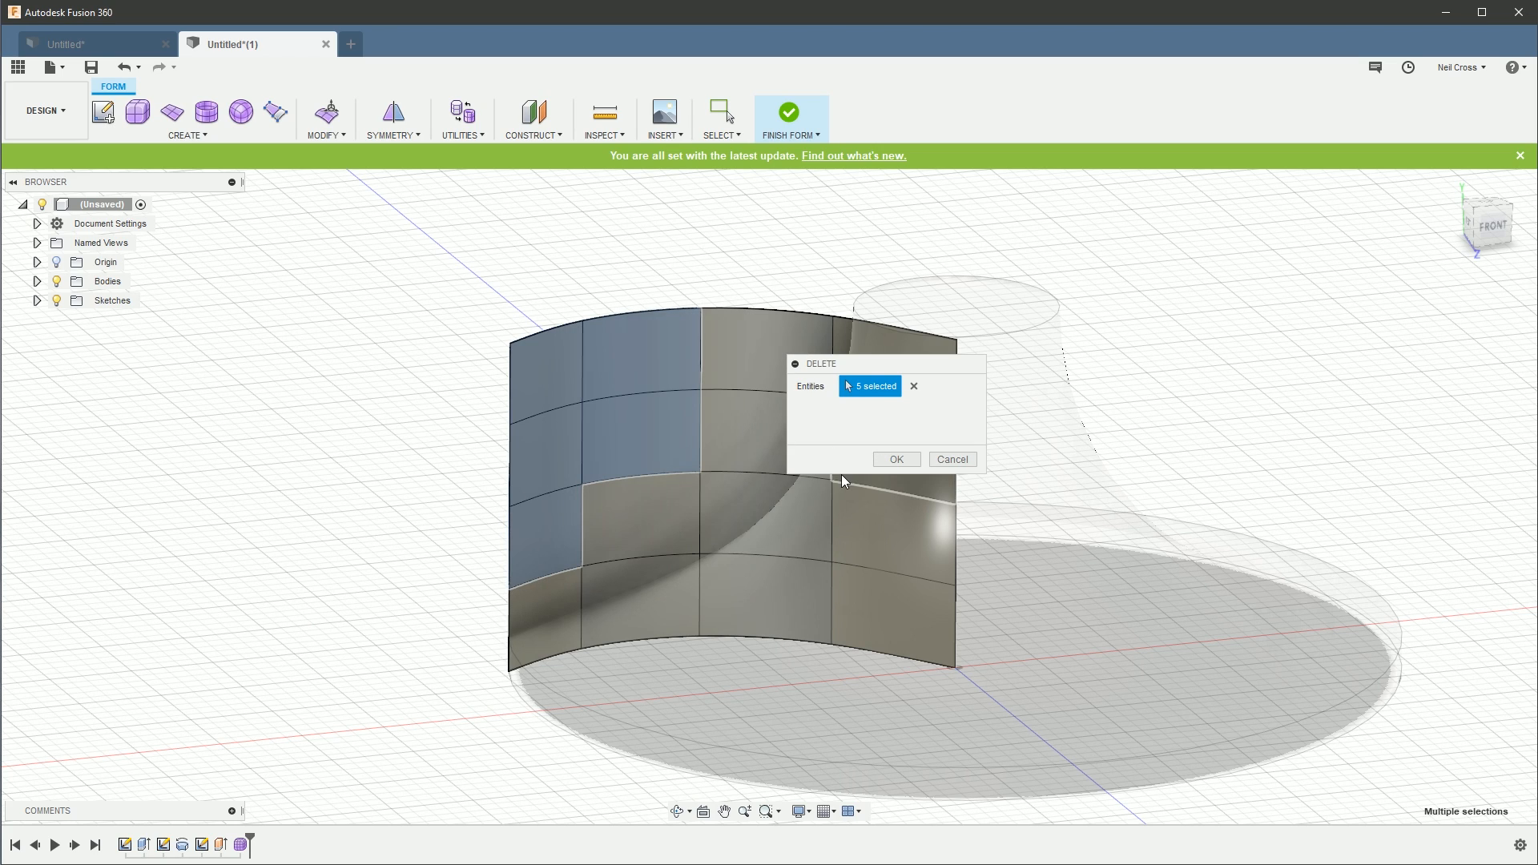
click(894, 459)
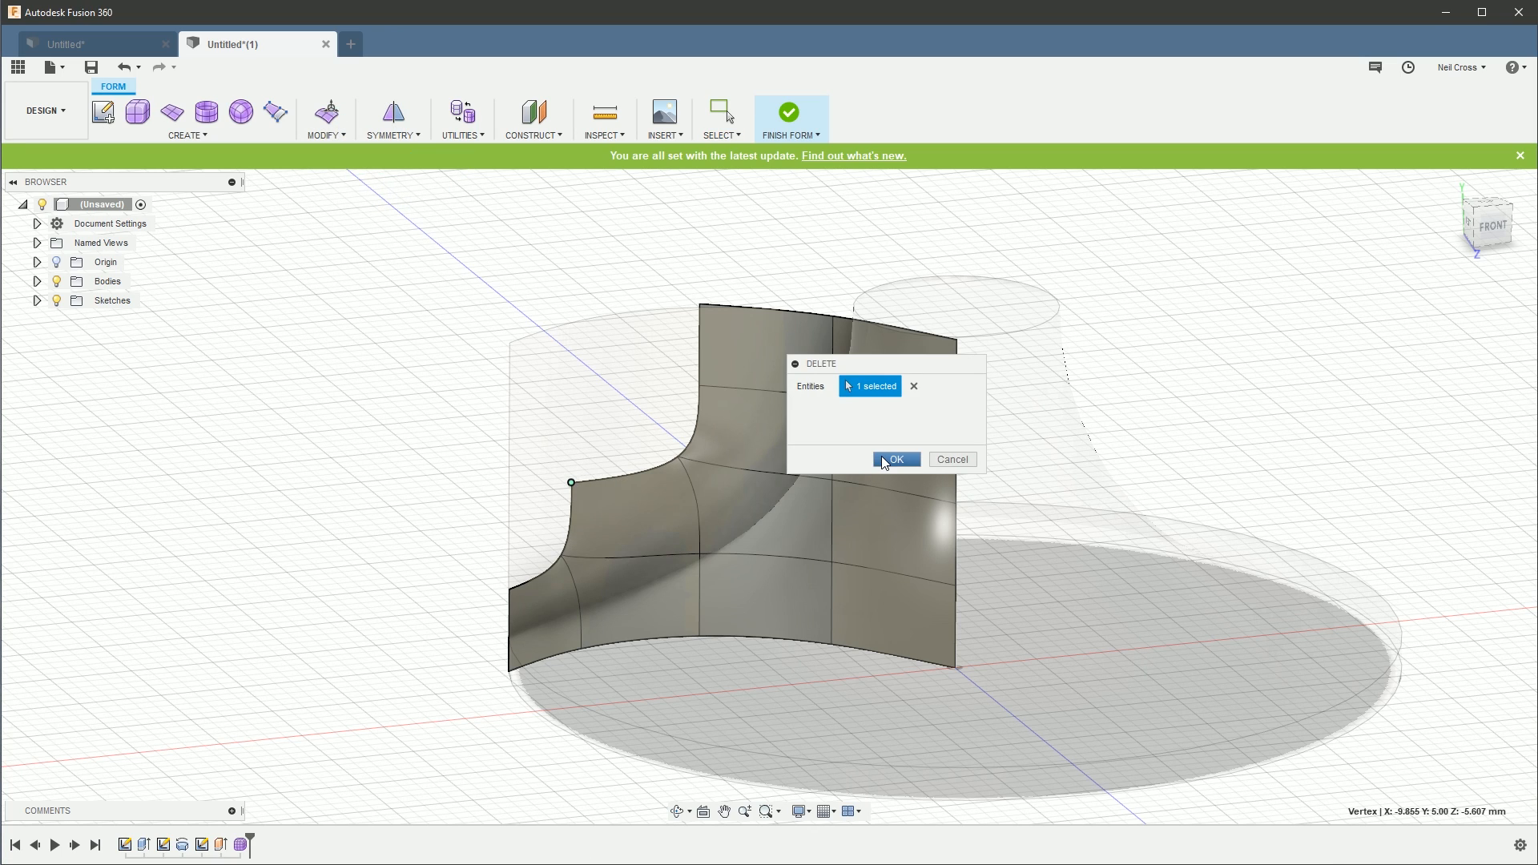
click(894, 459)
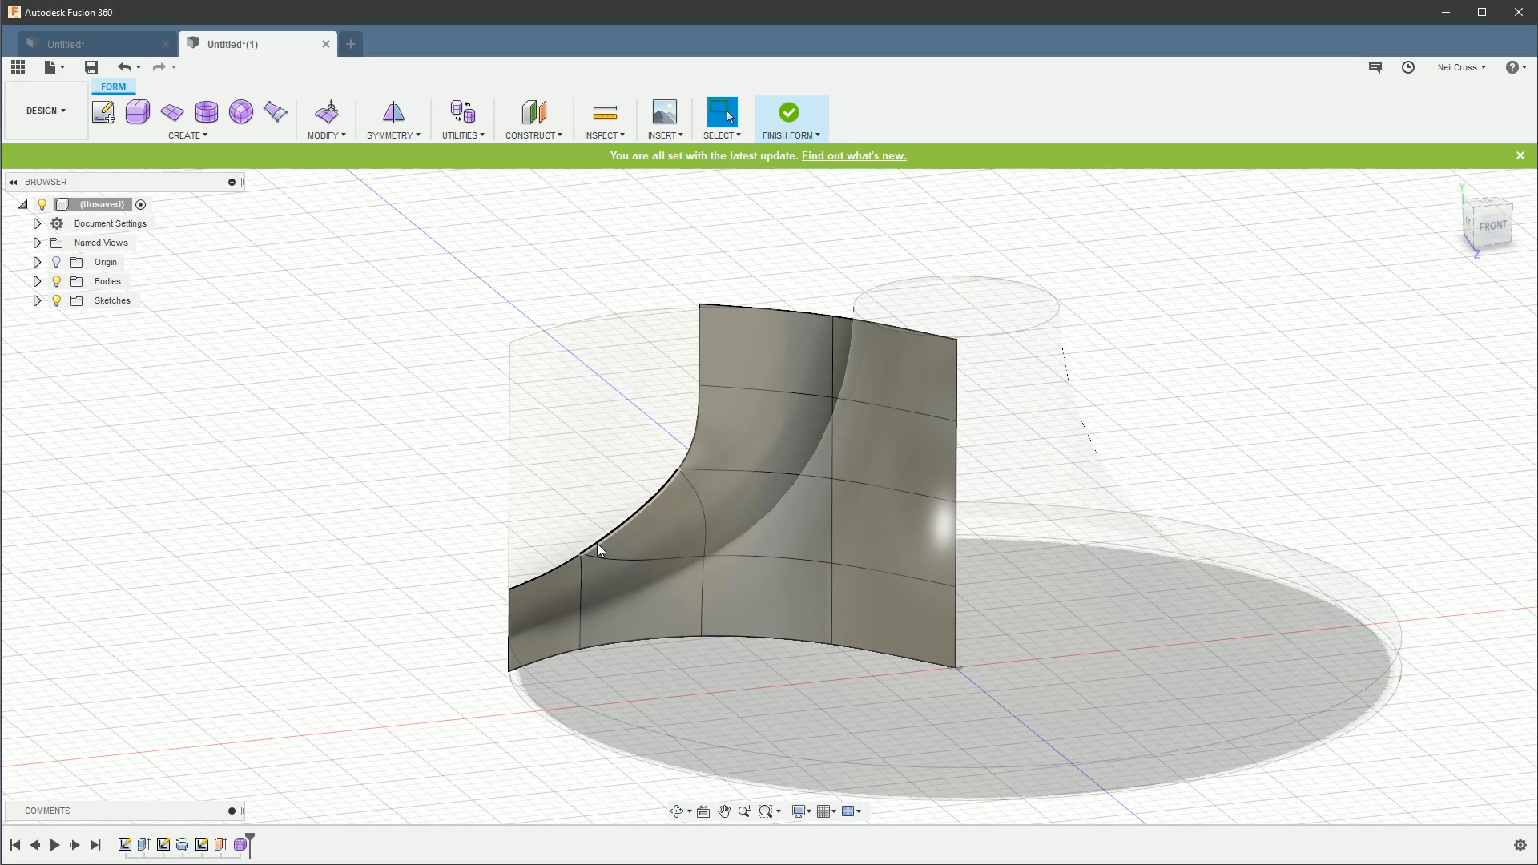
Step: With snapping off, nudge the blade's top corner vertex 2 mm to twist it, then finish the form
click(637, 530)
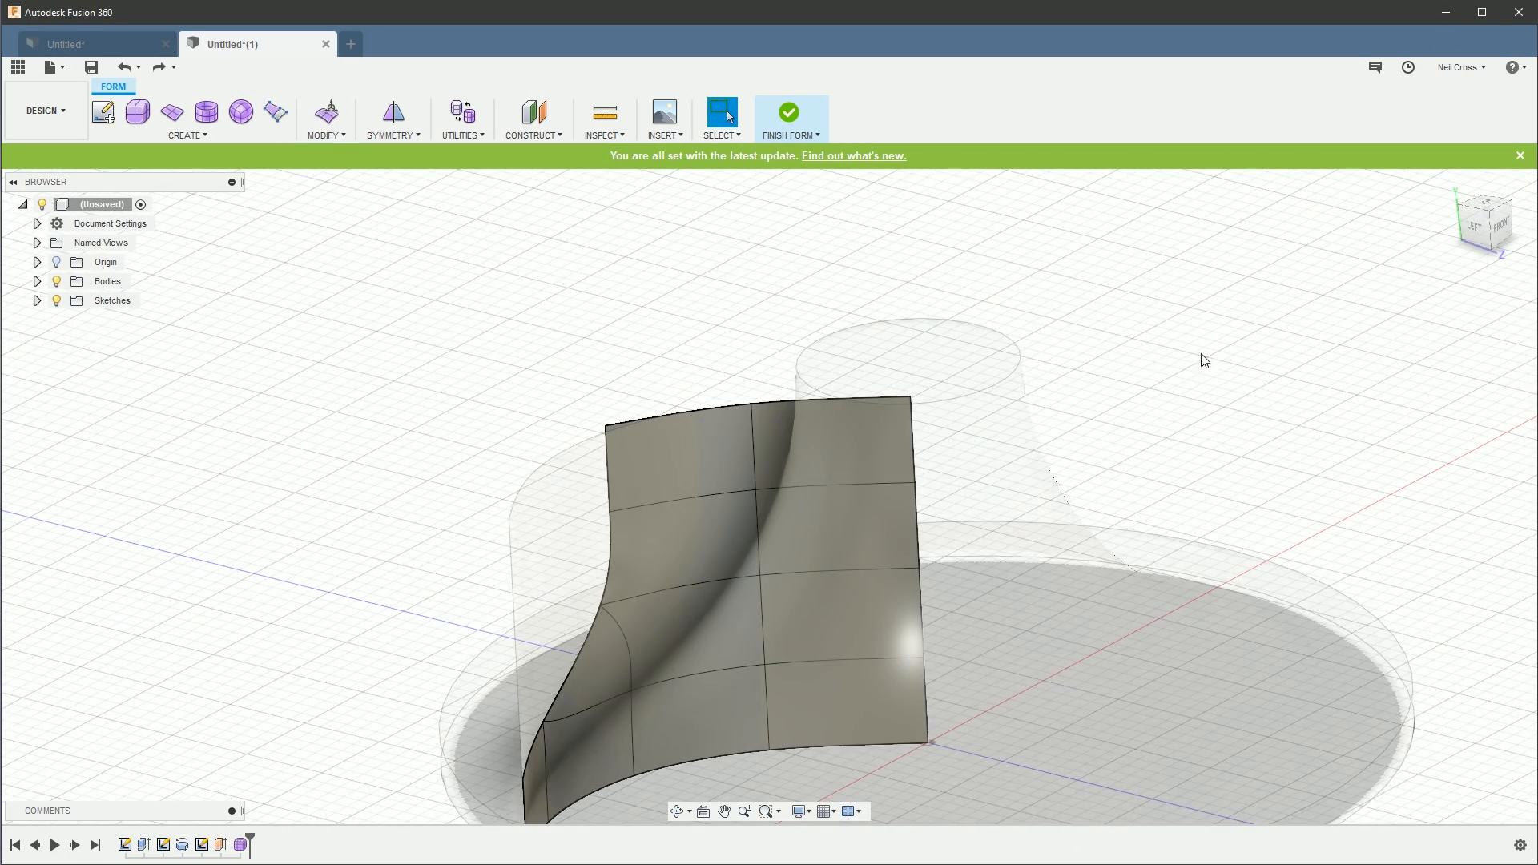
mouse_move(1151, 375)
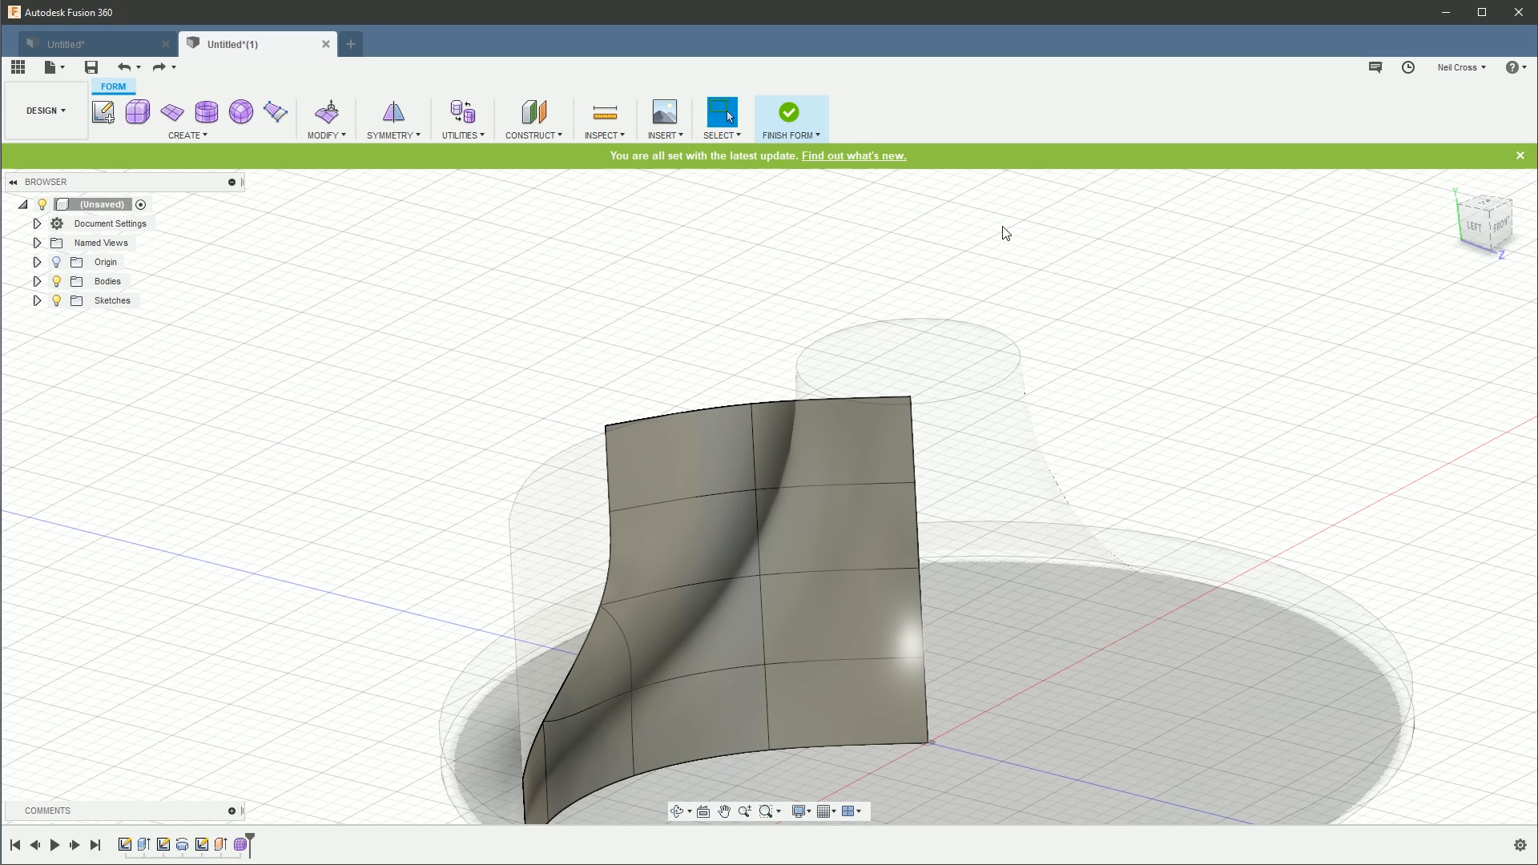
mouse_move(438, 310)
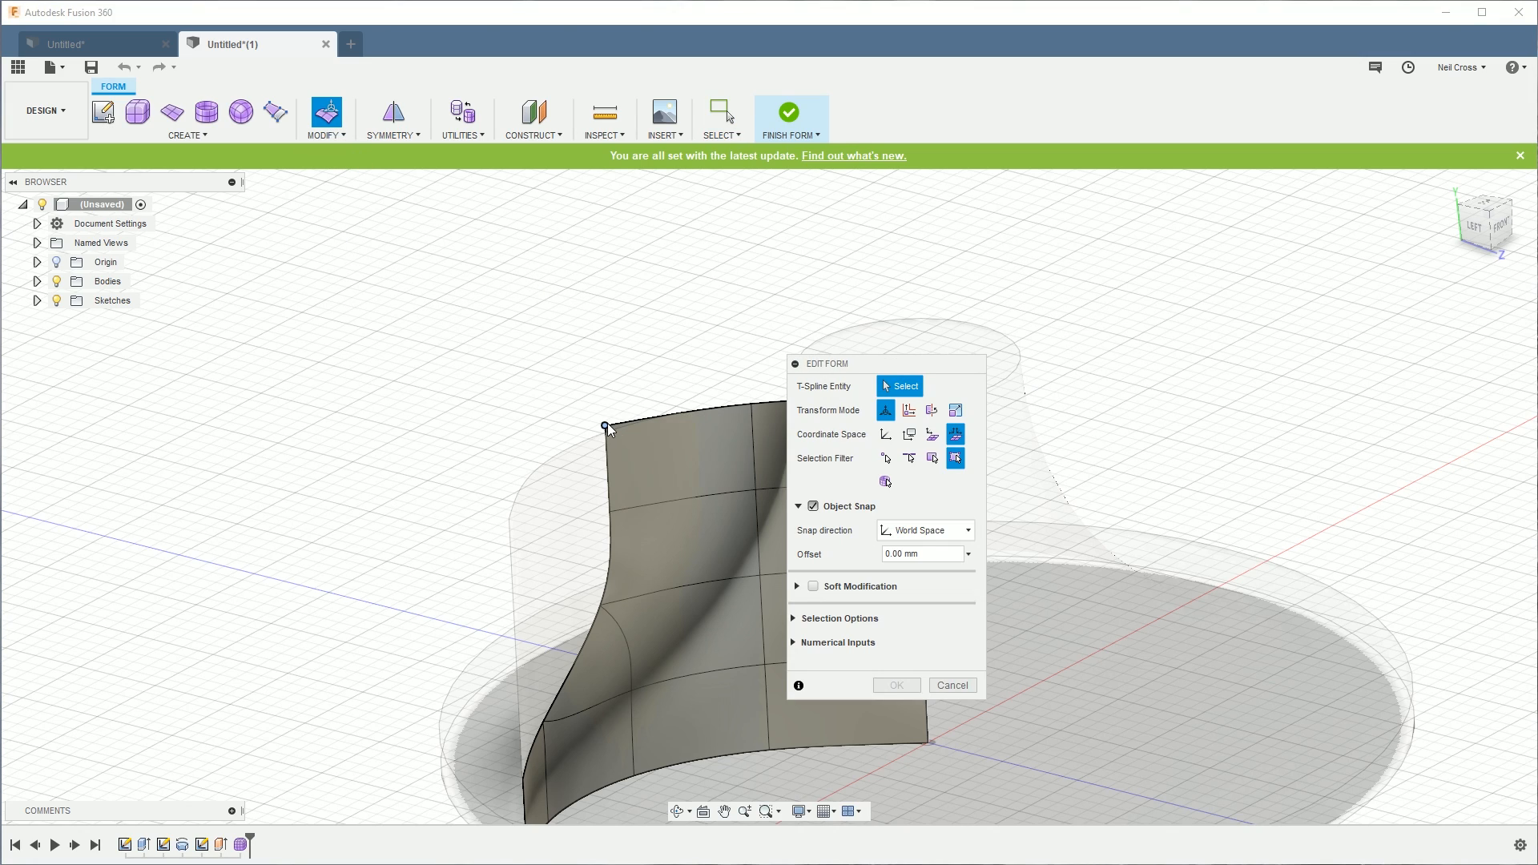
mouse_move(884, 587)
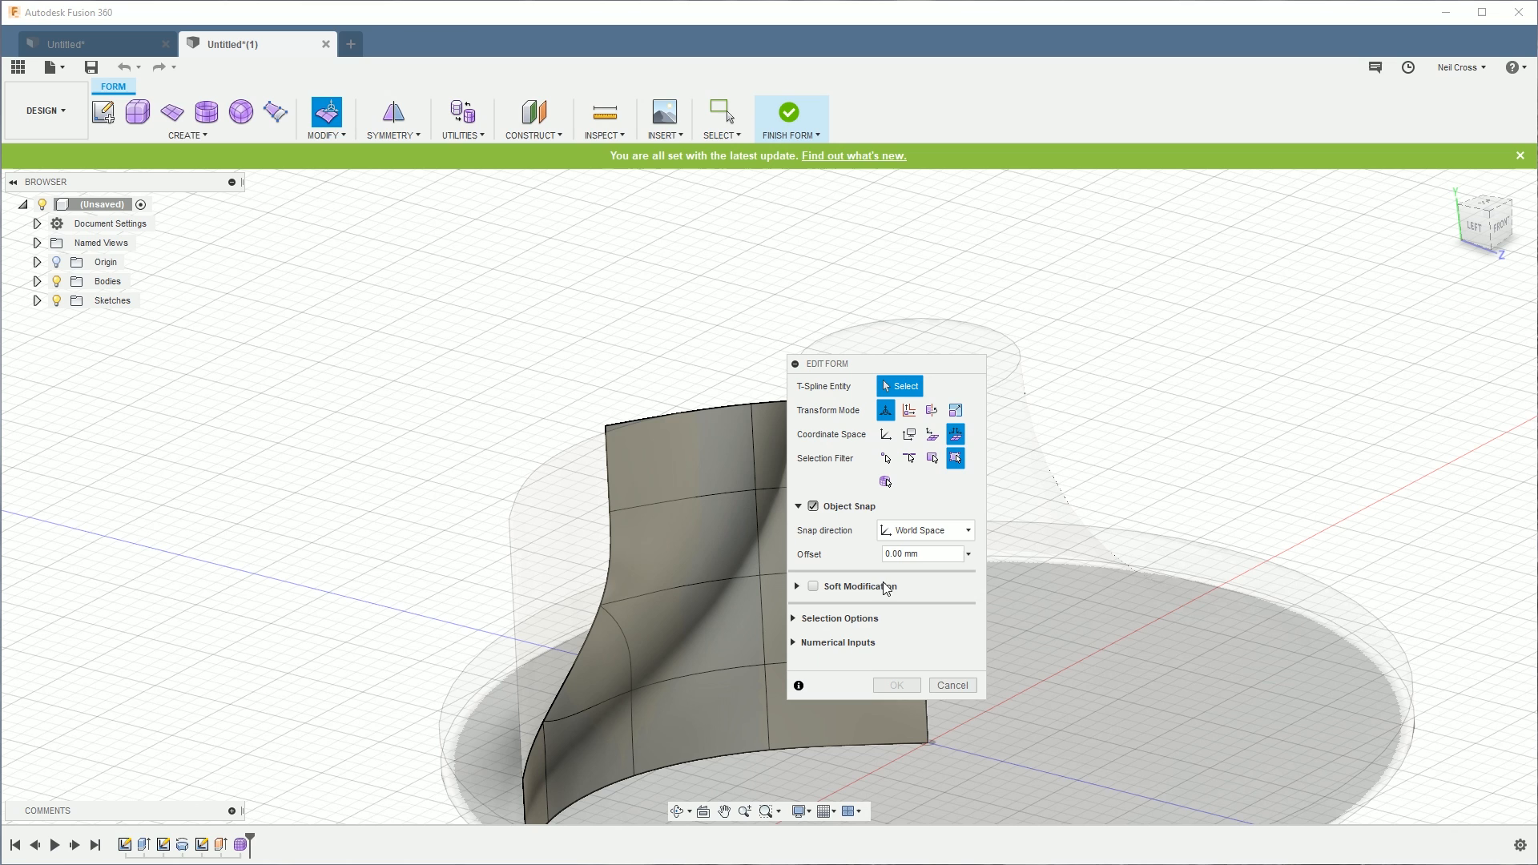
click(812, 507)
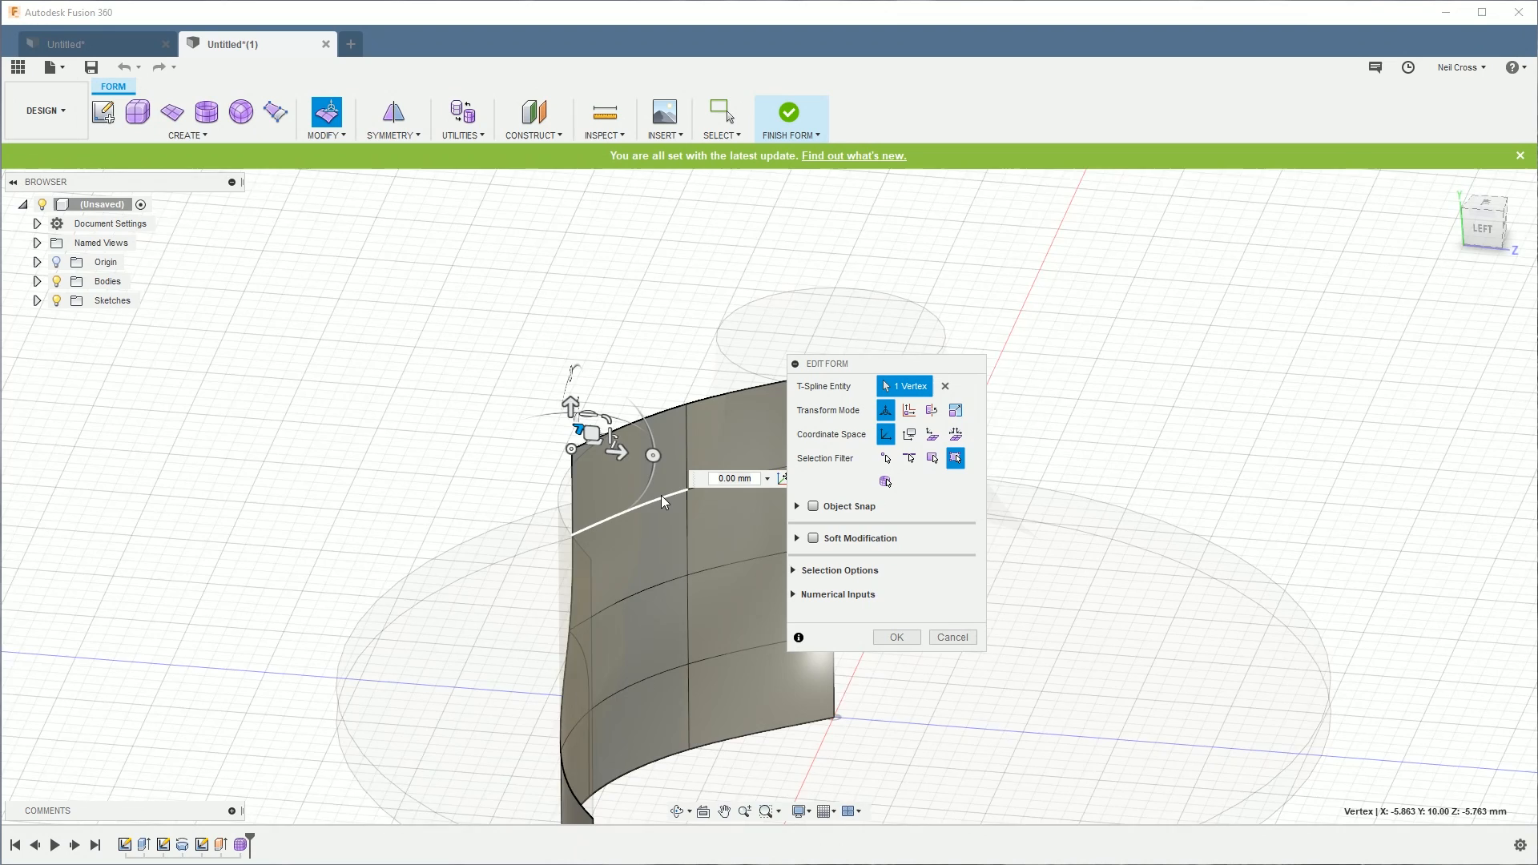
drag(613, 451, 626, 463)
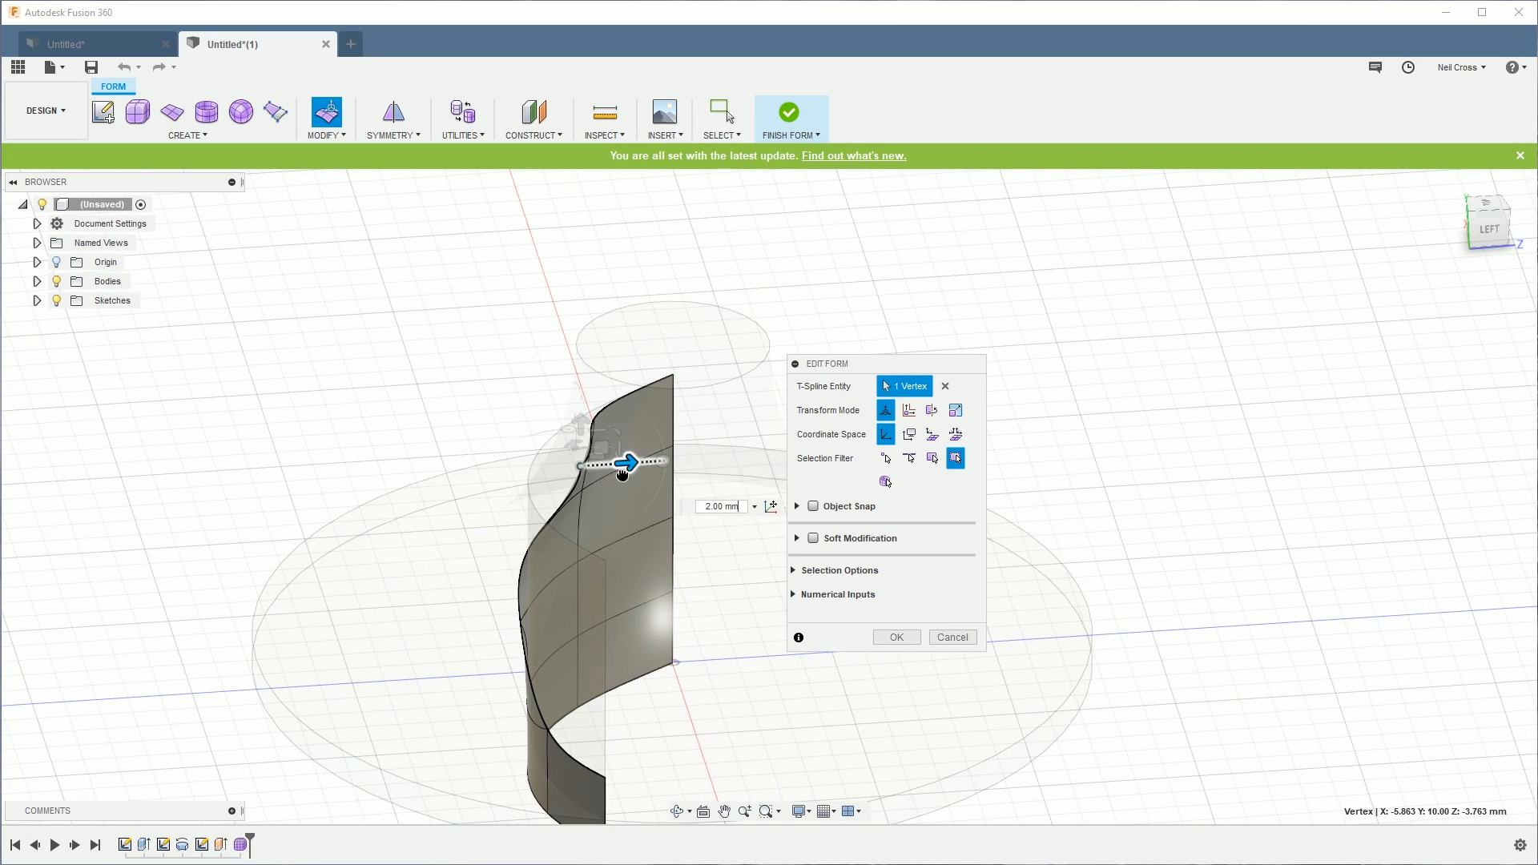
drag(628, 463, 691, 458)
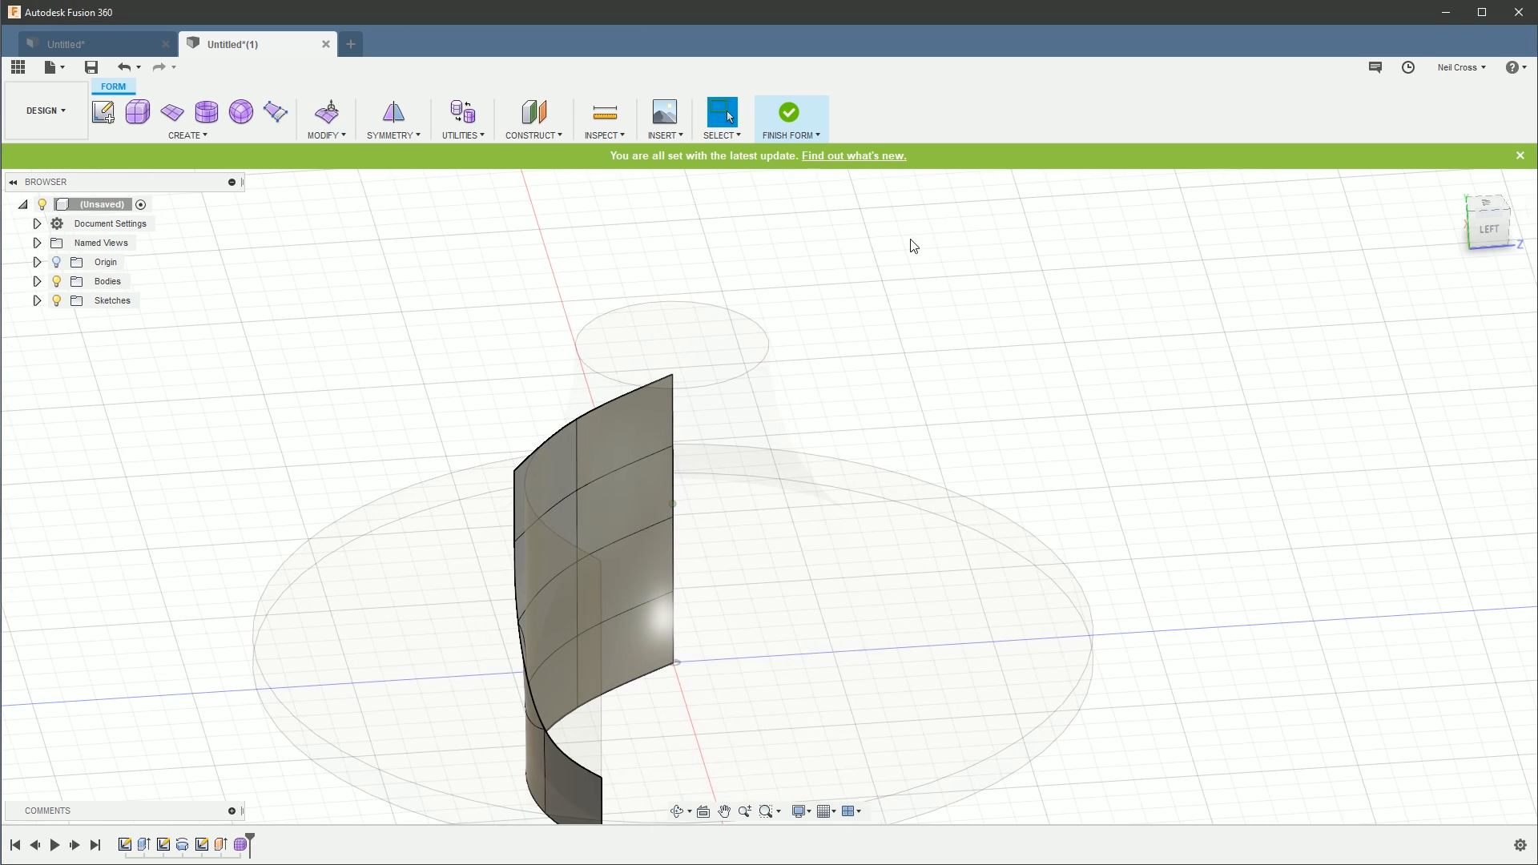
click(789, 112)
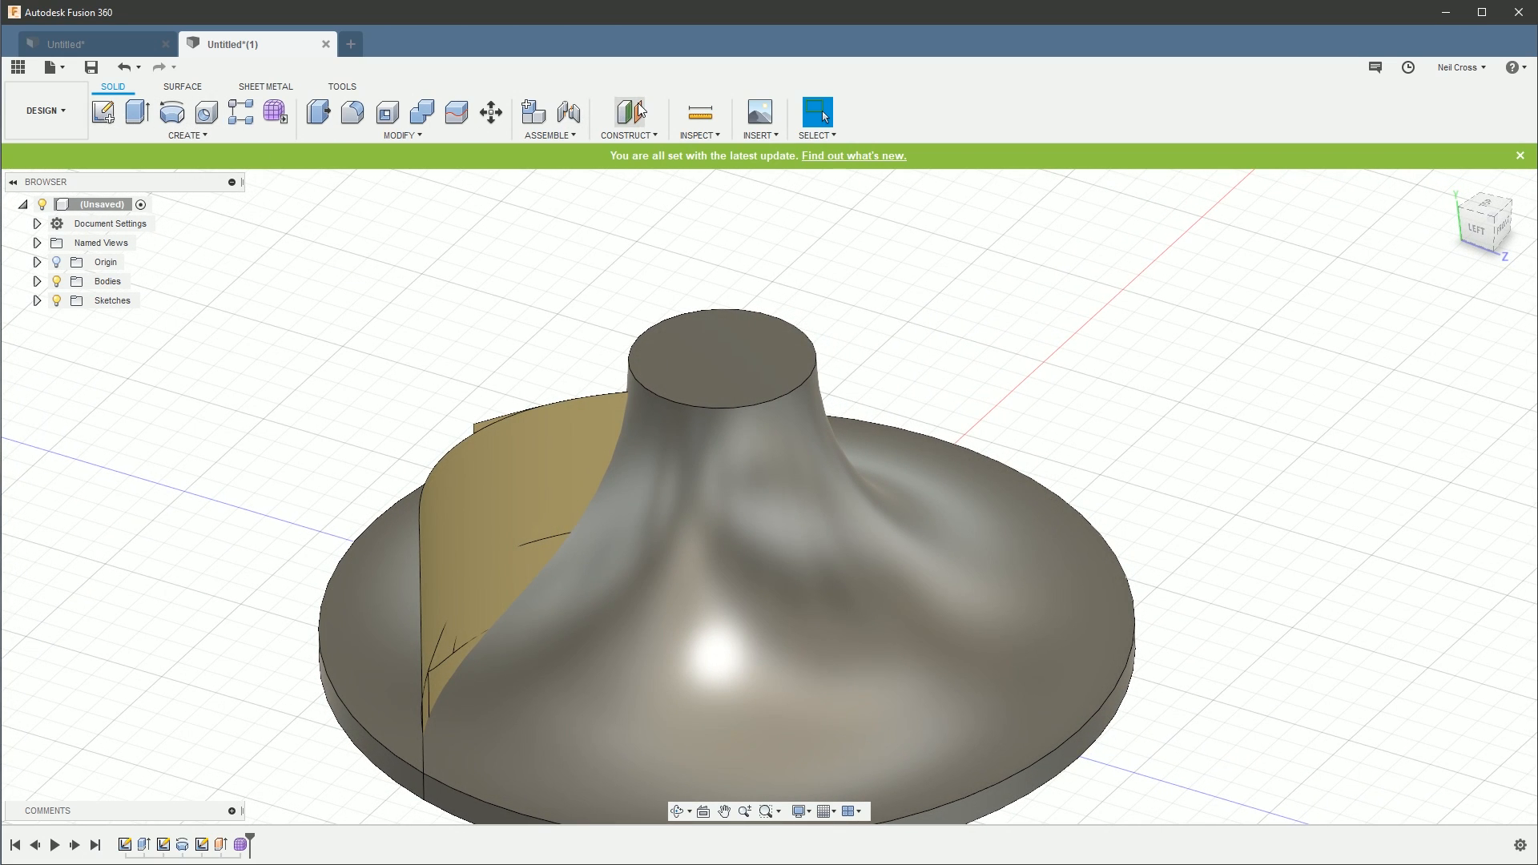
click(630, 112)
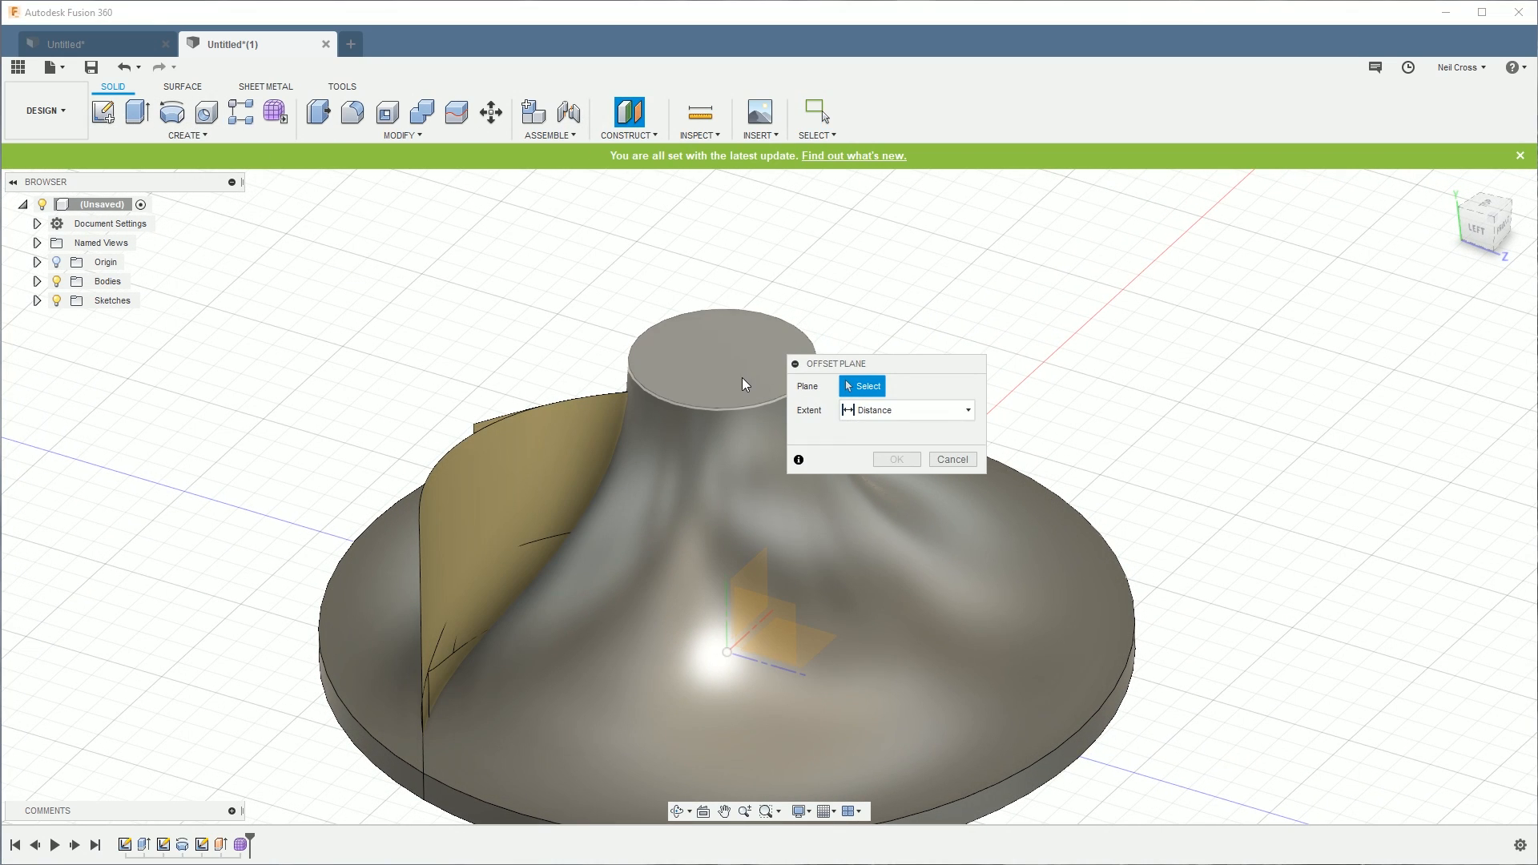
Step: Offset a plane -1 mm from the hub top face and sketch a line outward from the centre
click(726, 367)
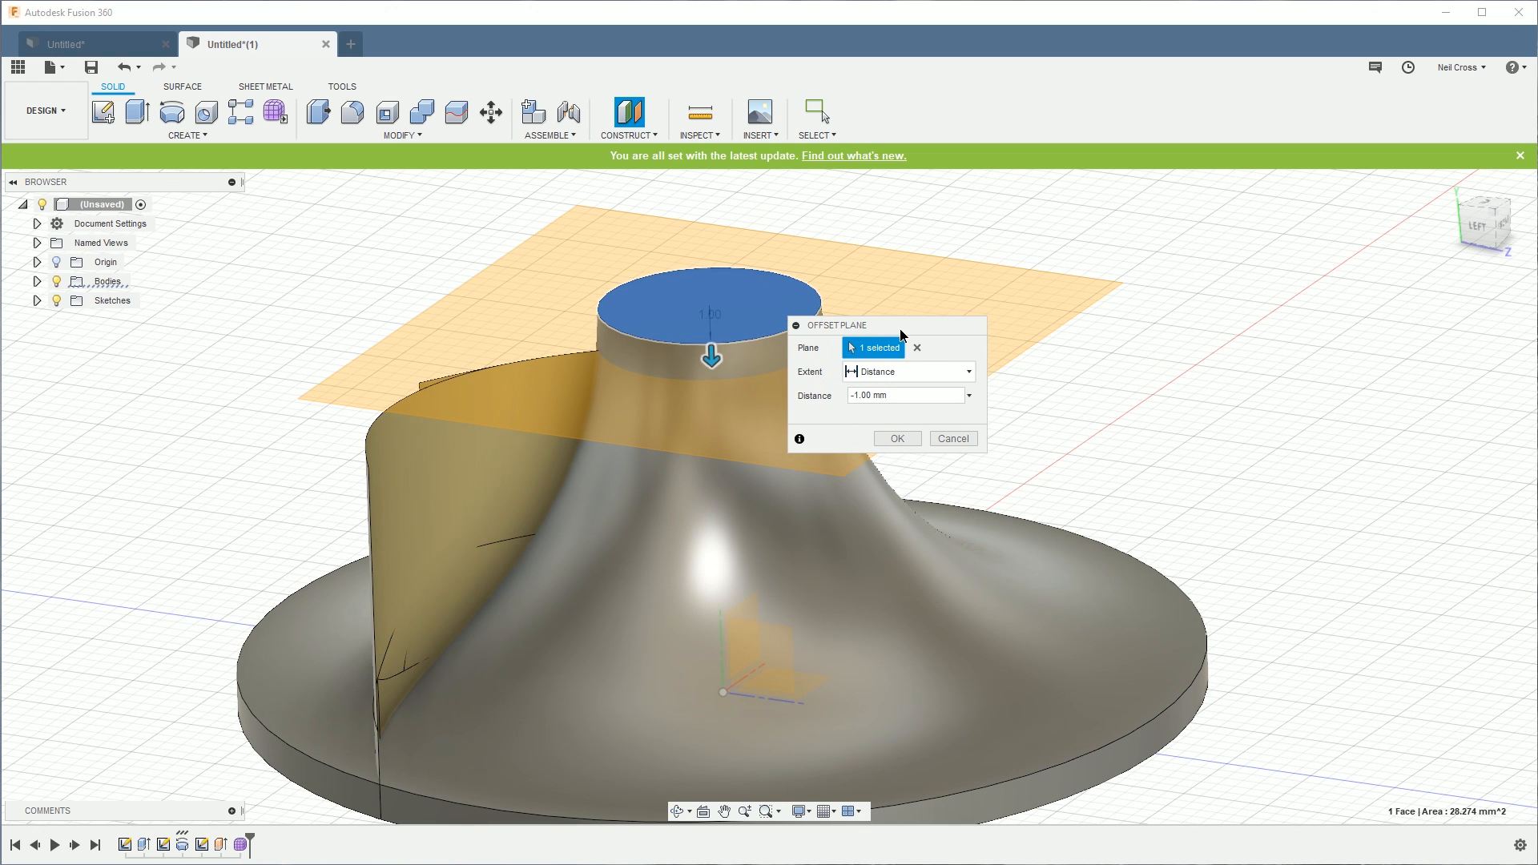
click(895, 437)
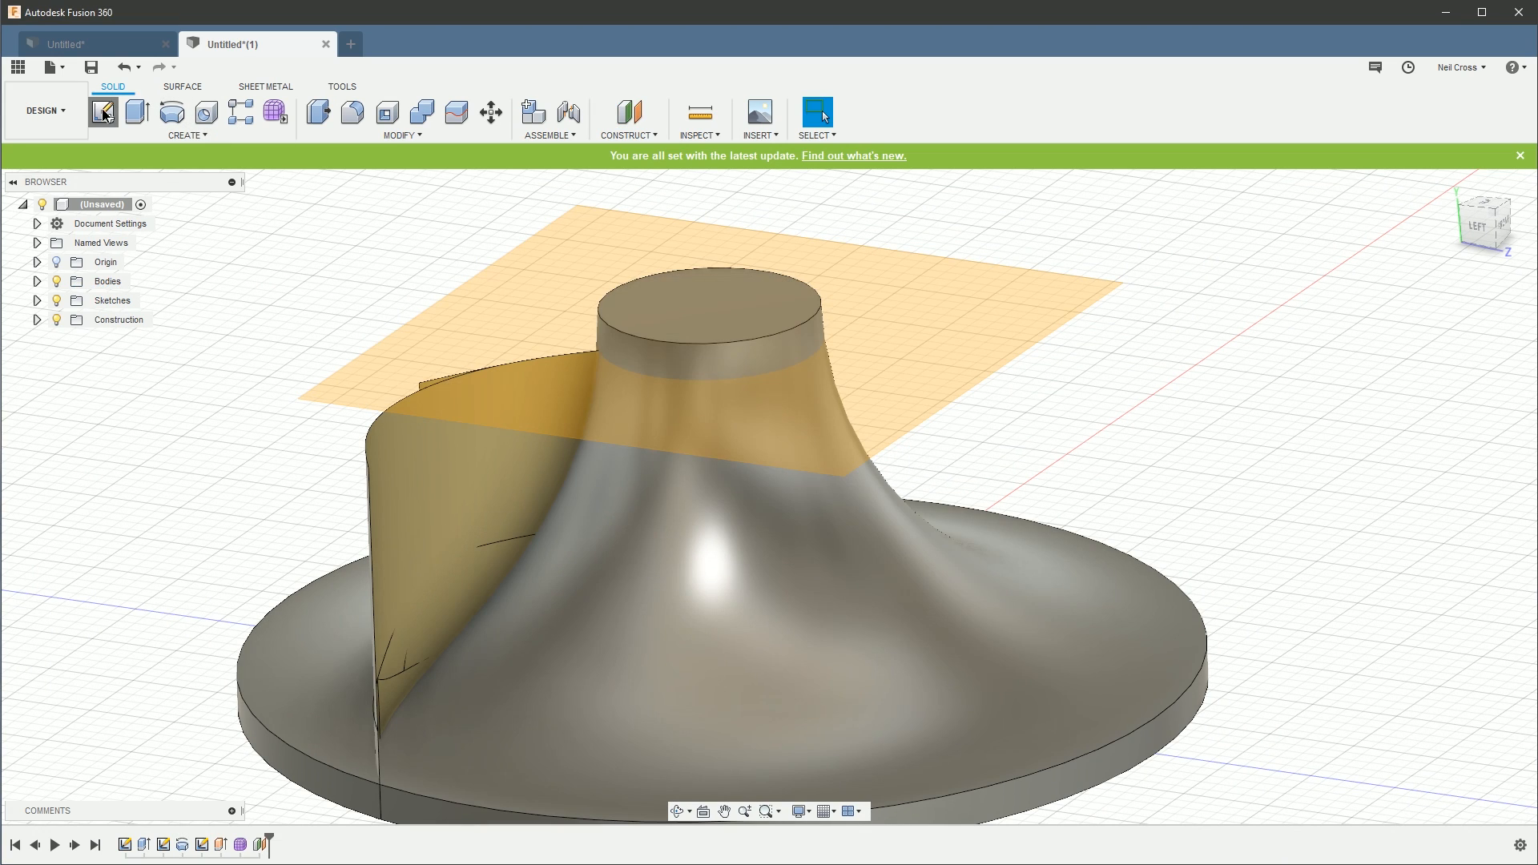
click(104, 110)
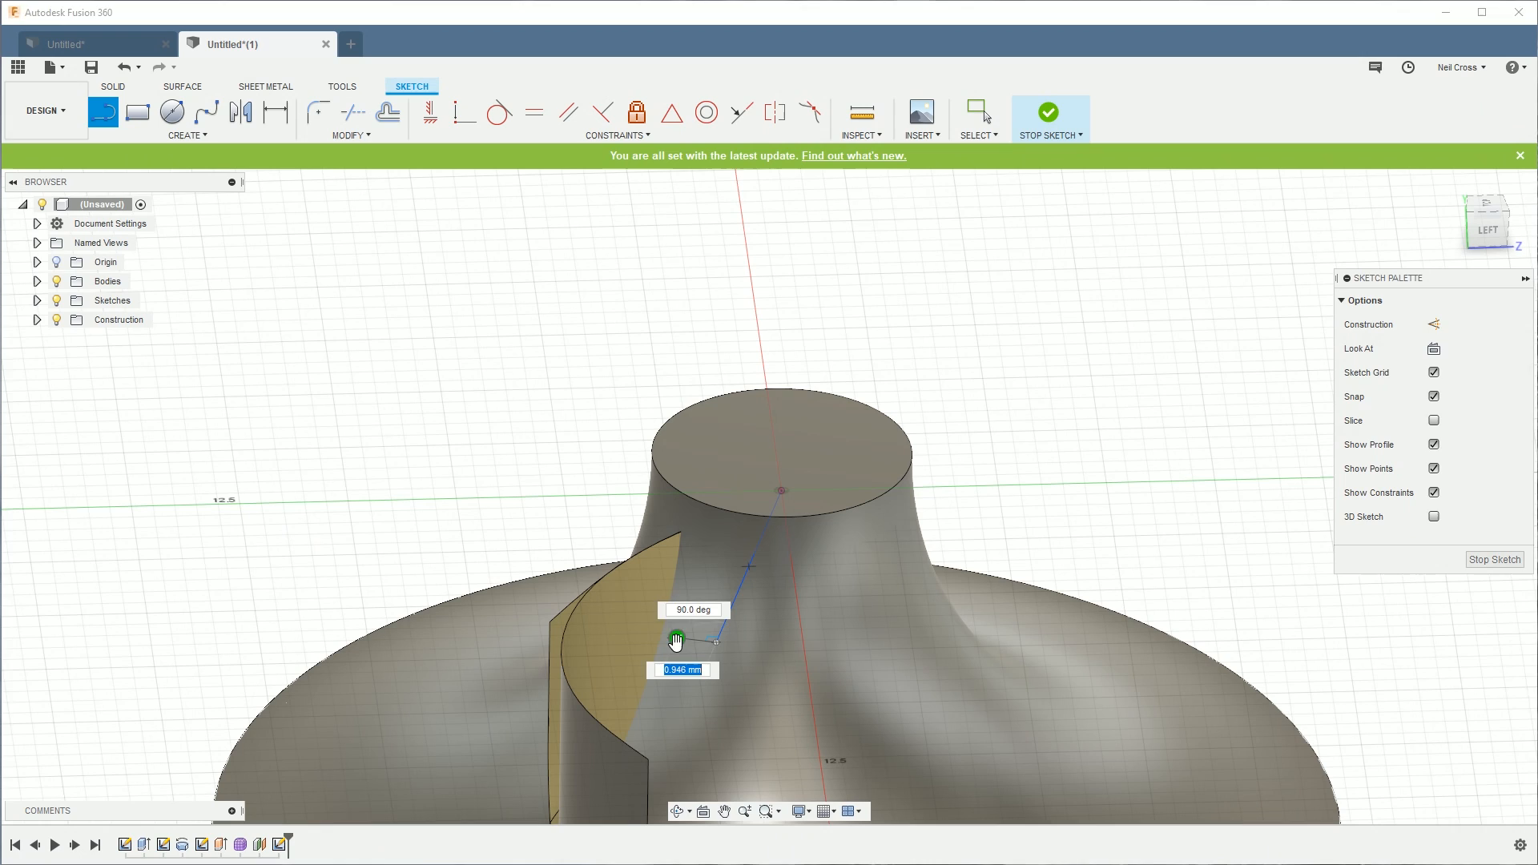
right_click(675, 638)
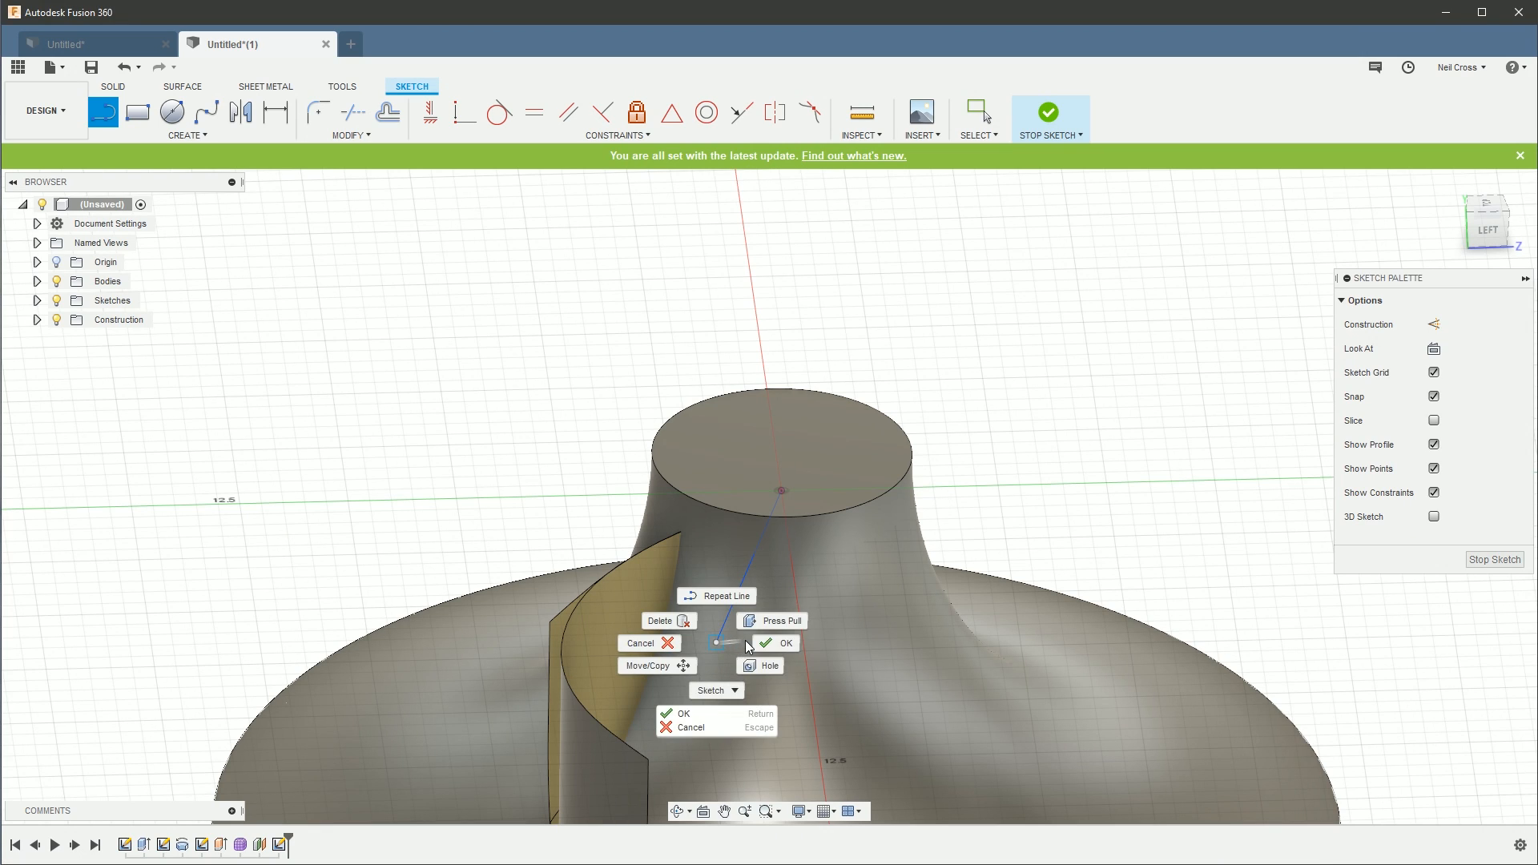
click(778, 642)
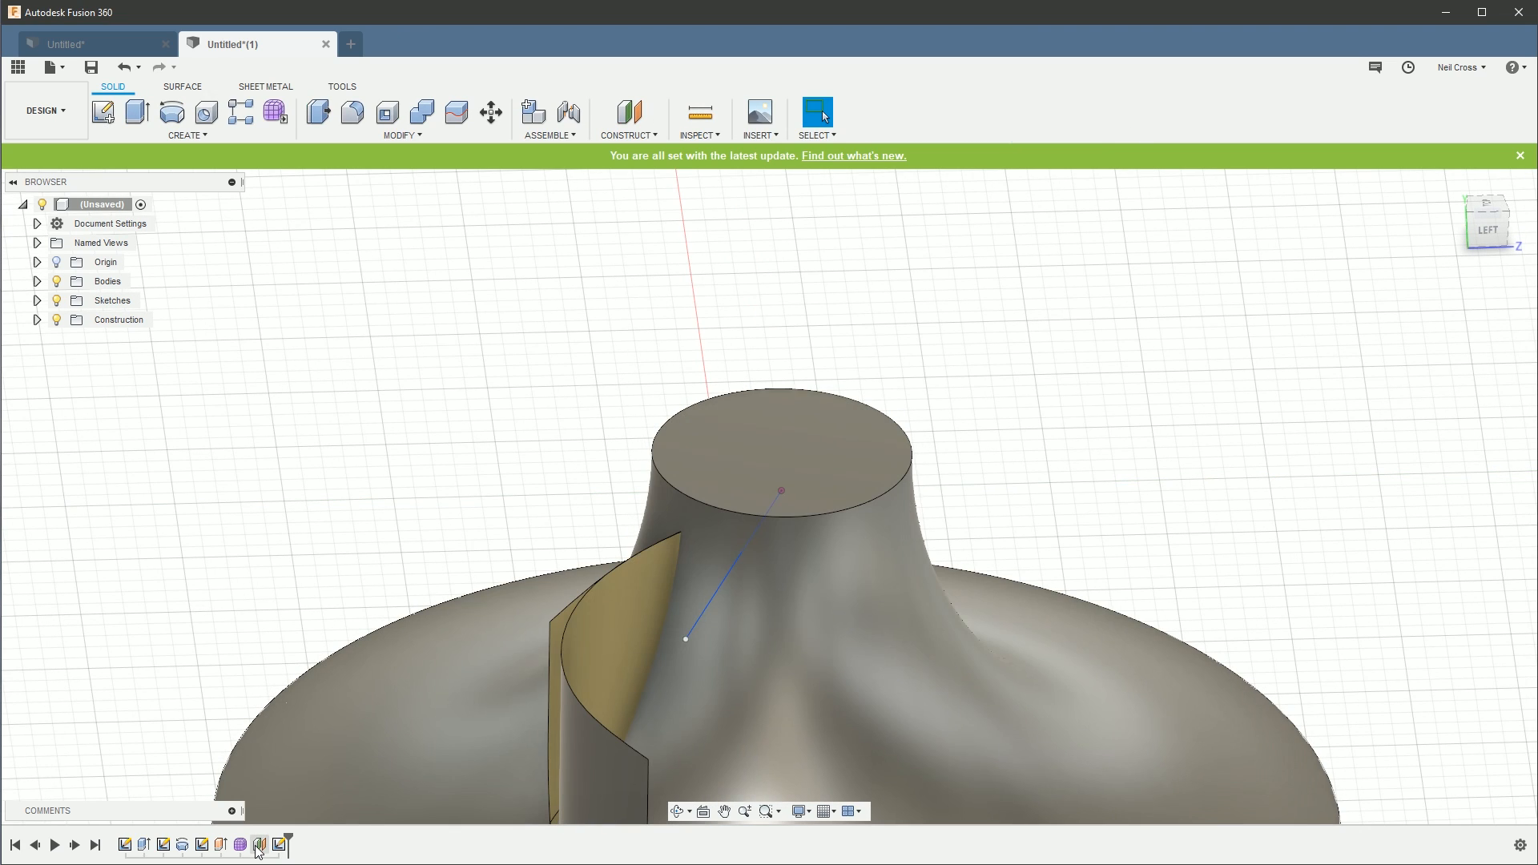
click(281, 843)
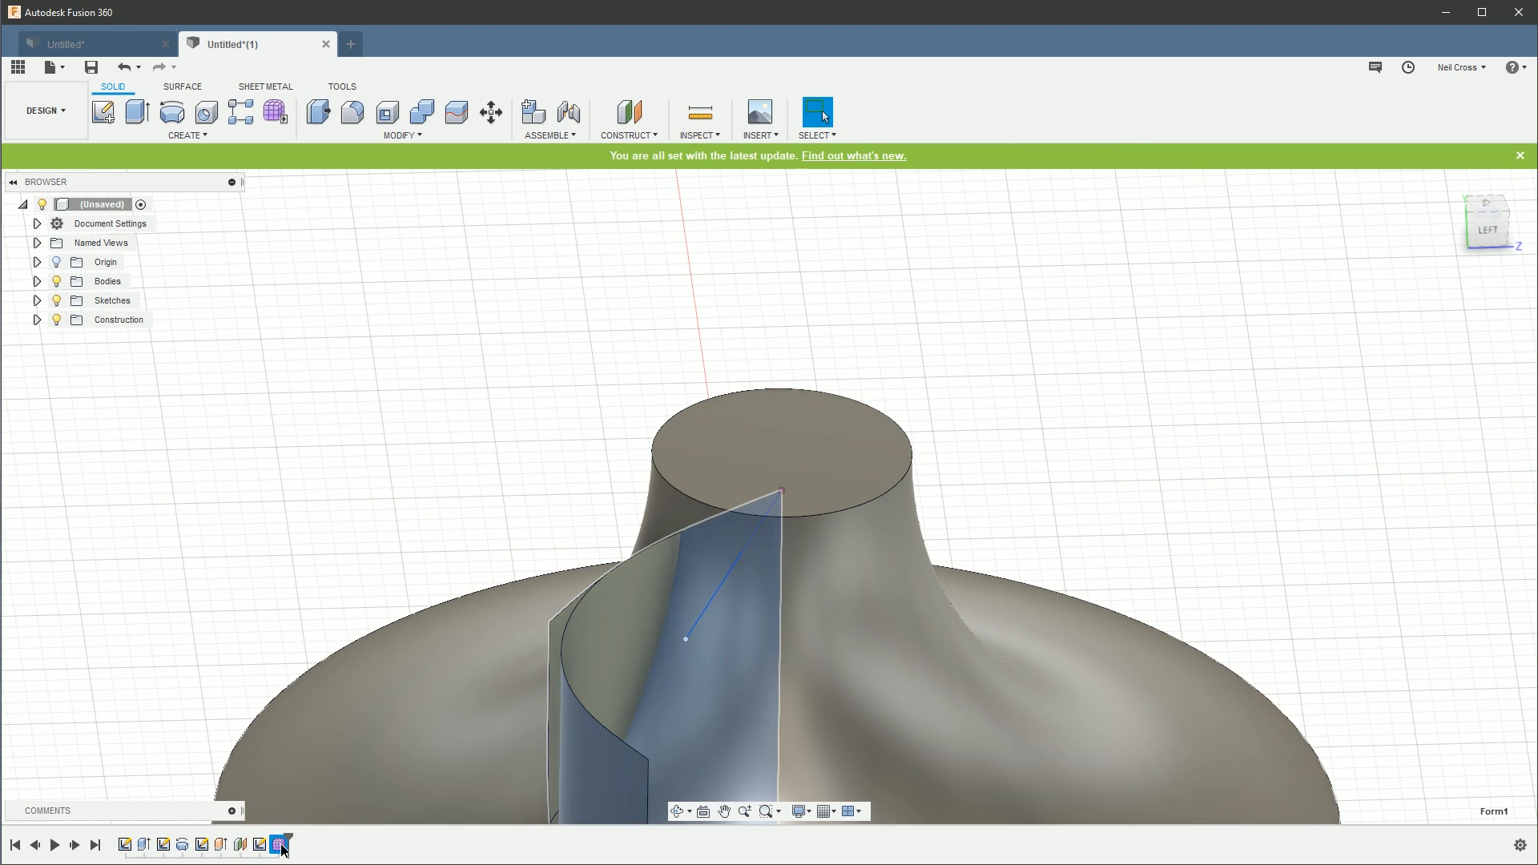
Step: In Form1, match the blade's top edges to the sketch line from the hub centre
click(283, 843)
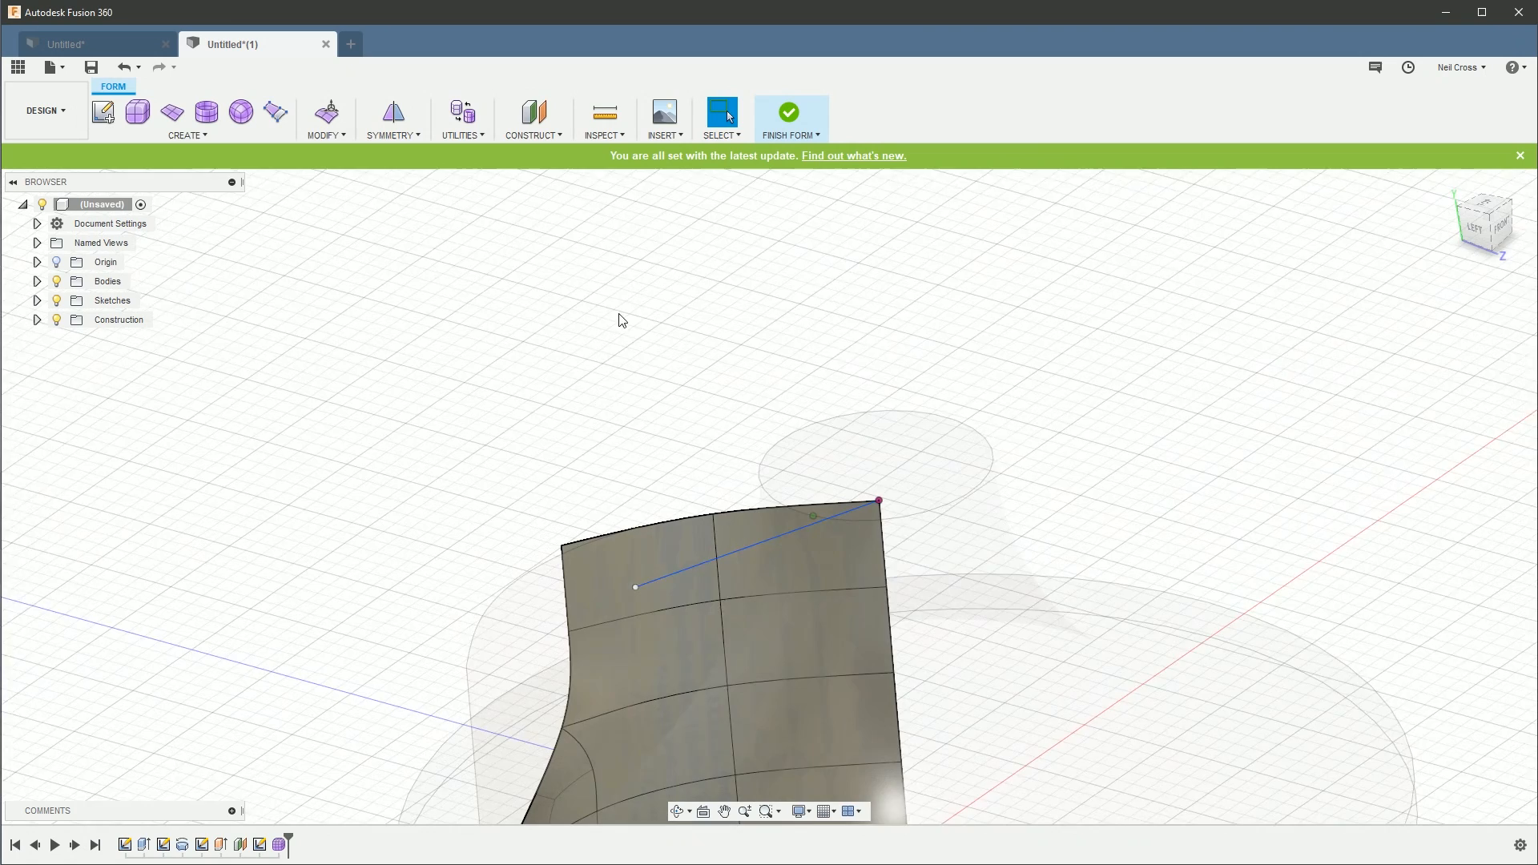
click(323, 118)
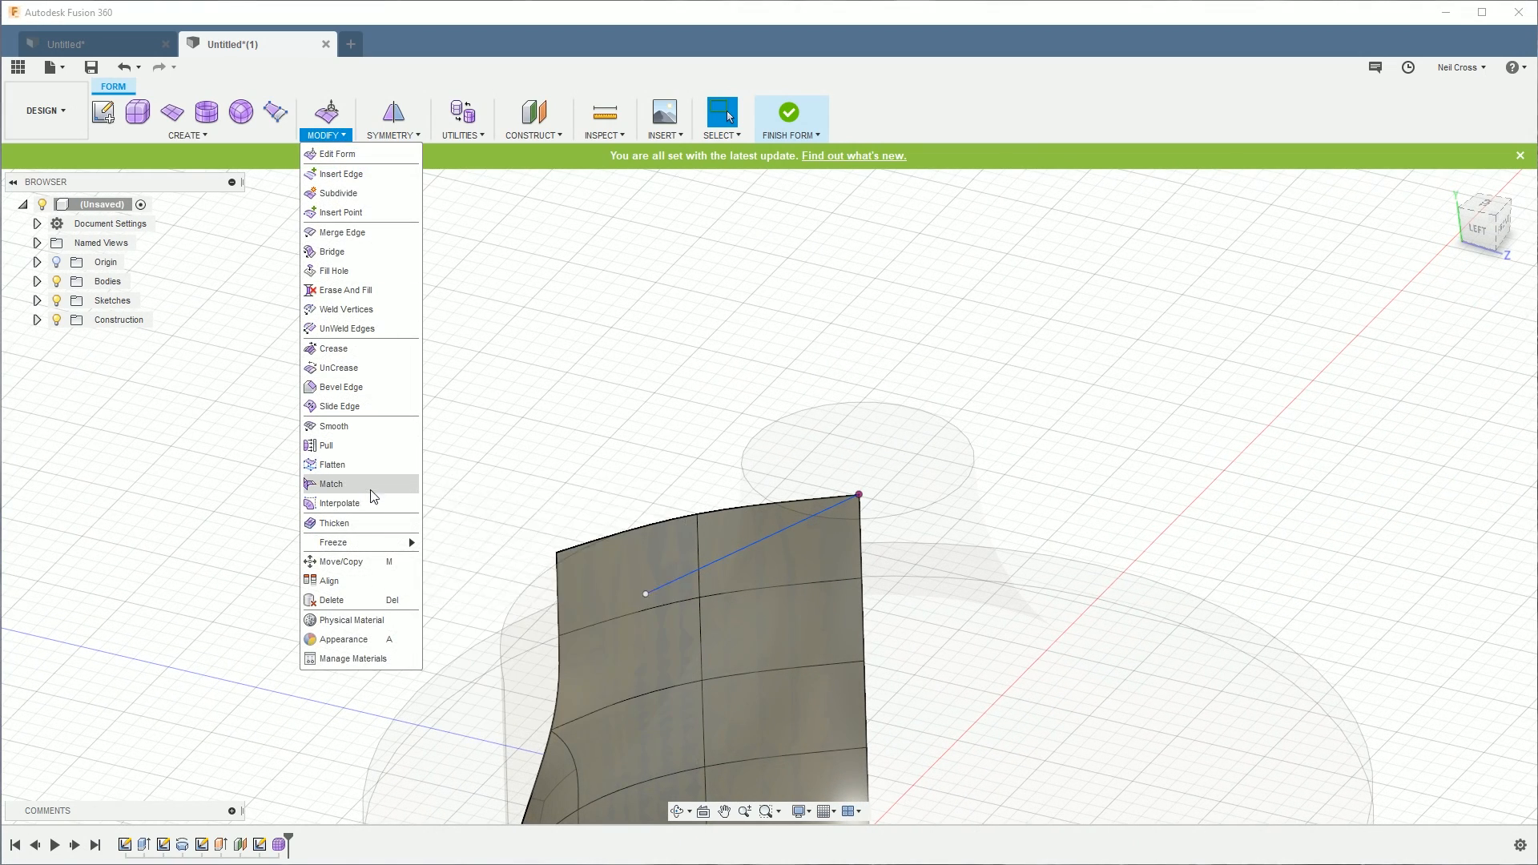
click(332, 484)
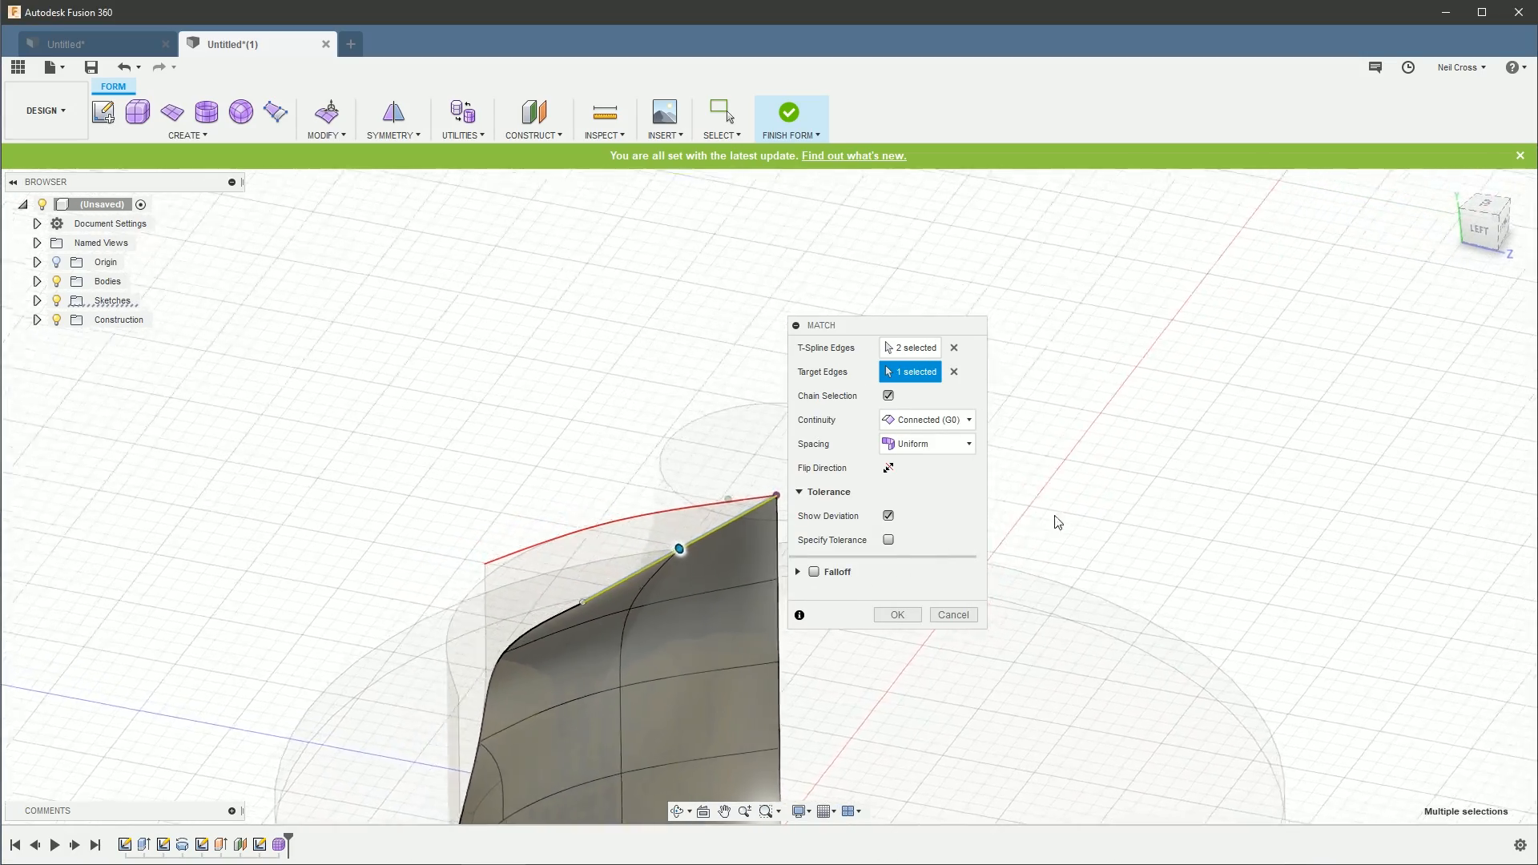
drag(1058, 522, 1137, 515)
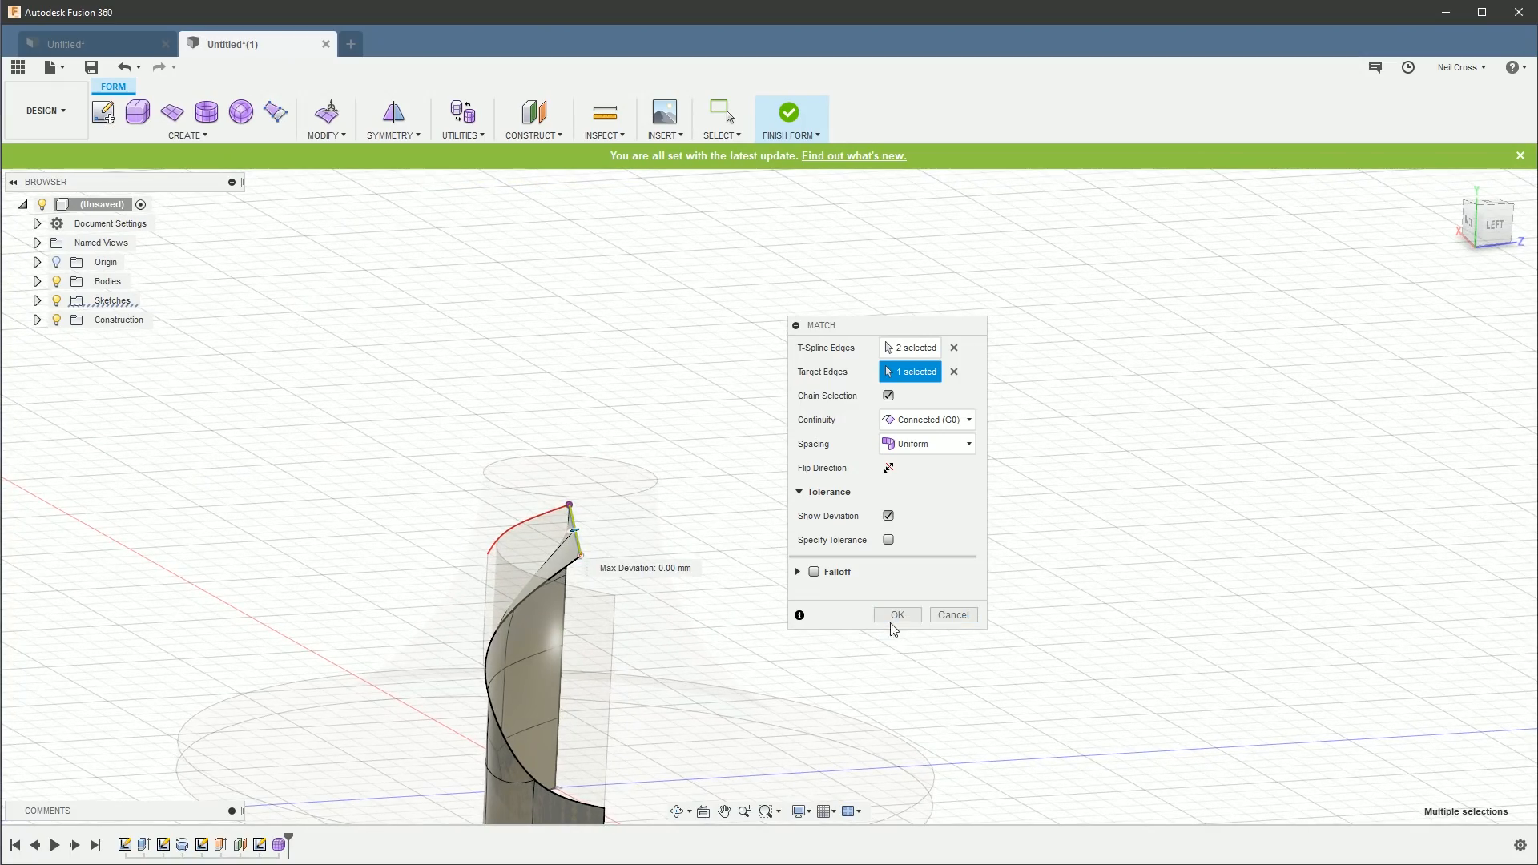
click(895, 615)
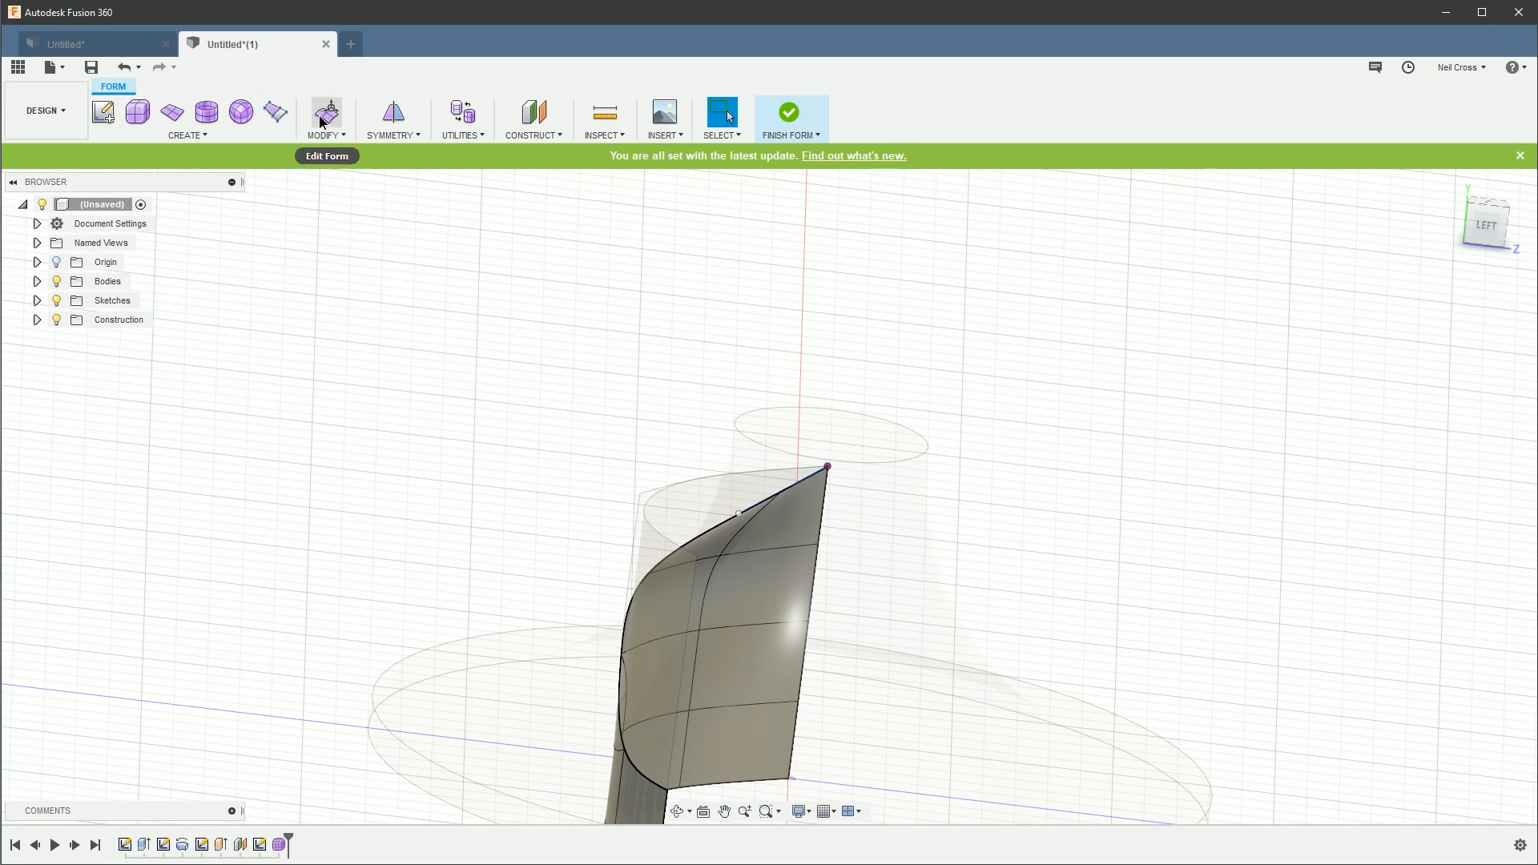
click(327, 110)
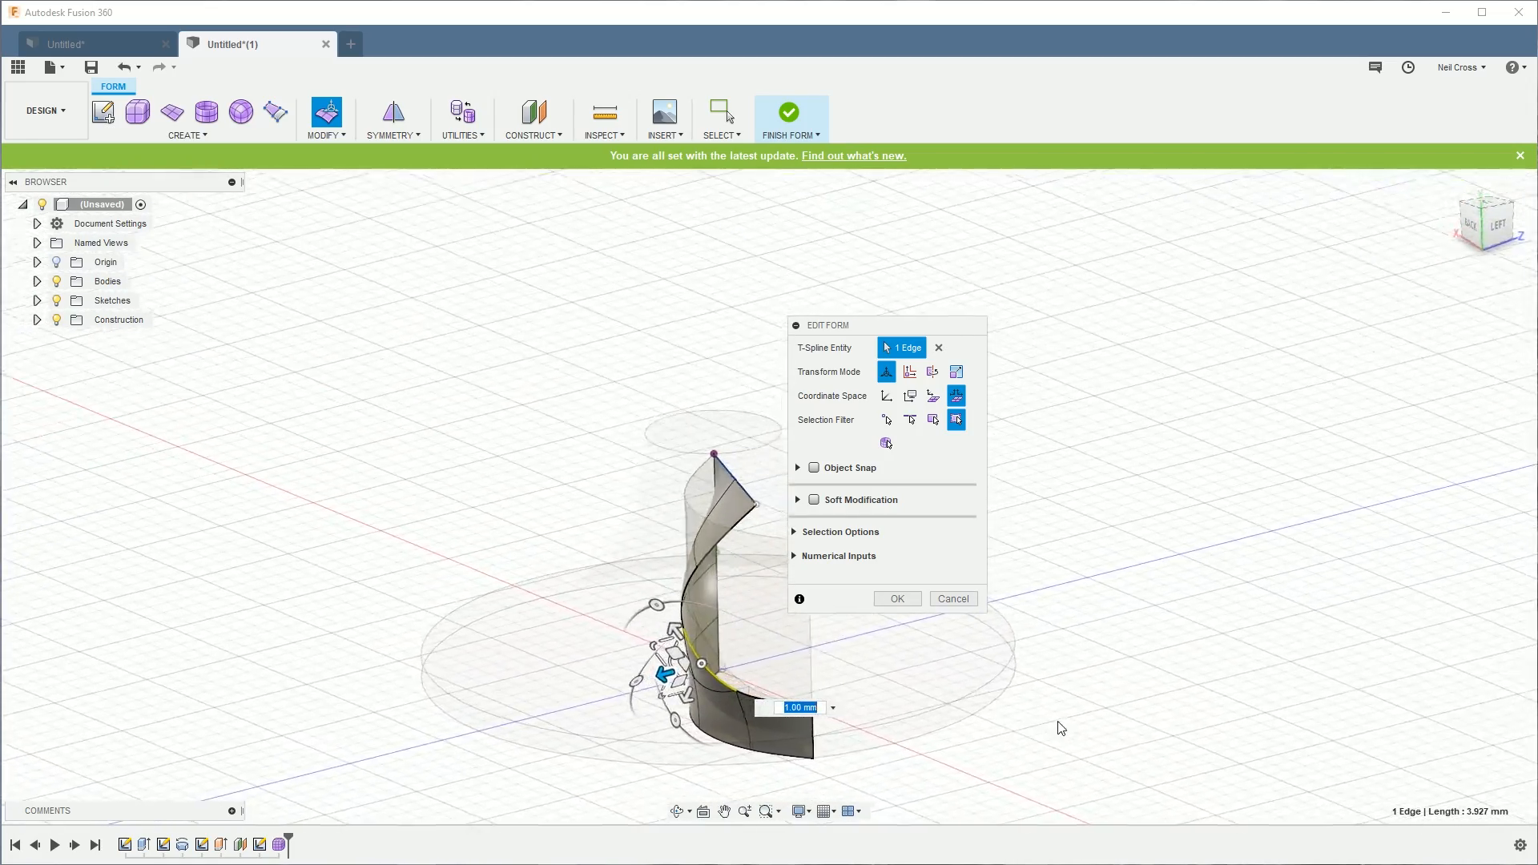
Step: Drag a blade edge with the move gizmo to reshape it, then finish the form
drag(1059, 728, 839, 624)
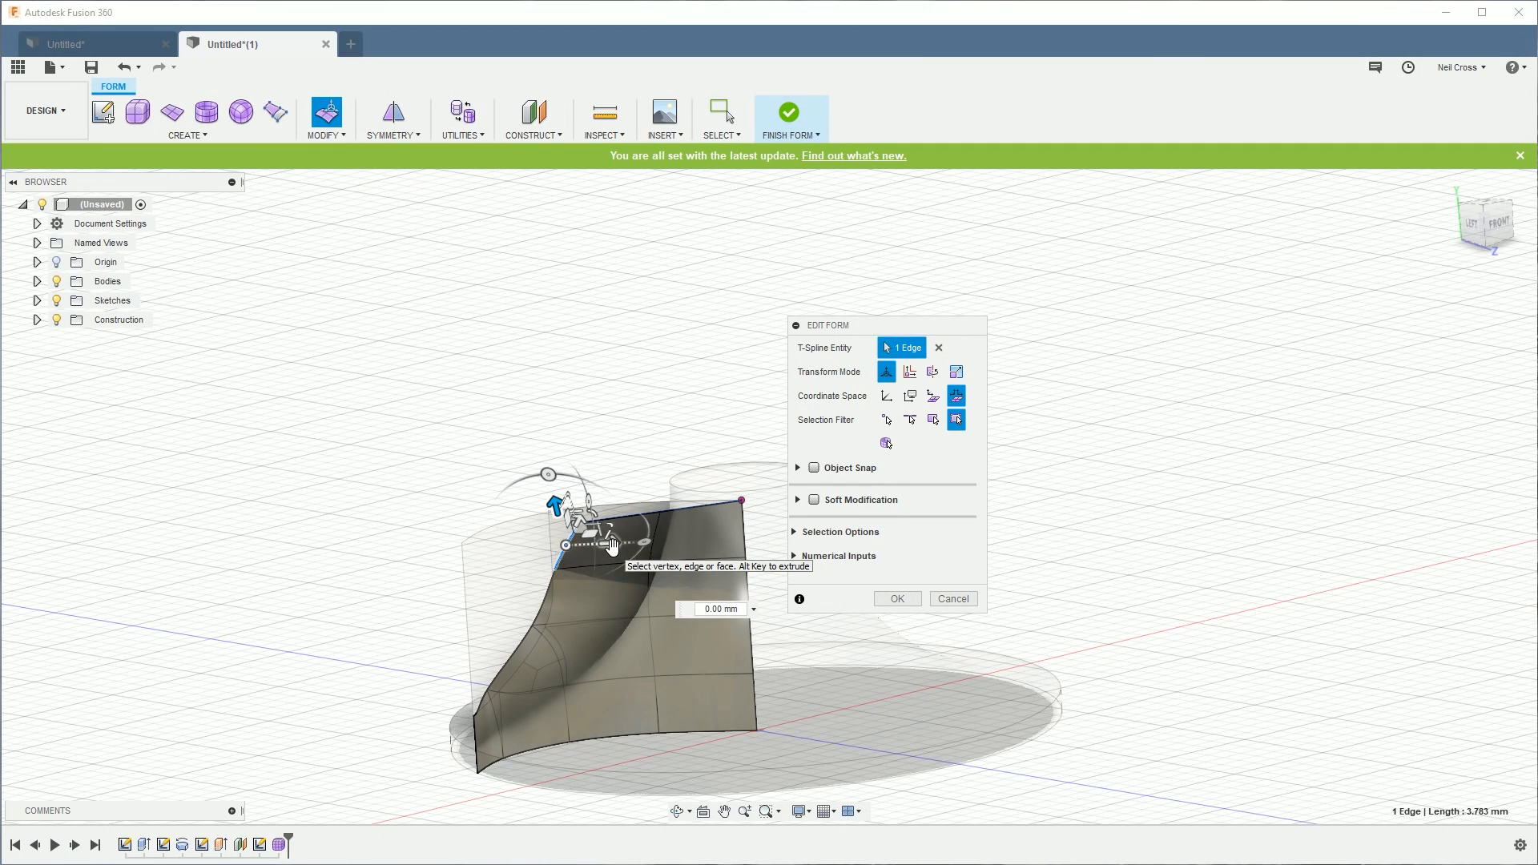
mouse_move(780, 603)
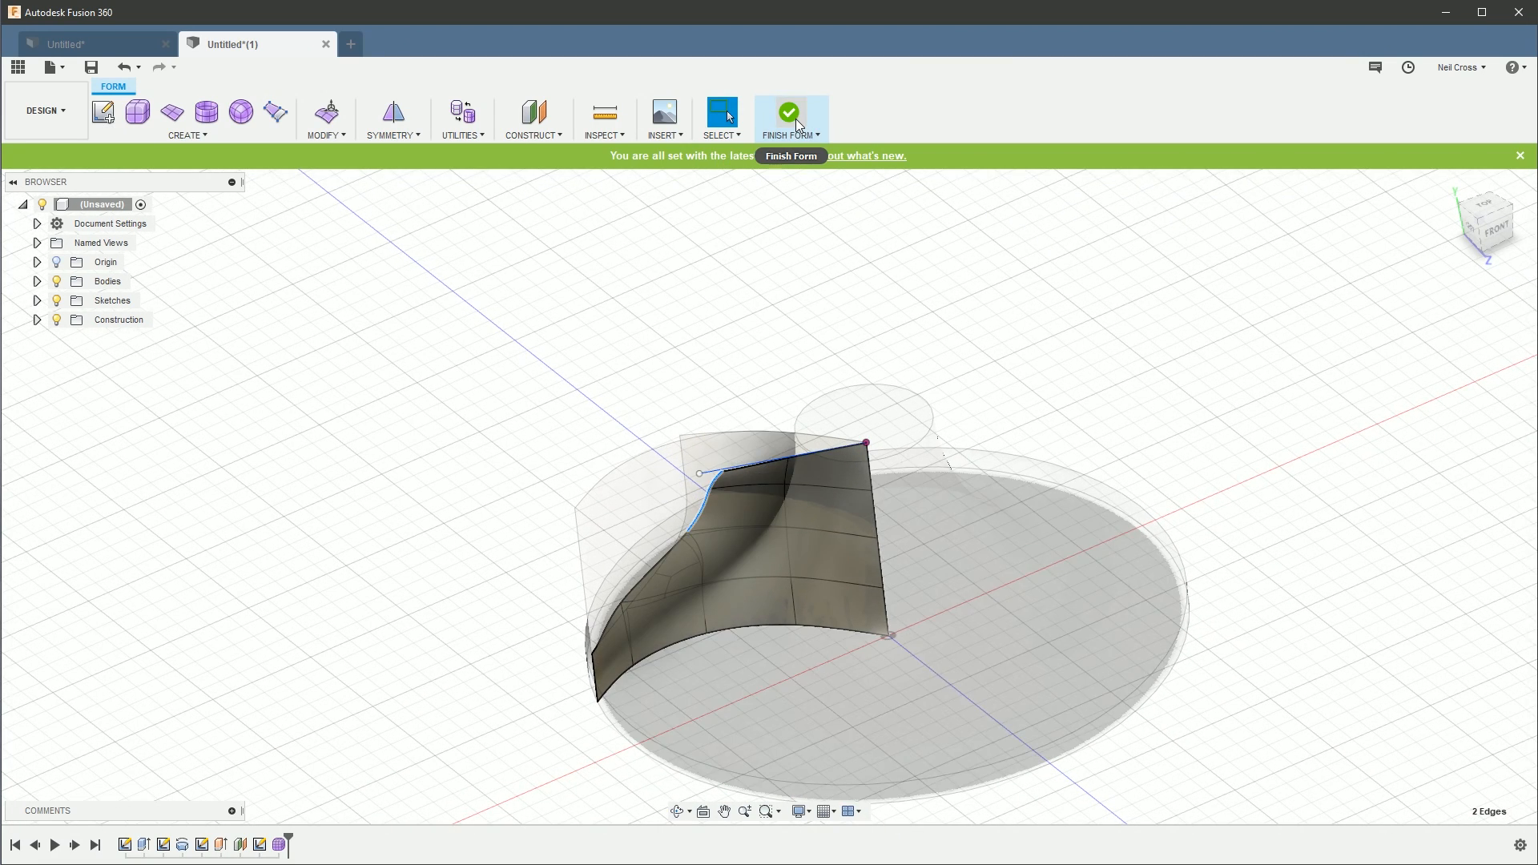
click(789, 112)
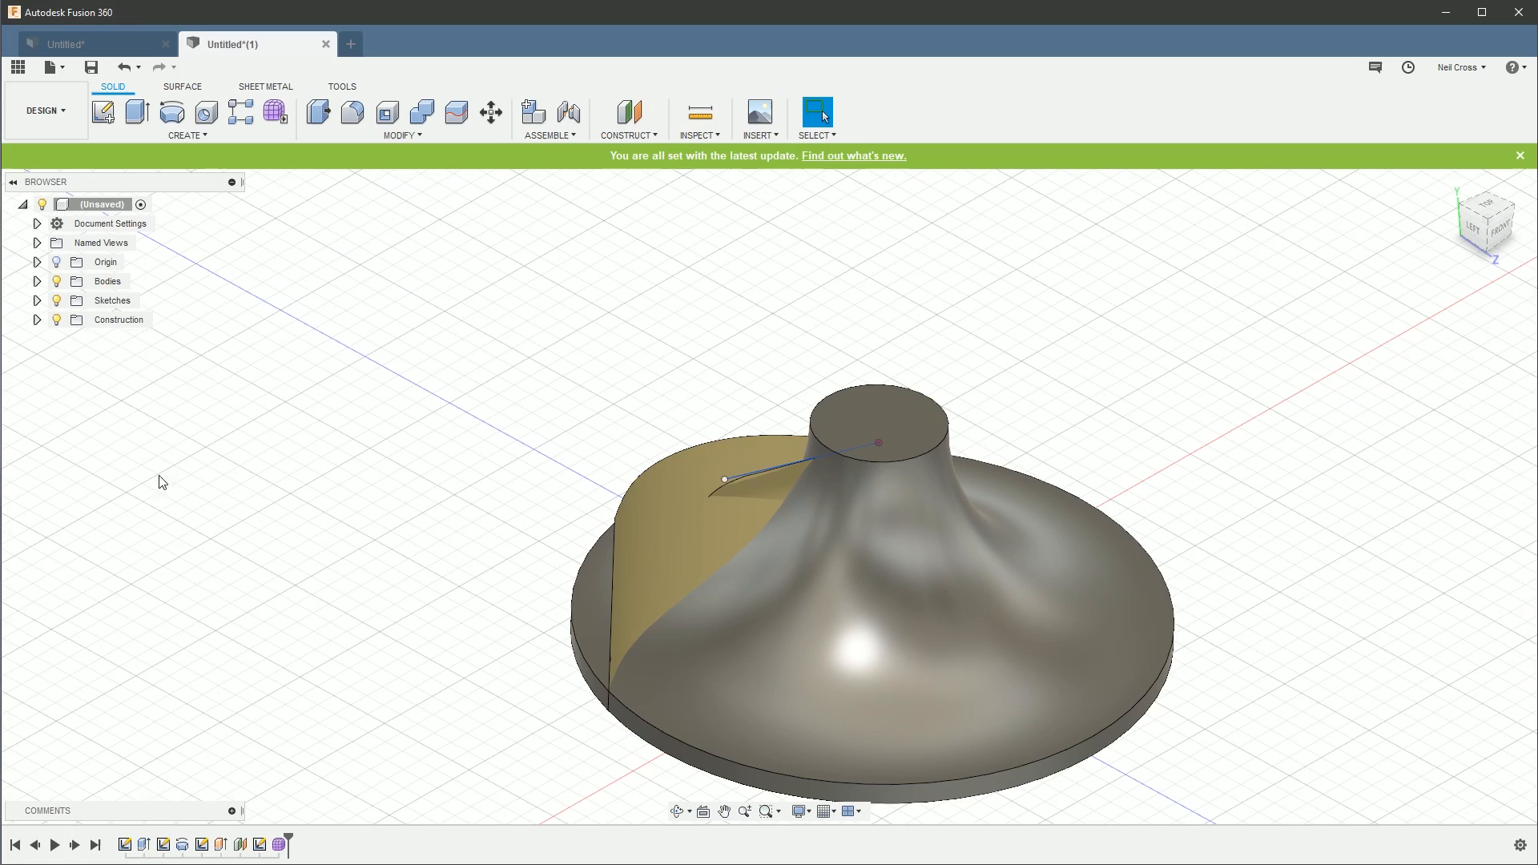
Step: Expand the Browser's Bodies and Sketches folders
click(36, 280)
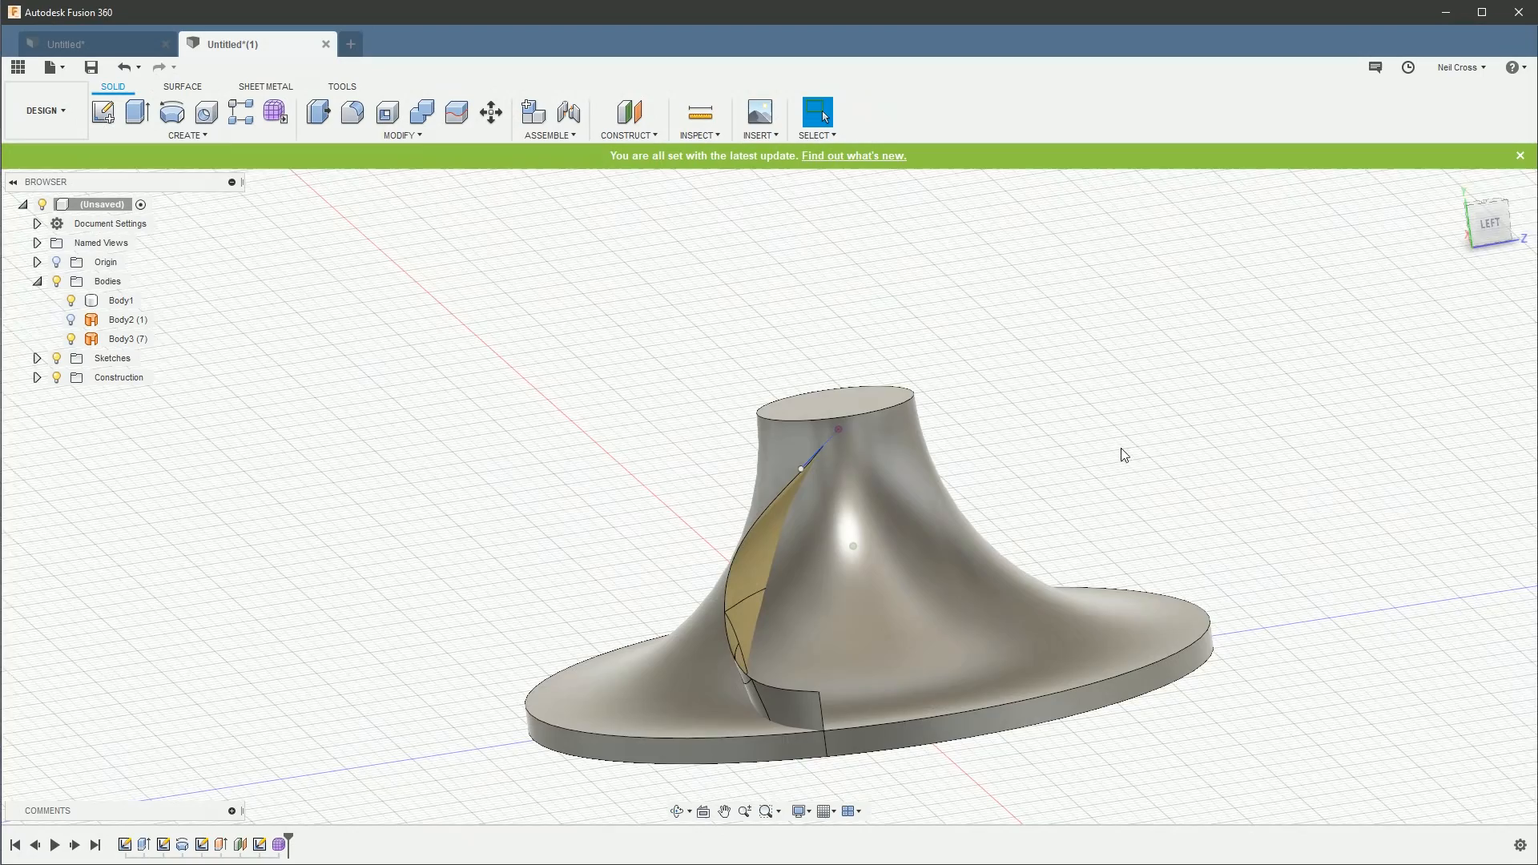
click(38, 358)
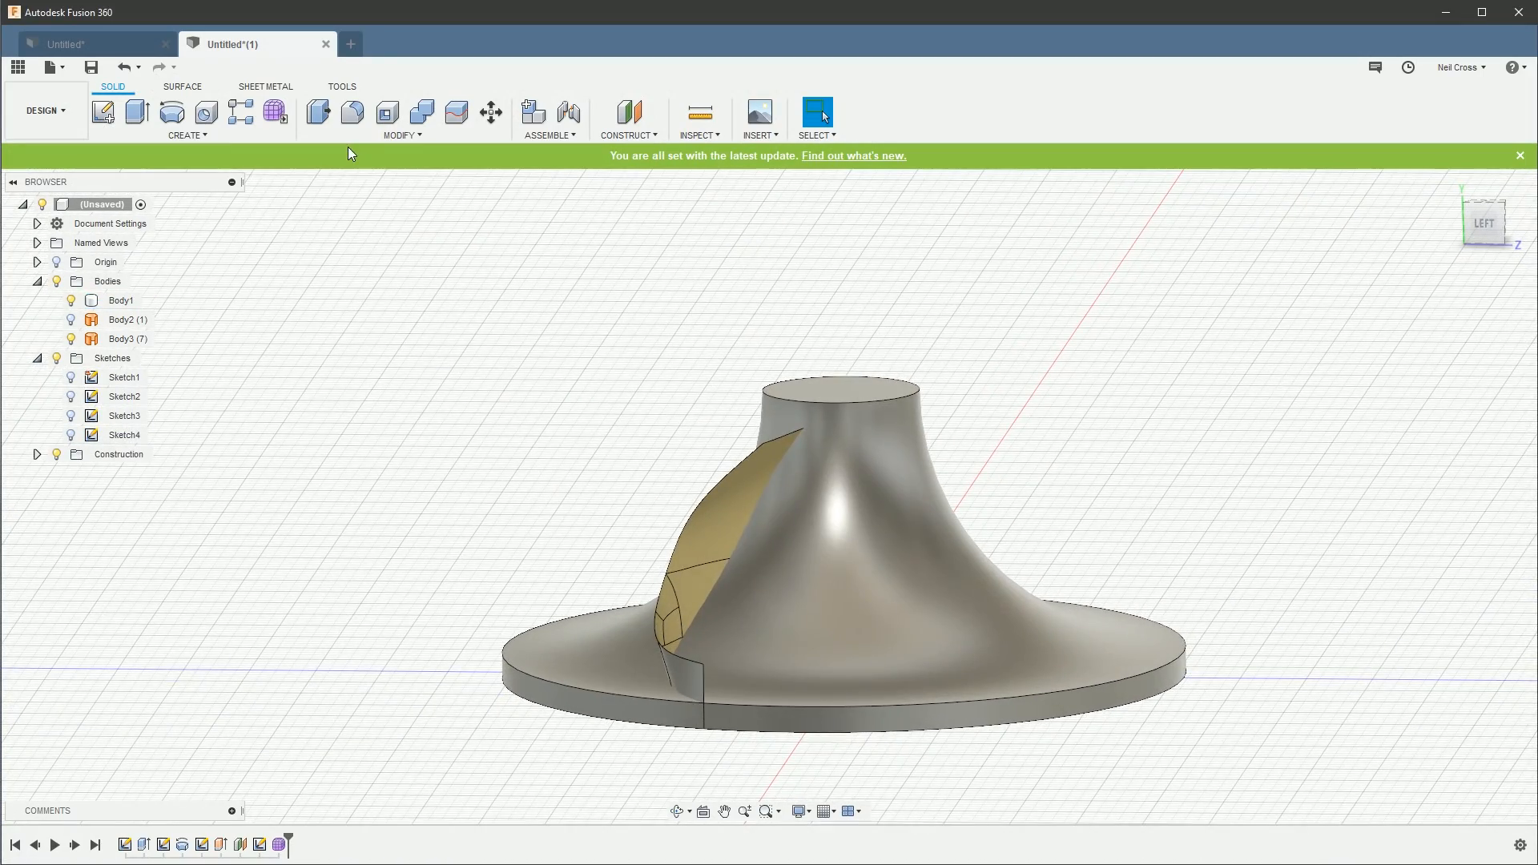
Step: Thicken the curved blade surface 0.20 mm symmetrically into a new solid body
click(401, 120)
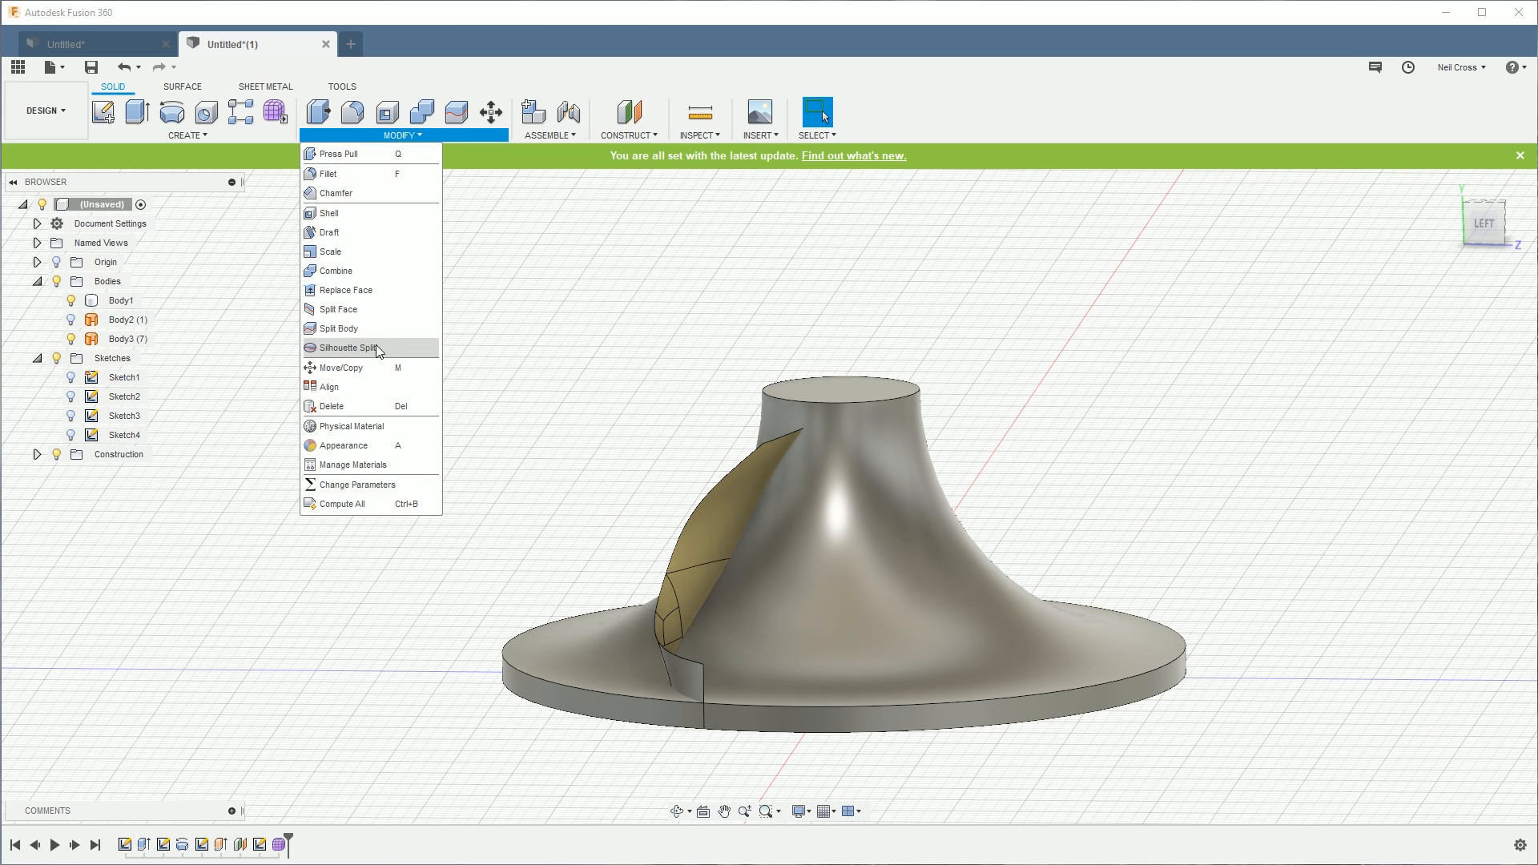
mouse_move(334, 270)
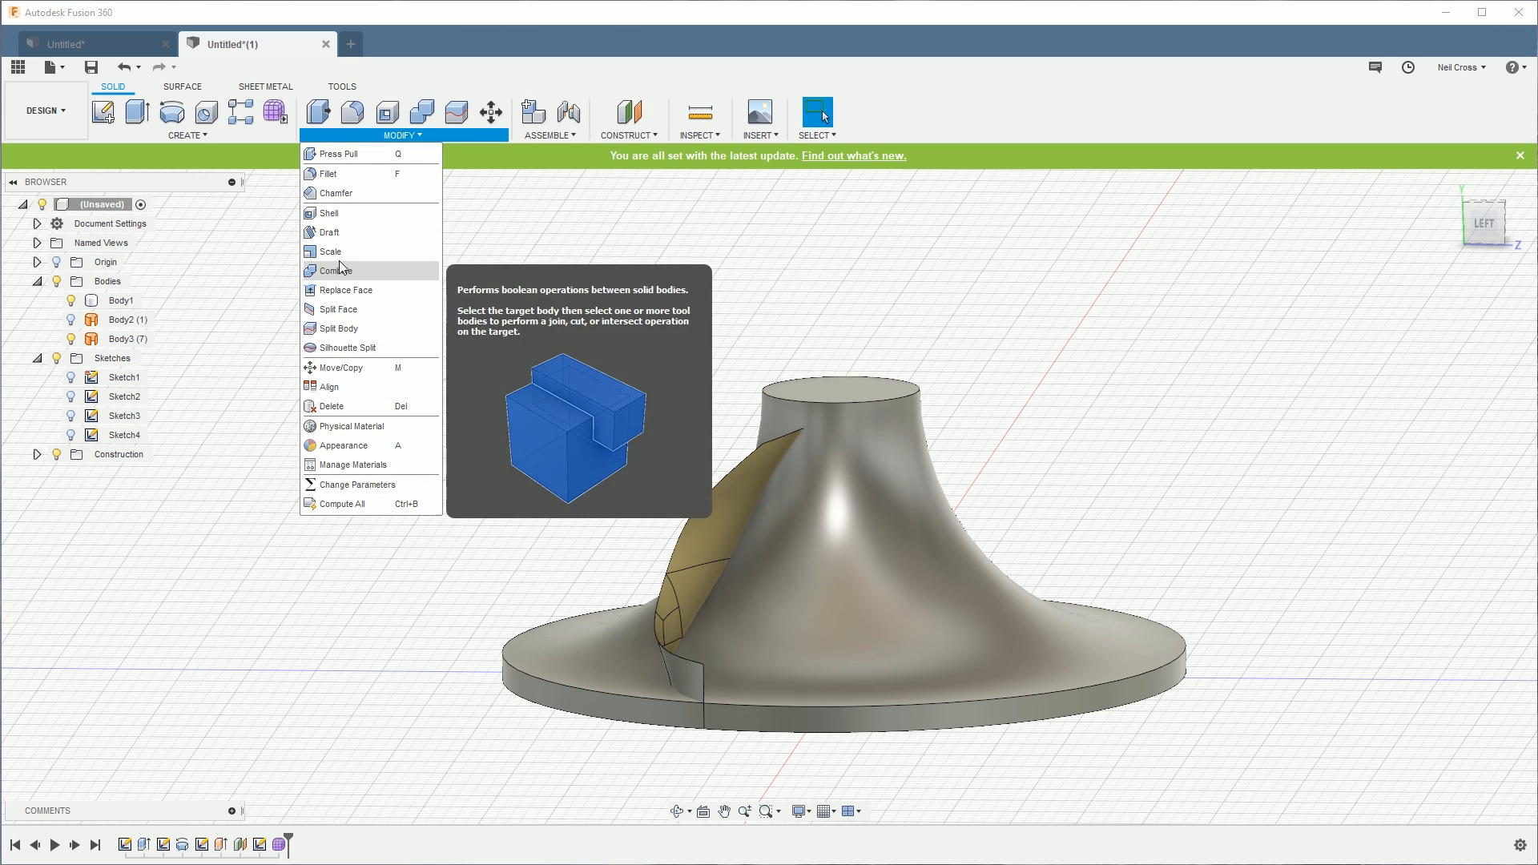
click(185, 134)
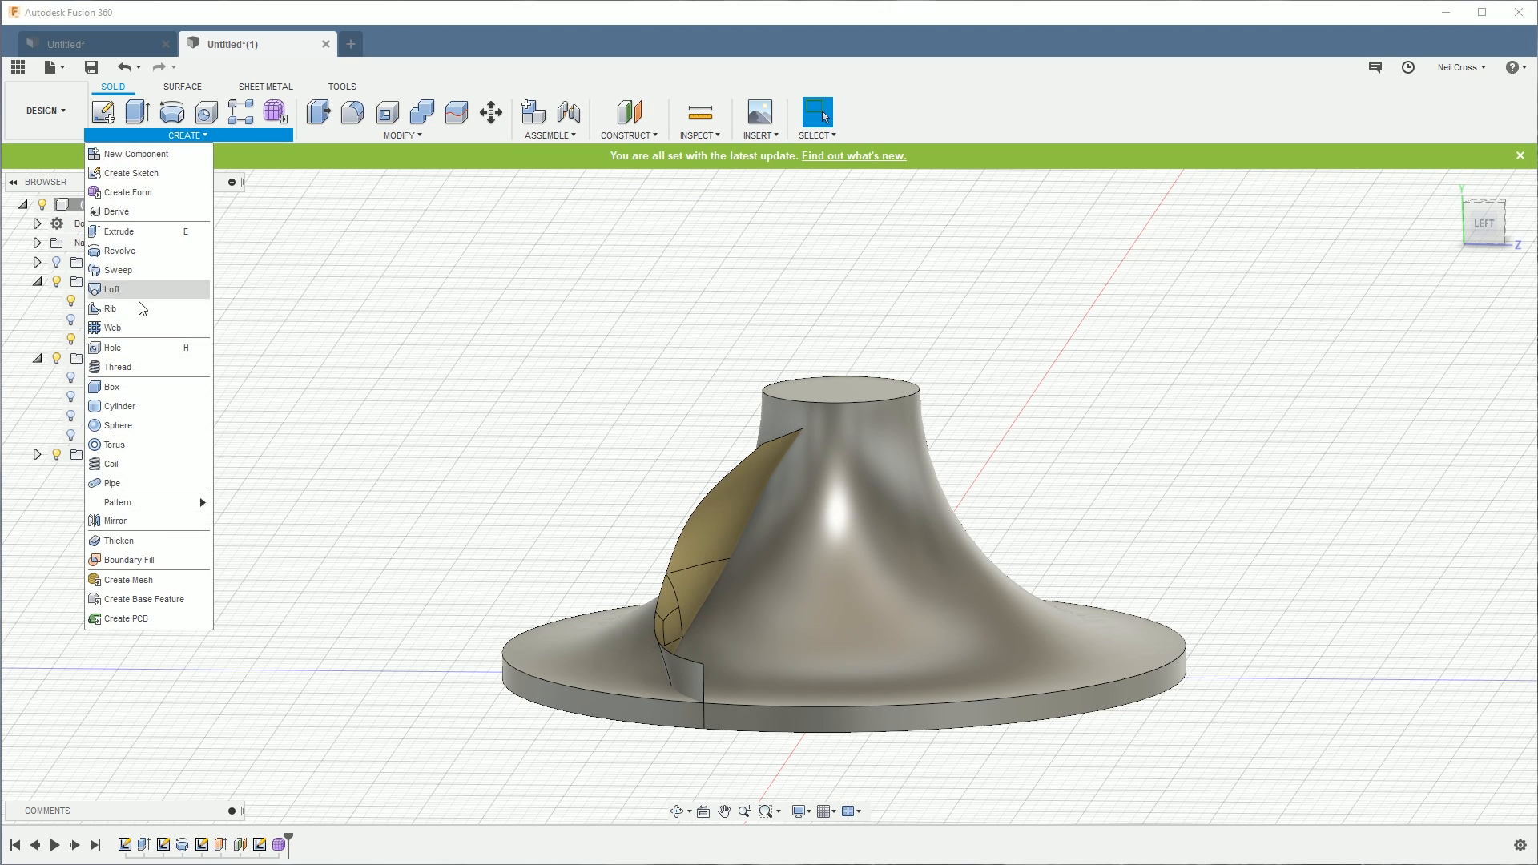
click(118, 540)
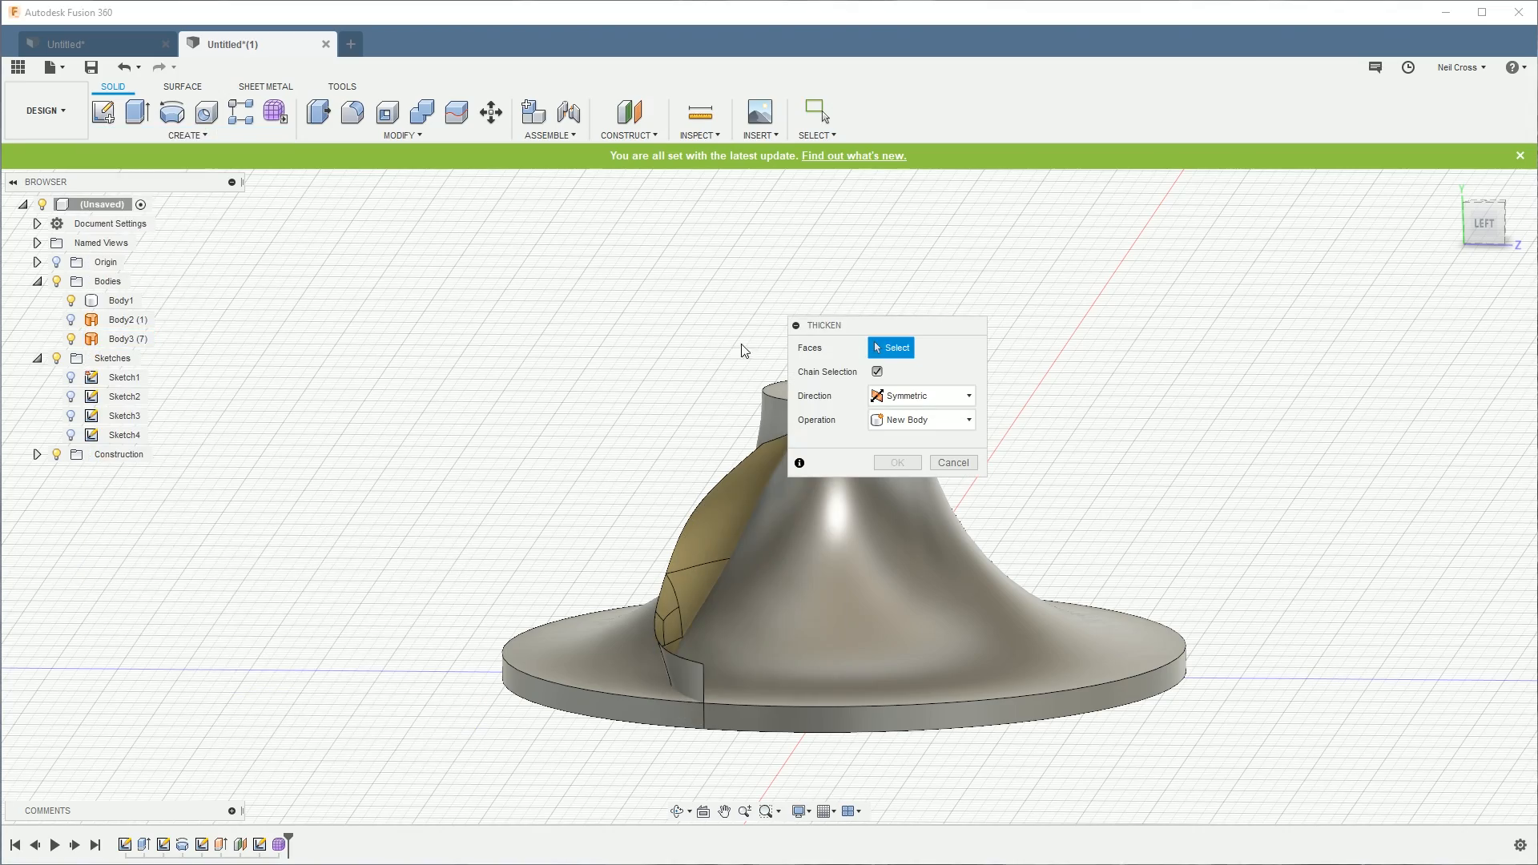
click(686, 559)
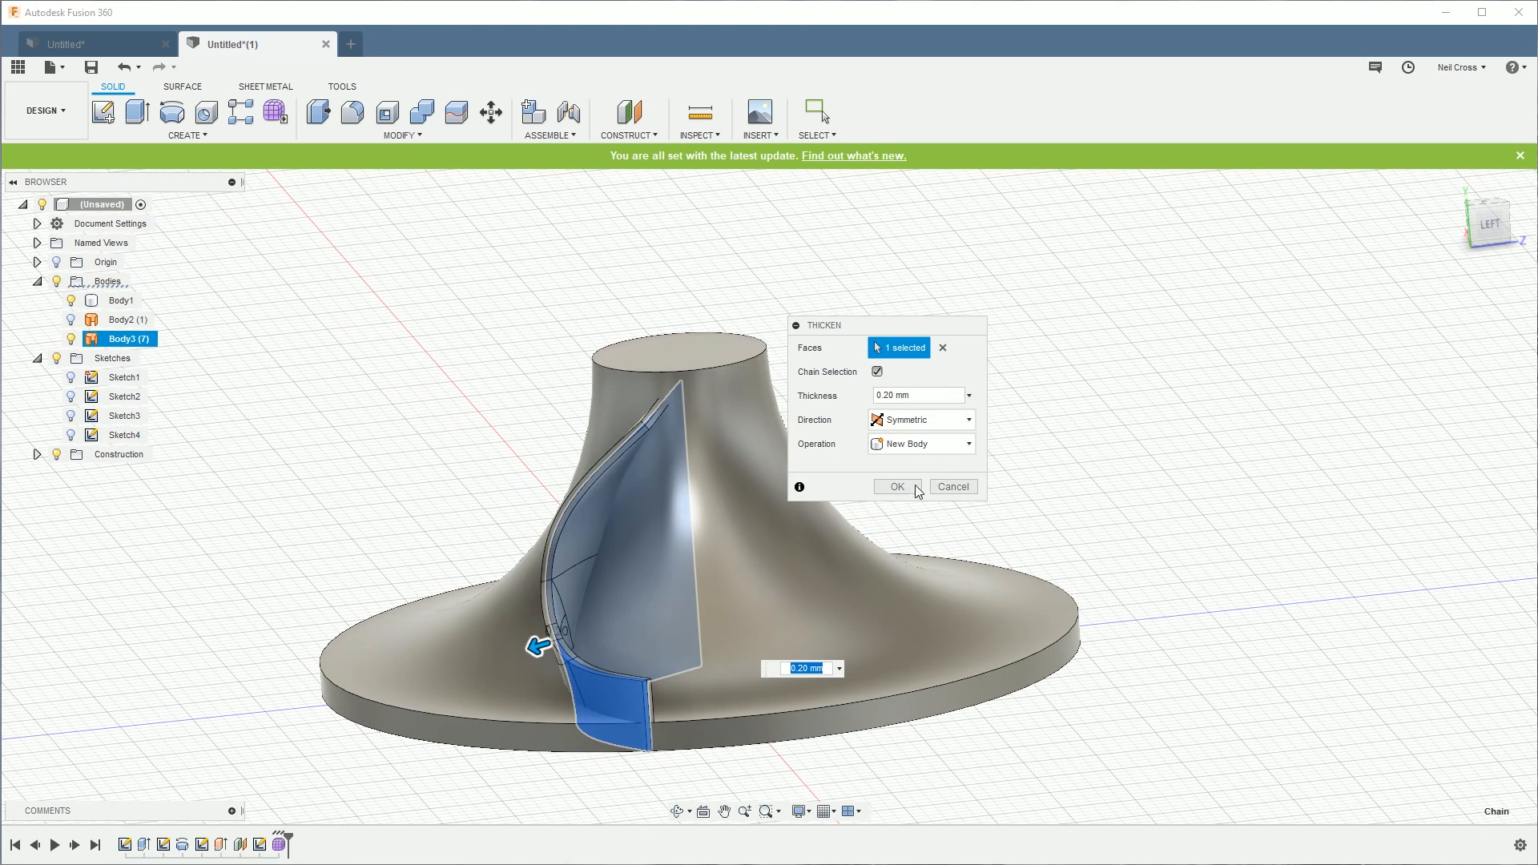
click(894, 487)
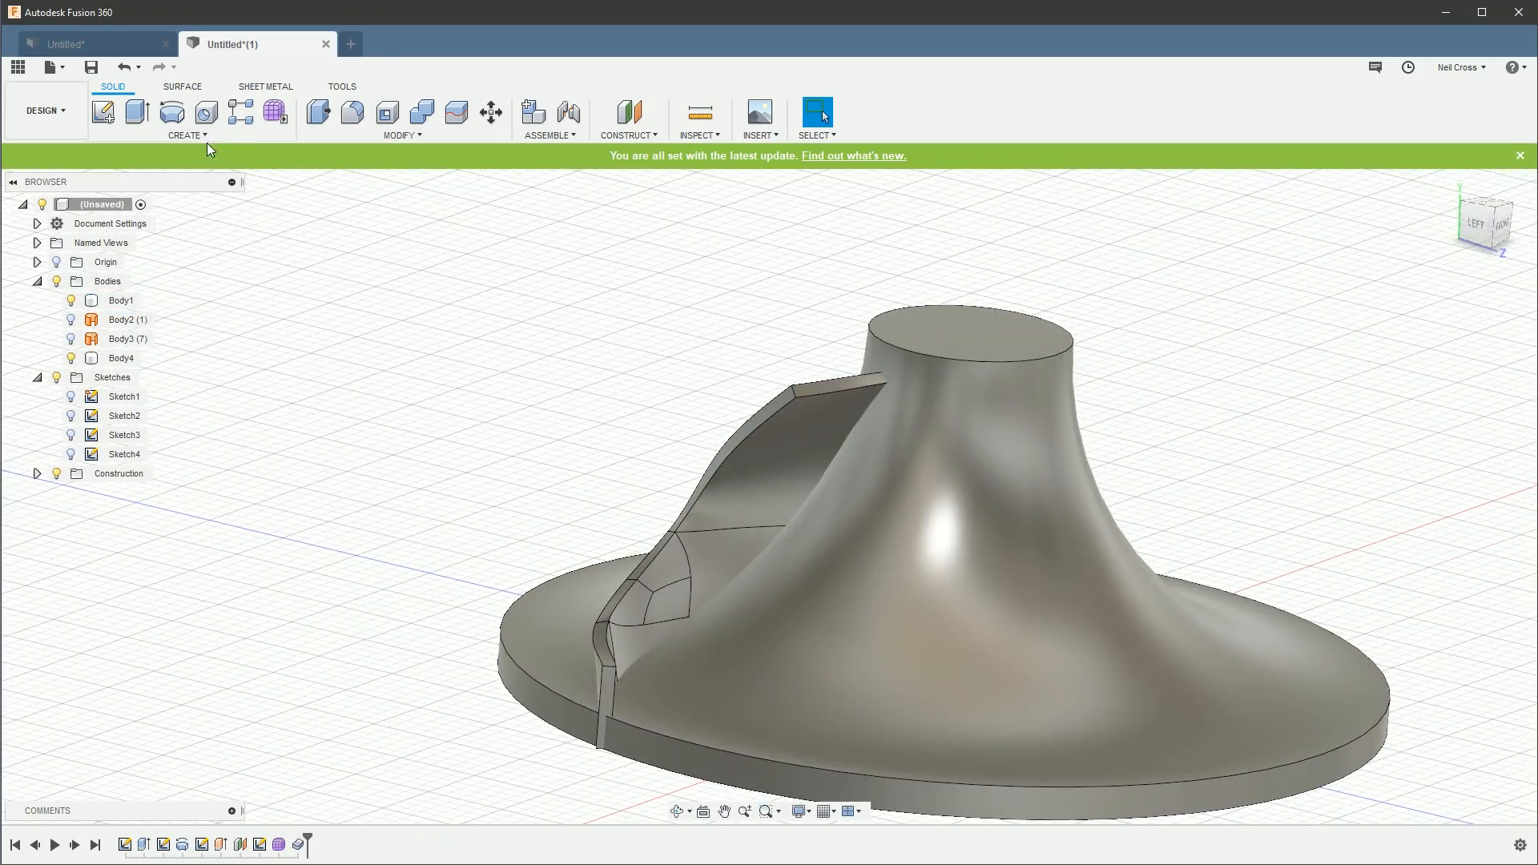
Step: Extrude a 4.5 mm cylindrical surface wall from the base disc's bottom face
click(399, 135)
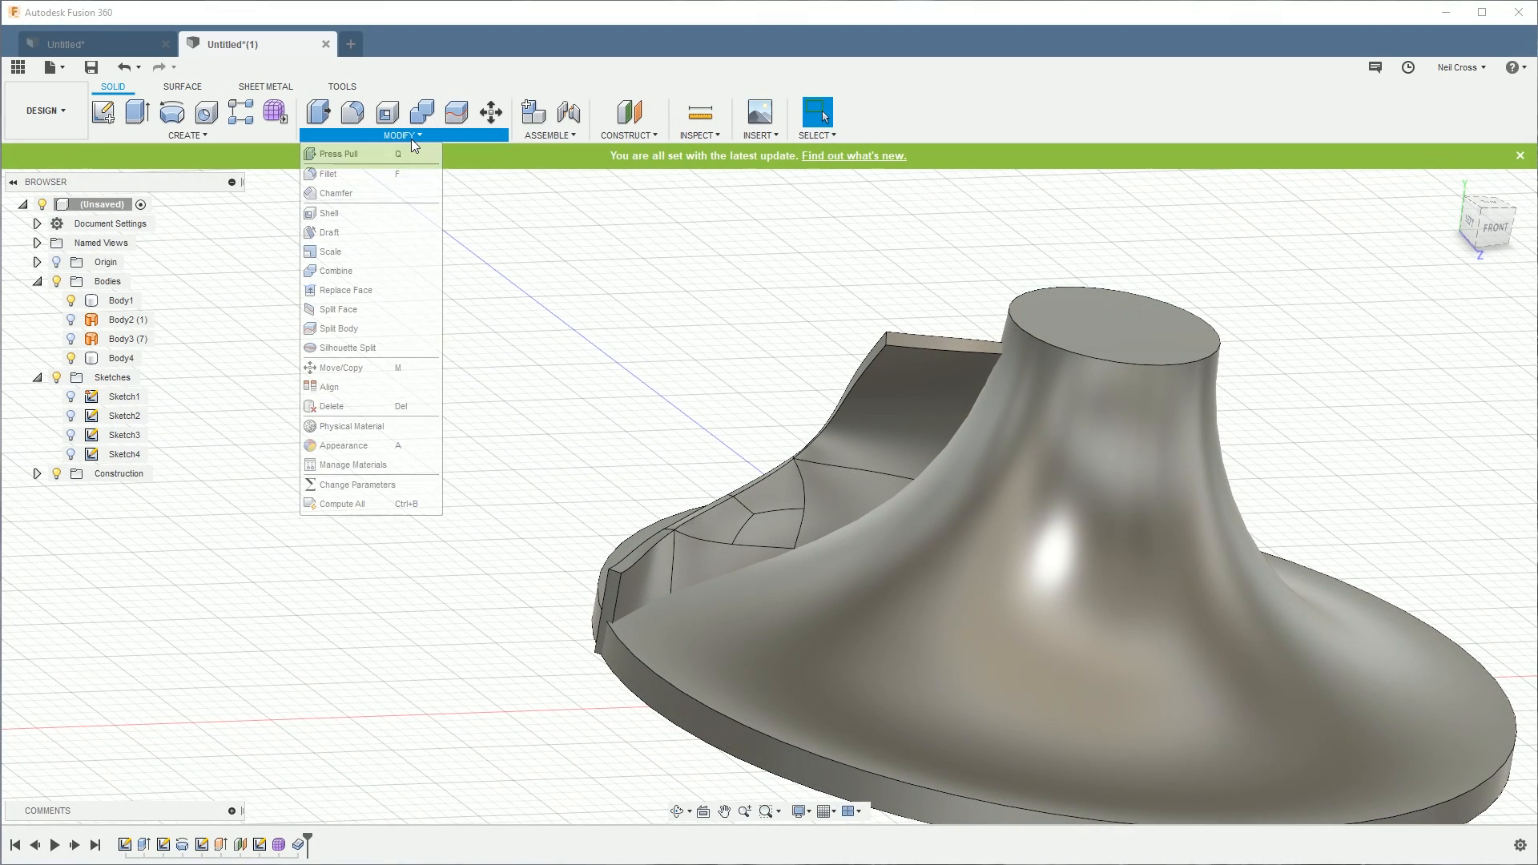
mouse_move(358, 485)
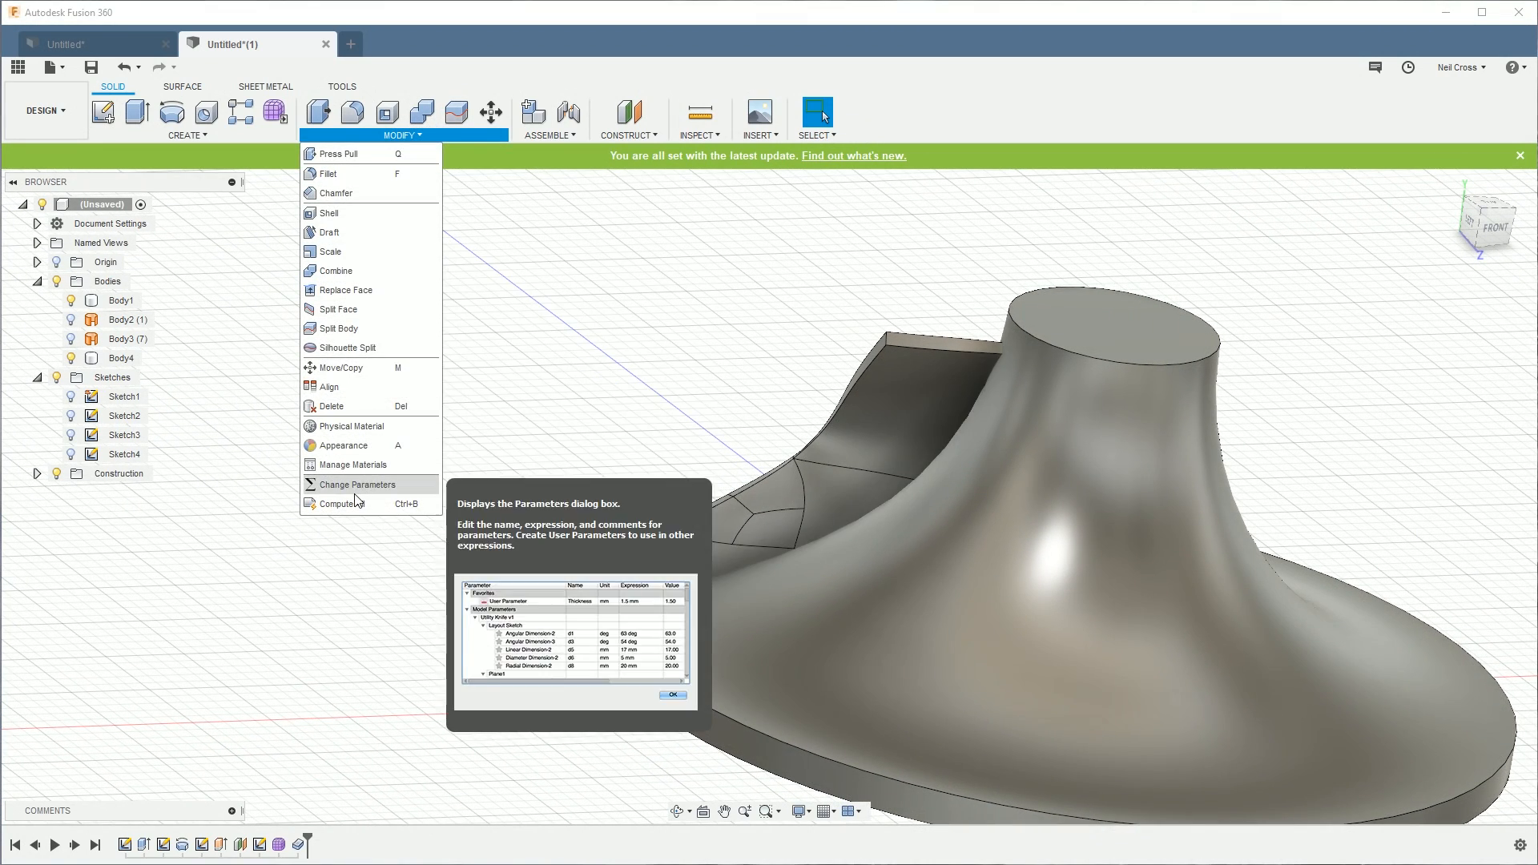
mouse_move(329, 232)
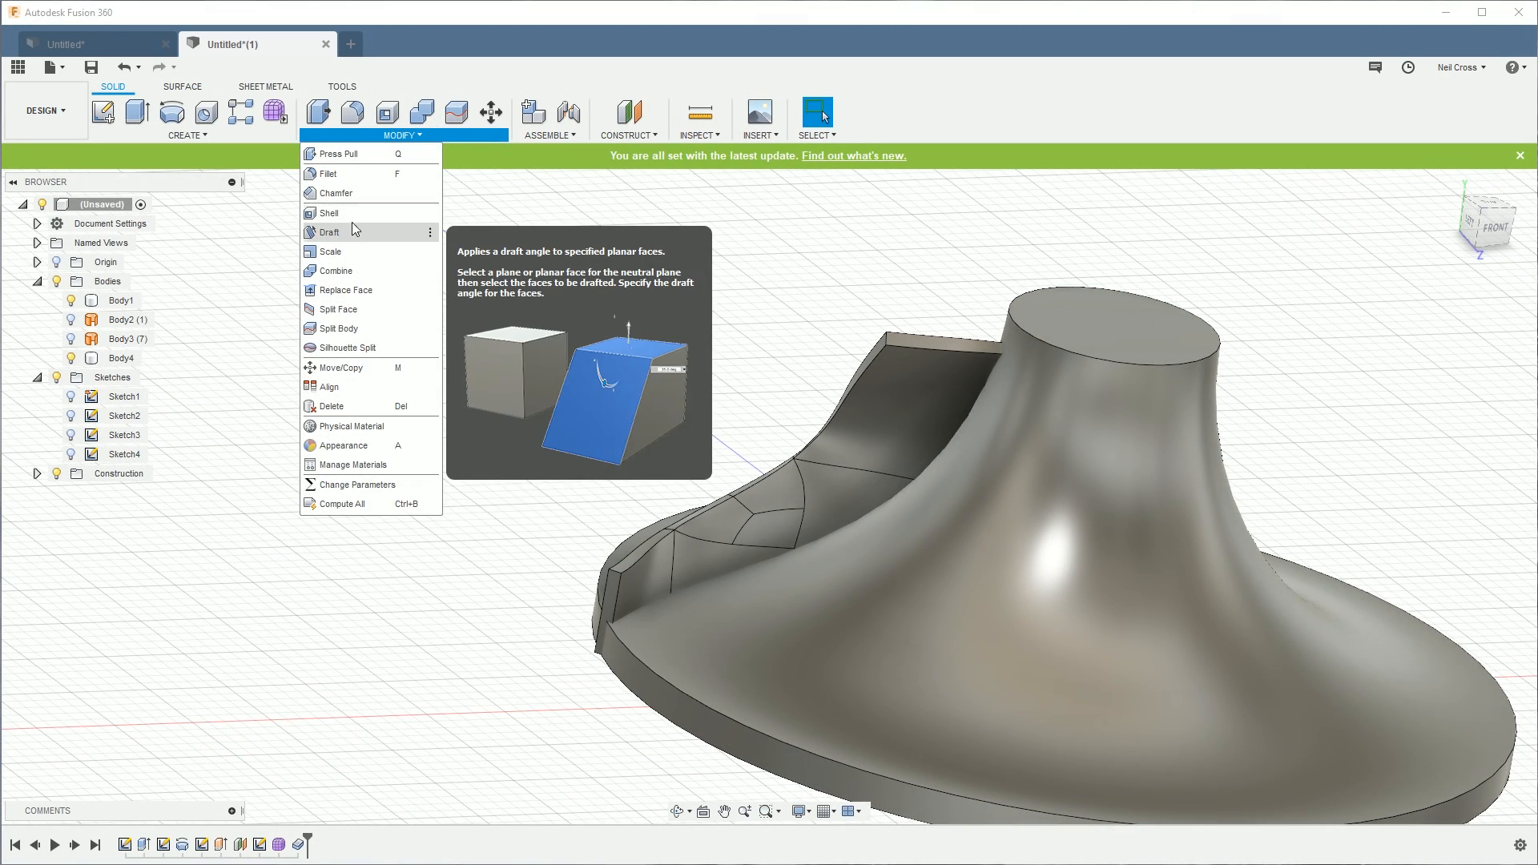
click(337, 153)
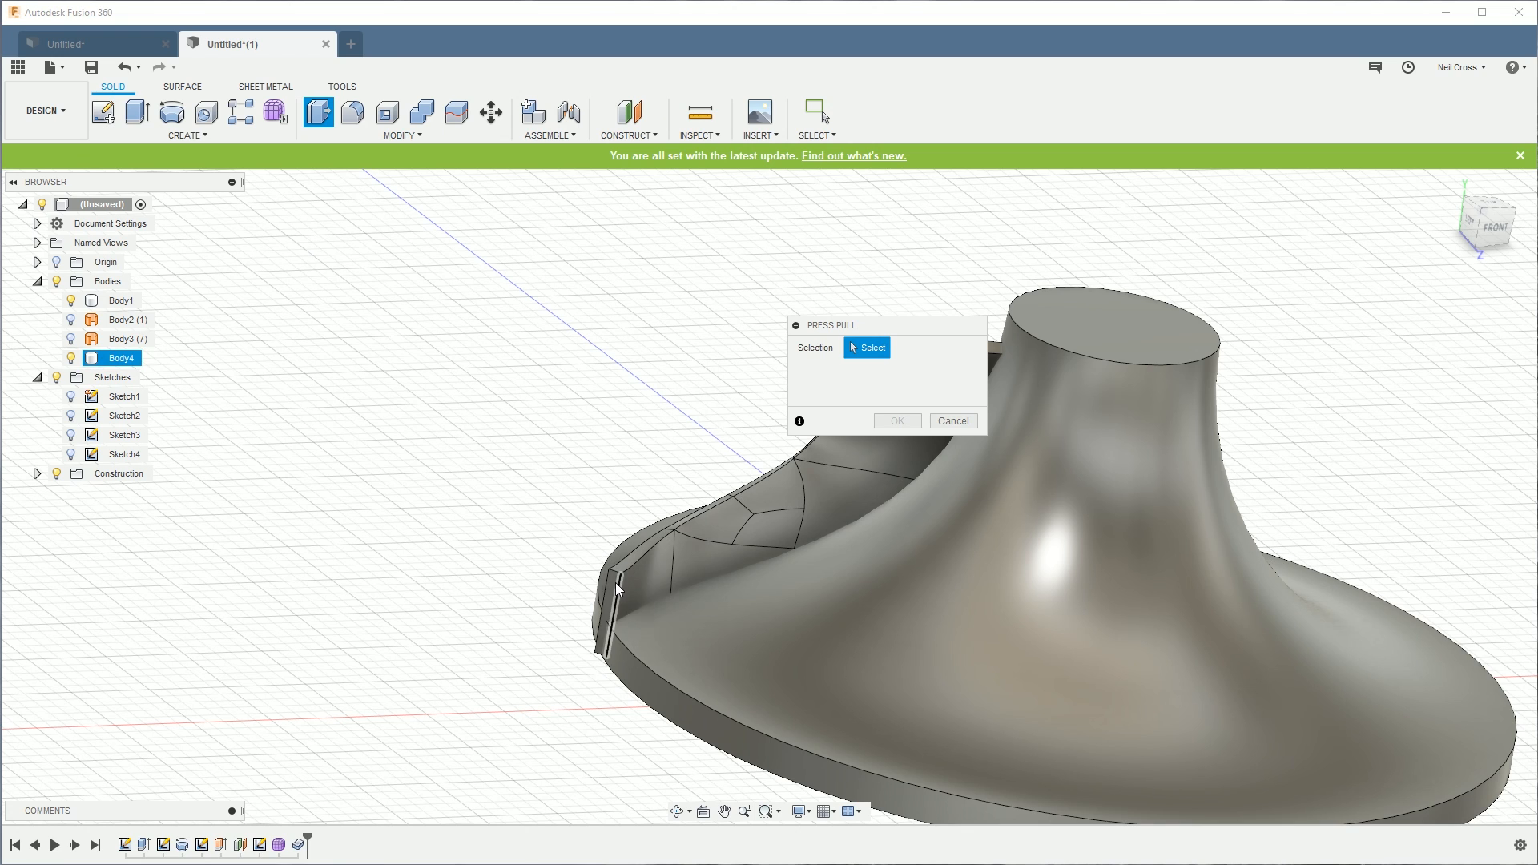
click(603, 603)
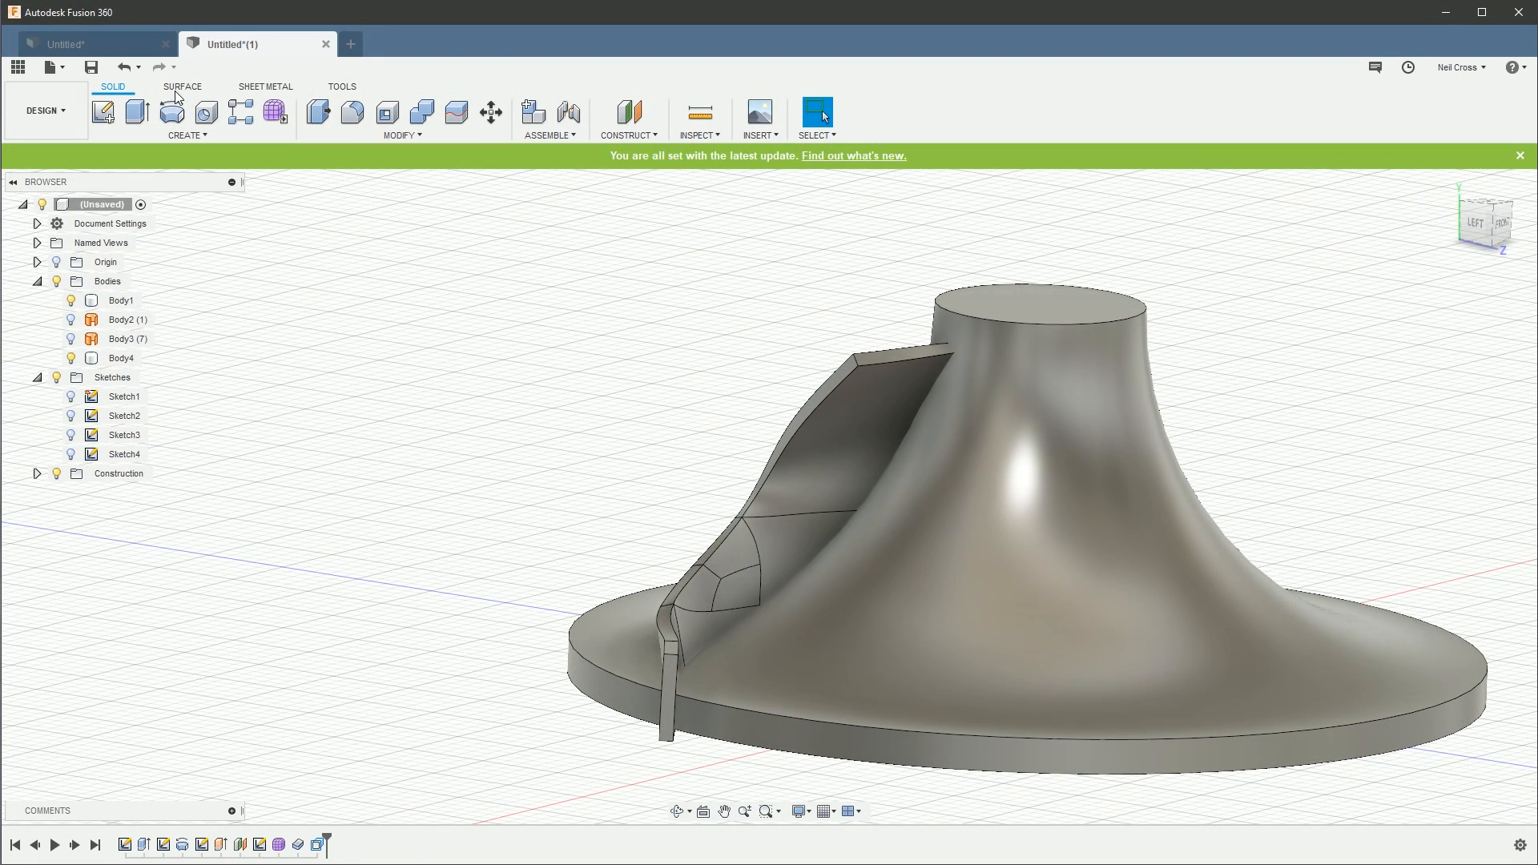
click(182, 86)
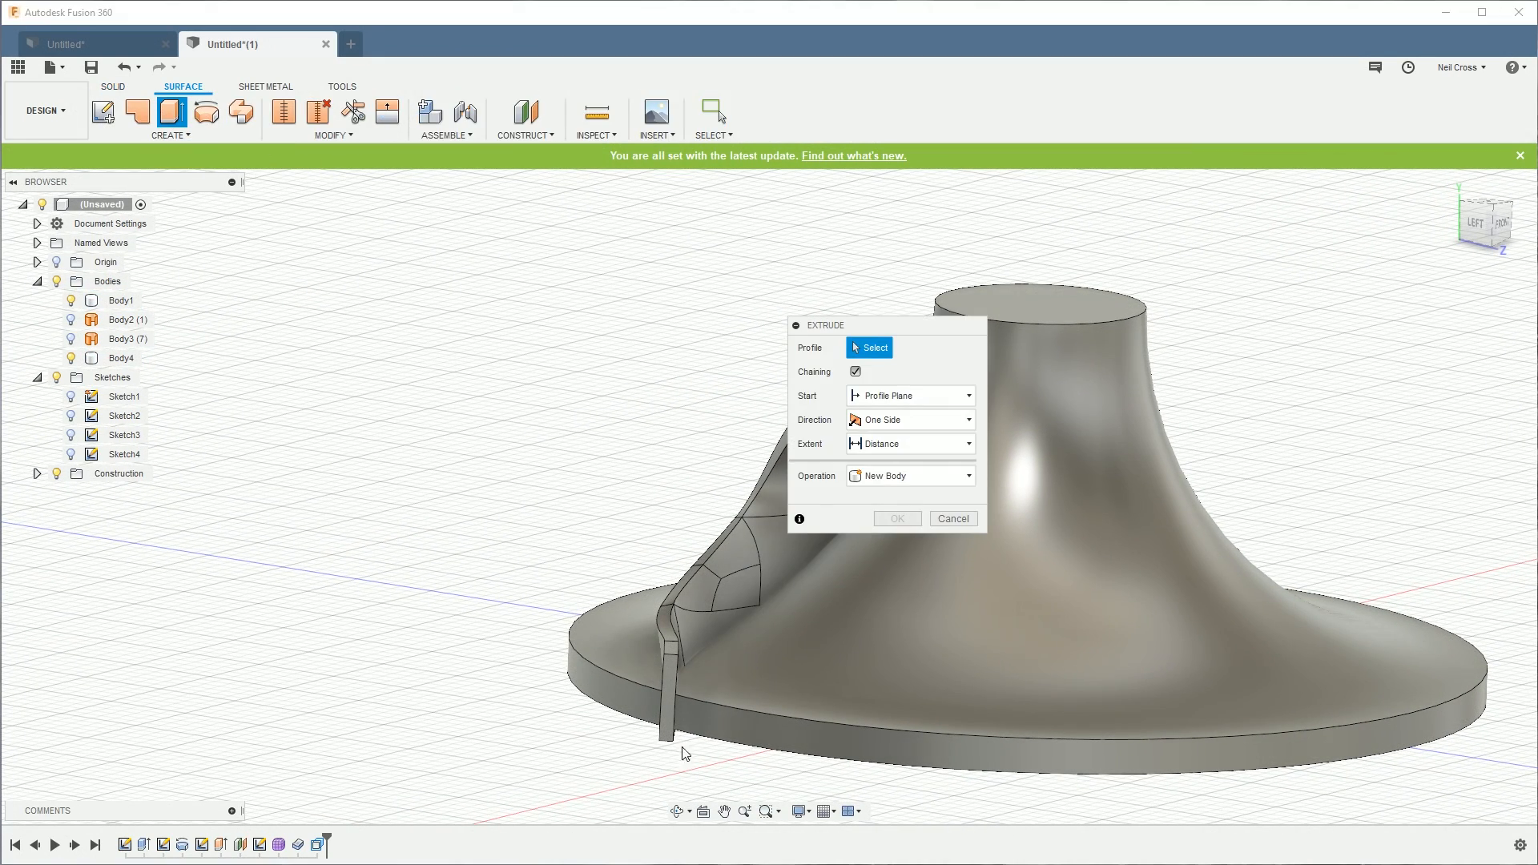
click(1030, 667)
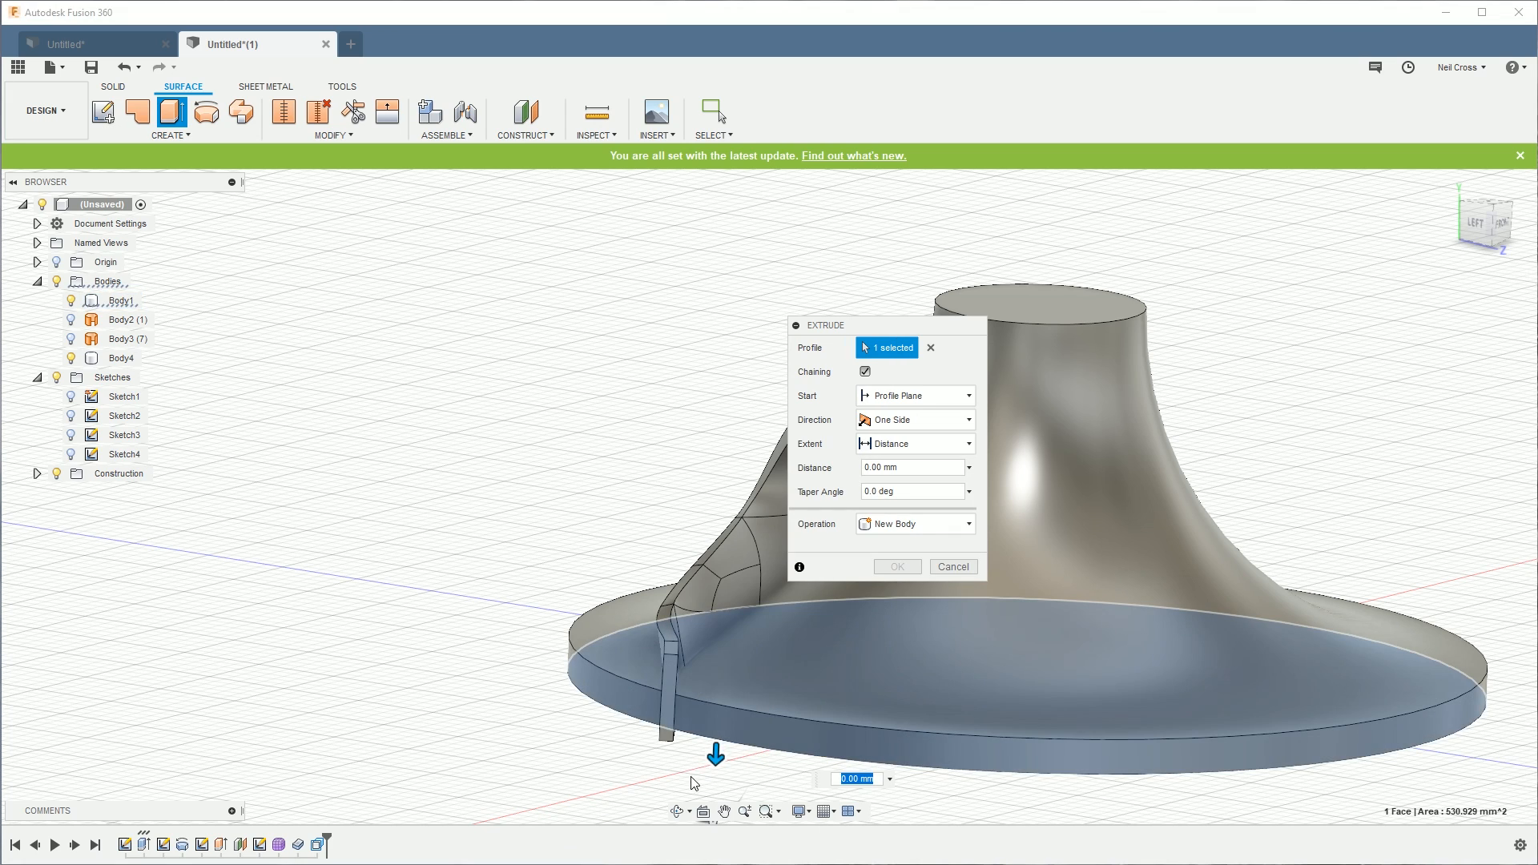
drag(716, 753, 721, 565)
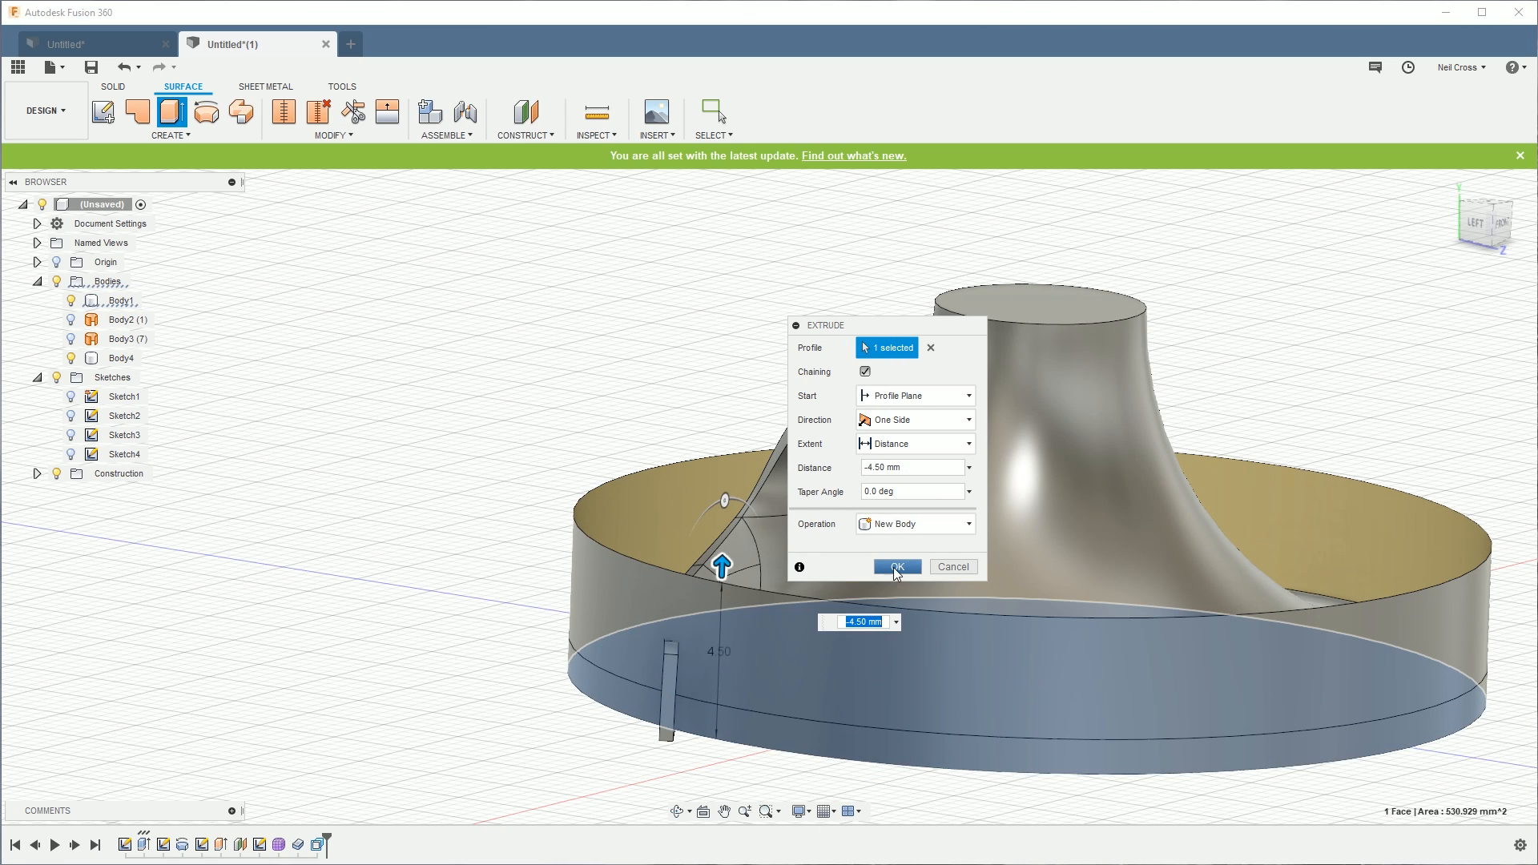
click(895, 567)
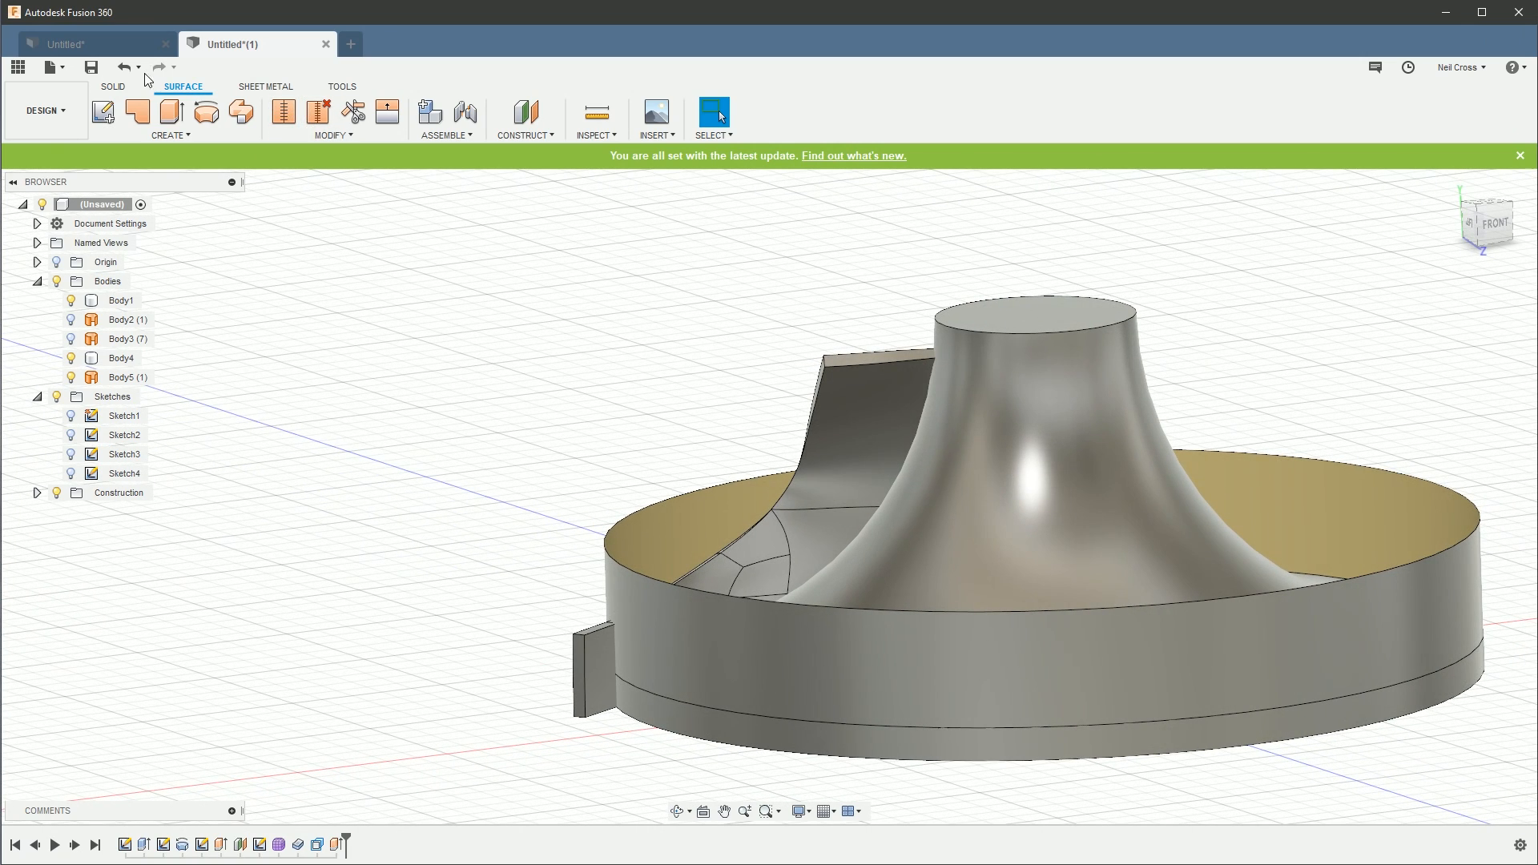
Step: Split the blade body with the circular surface wall
click(399, 136)
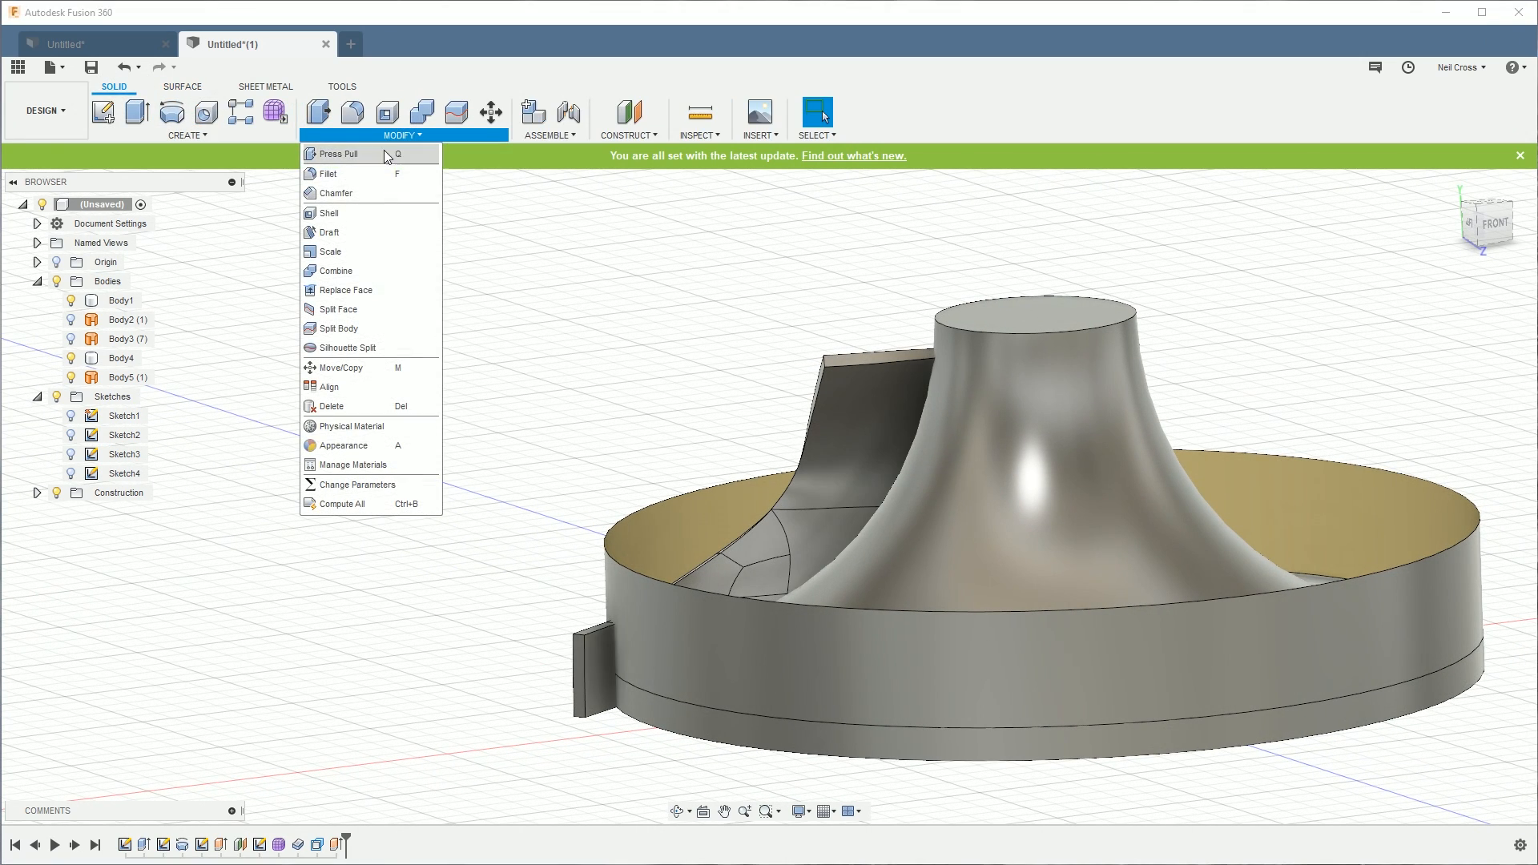
click(338, 328)
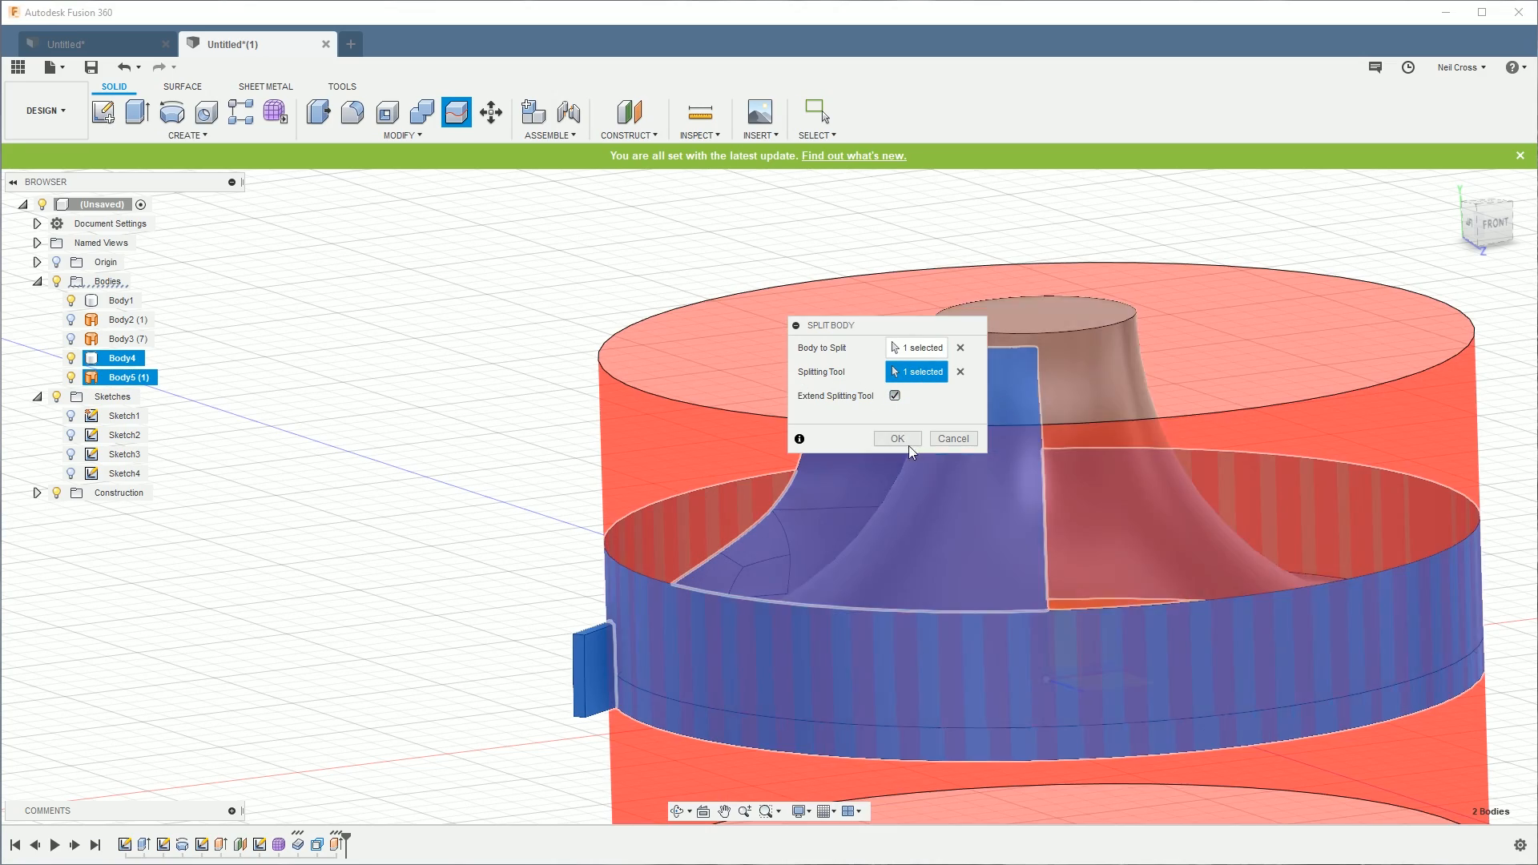
click(895, 438)
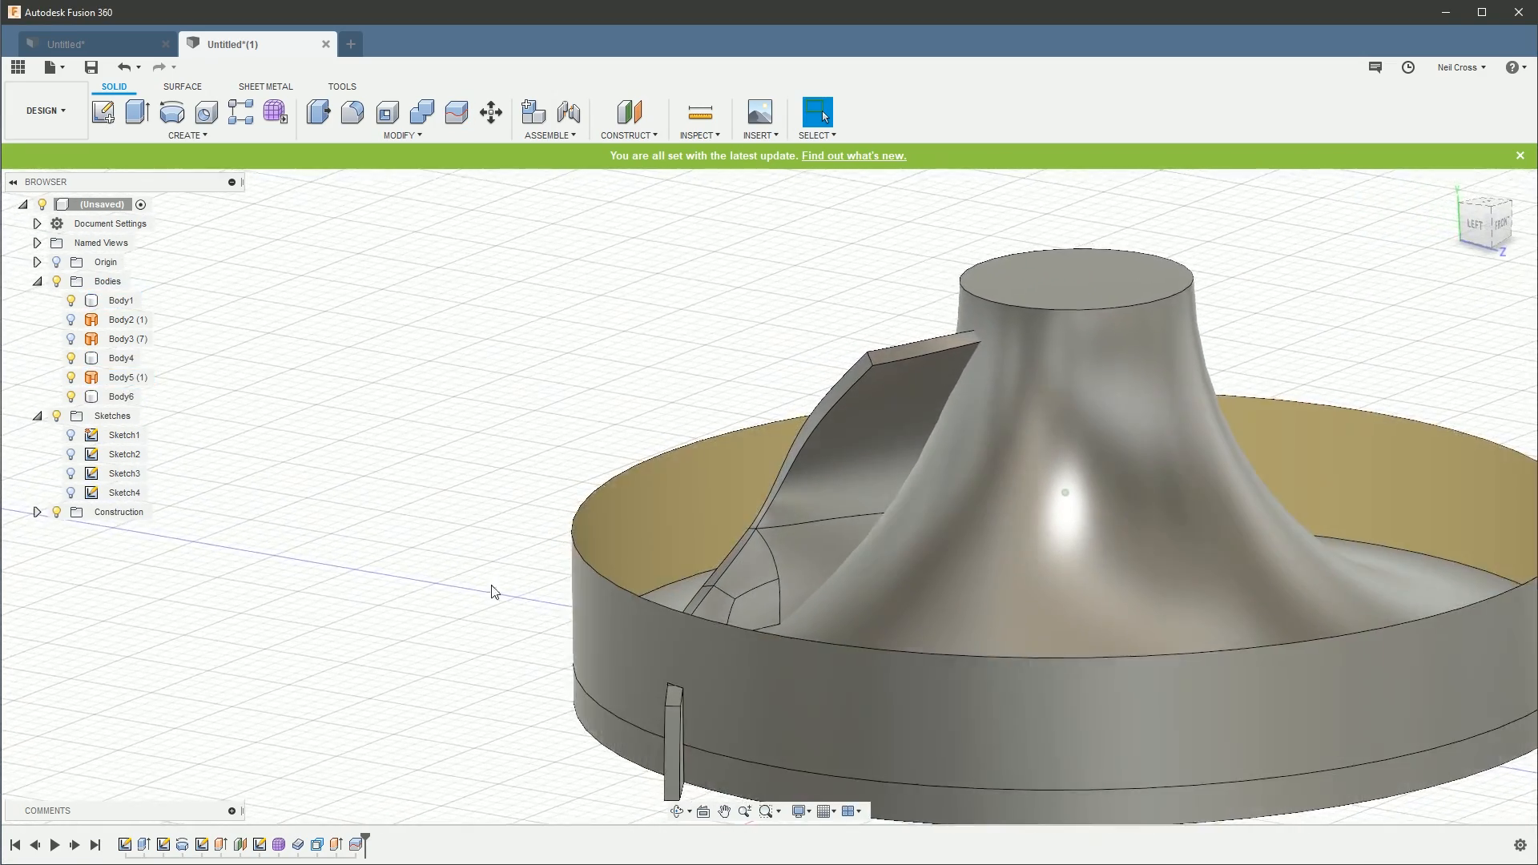
Step: Hide the surface wall and delete the blade piece outside the rim
click(121, 397)
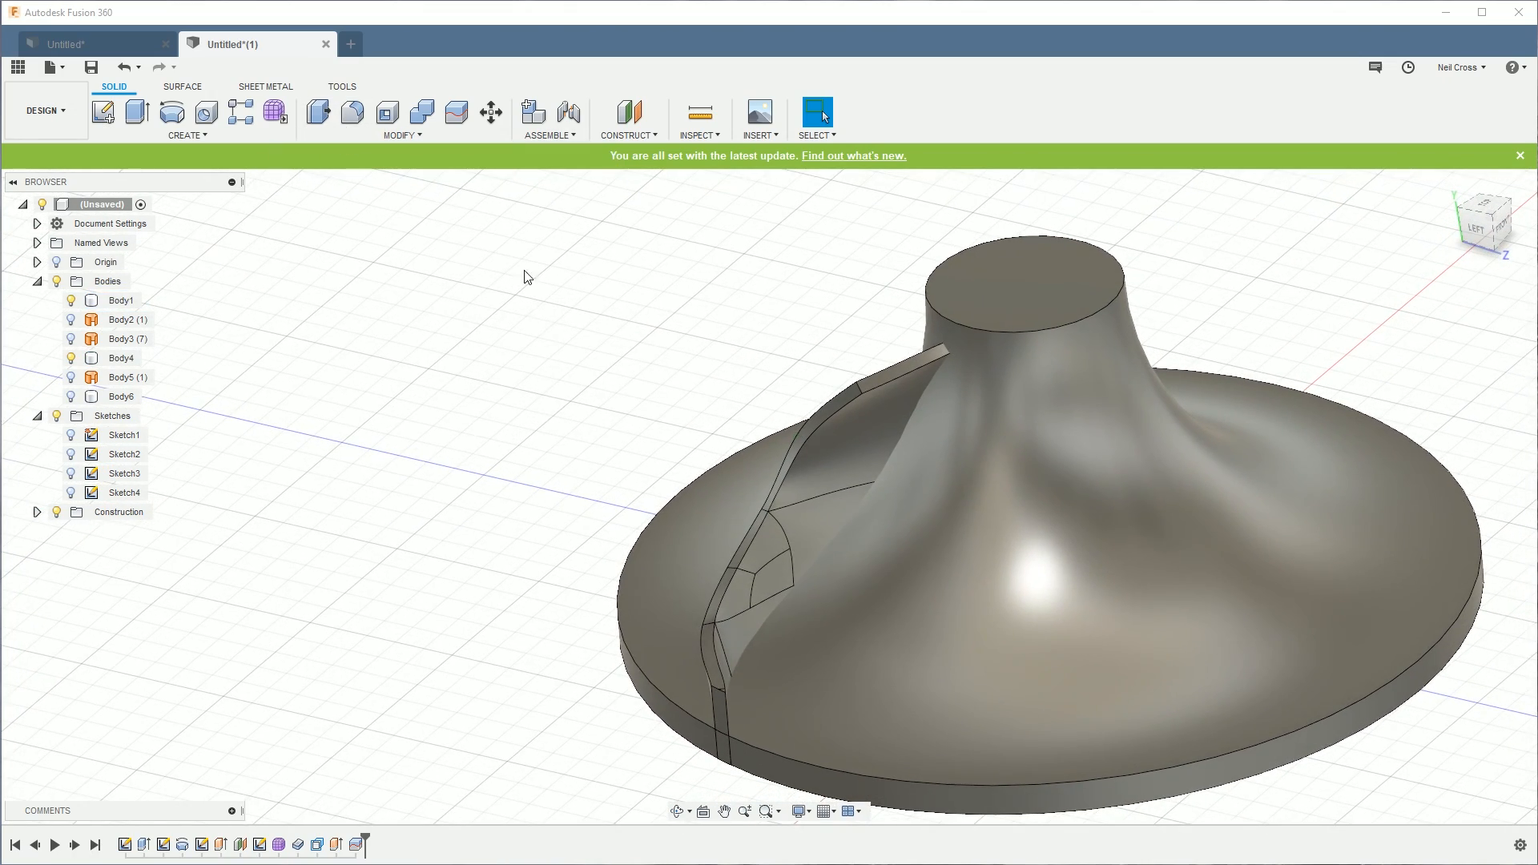
click(399, 134)
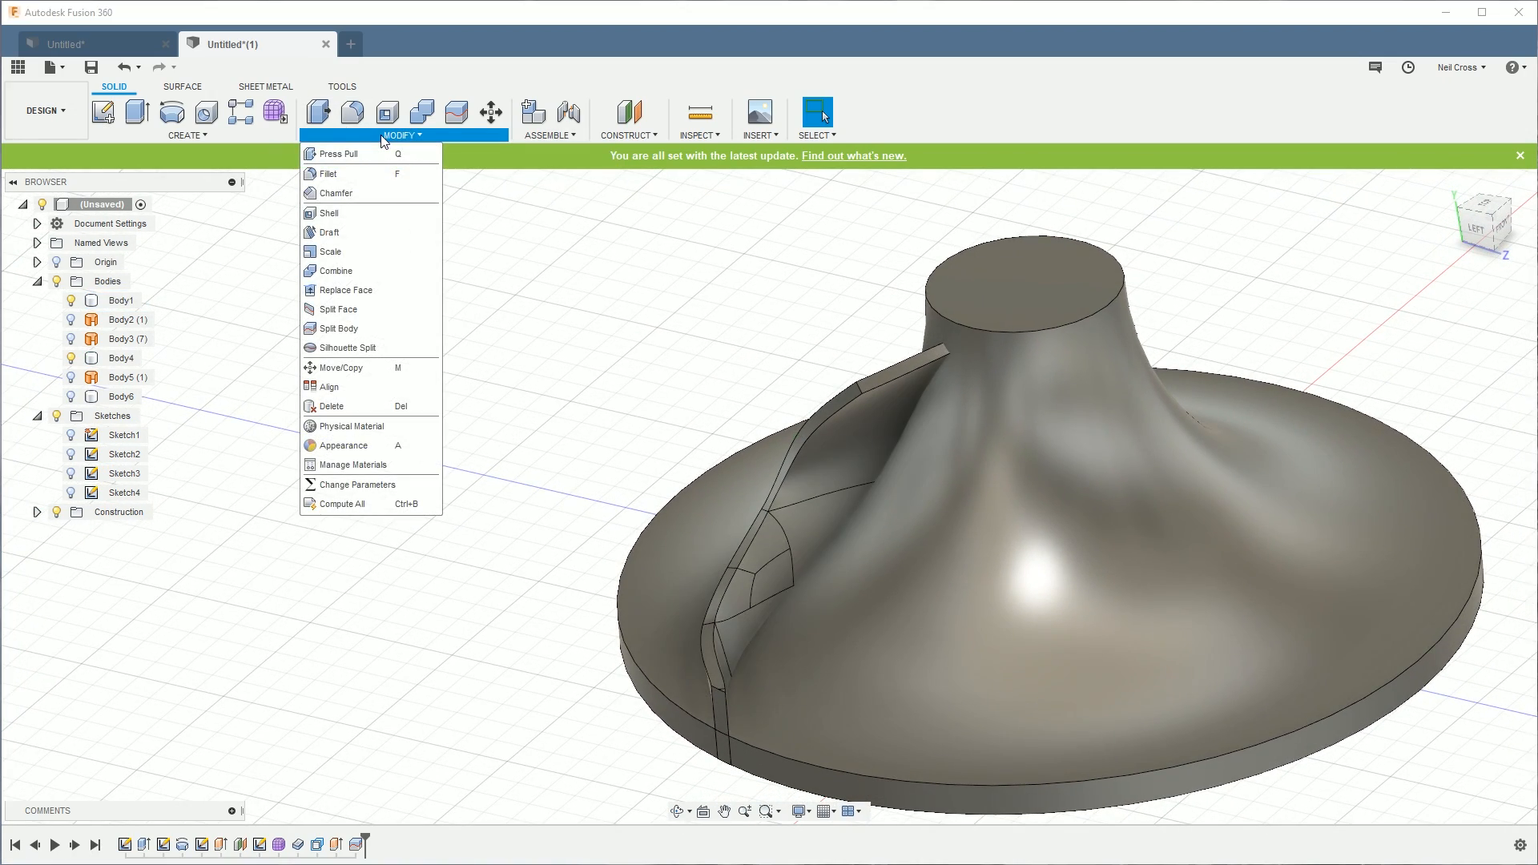
click(335, 270)
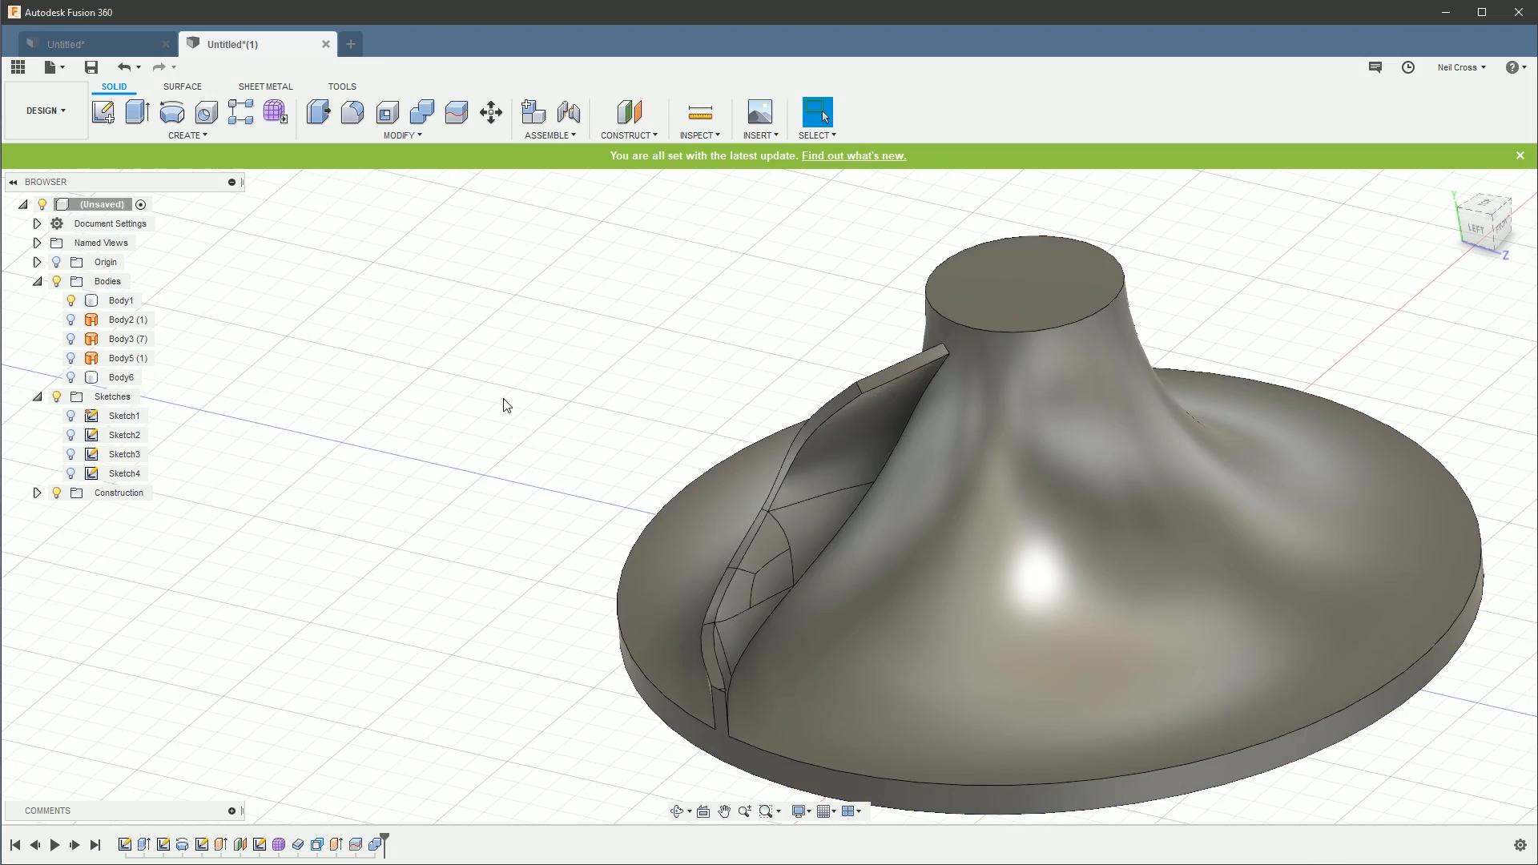
Step: Fillet the blade's 21 edges with a 0.1 mm radius
click(402, 136)
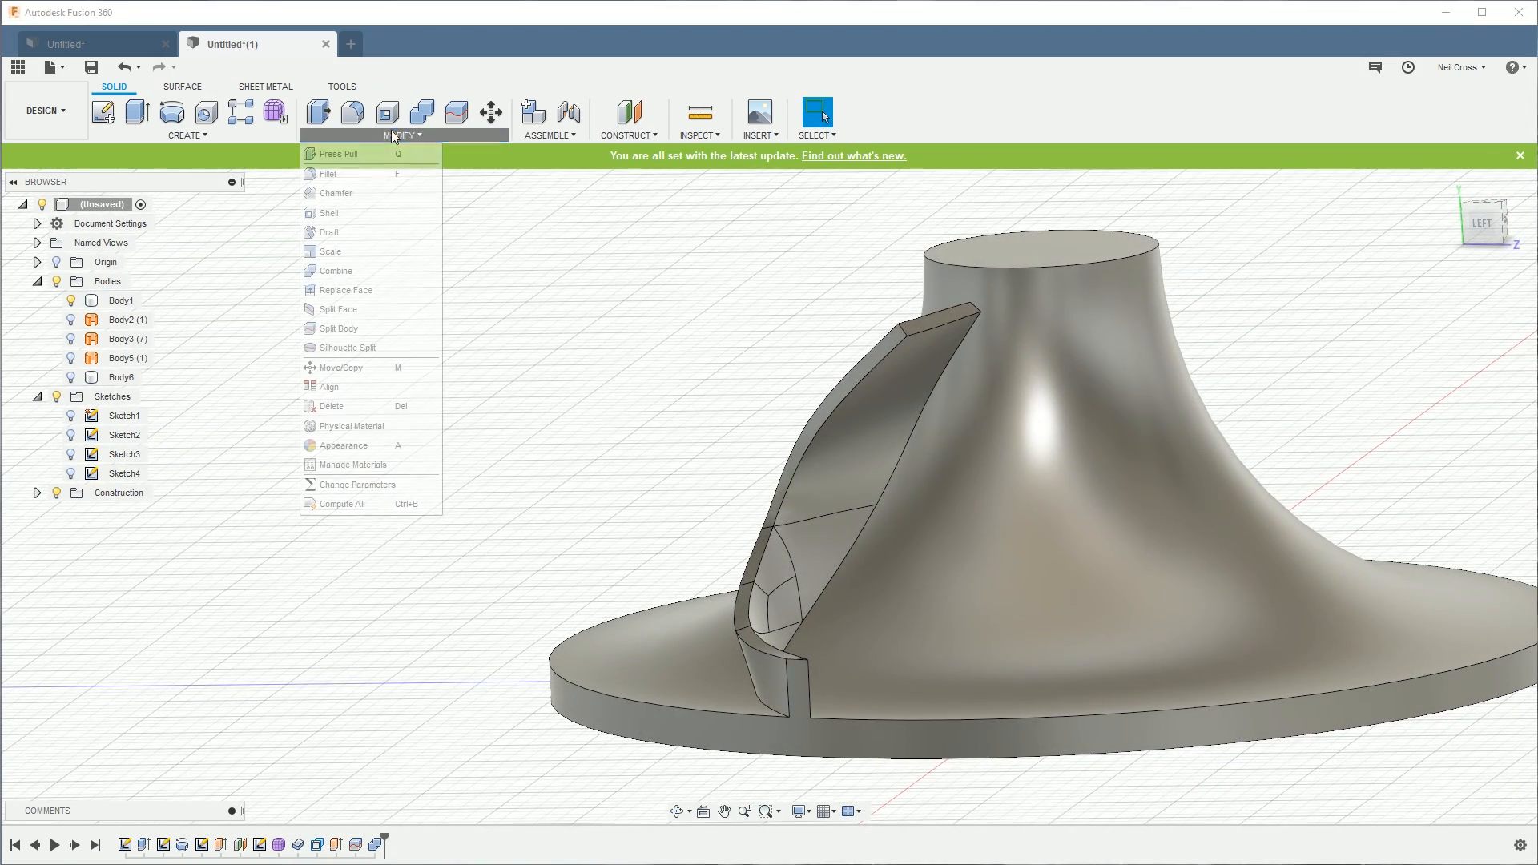
click(328, 174)
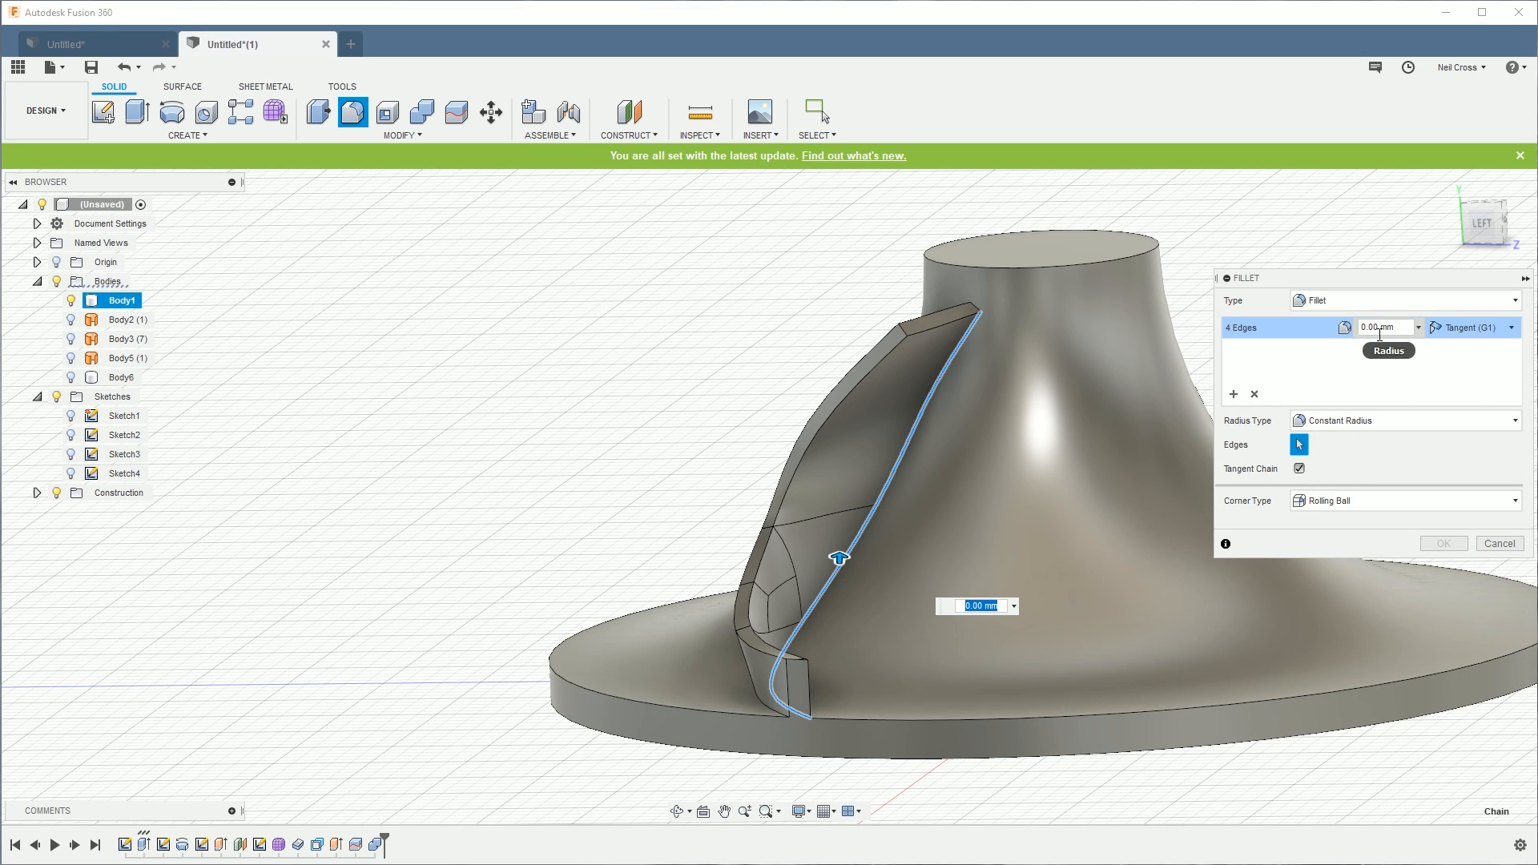
click(1383, 327)
text(0.1)
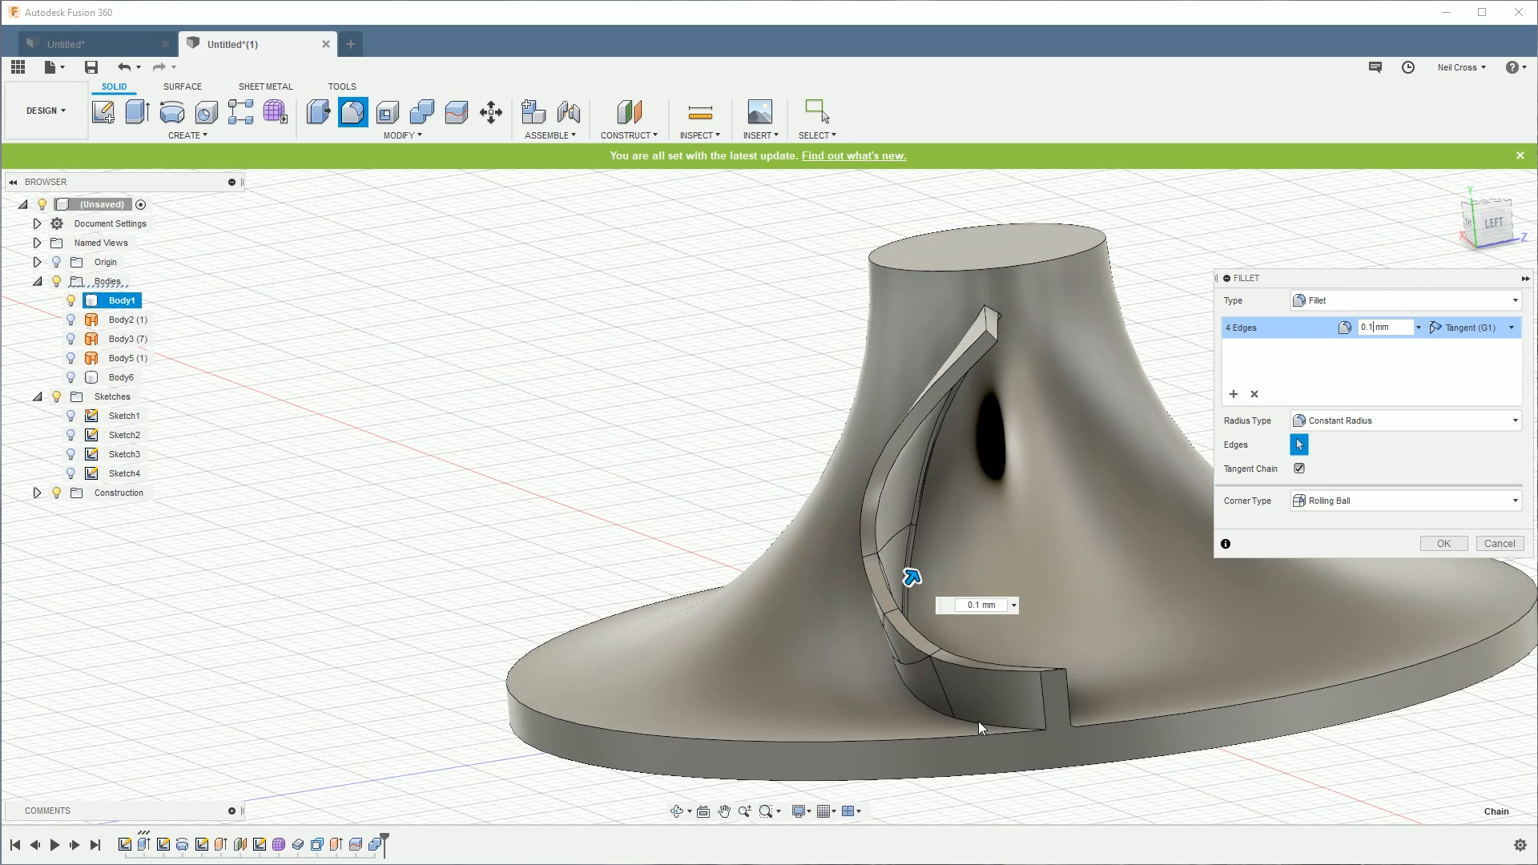
click(966, 711)
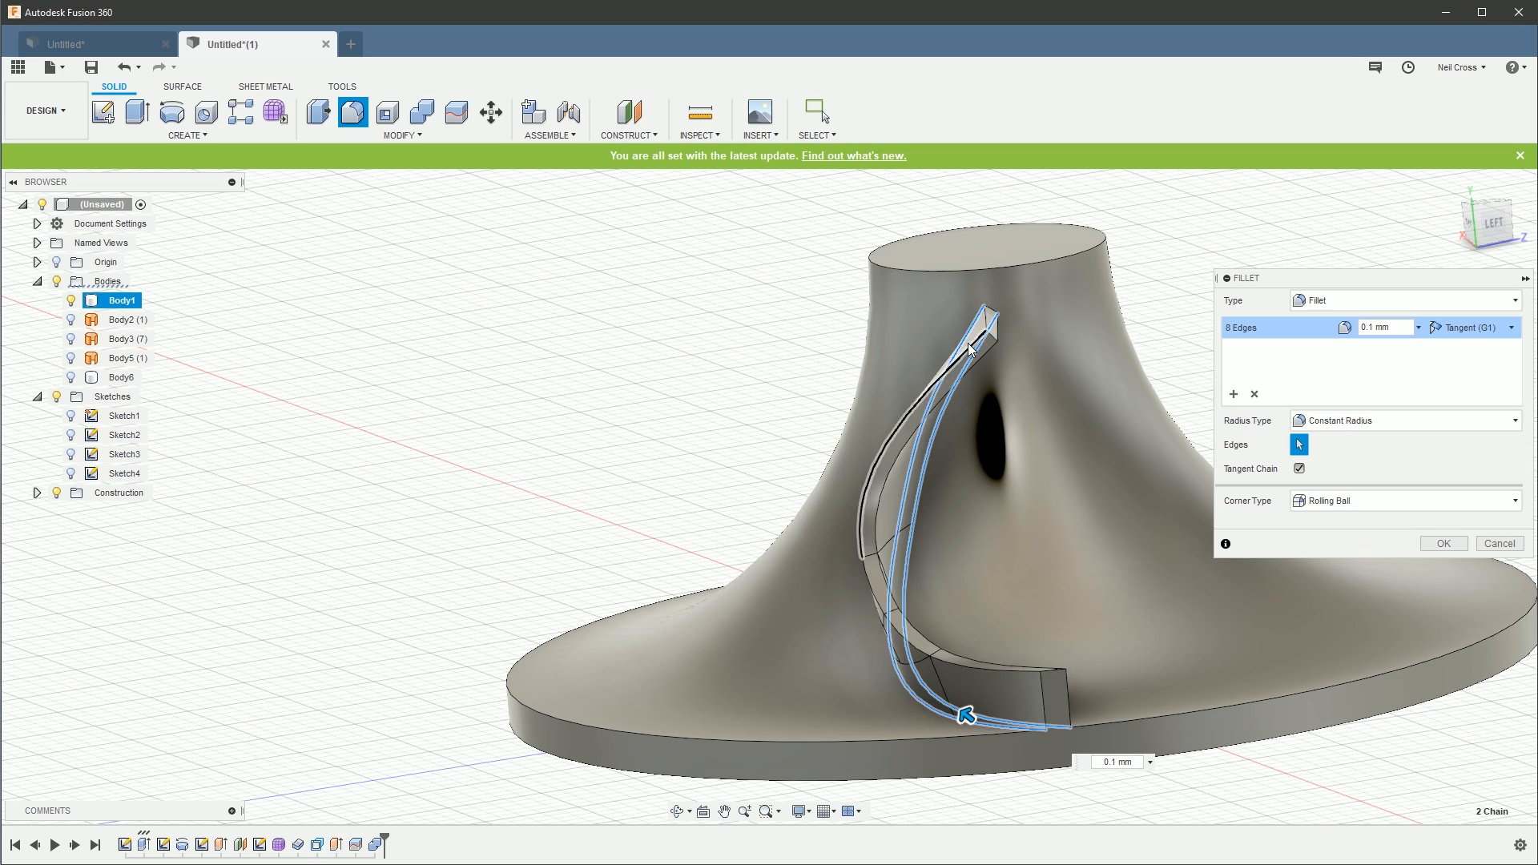
click(981, 333)
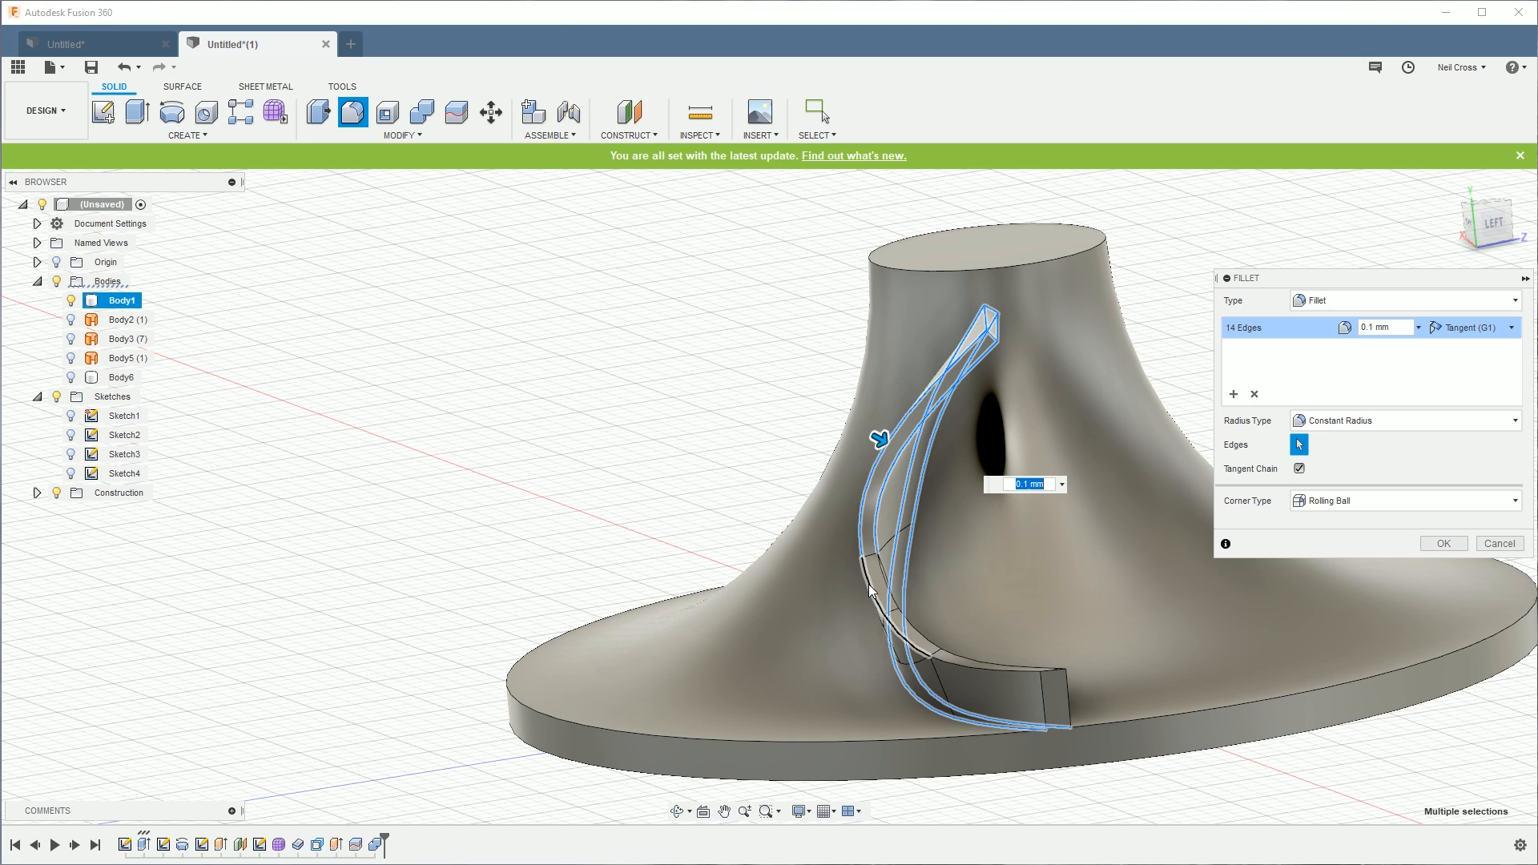
click(892, 569)
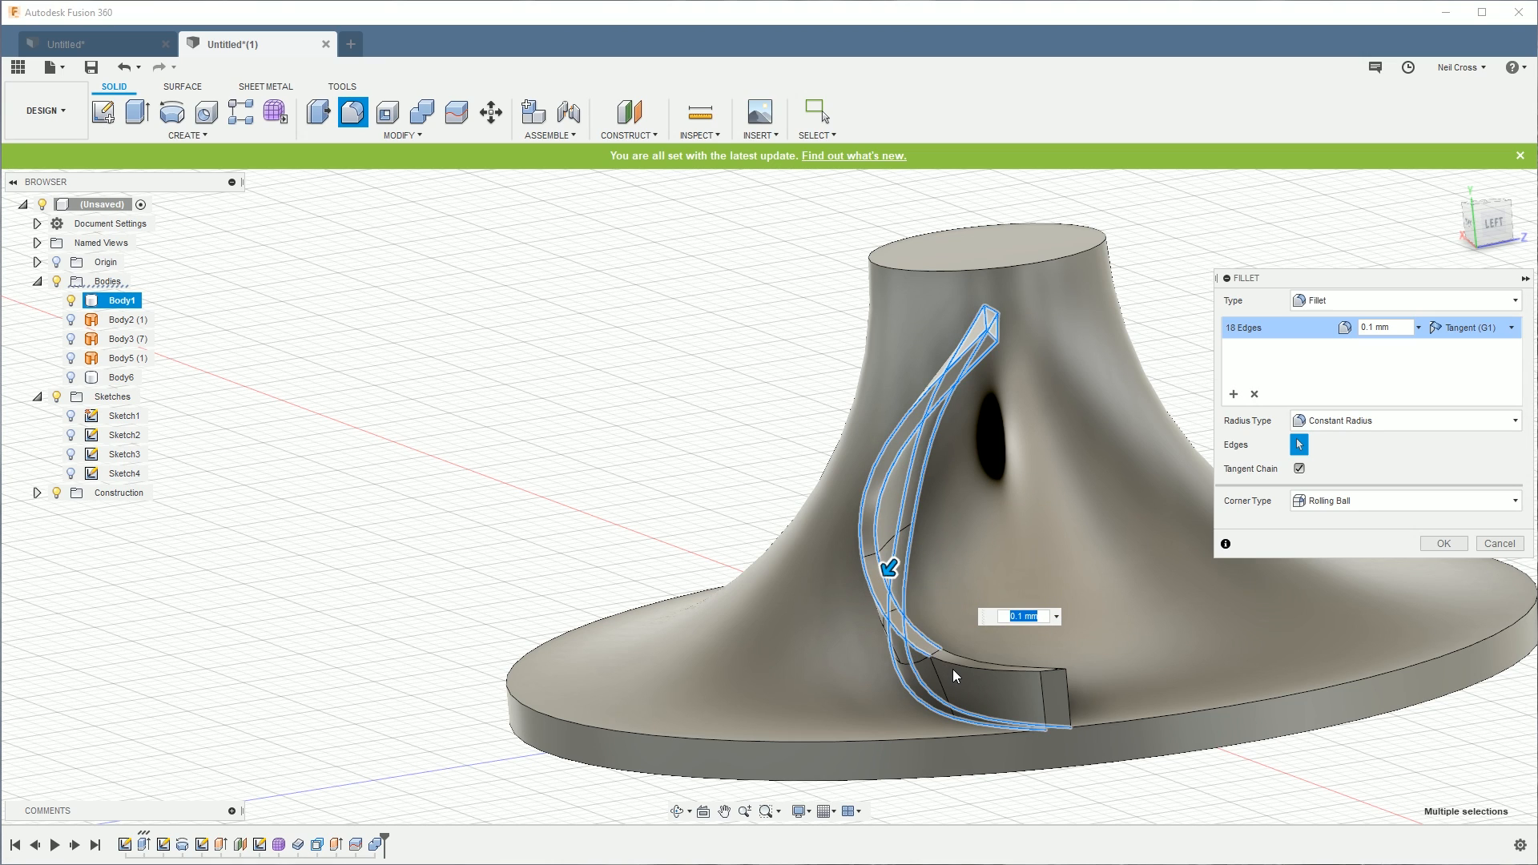
click(980, 668)
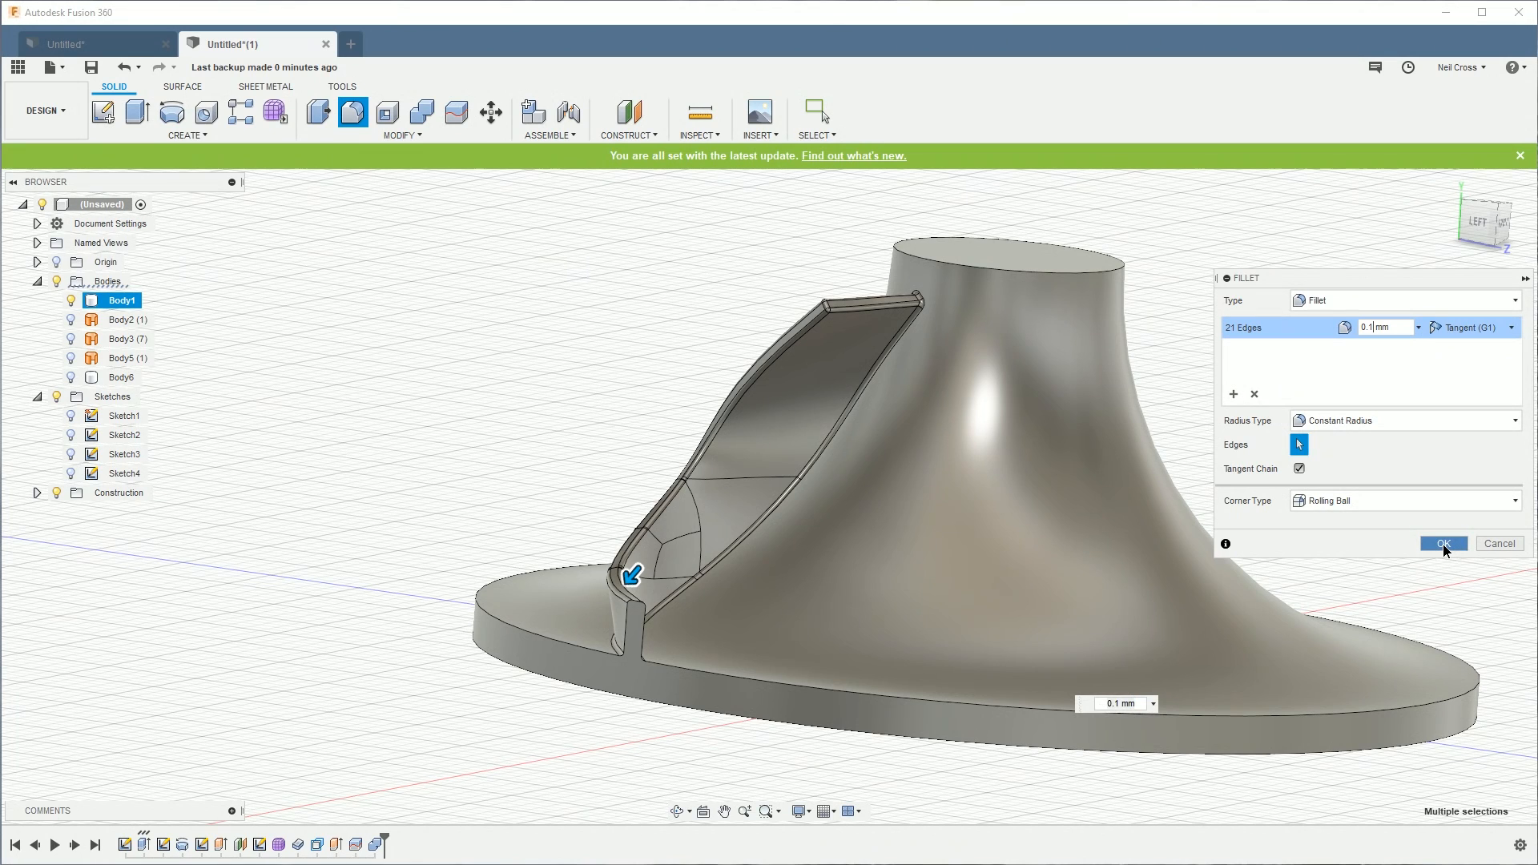
click(1441, 543)
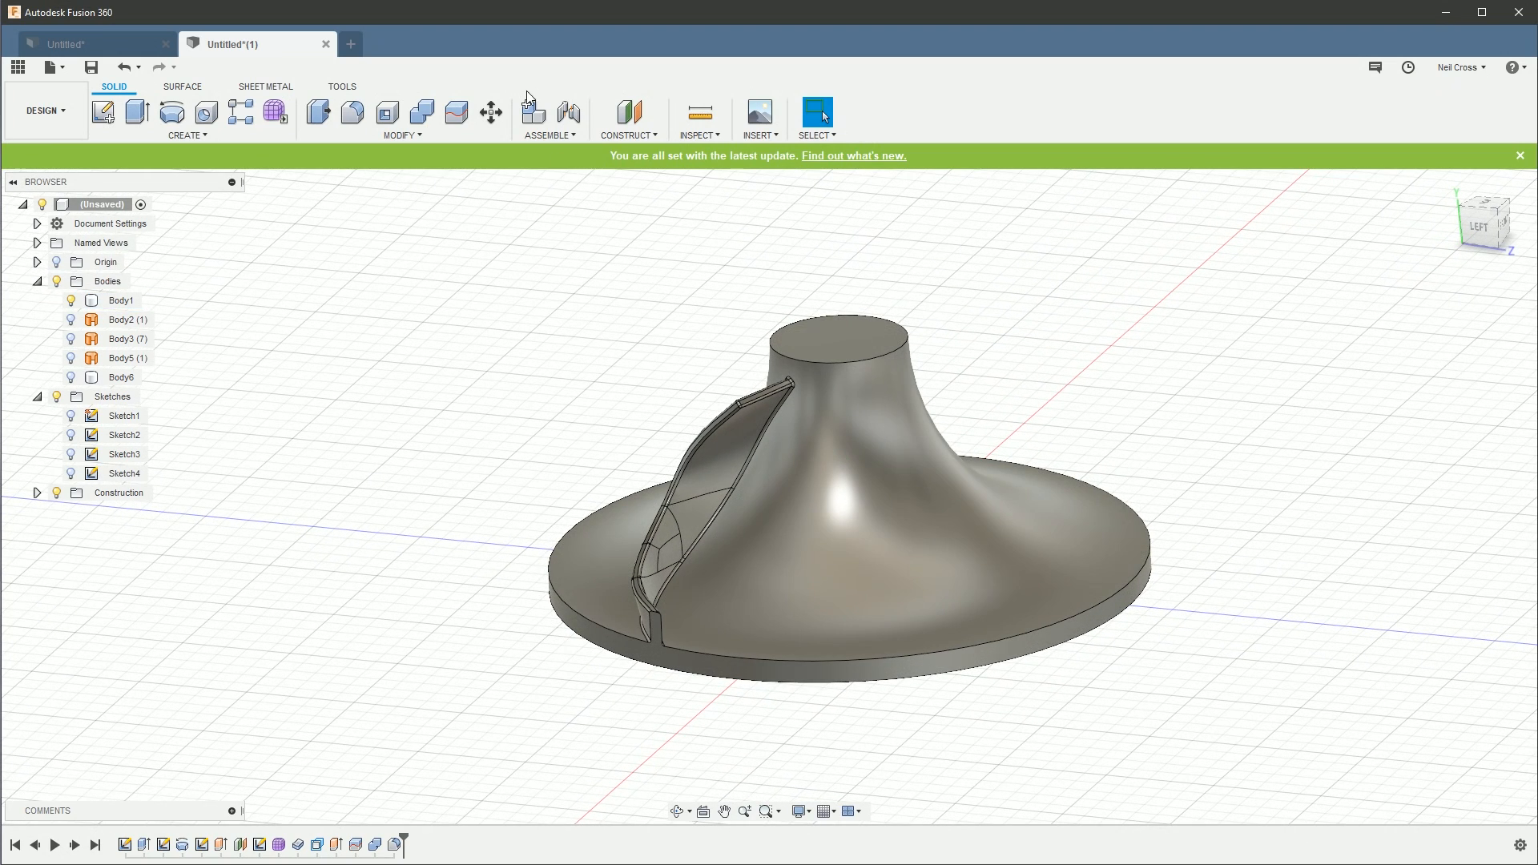
Step: Circular-pattern the filleted blade around the hub with quantity 19
click(398, 135)
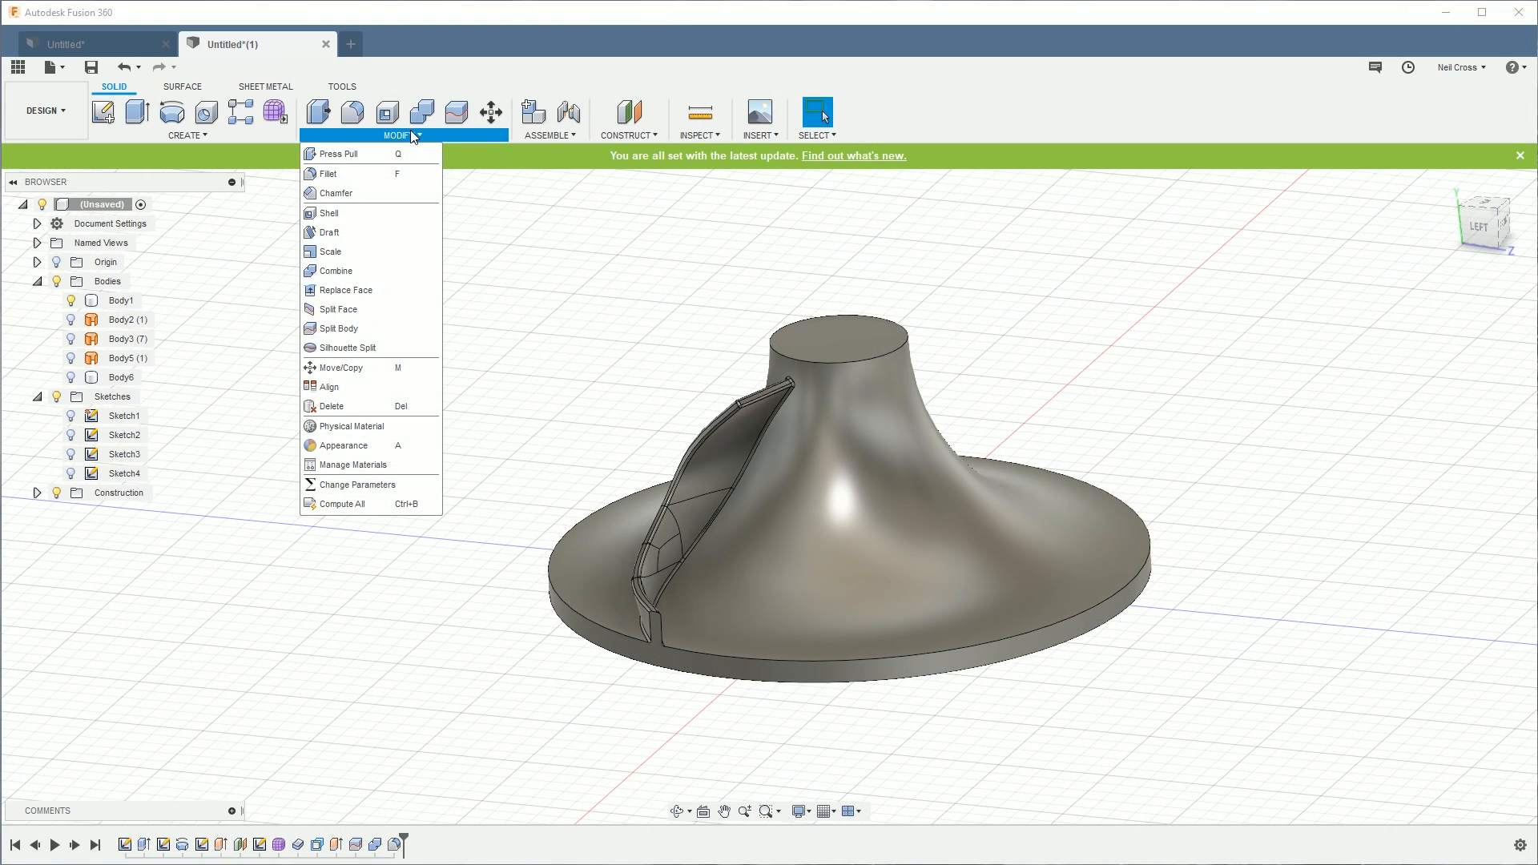
click(187, 136)
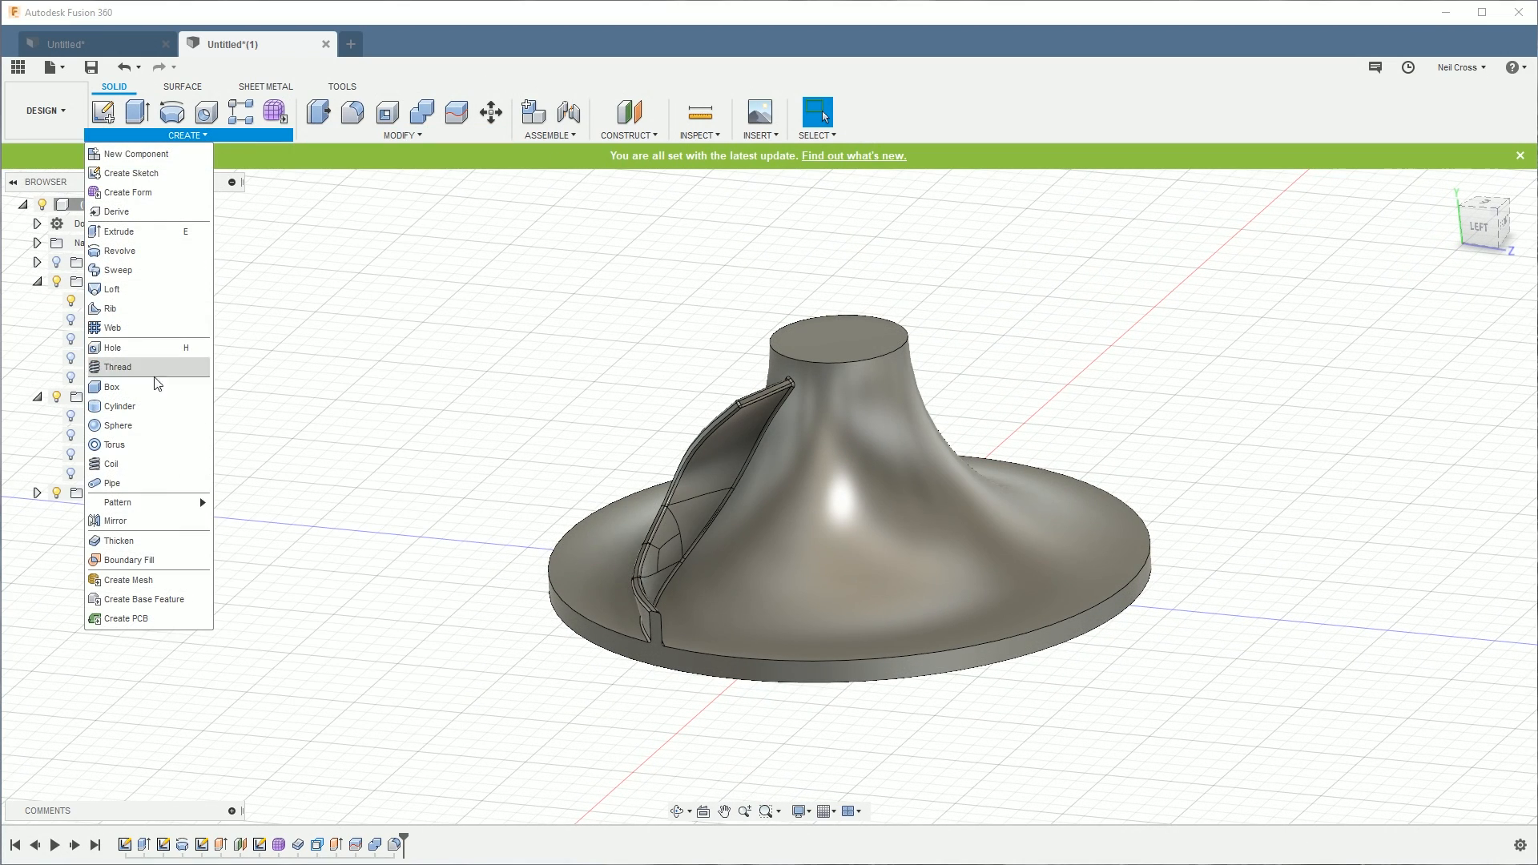
click(116, 502)
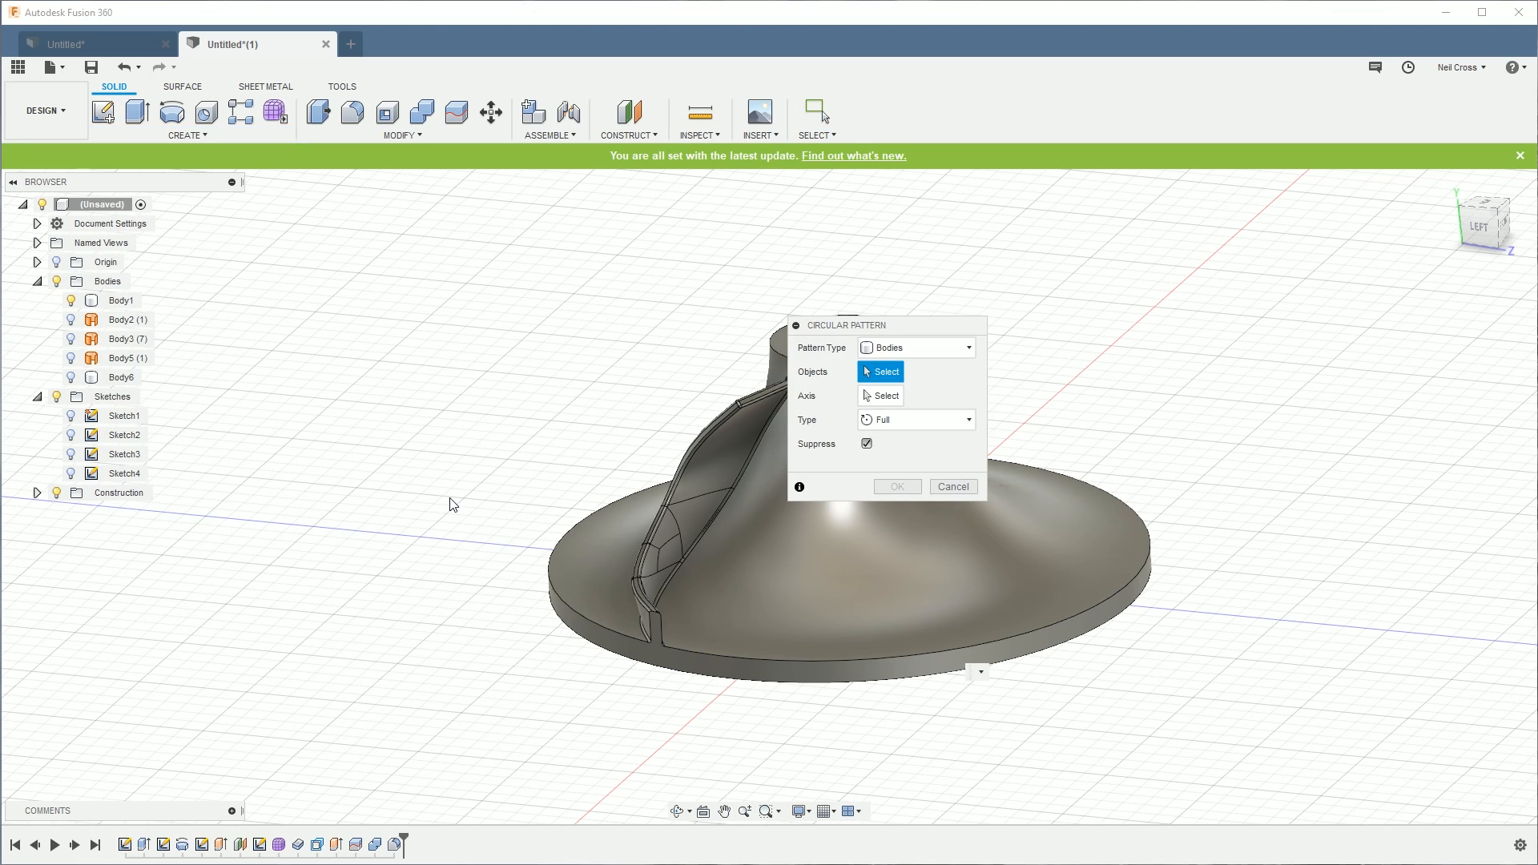
click(914, 347)
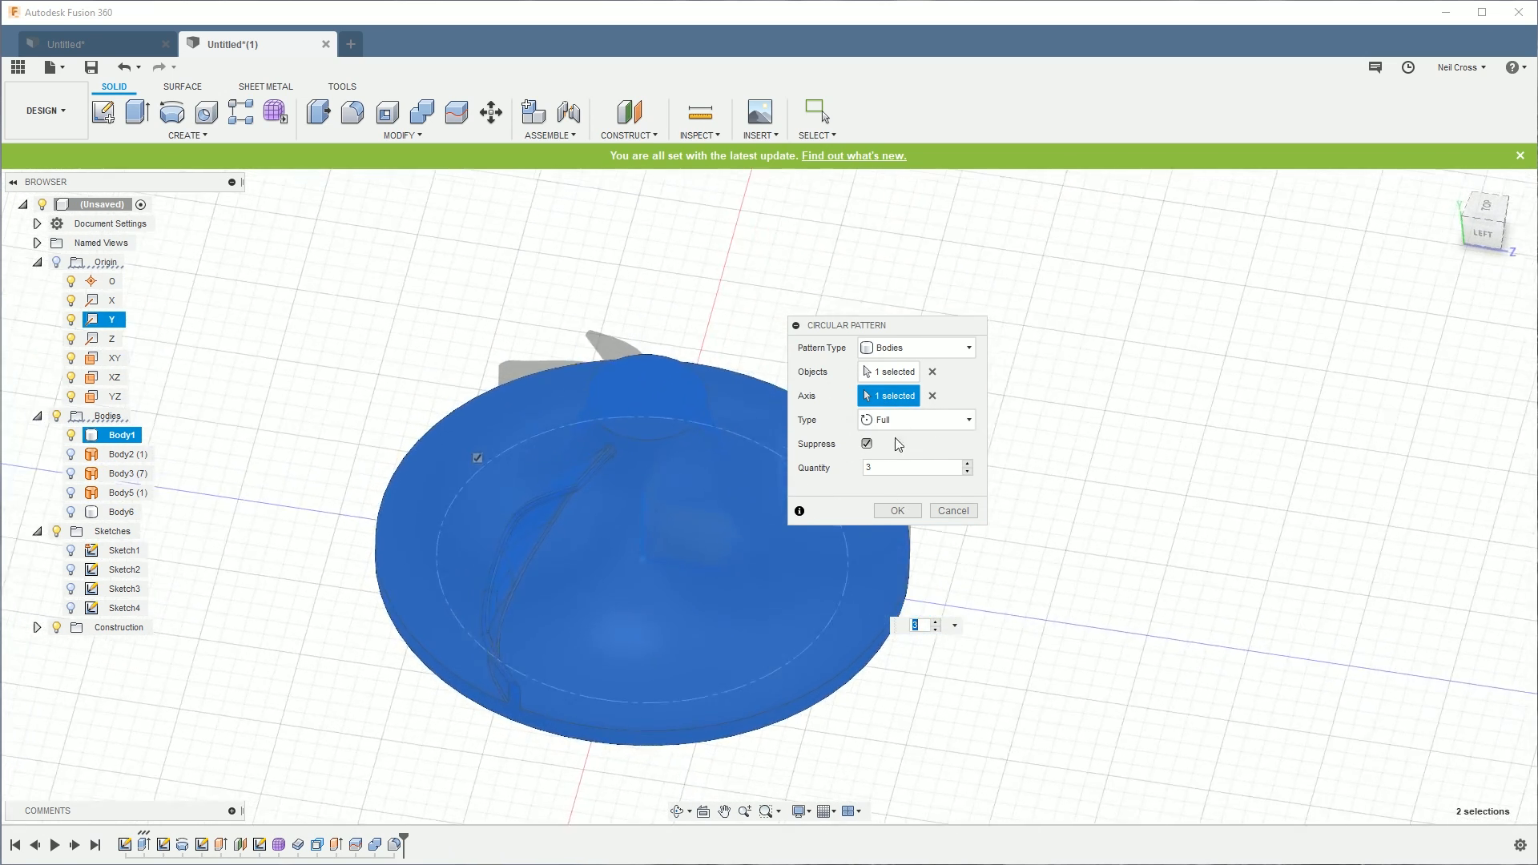
text(19)
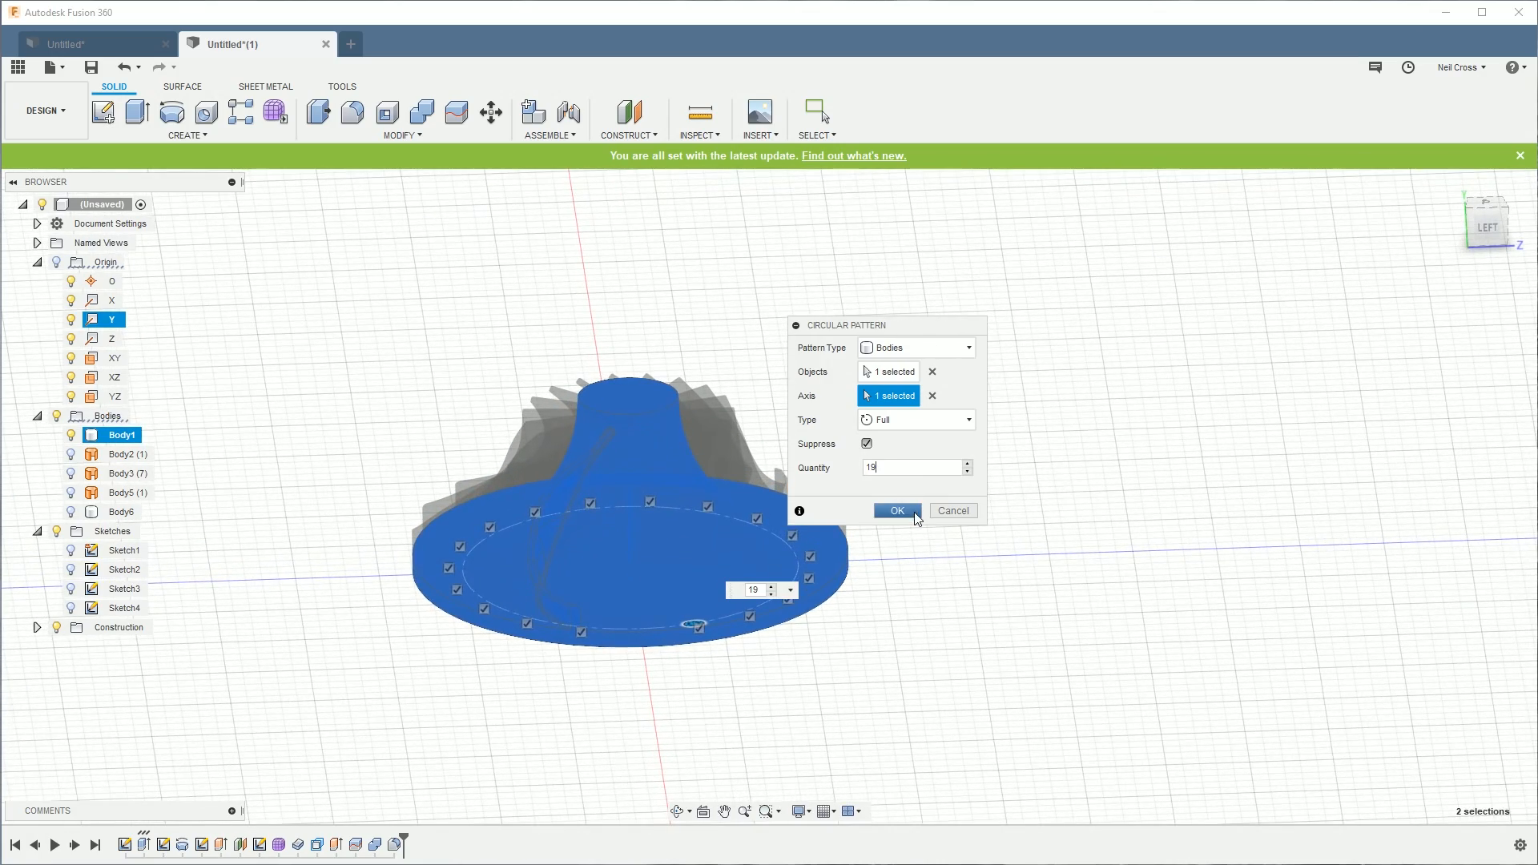
click(894, 510)
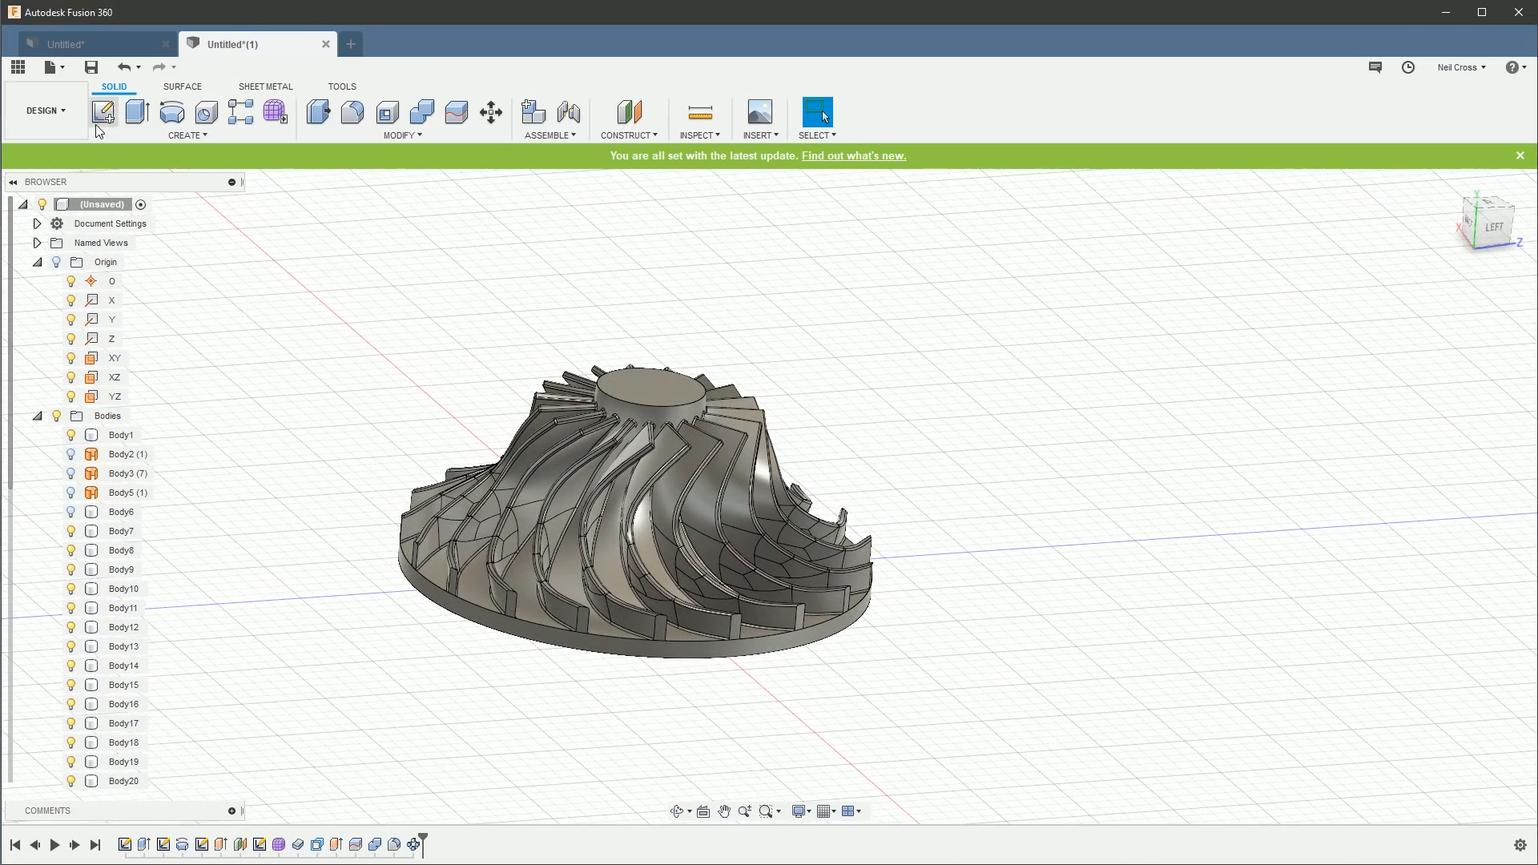
Step: Sketch a centre circle on the hub top and extrude-cut it to an object as the shaft bore
click(103, 113)
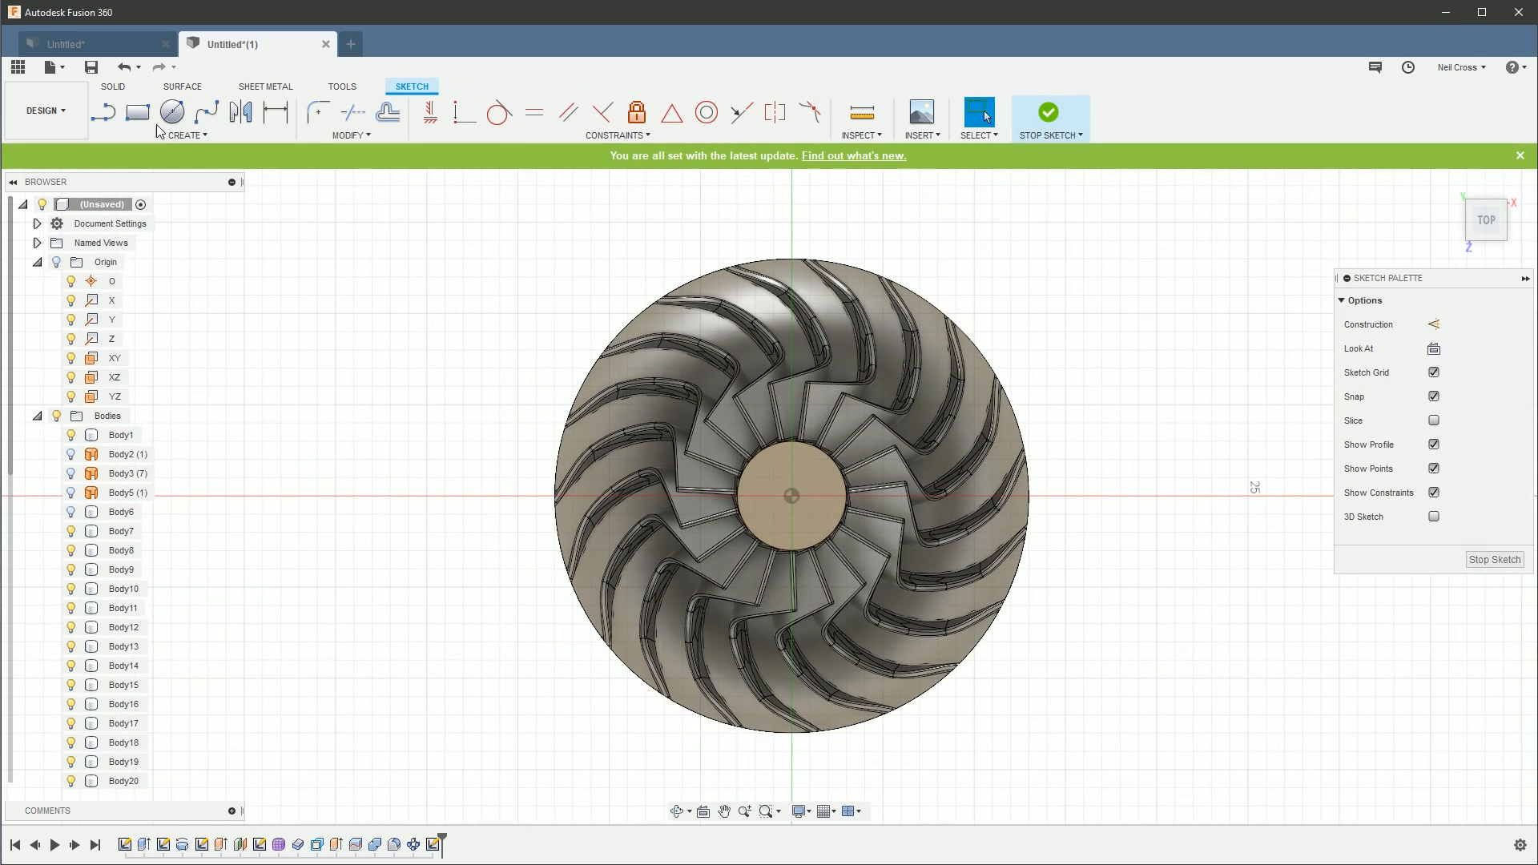
click(170, 112)
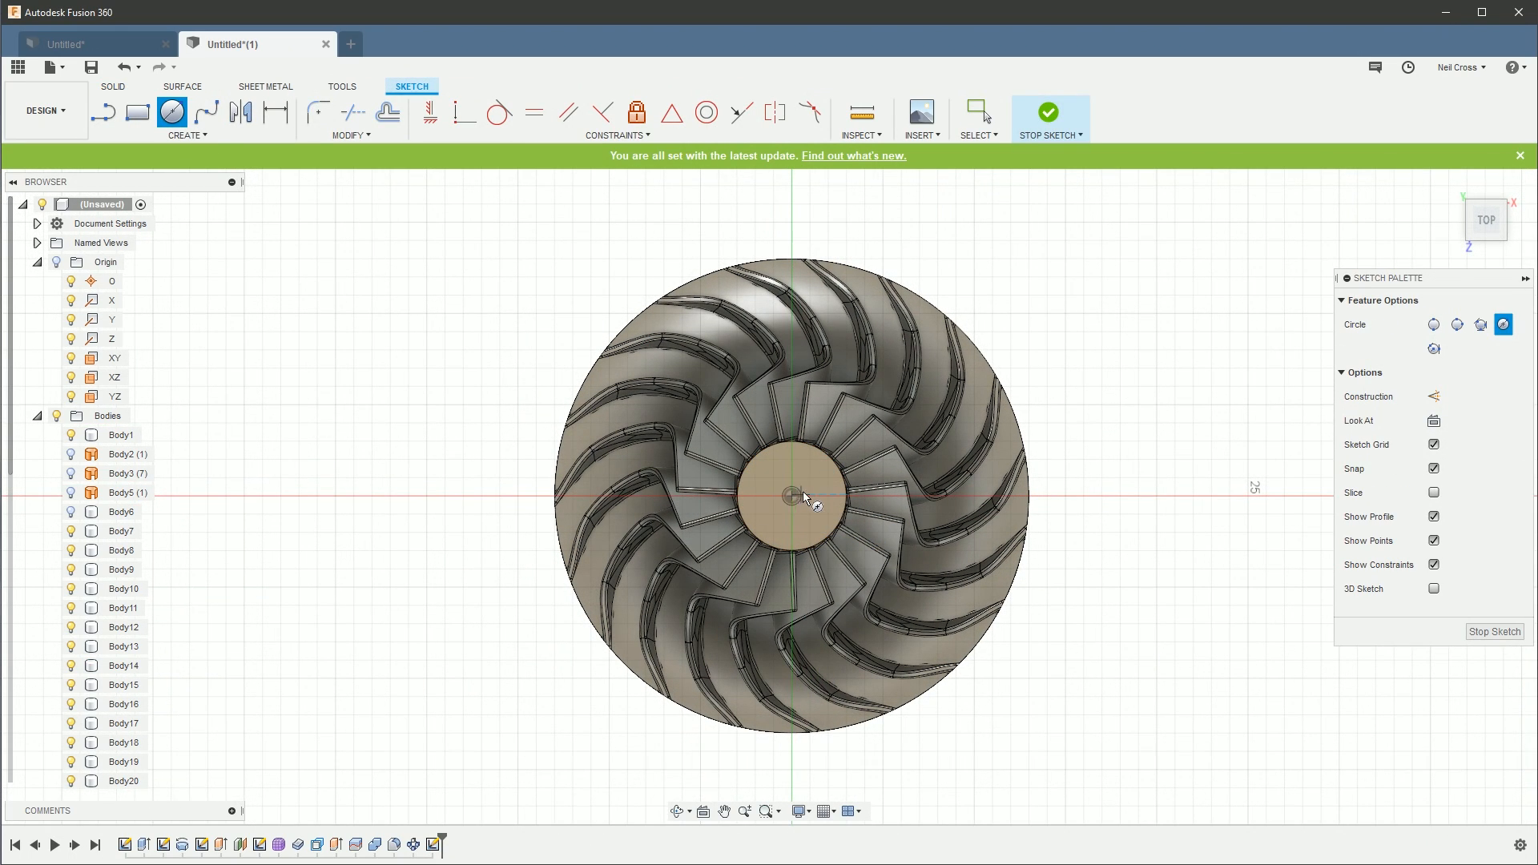
click(792, 494)
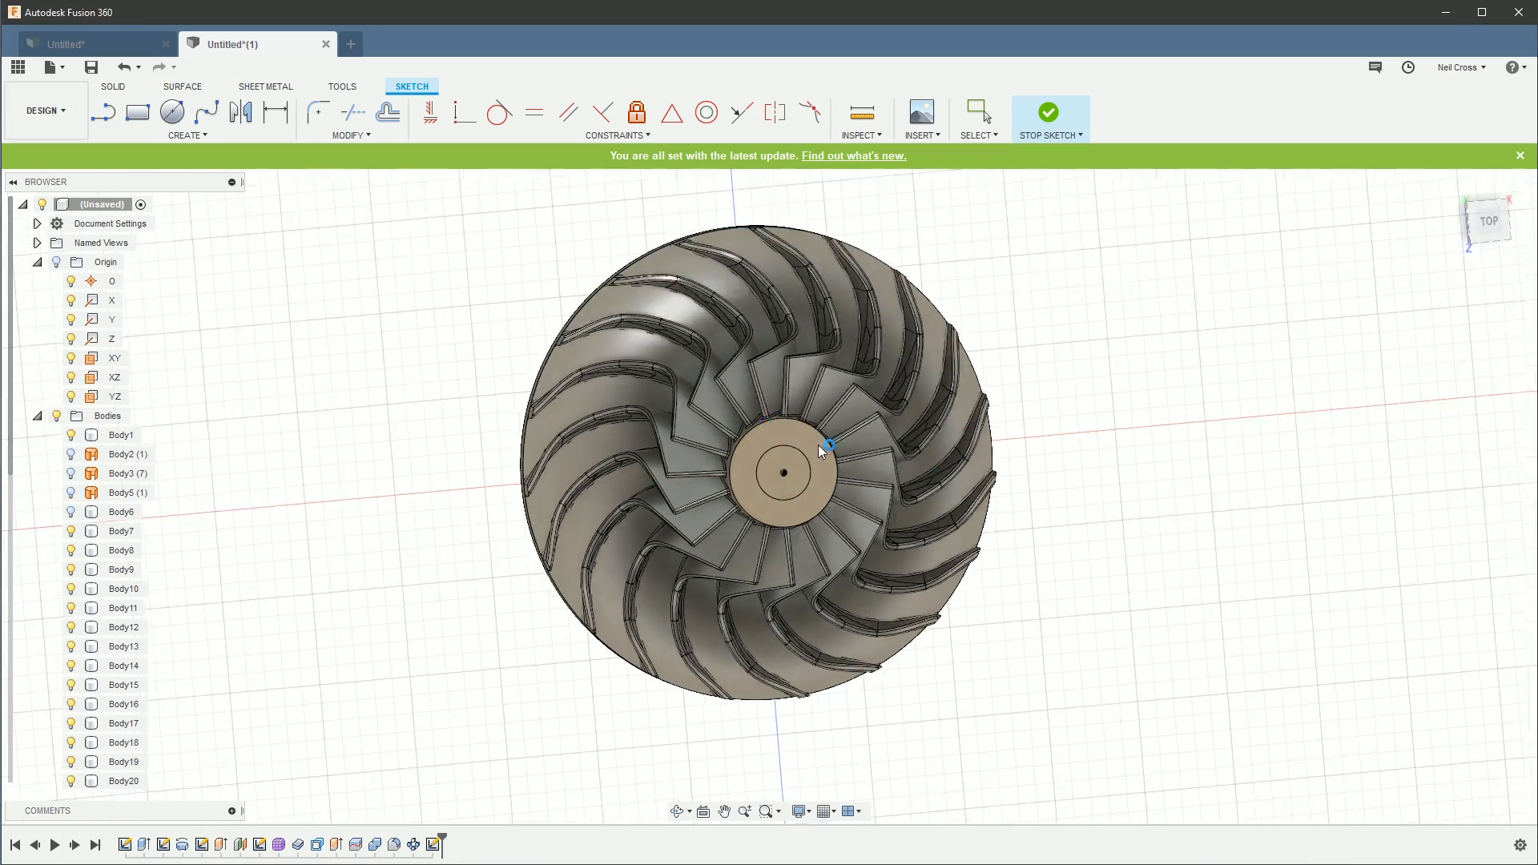
click(1048, 110)
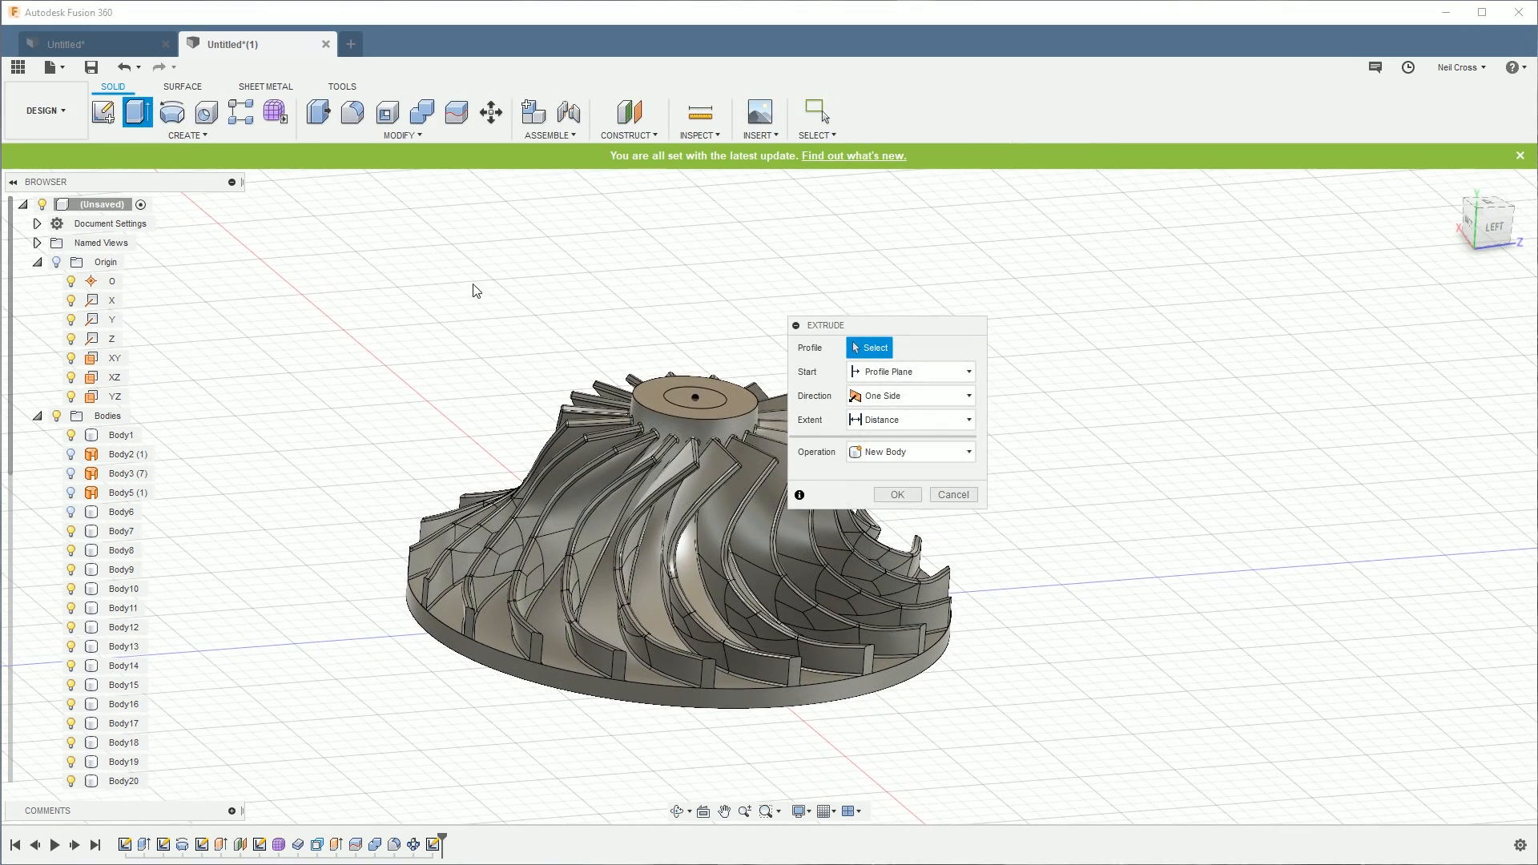
click(693, 398)
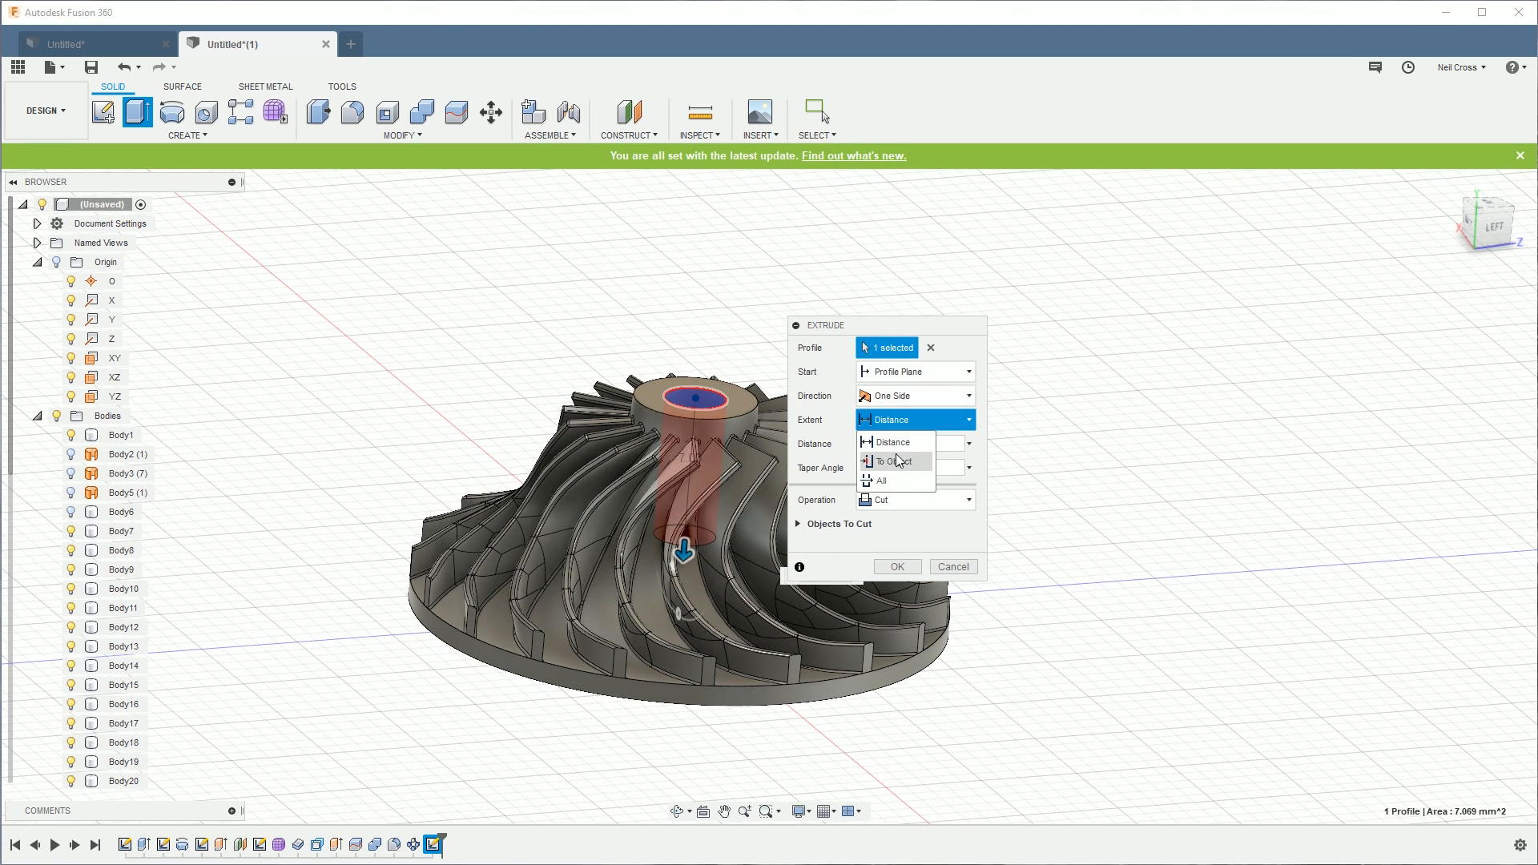
click(891, 461)
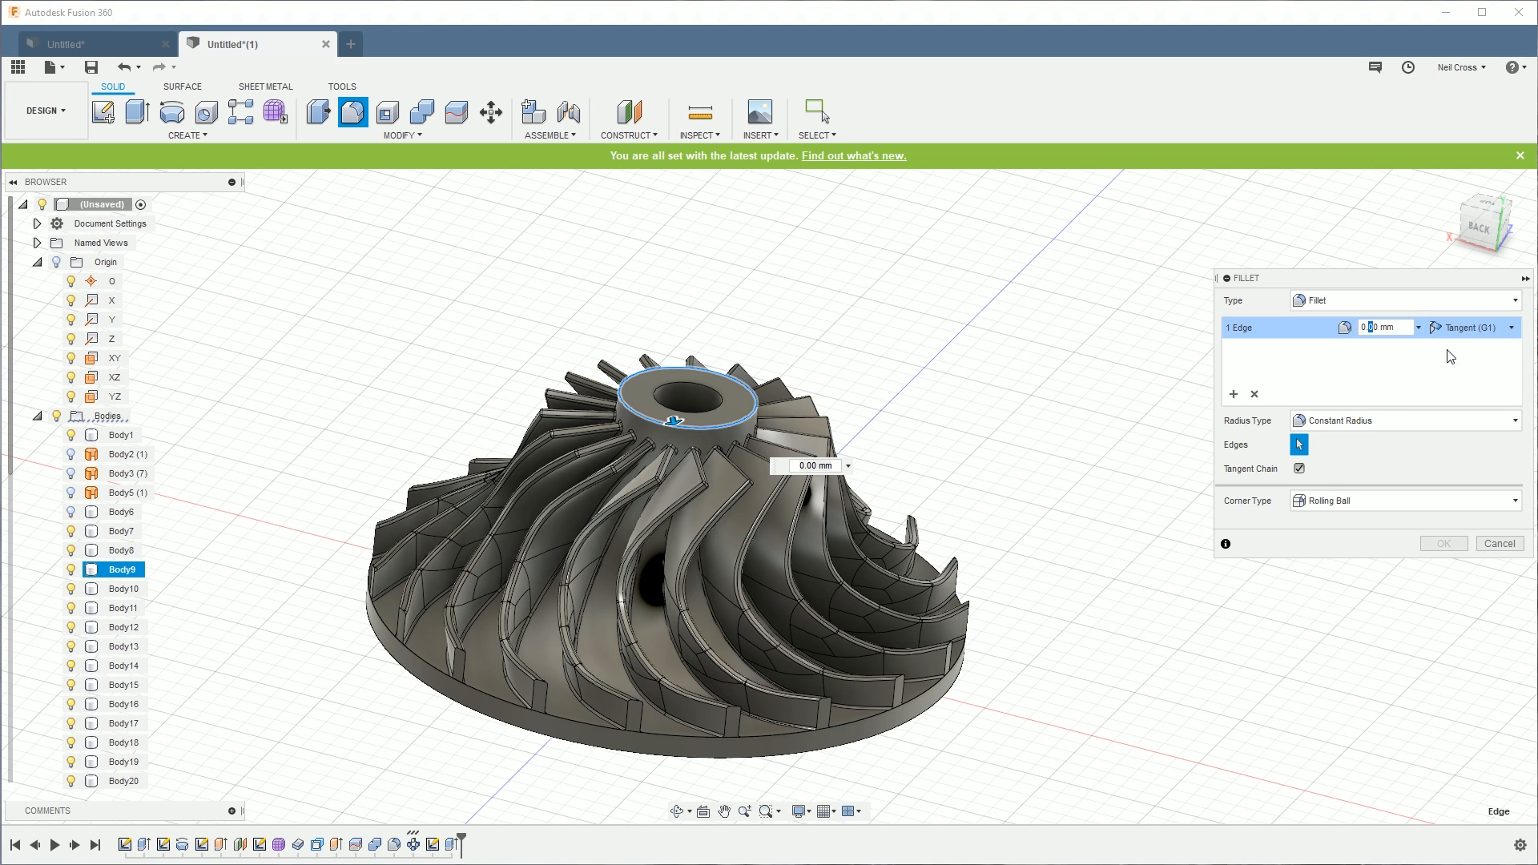
Step: Fillet the hub rim and two more edges at 0.10 mm
text(0.10)
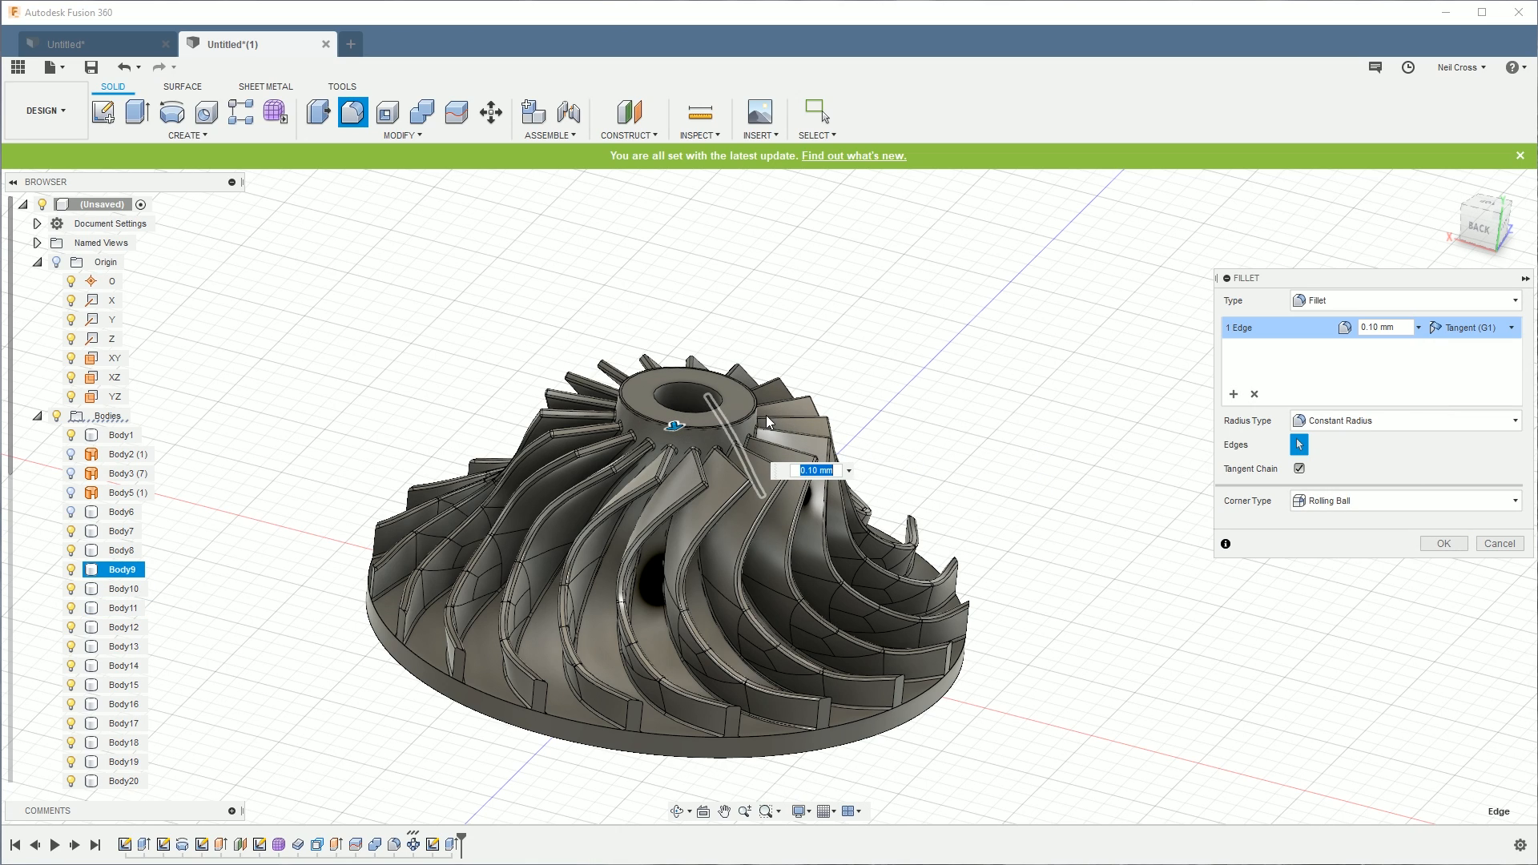
click(711, 394)
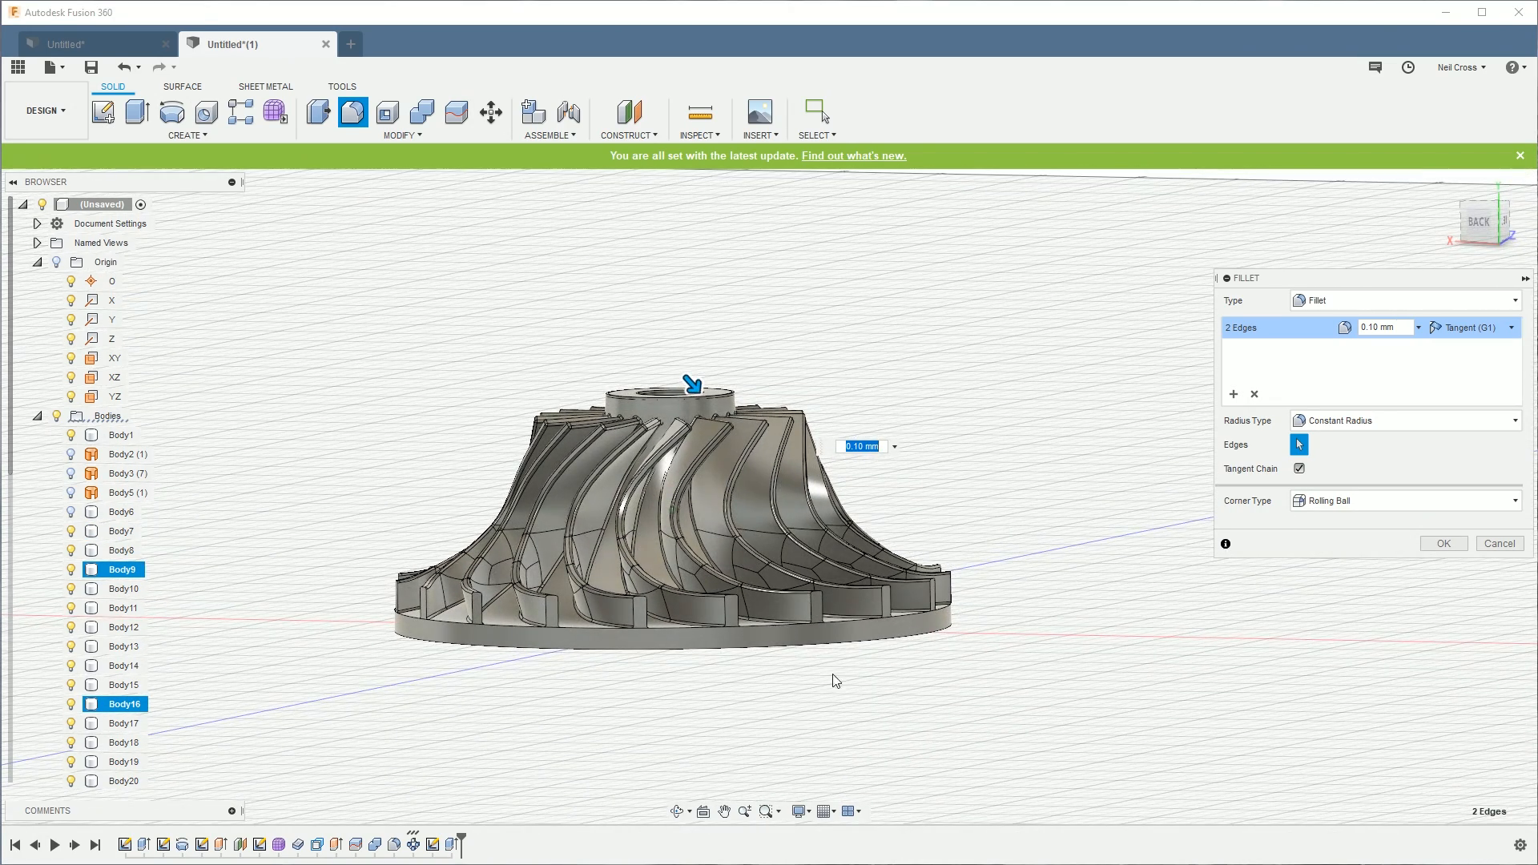
click(799, 628)
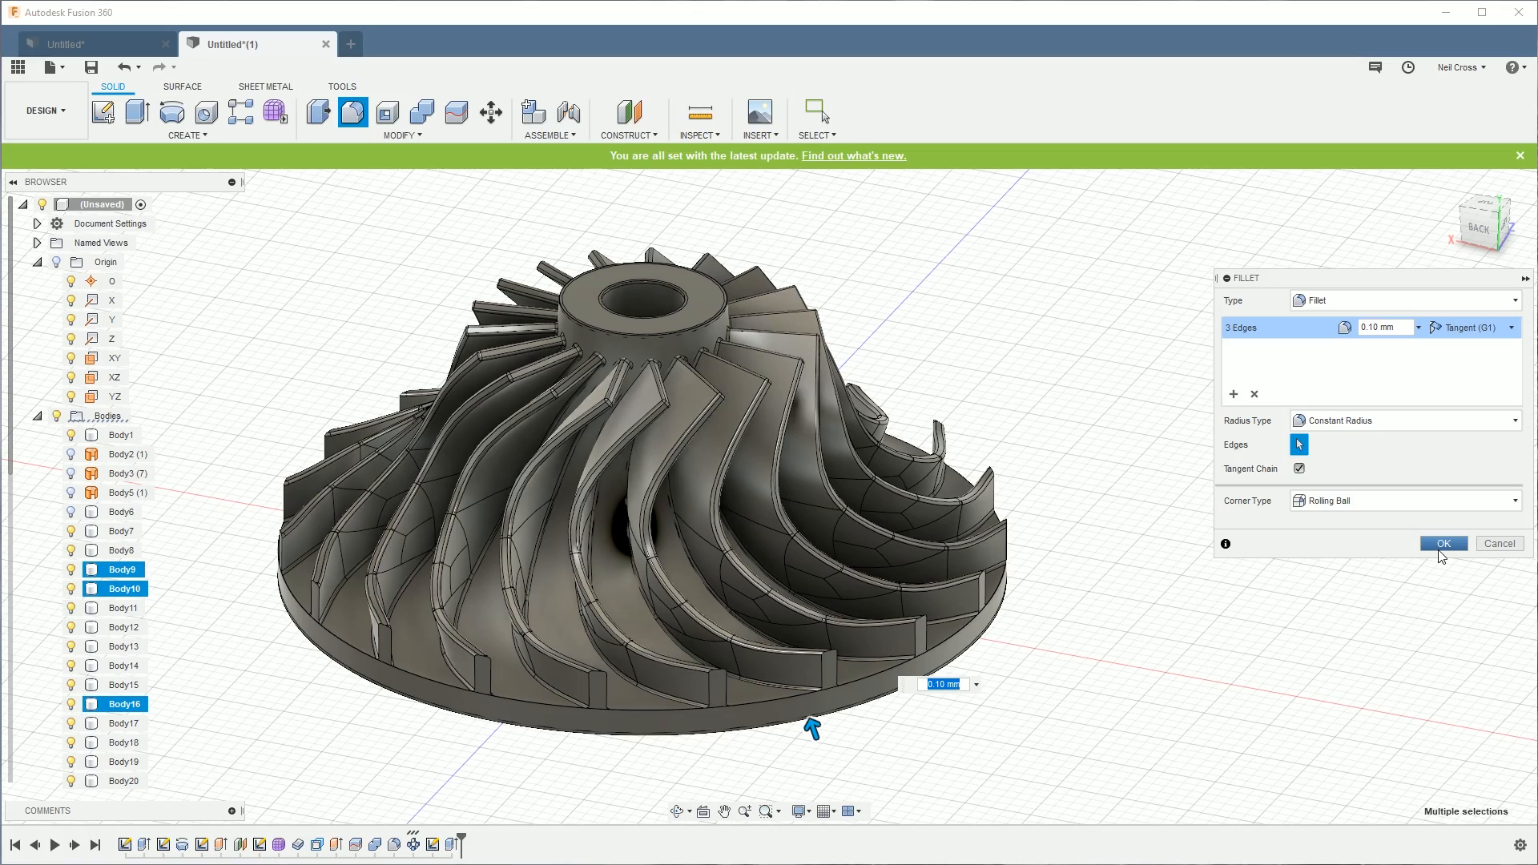
click(1442, 543)
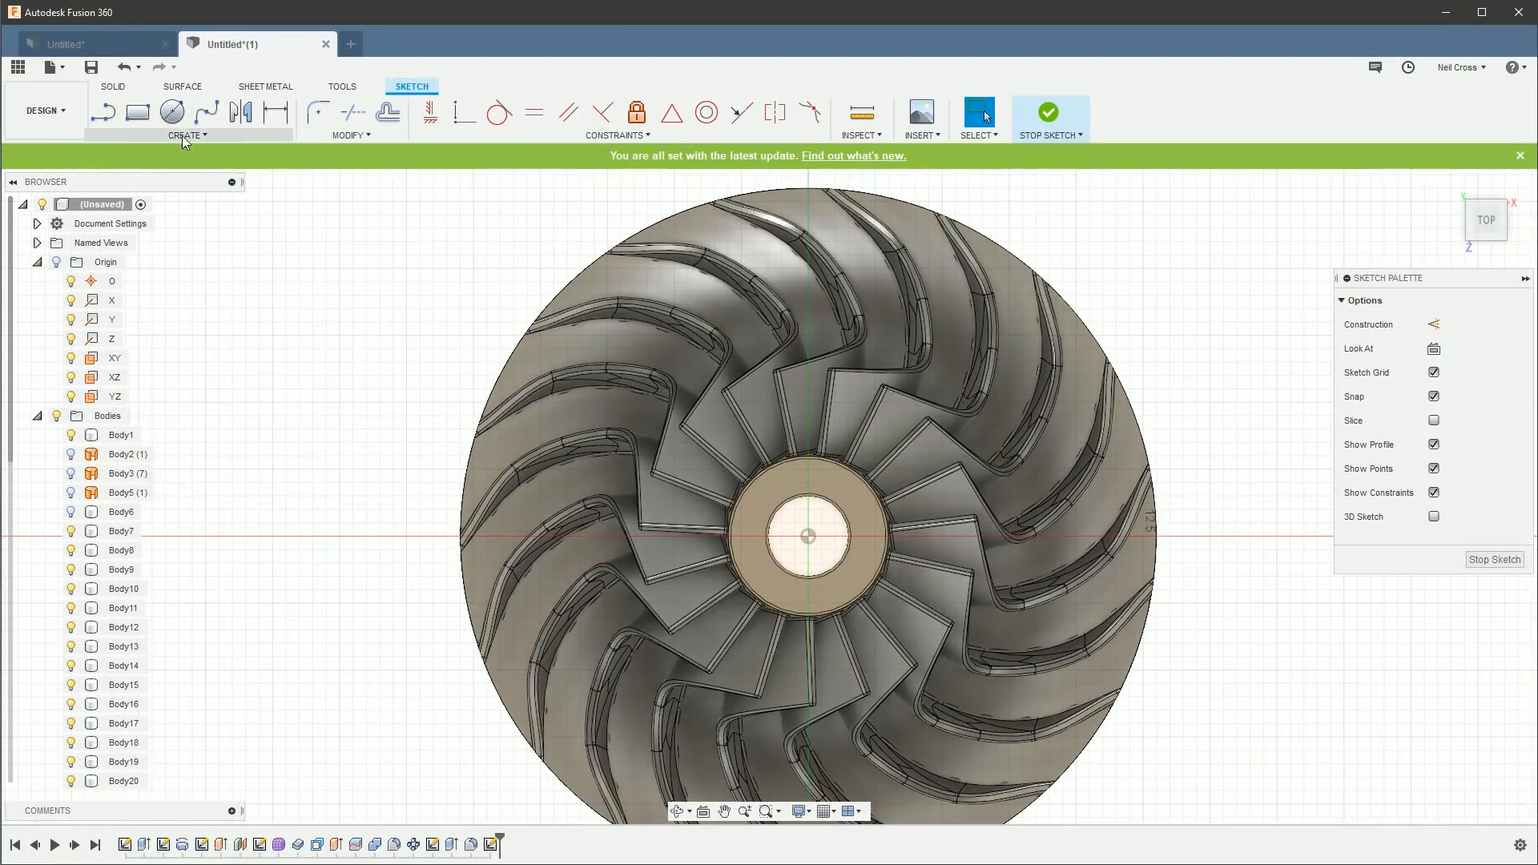
Step: Draw a thin center rectangle across the shaft hole on the hub top
click(187, 135)
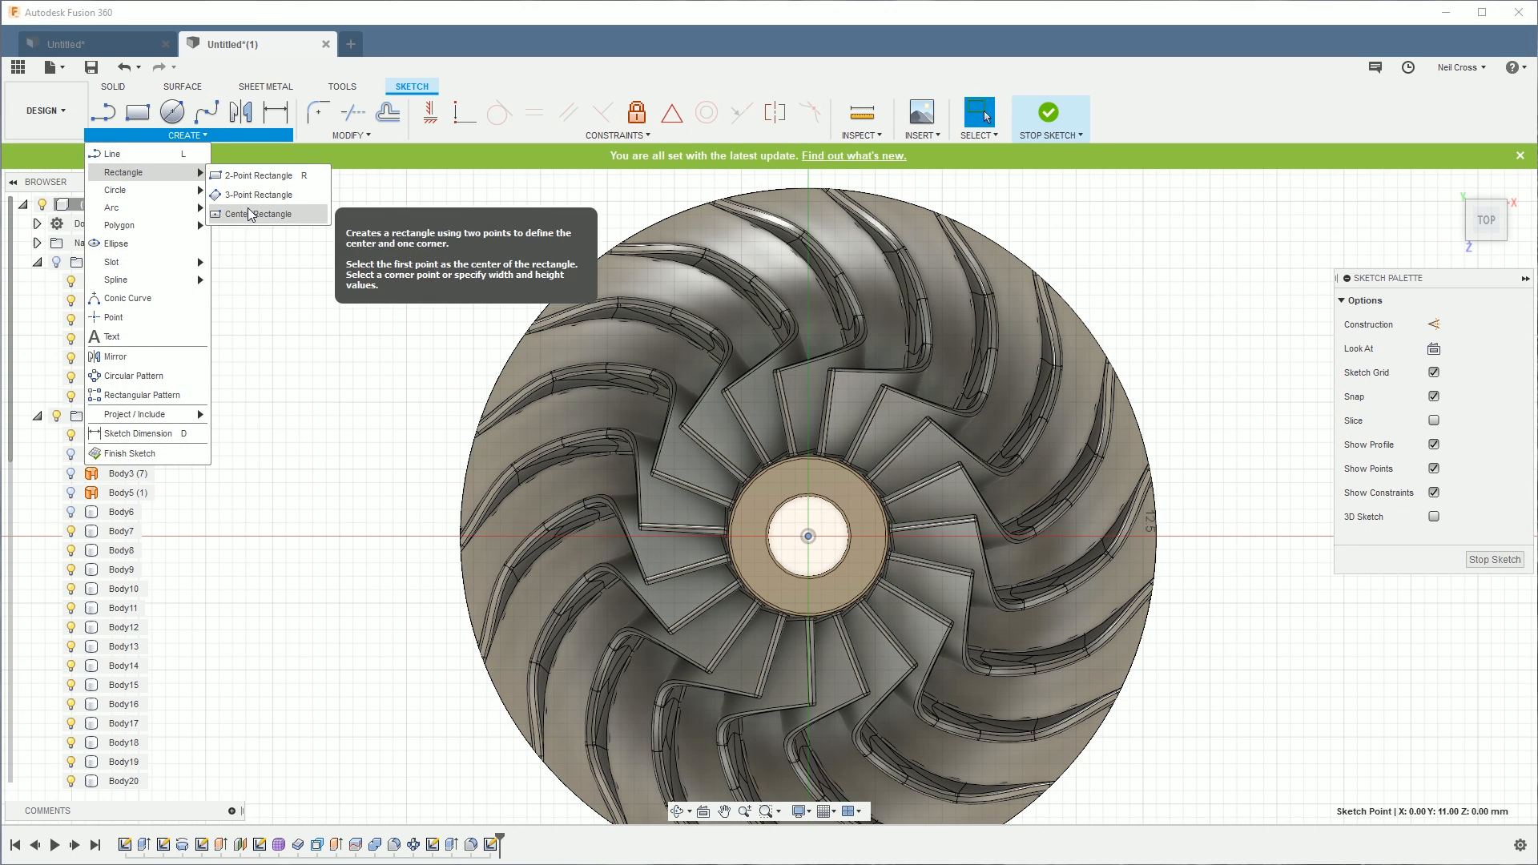
click(260, 214)
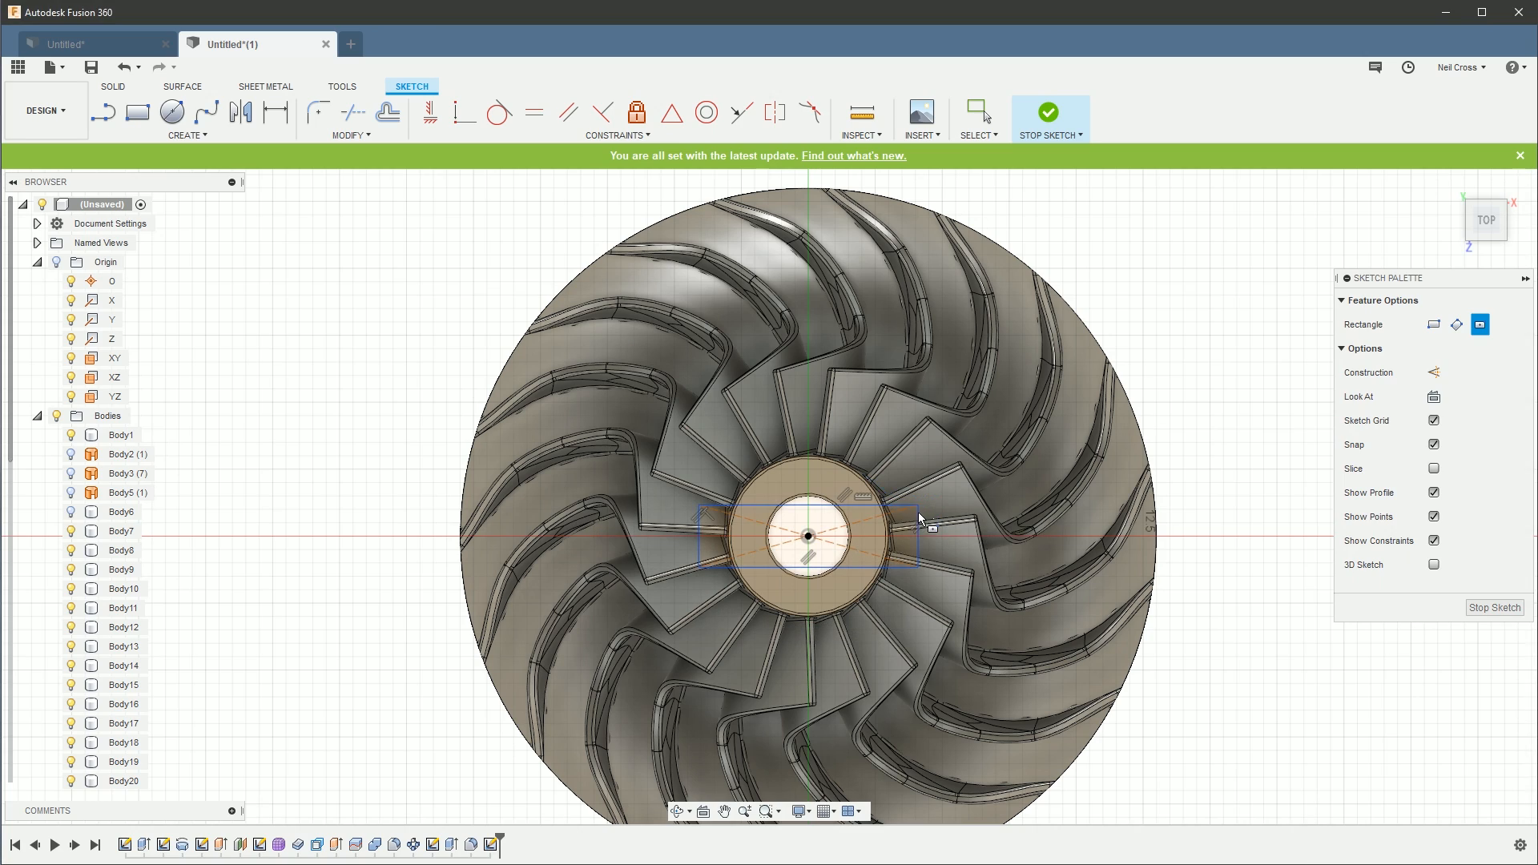
click(978, 114)
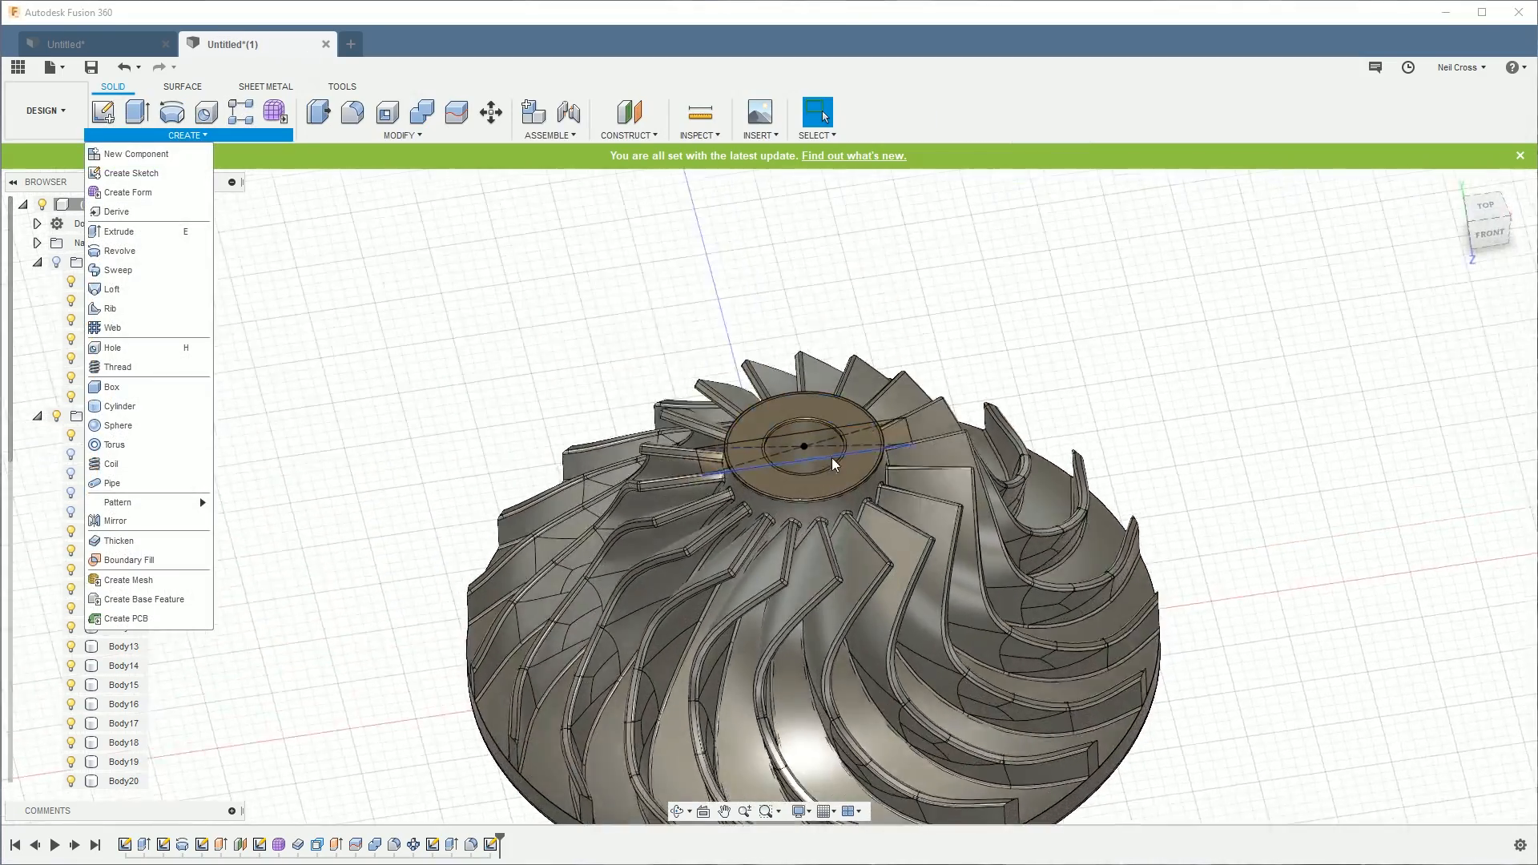
Step: Extrude the keyway rectangle downward as a 0.5 mm-deep cut across the hub
click(119, 231)
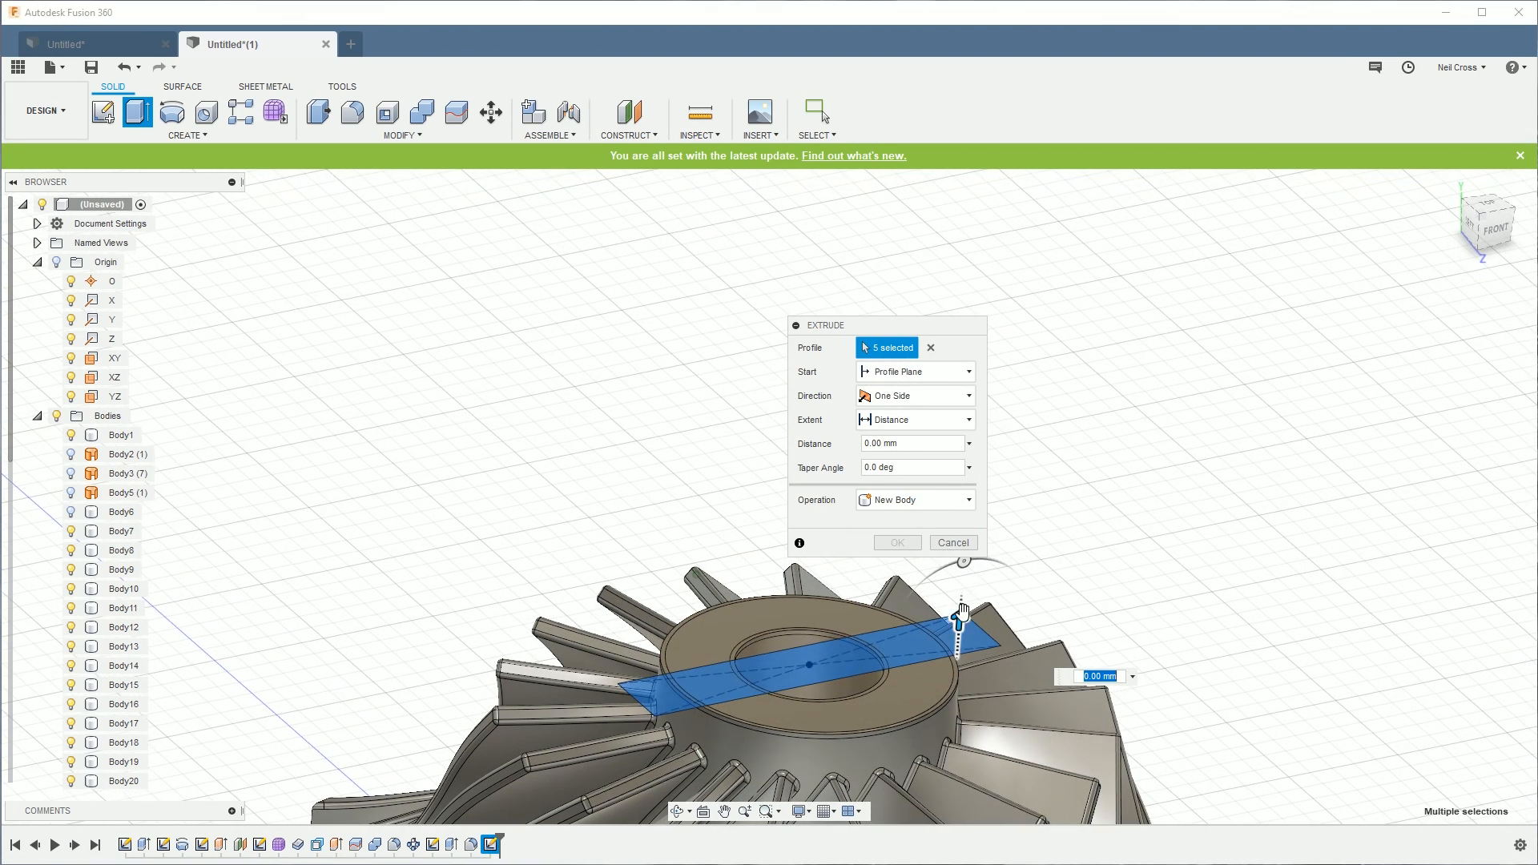
drag(960, 616, 954, 696)
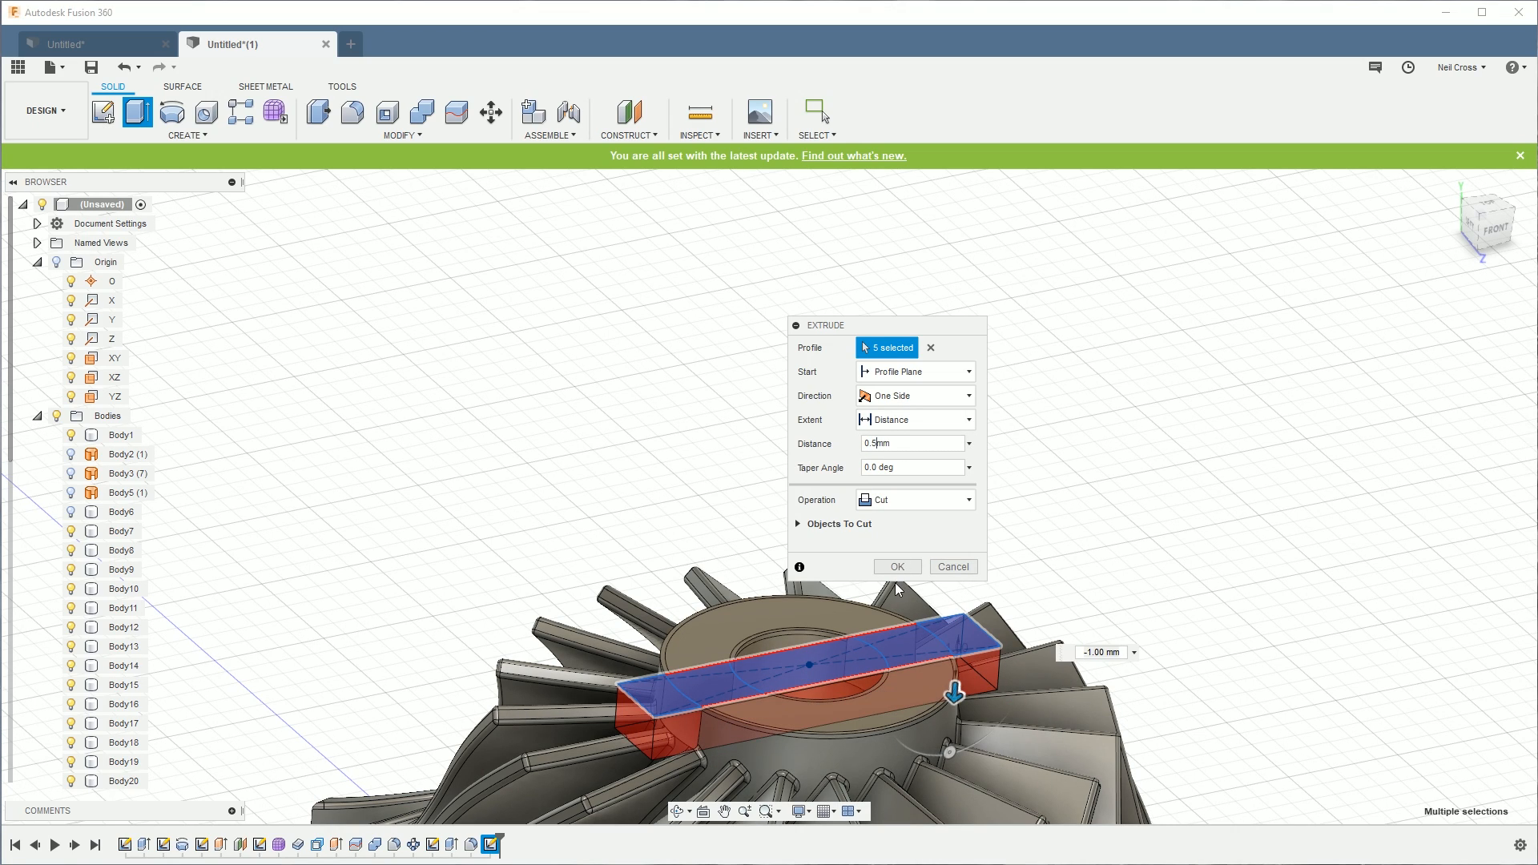
mouse_move(926, 580)
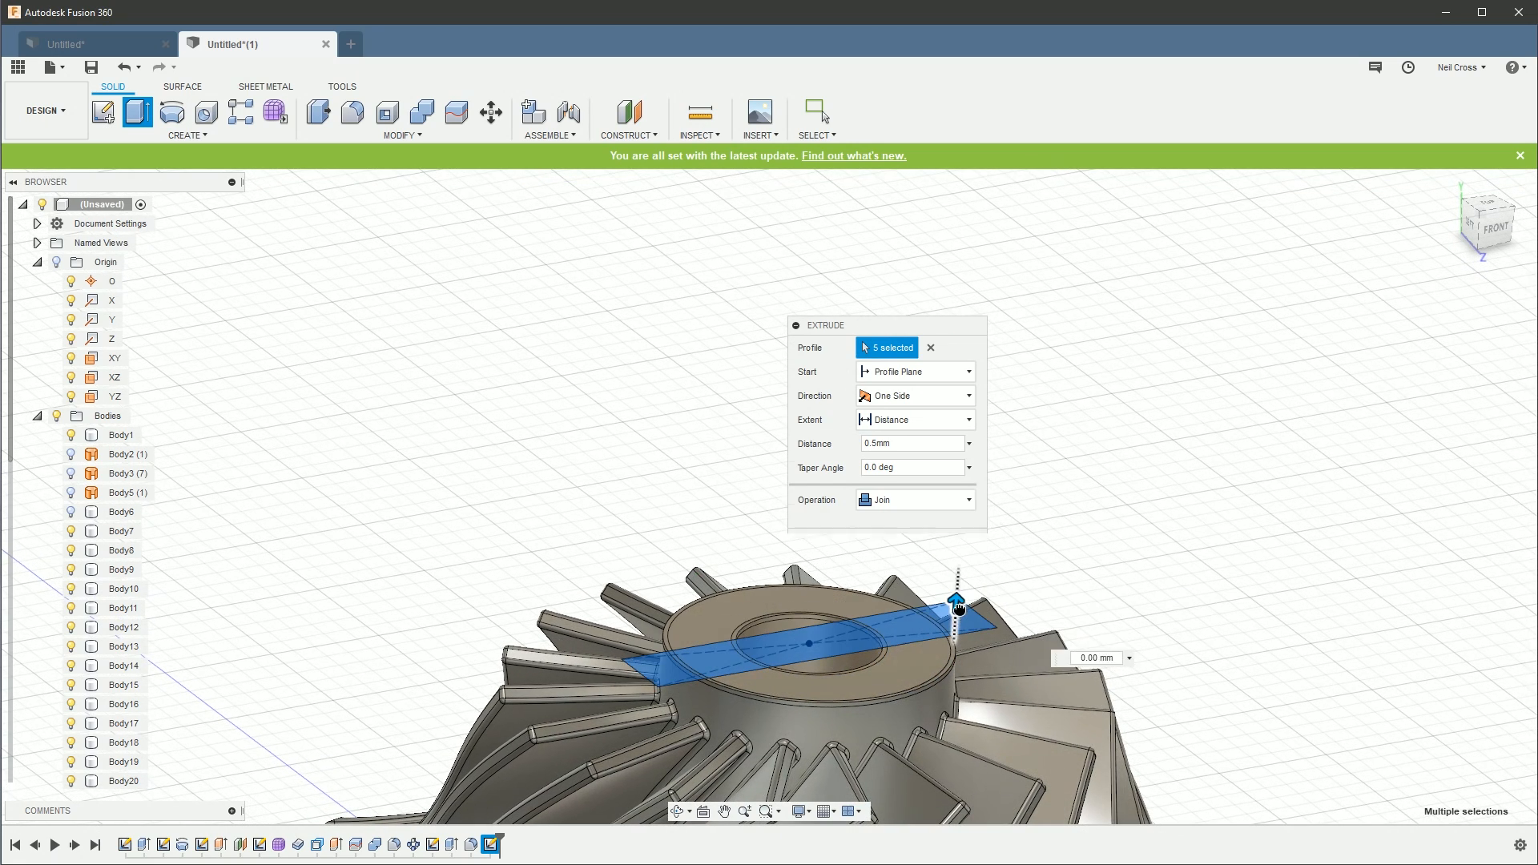
drag(957, 599, 952, 677)
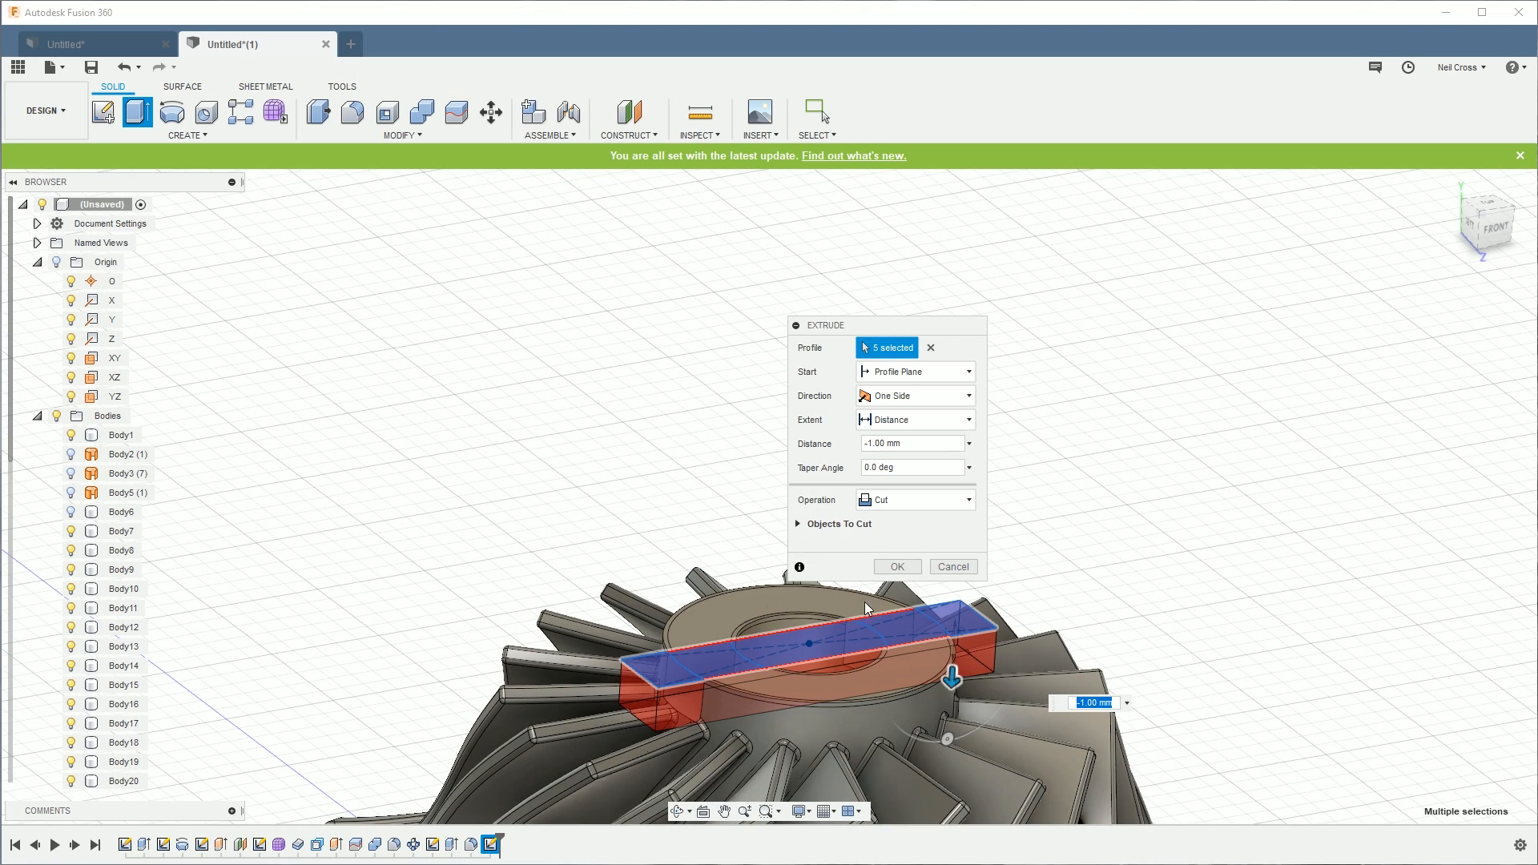
click(908, 442)
text(-0.5)
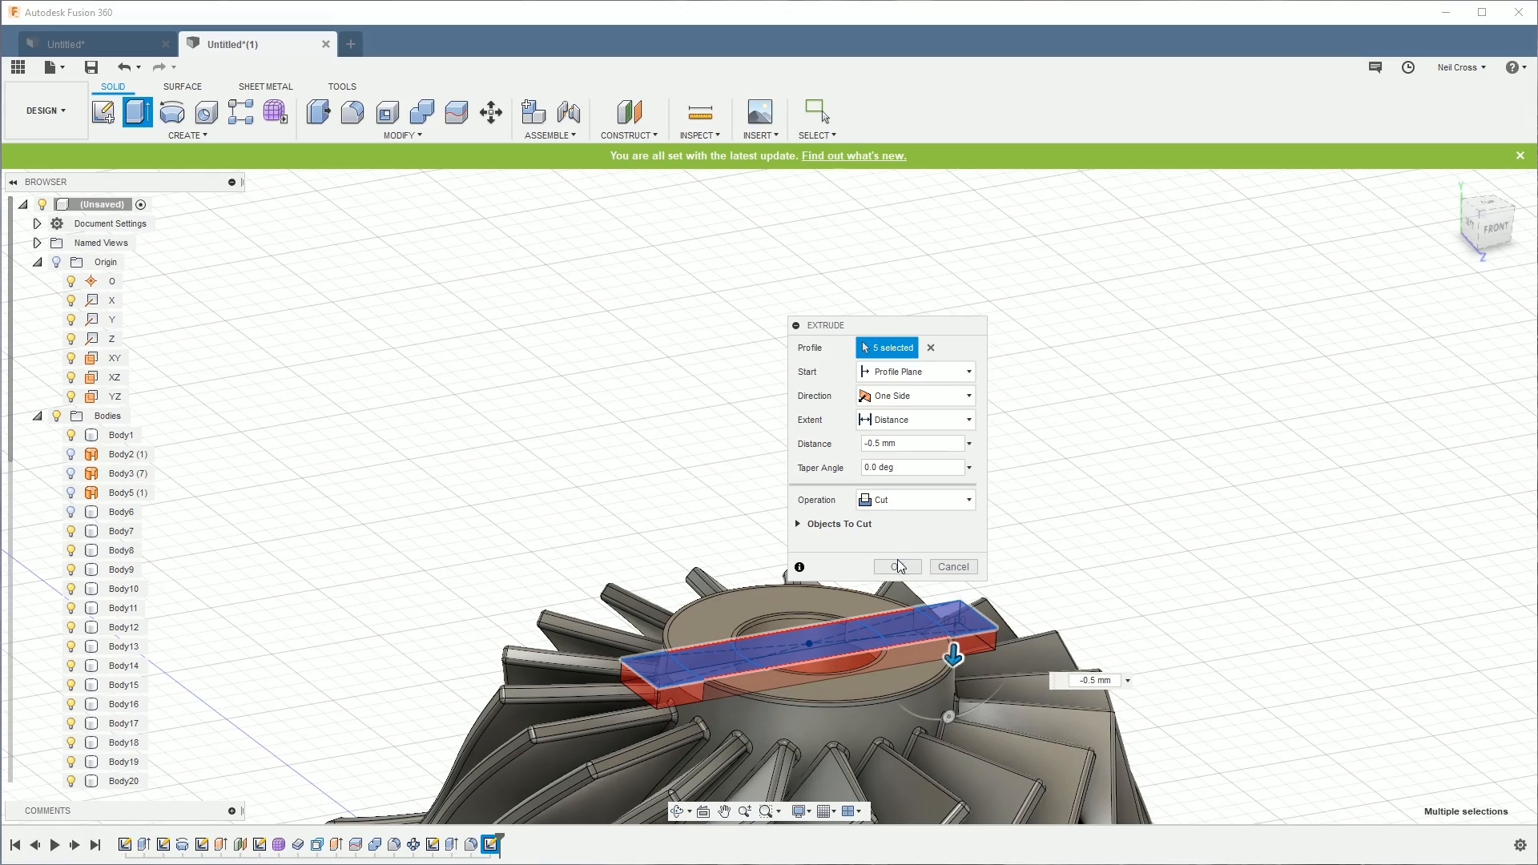
click(895, 566)
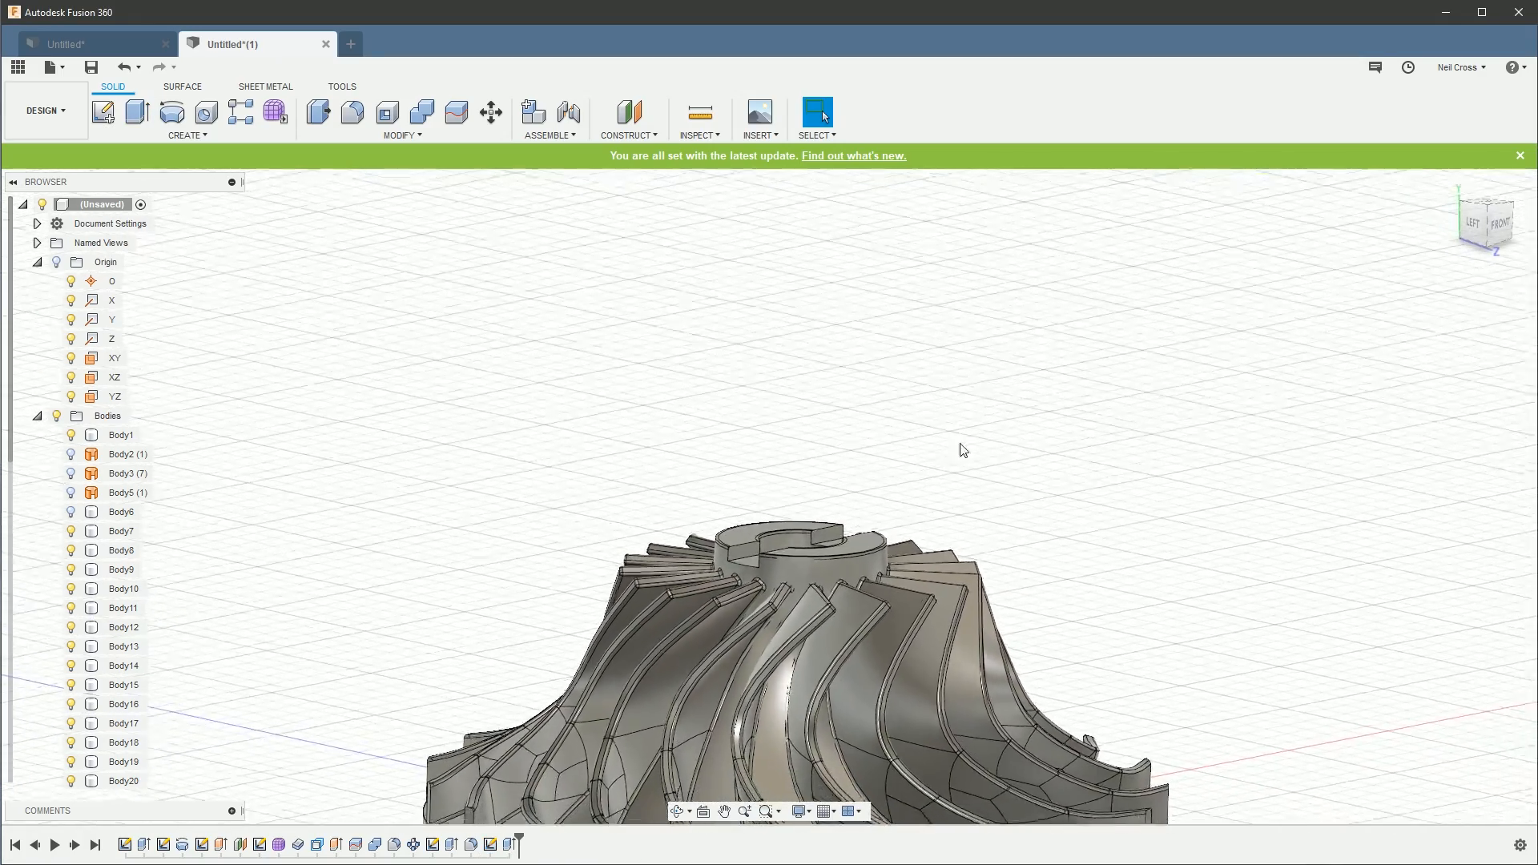
drag(961, 451, 1183, 440)
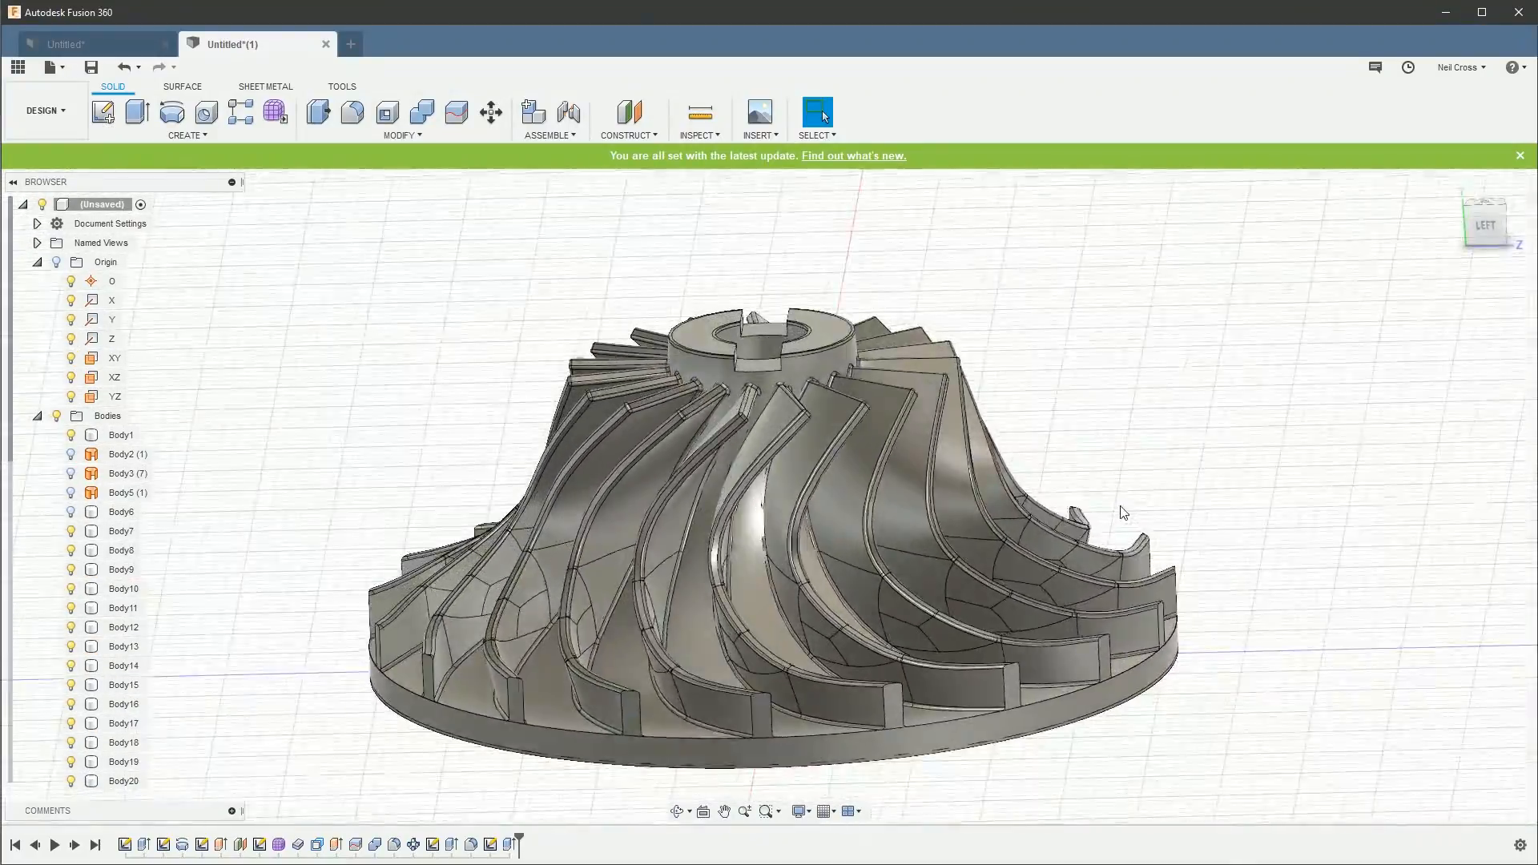
drag(1123, 512, 1118, 575)
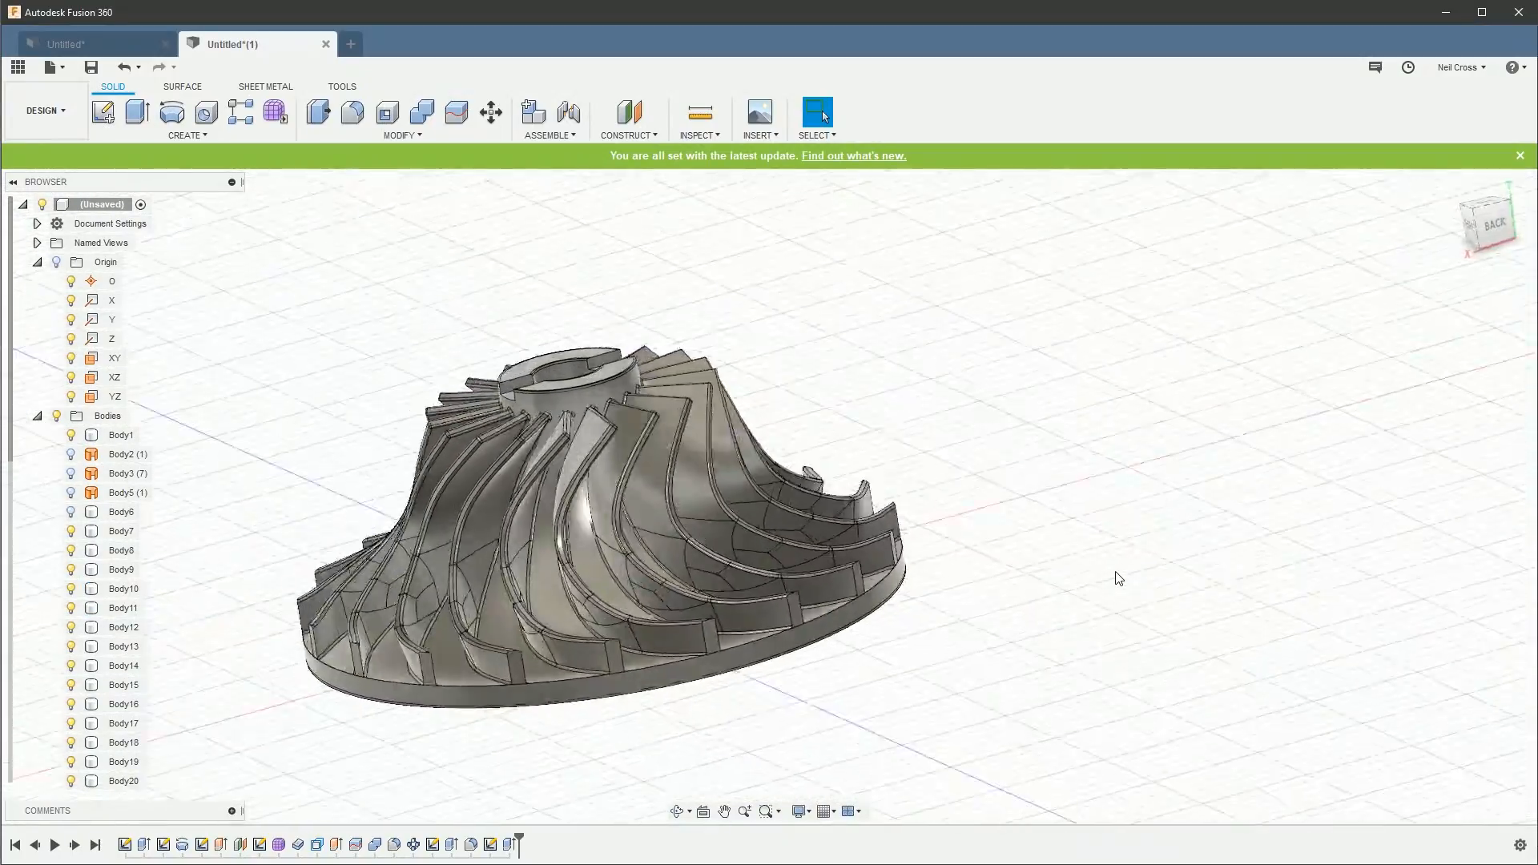
drag(1118, 578, 1113, 590)
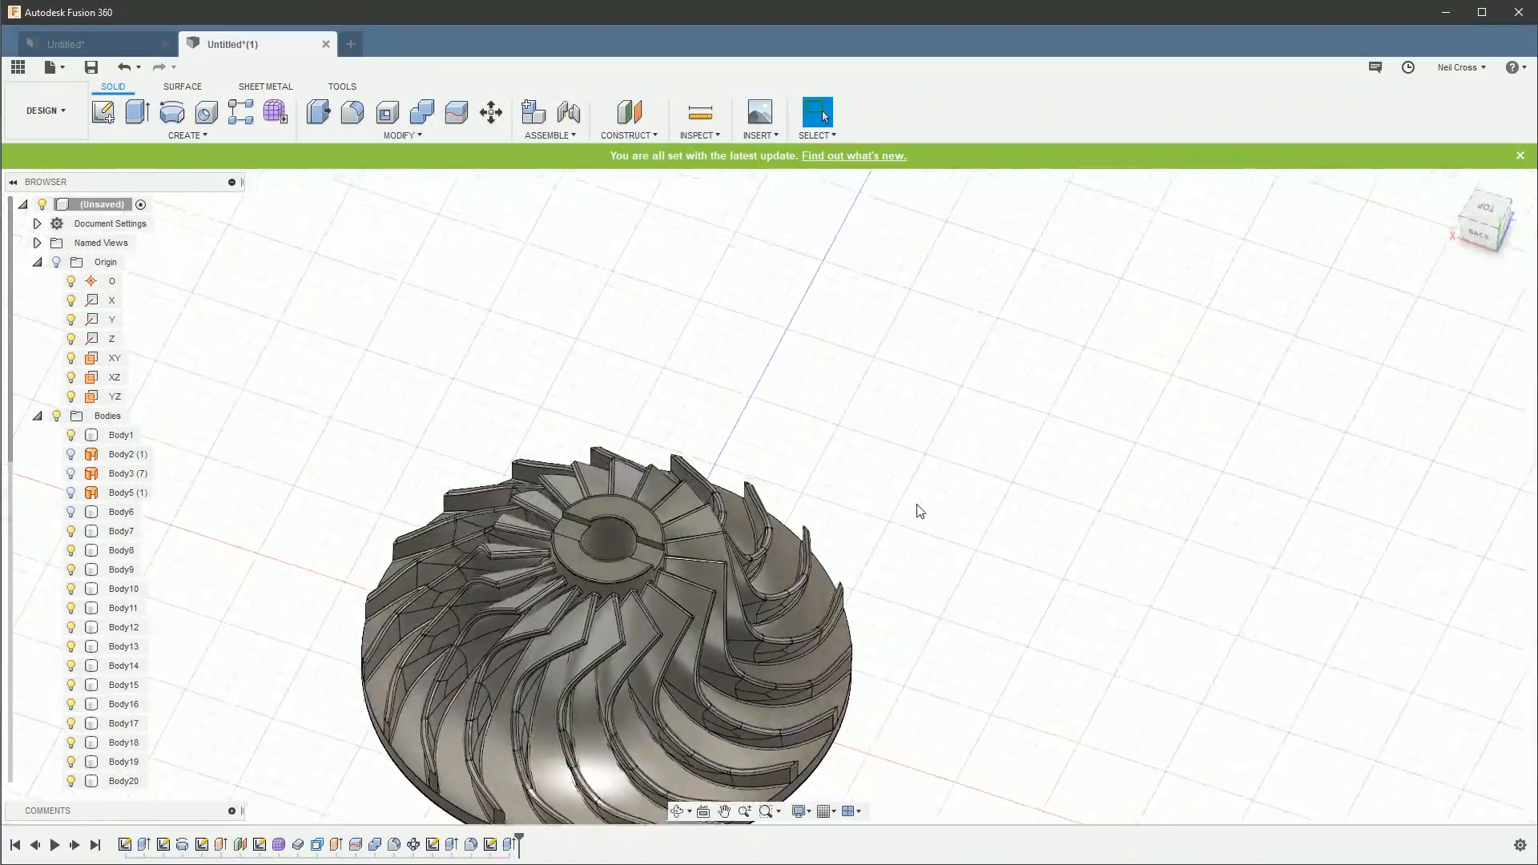
drag(920, 511, 896, 507)
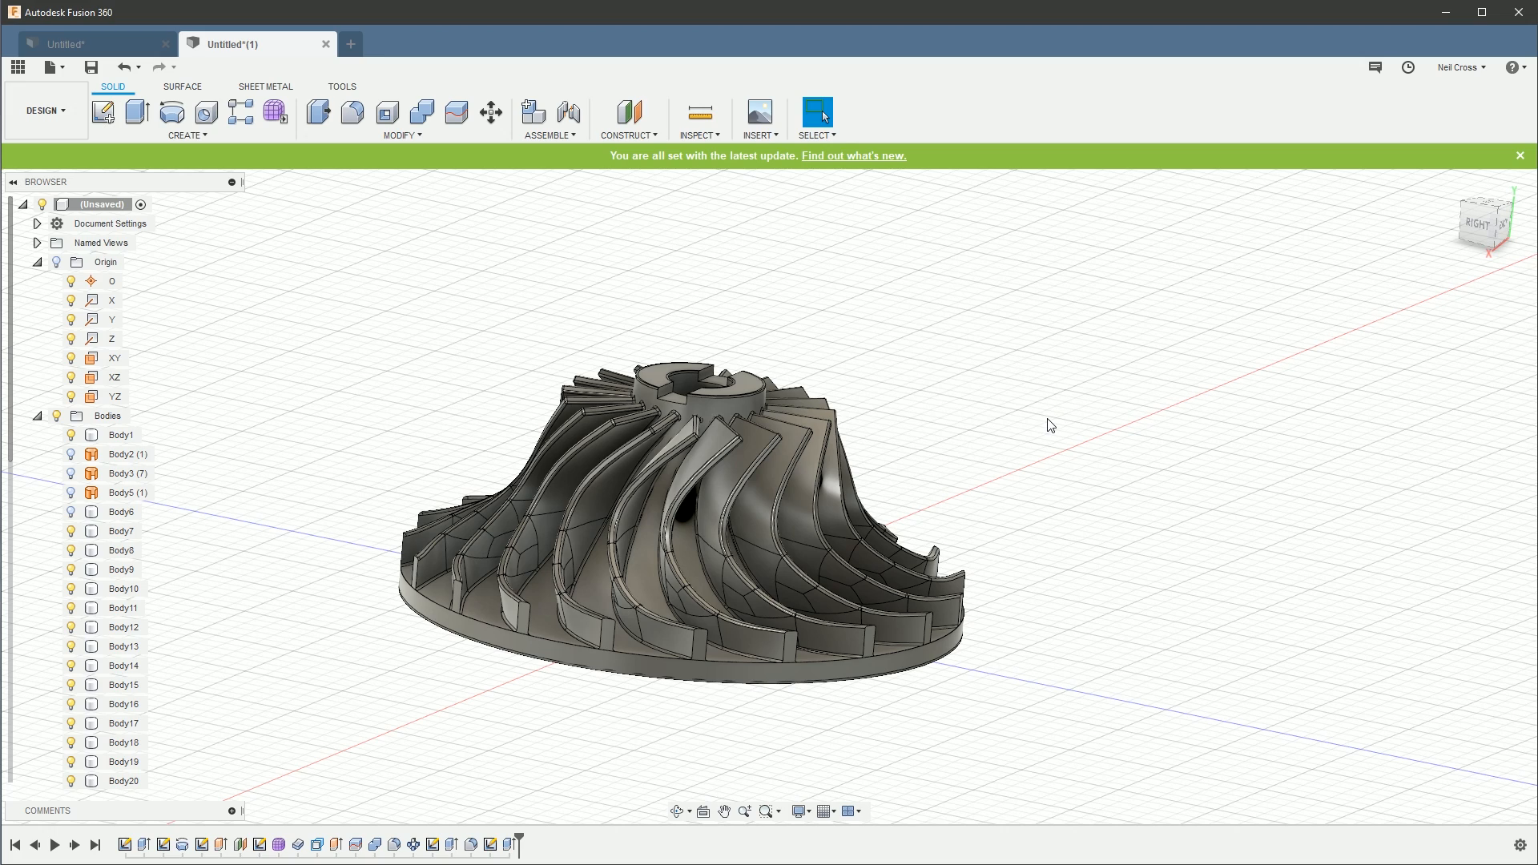
mouse_move(1049, 450)
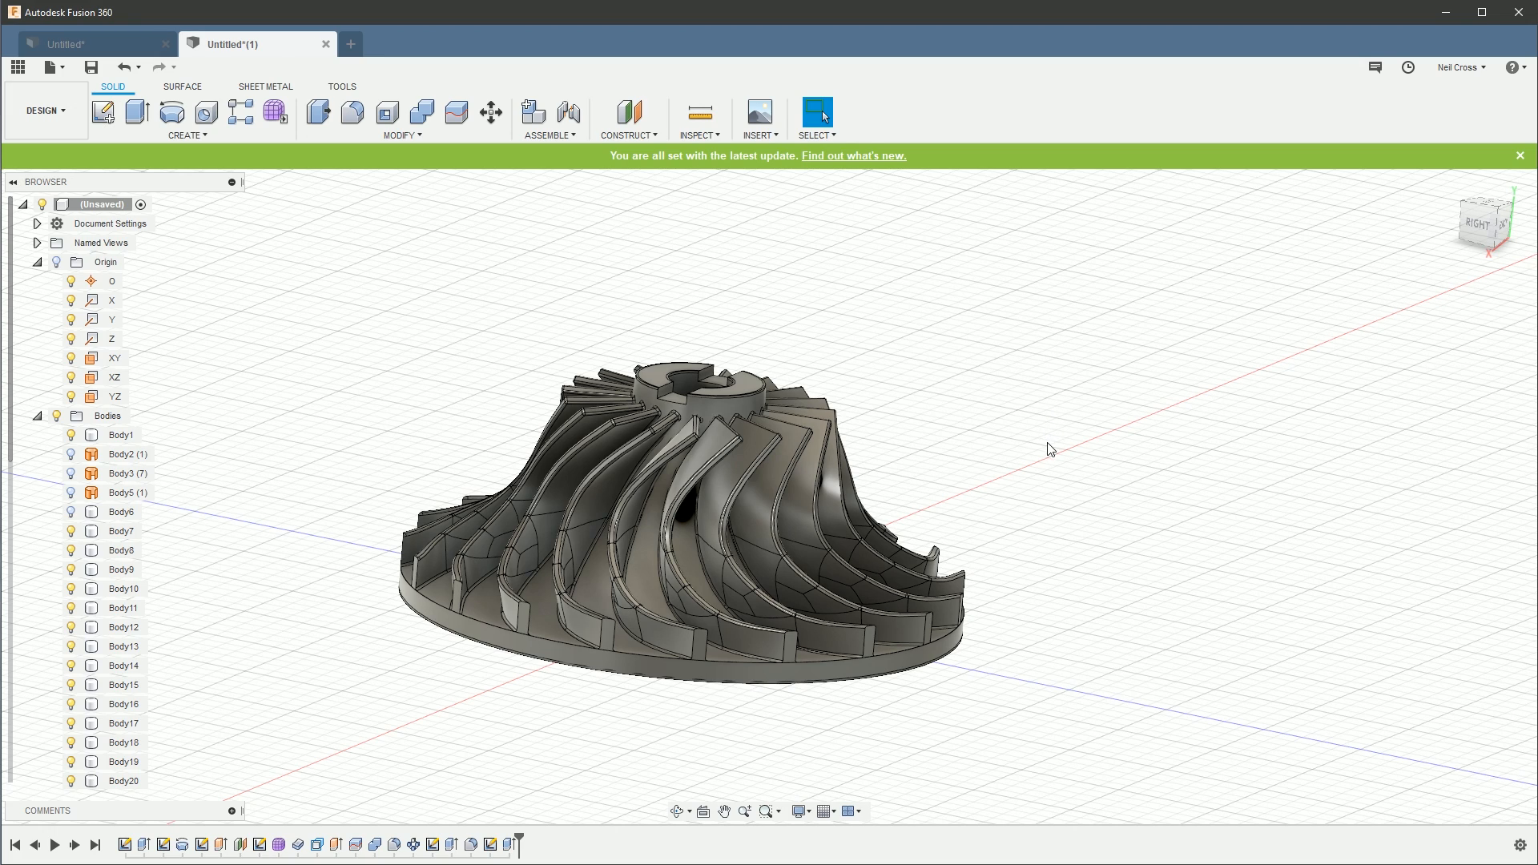
mouse_move(1000, 516)
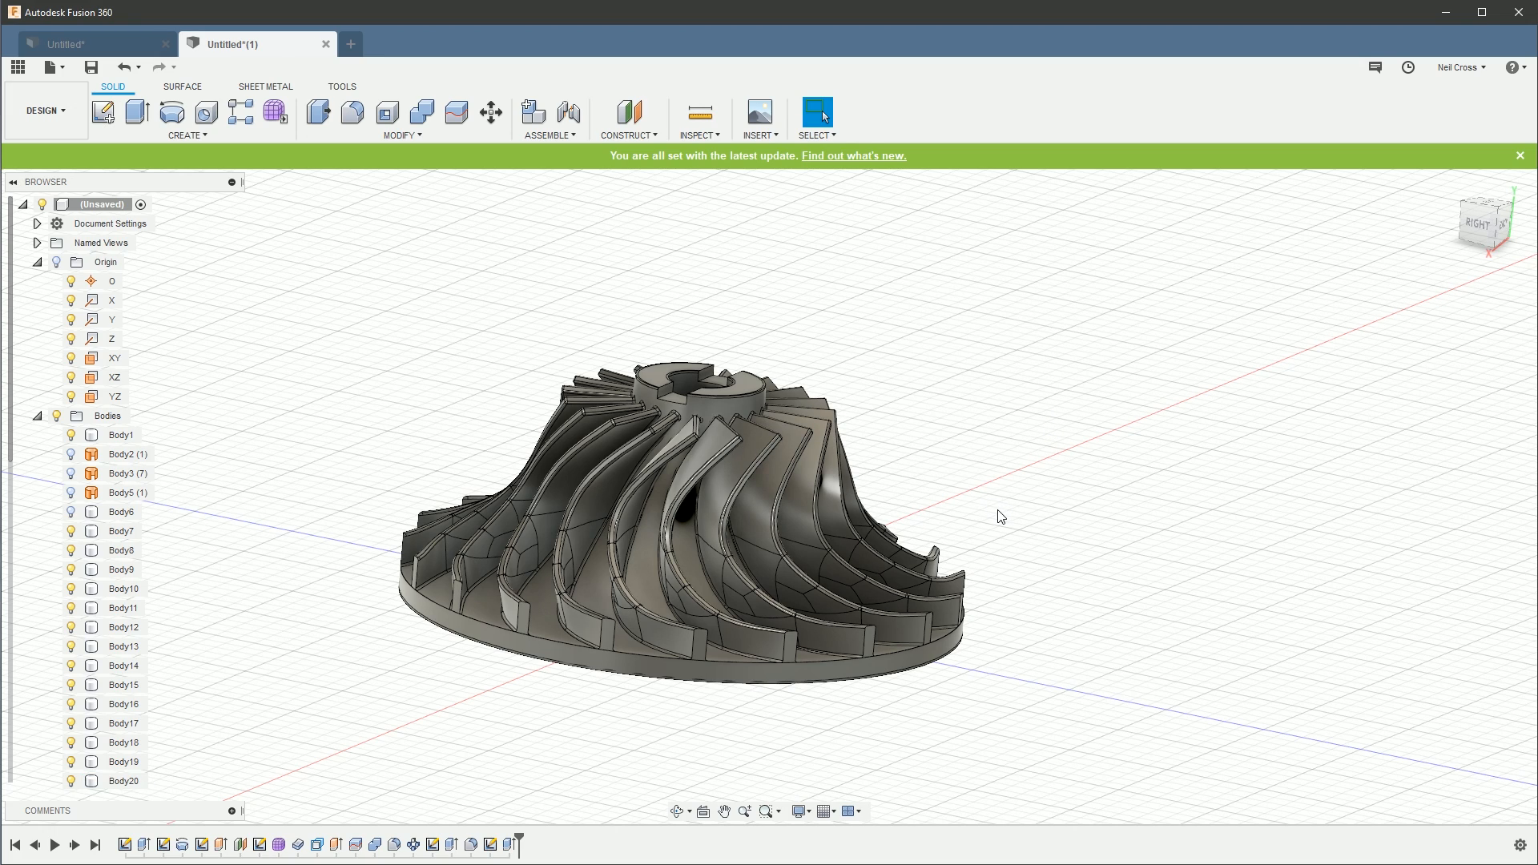